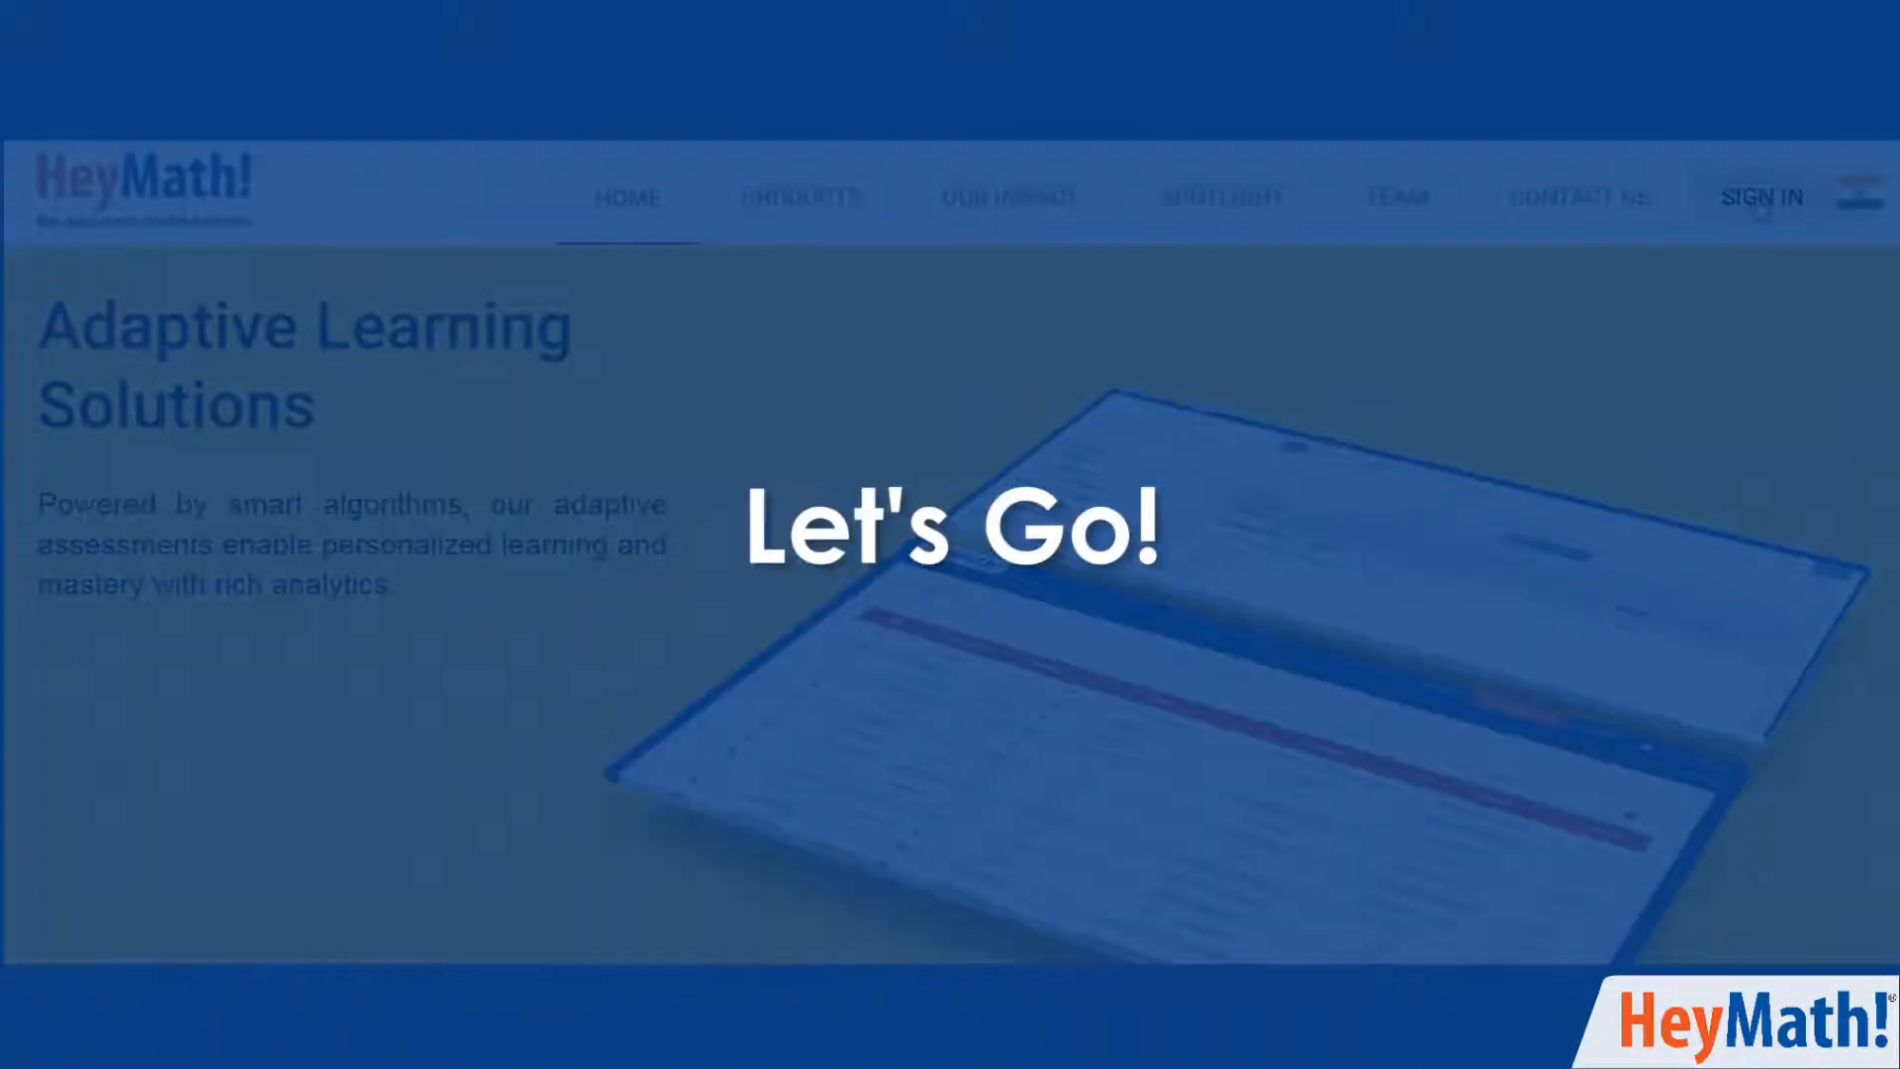
- Sign in to HeyMath! as student user hmstu4
click(1762, 196)
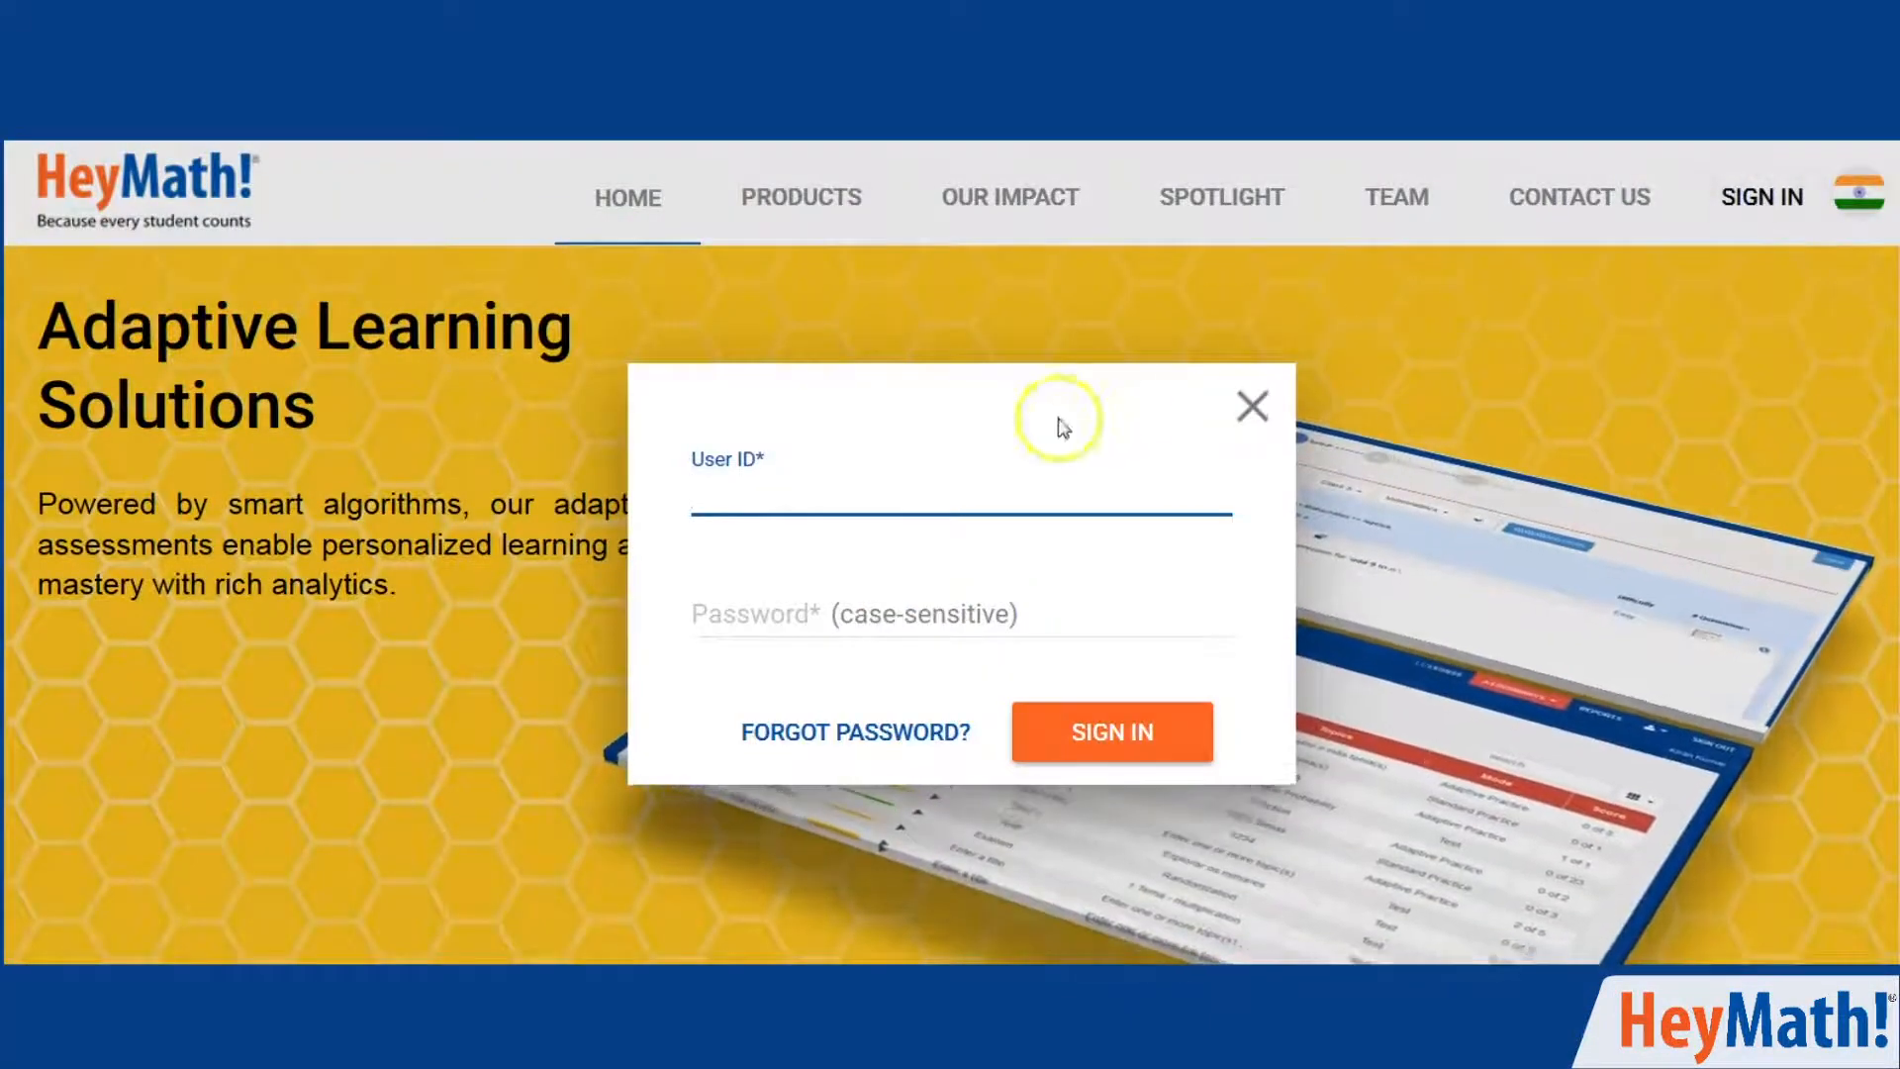
text(hmstu4)
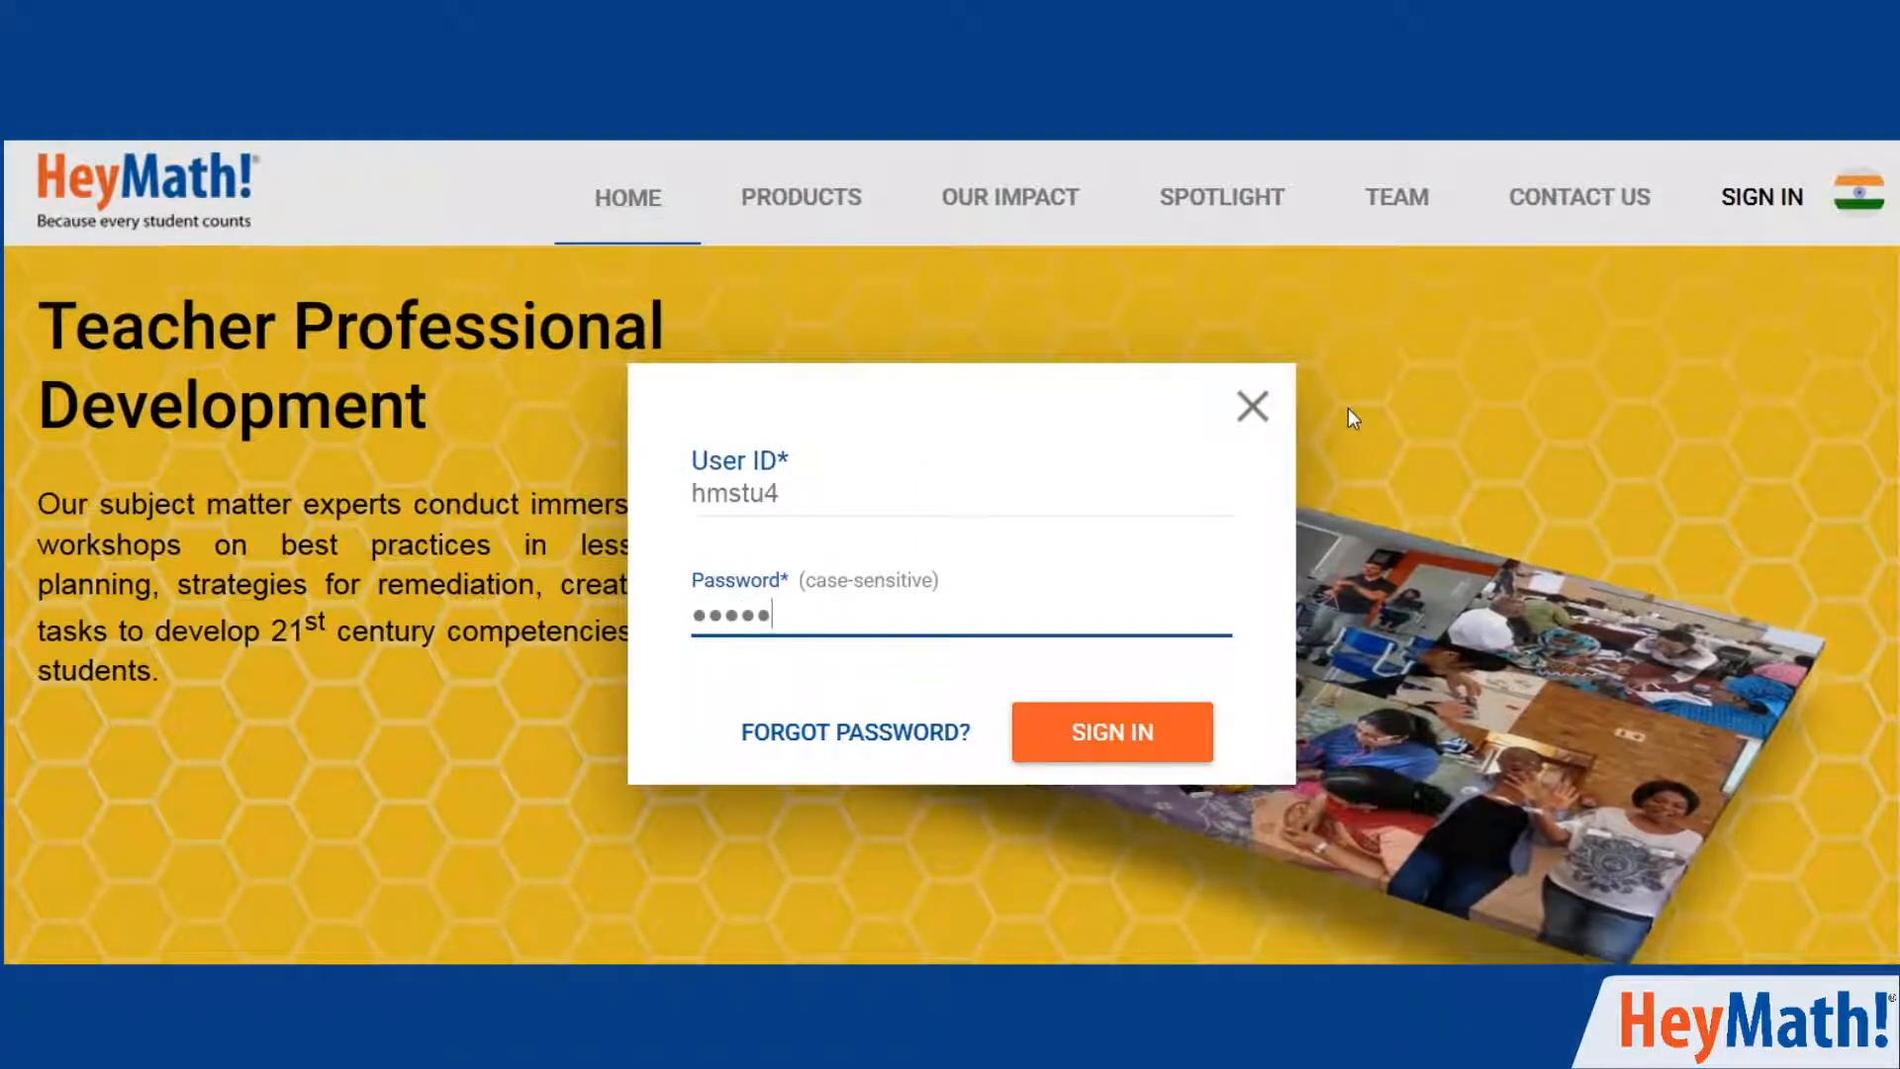
click(1111, 731)
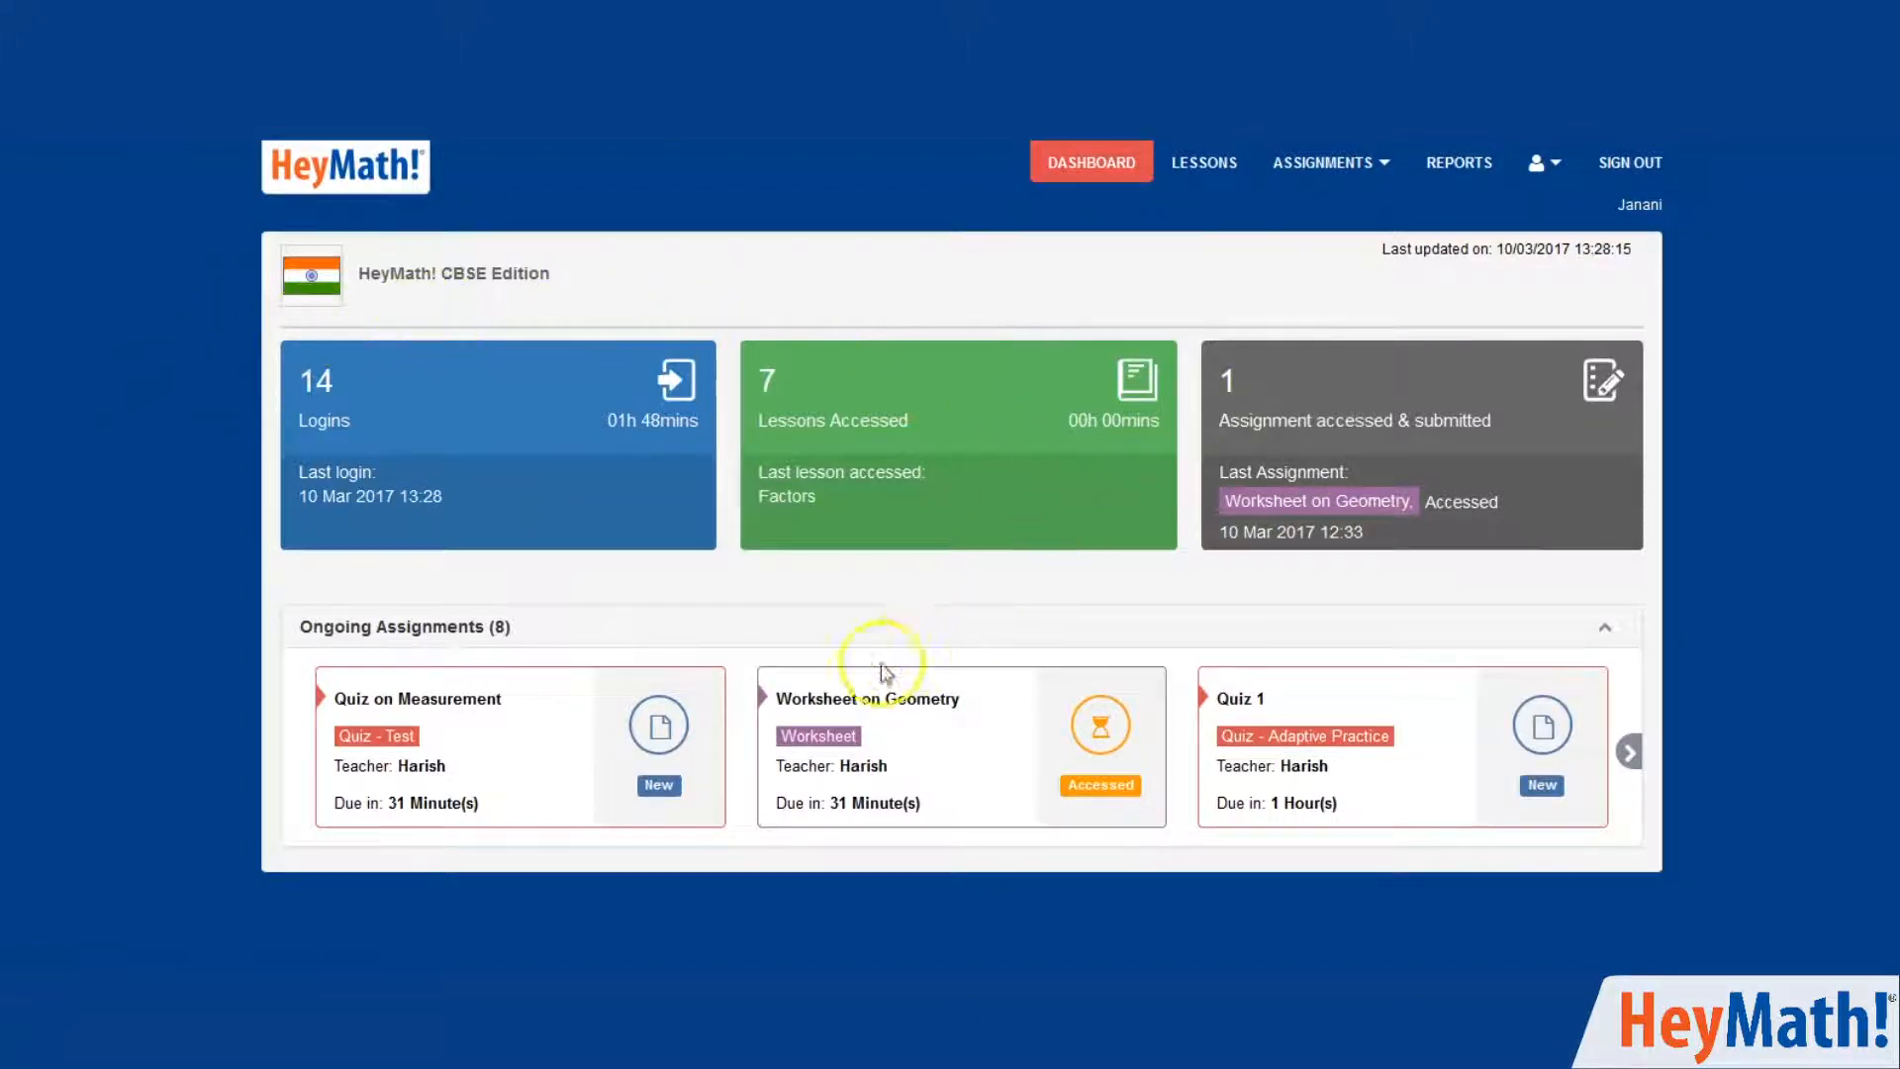
mouse_move(938, 689)
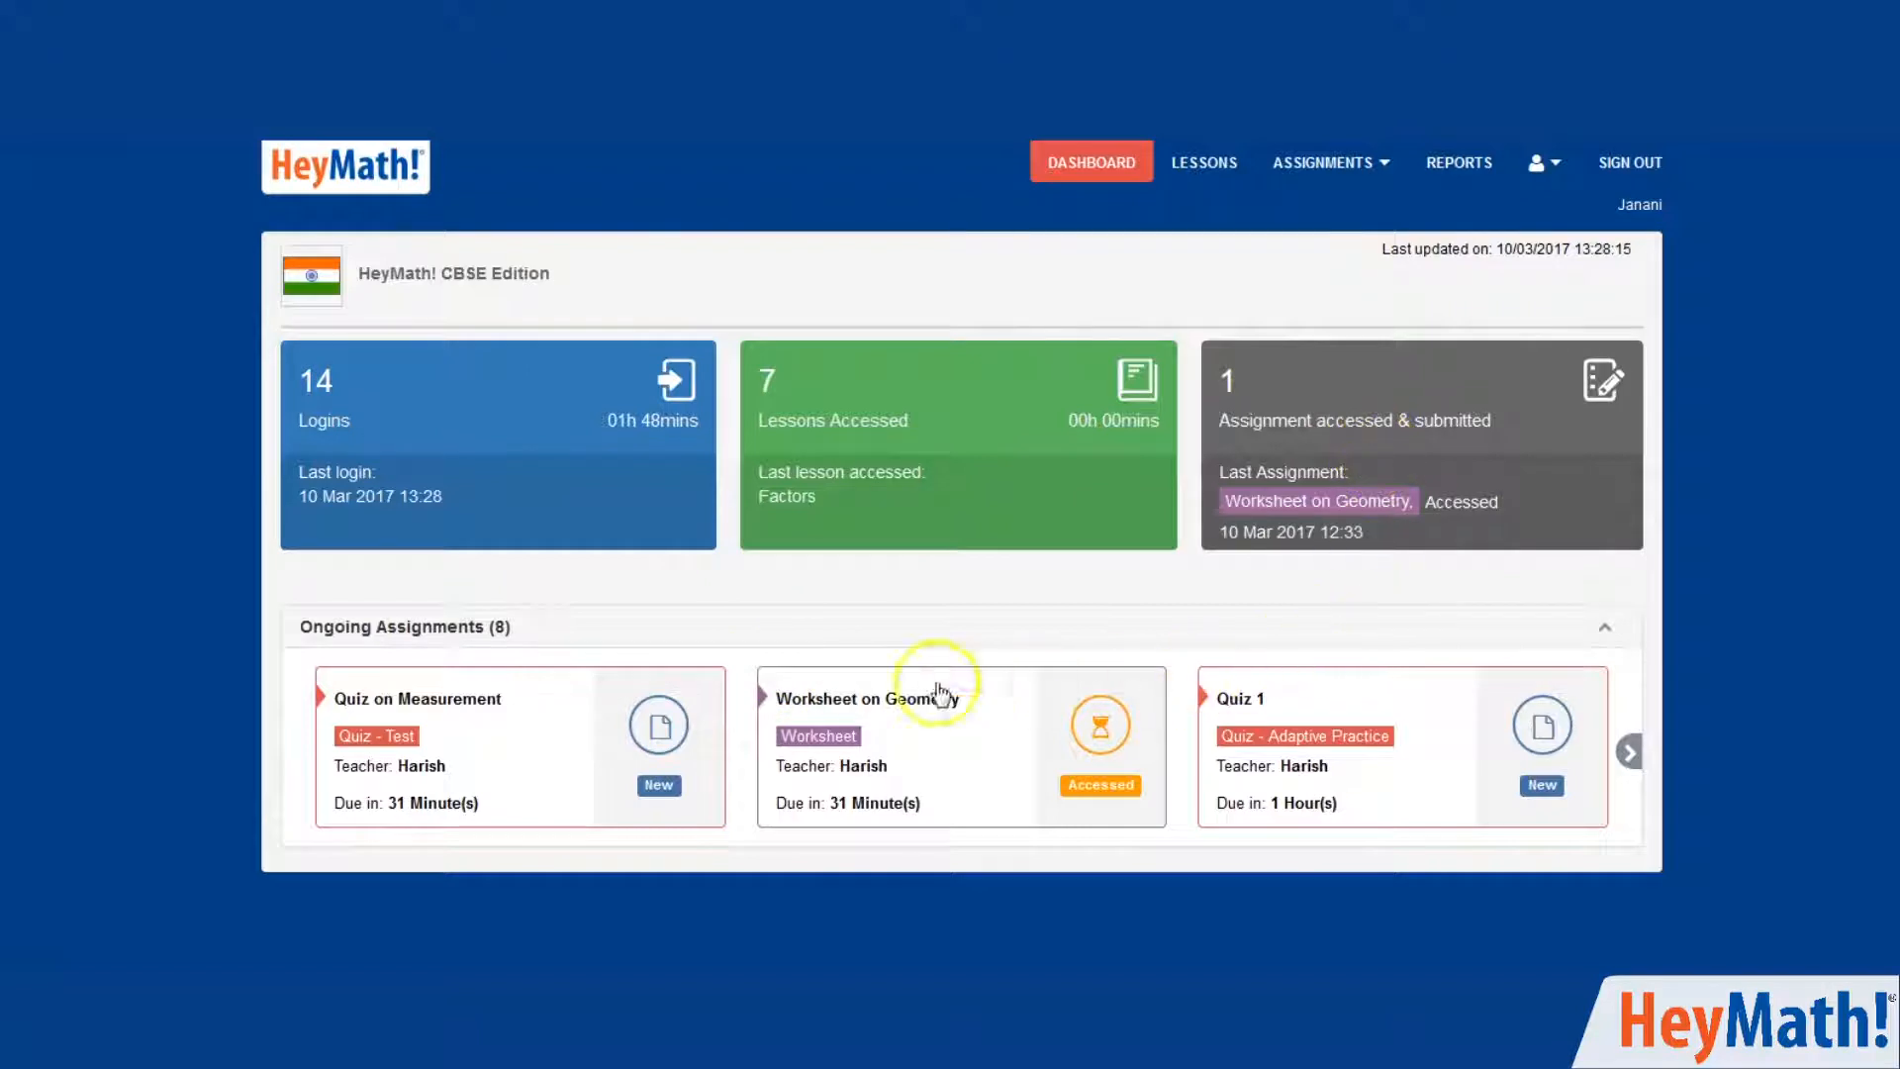
mouse_move(471, 287)
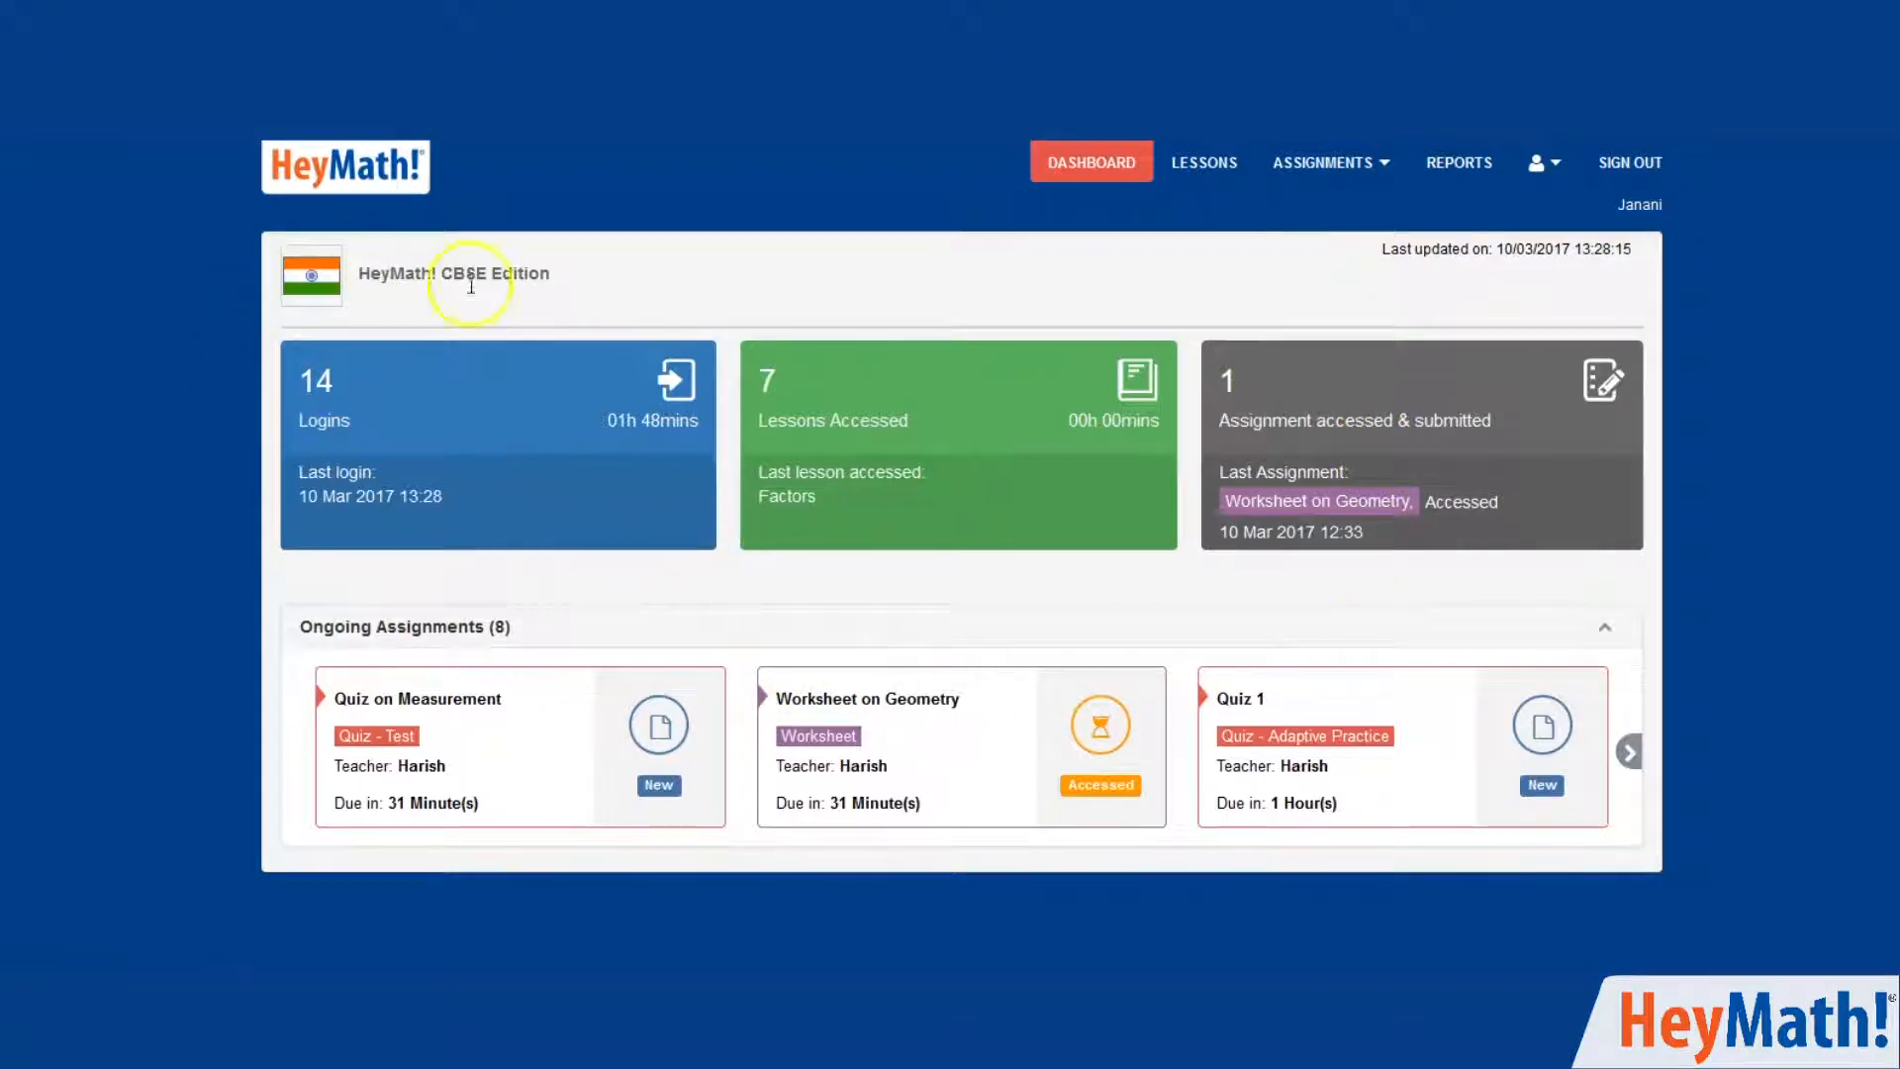
mouse_move(1000, 555)
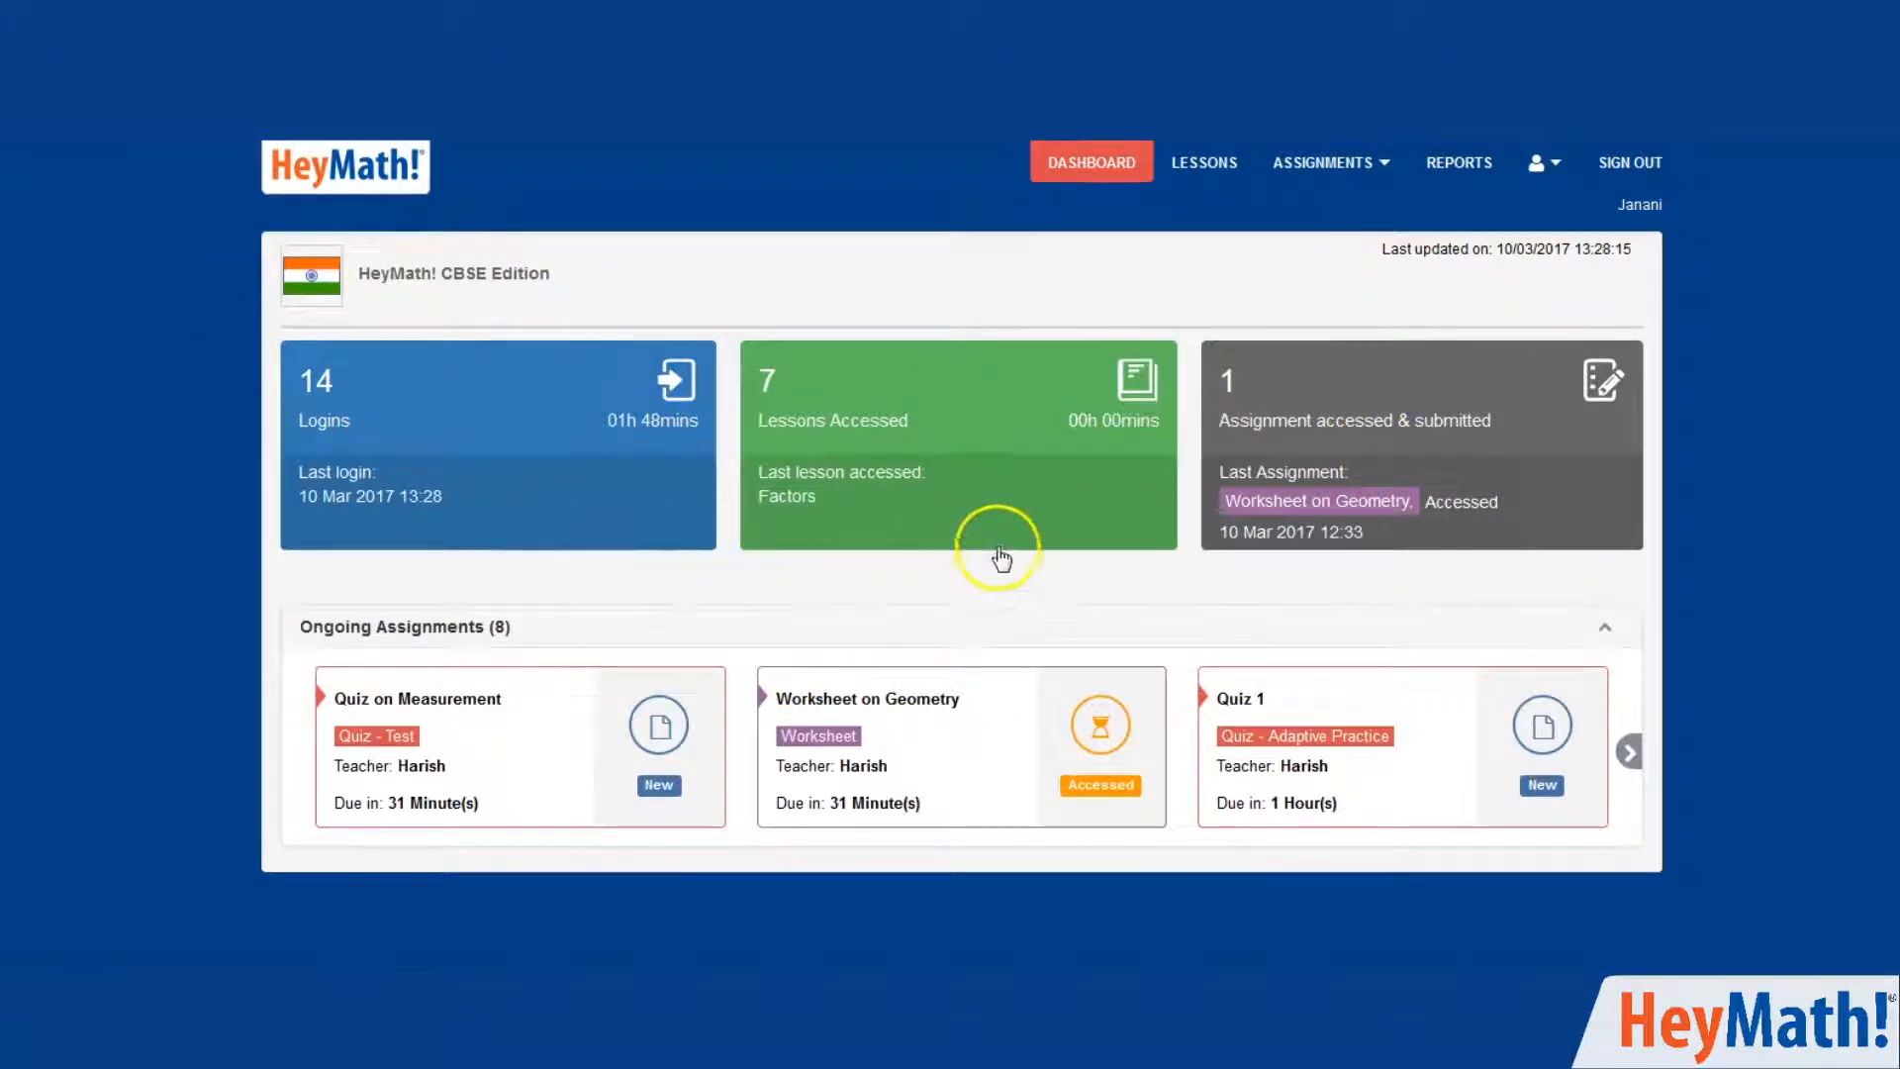
mouse_move(1056, 600)
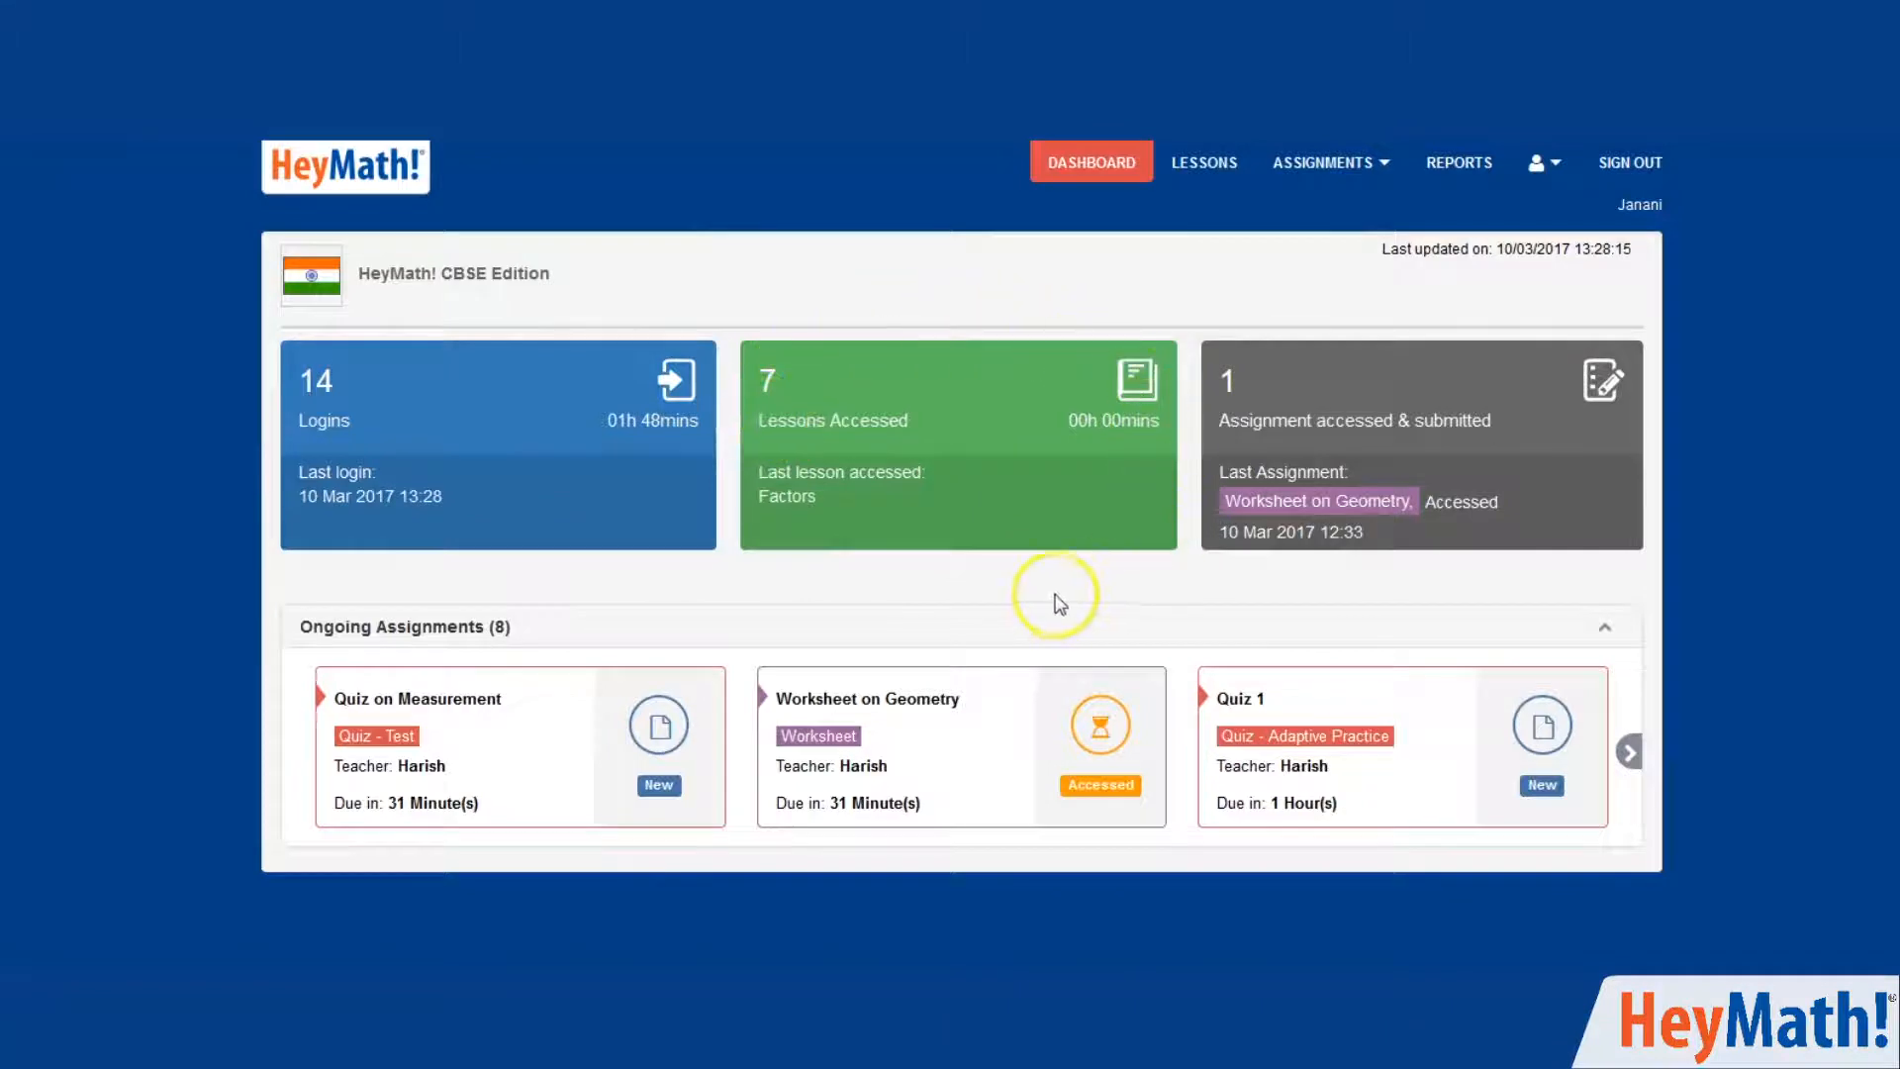
mouse_move(1401, 581)
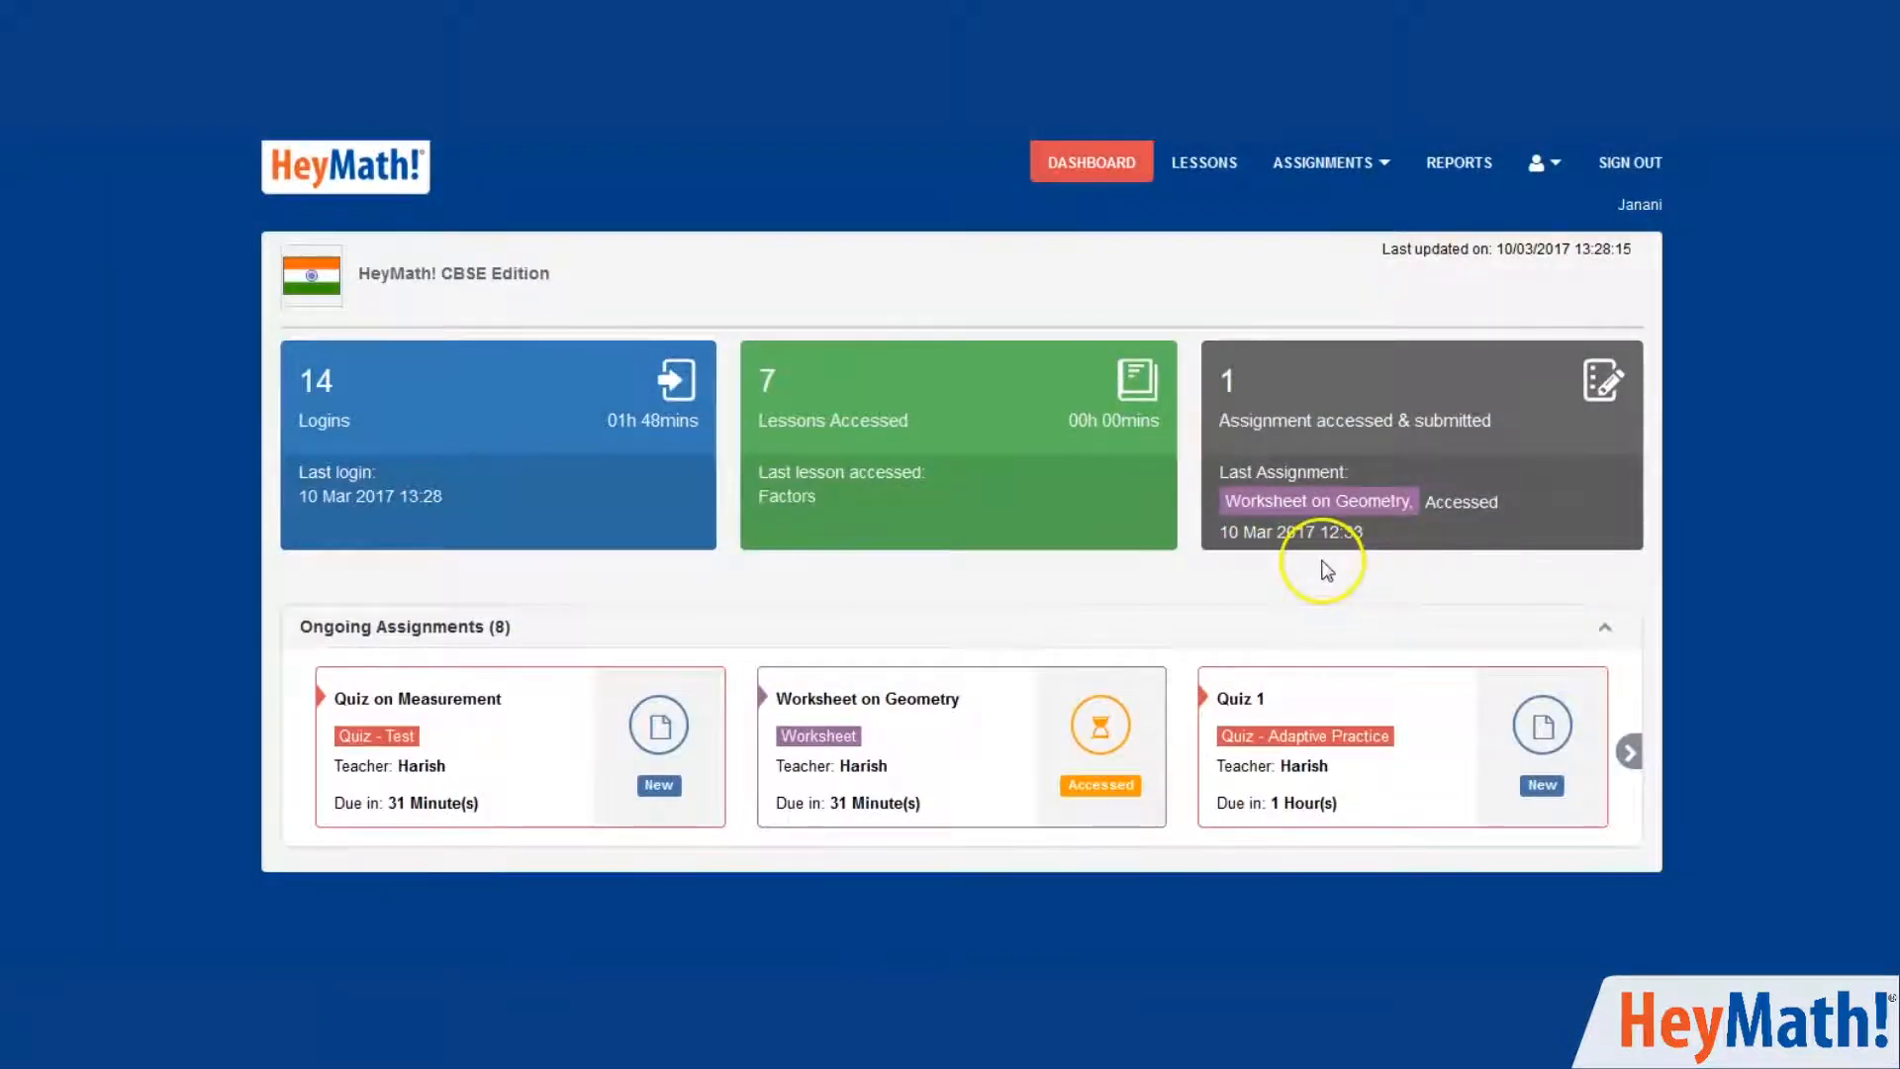
mouse_move(1203, 176)
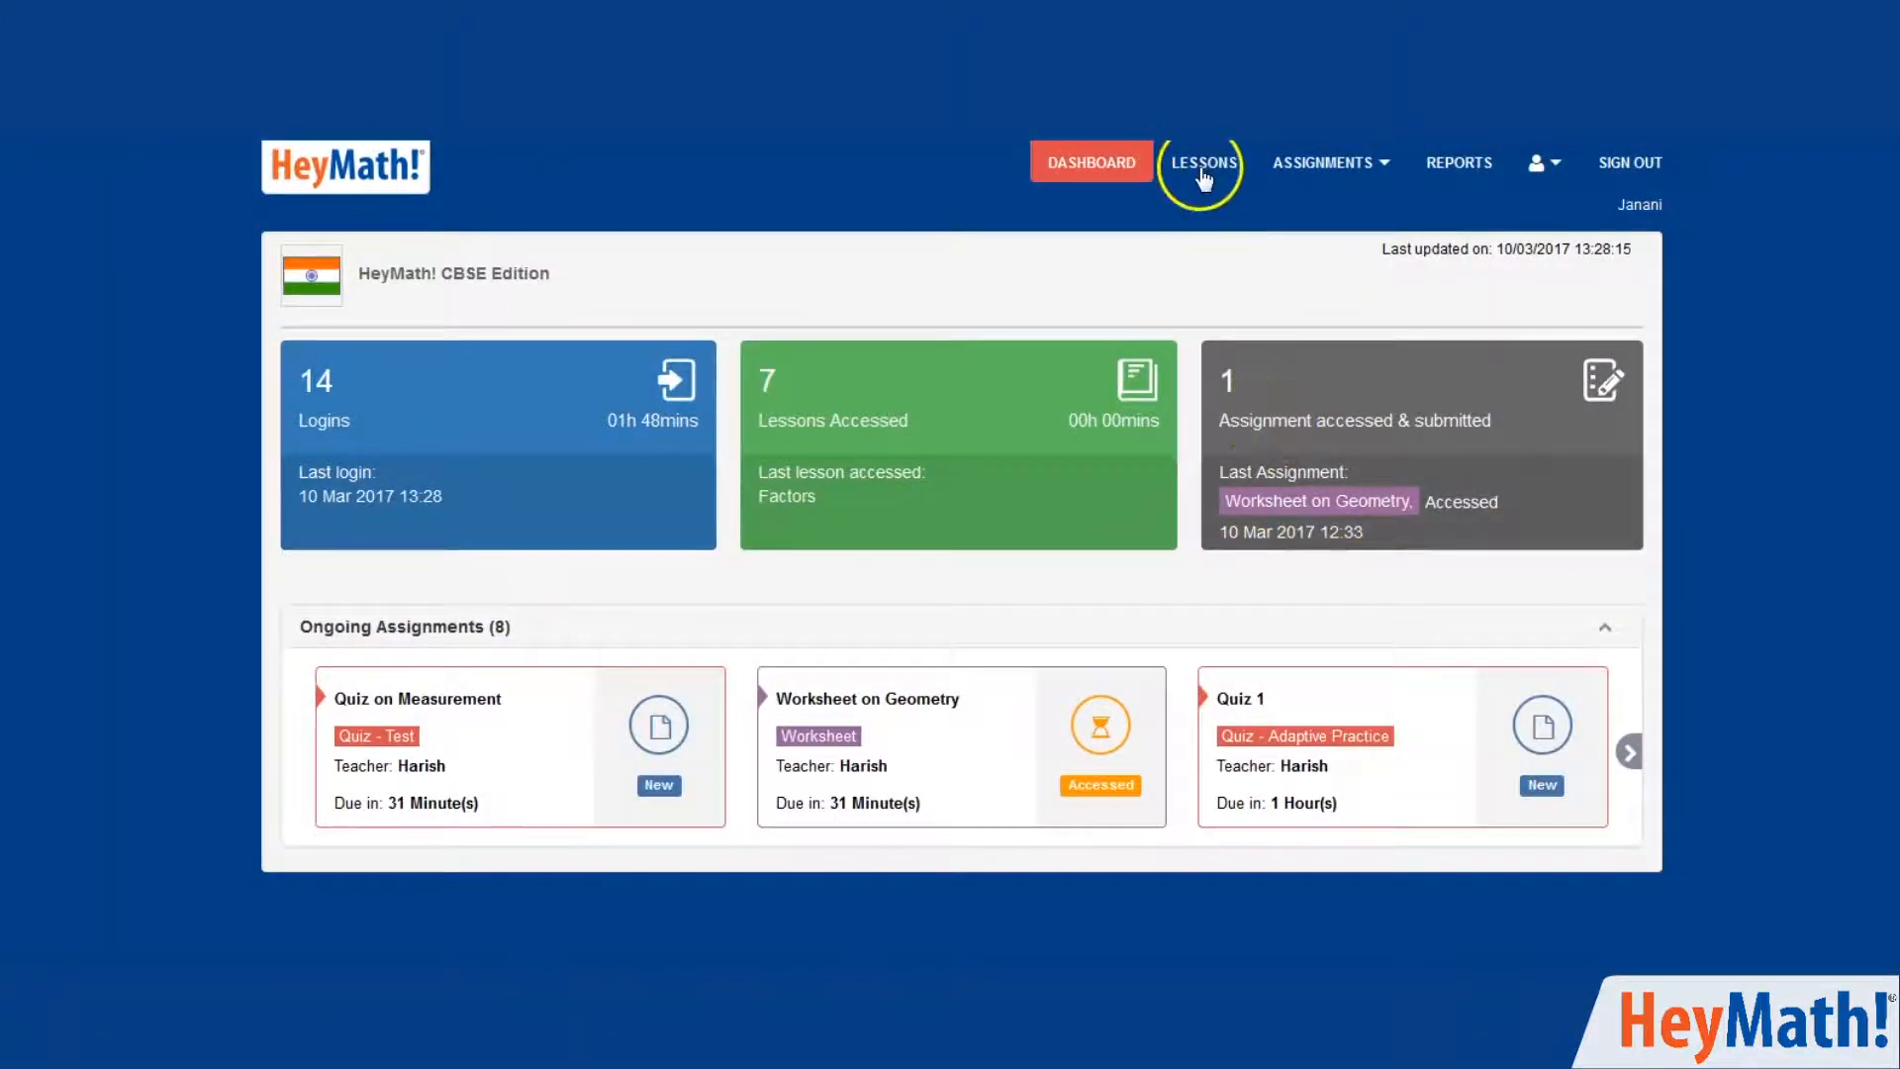
- Browse Factors and Multiples hands-on activities, games and concepts, then open the Factors concept lesson
click(1203, 163)
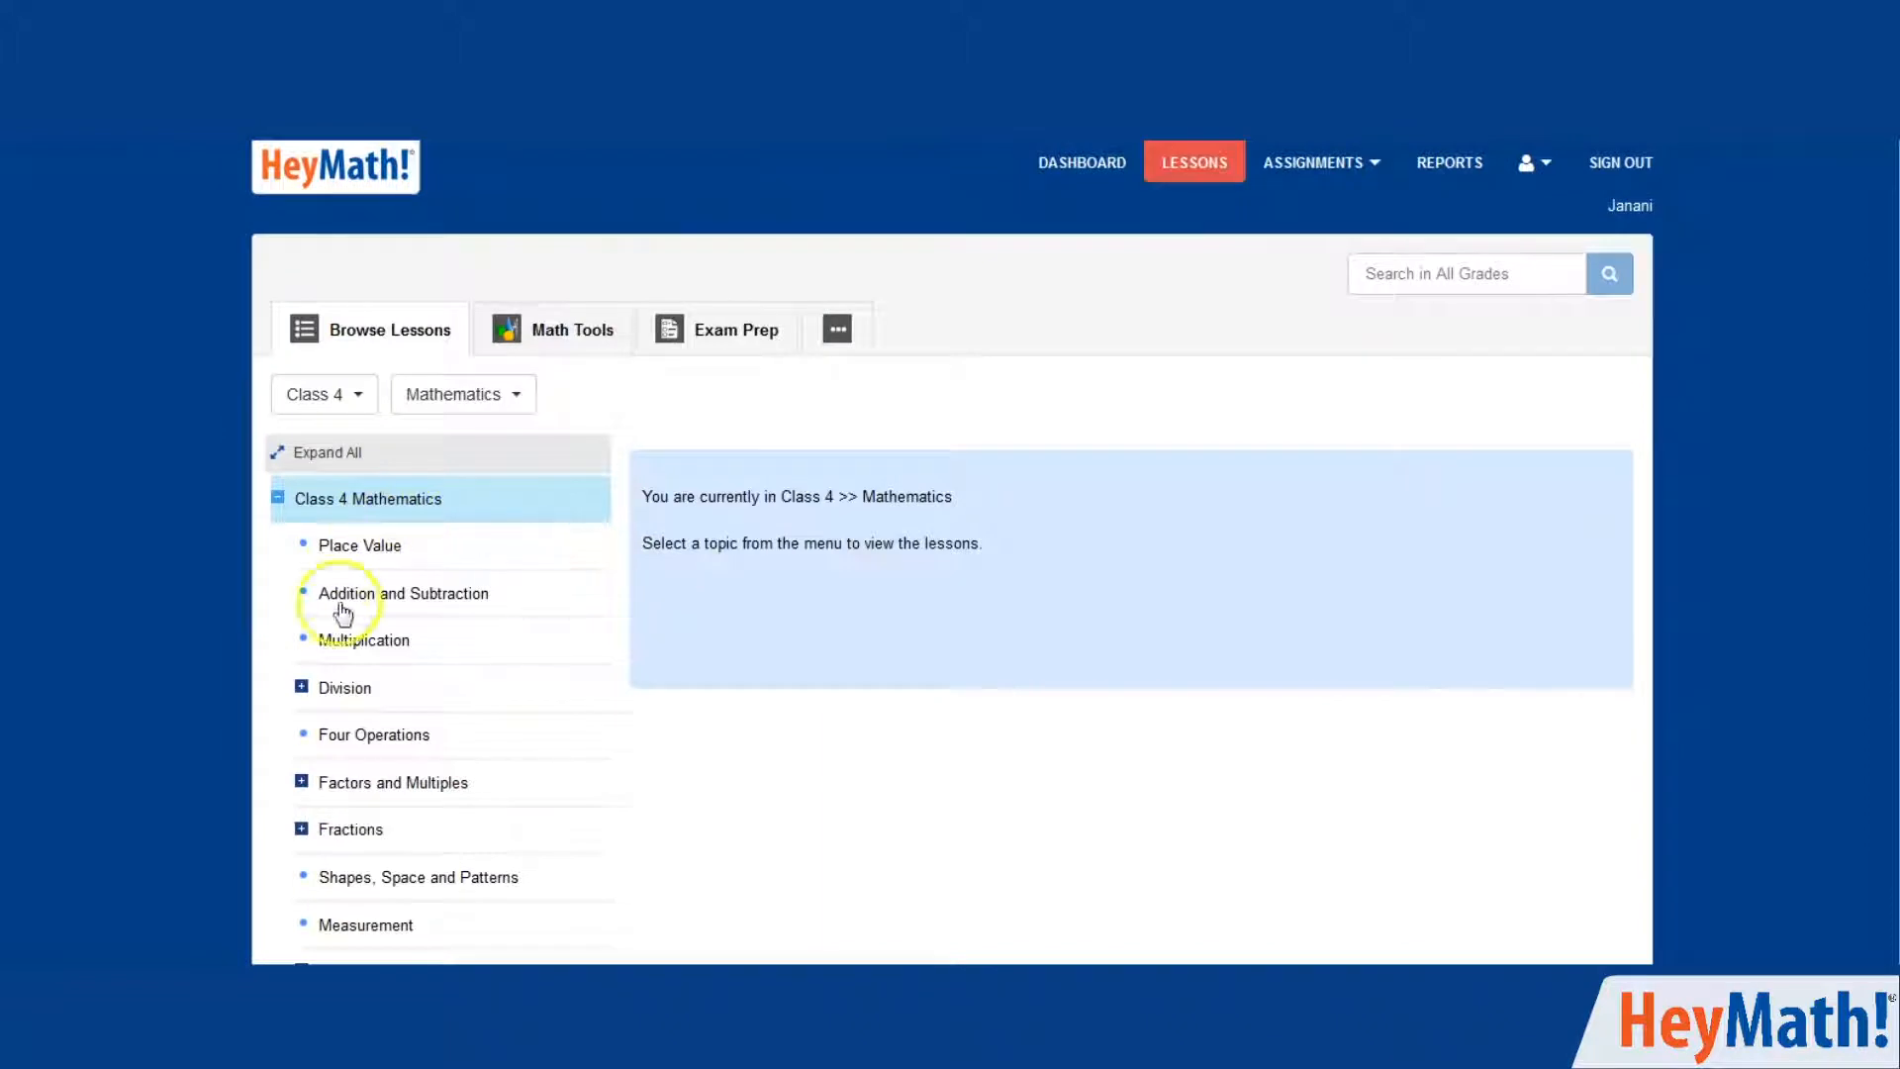
mouse_move(336, 789)
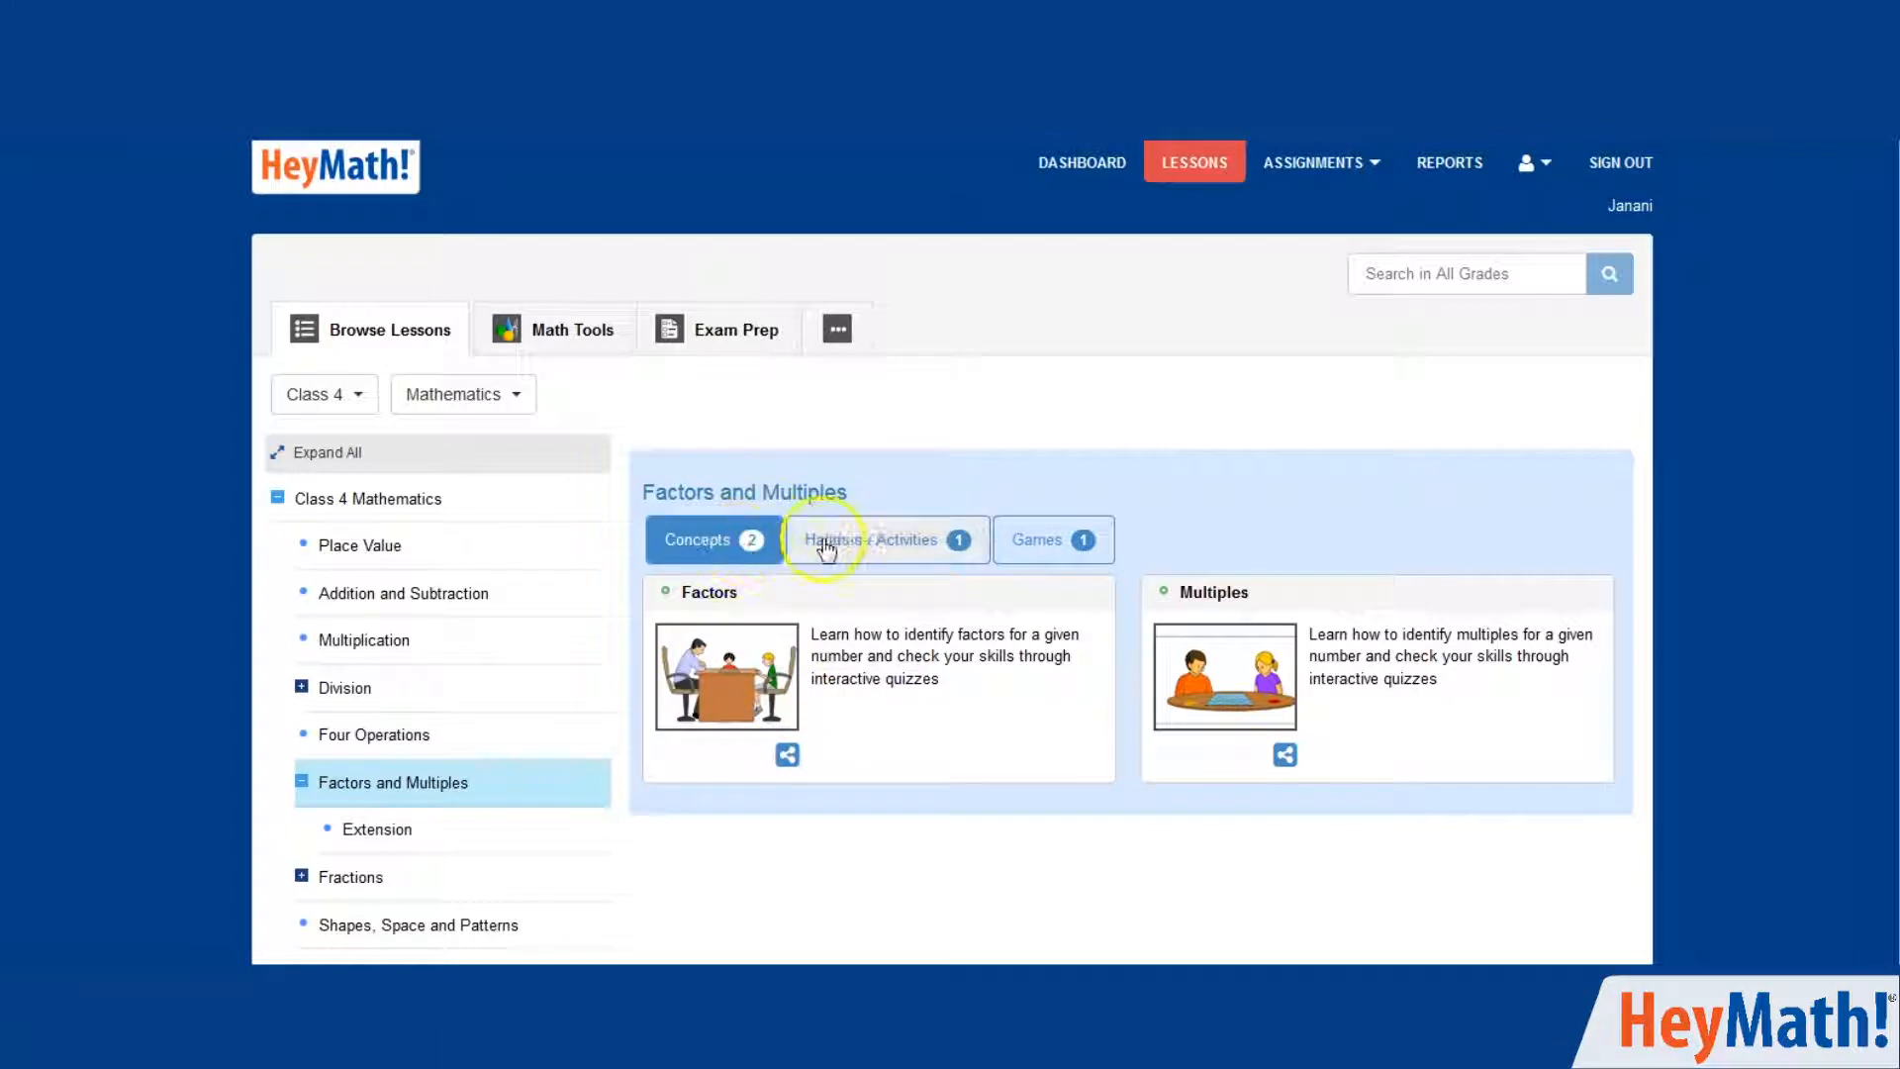
click(859, 541)
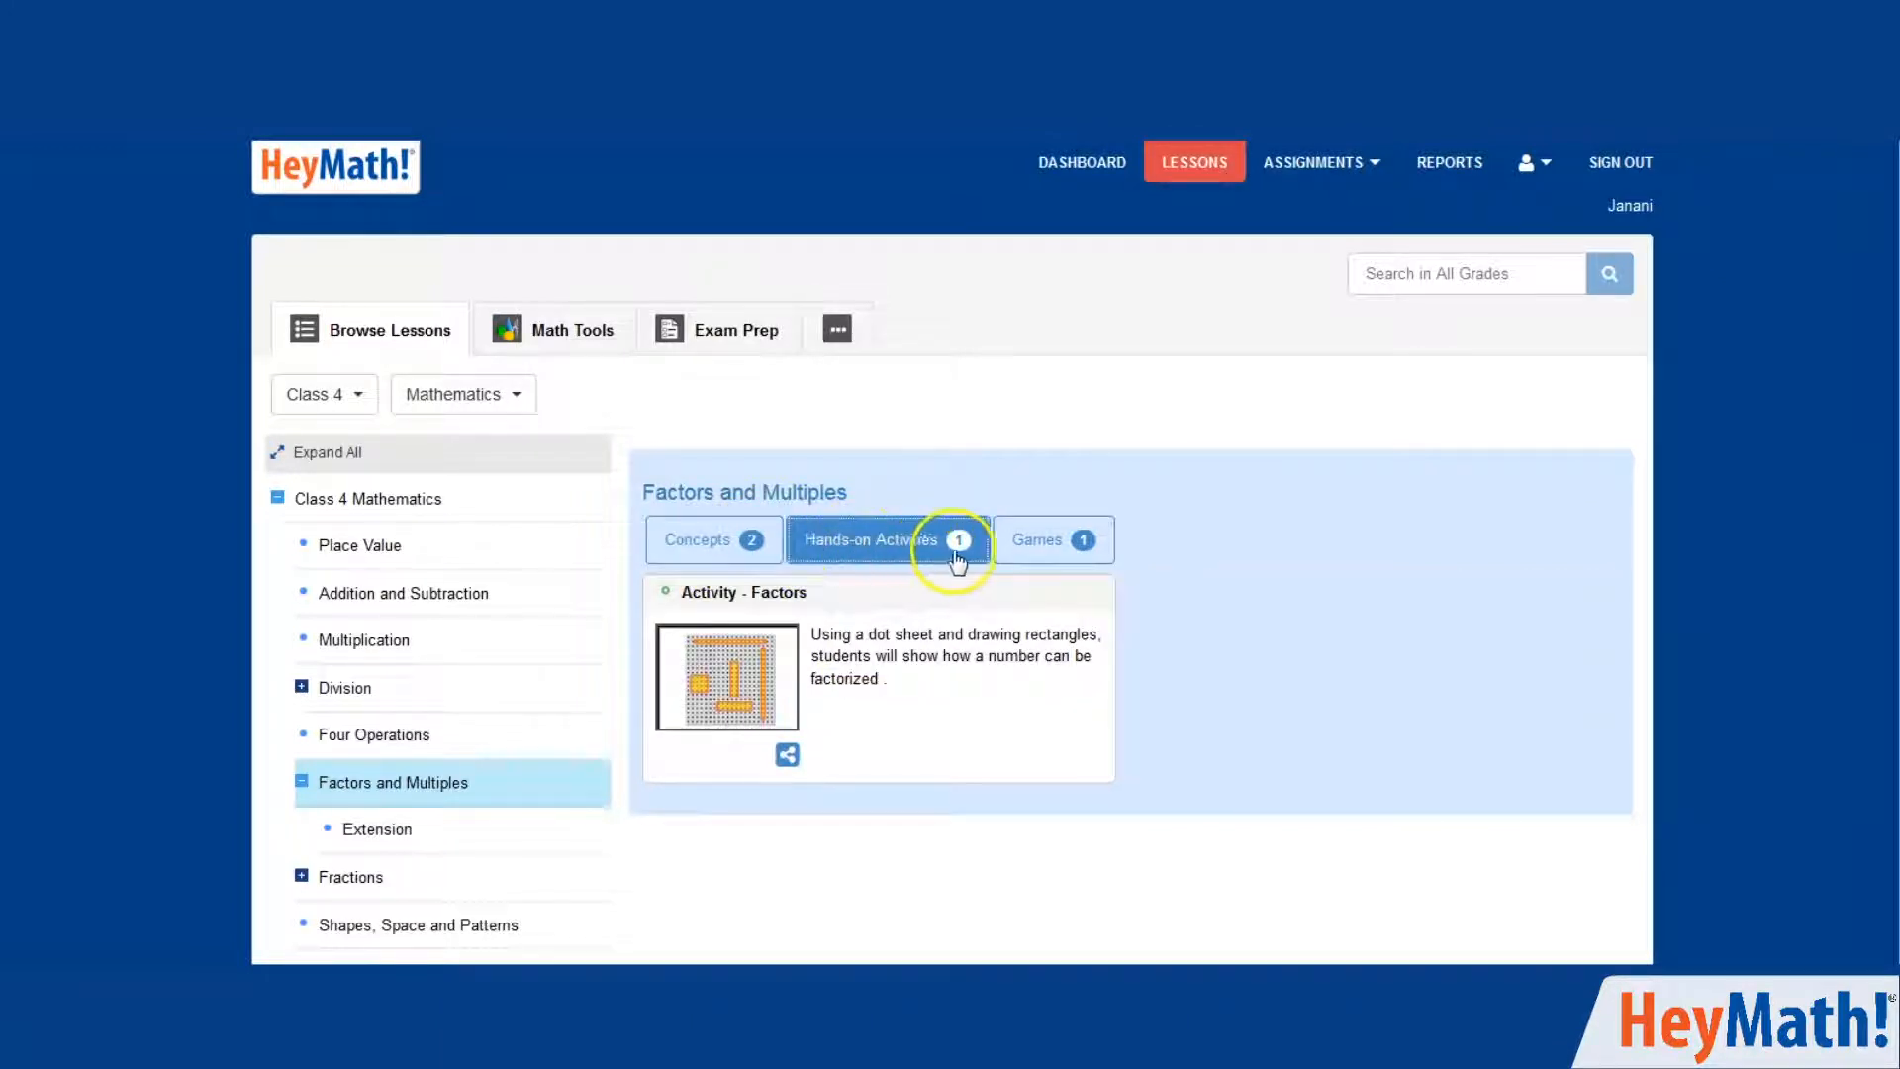
click(1038, 539)
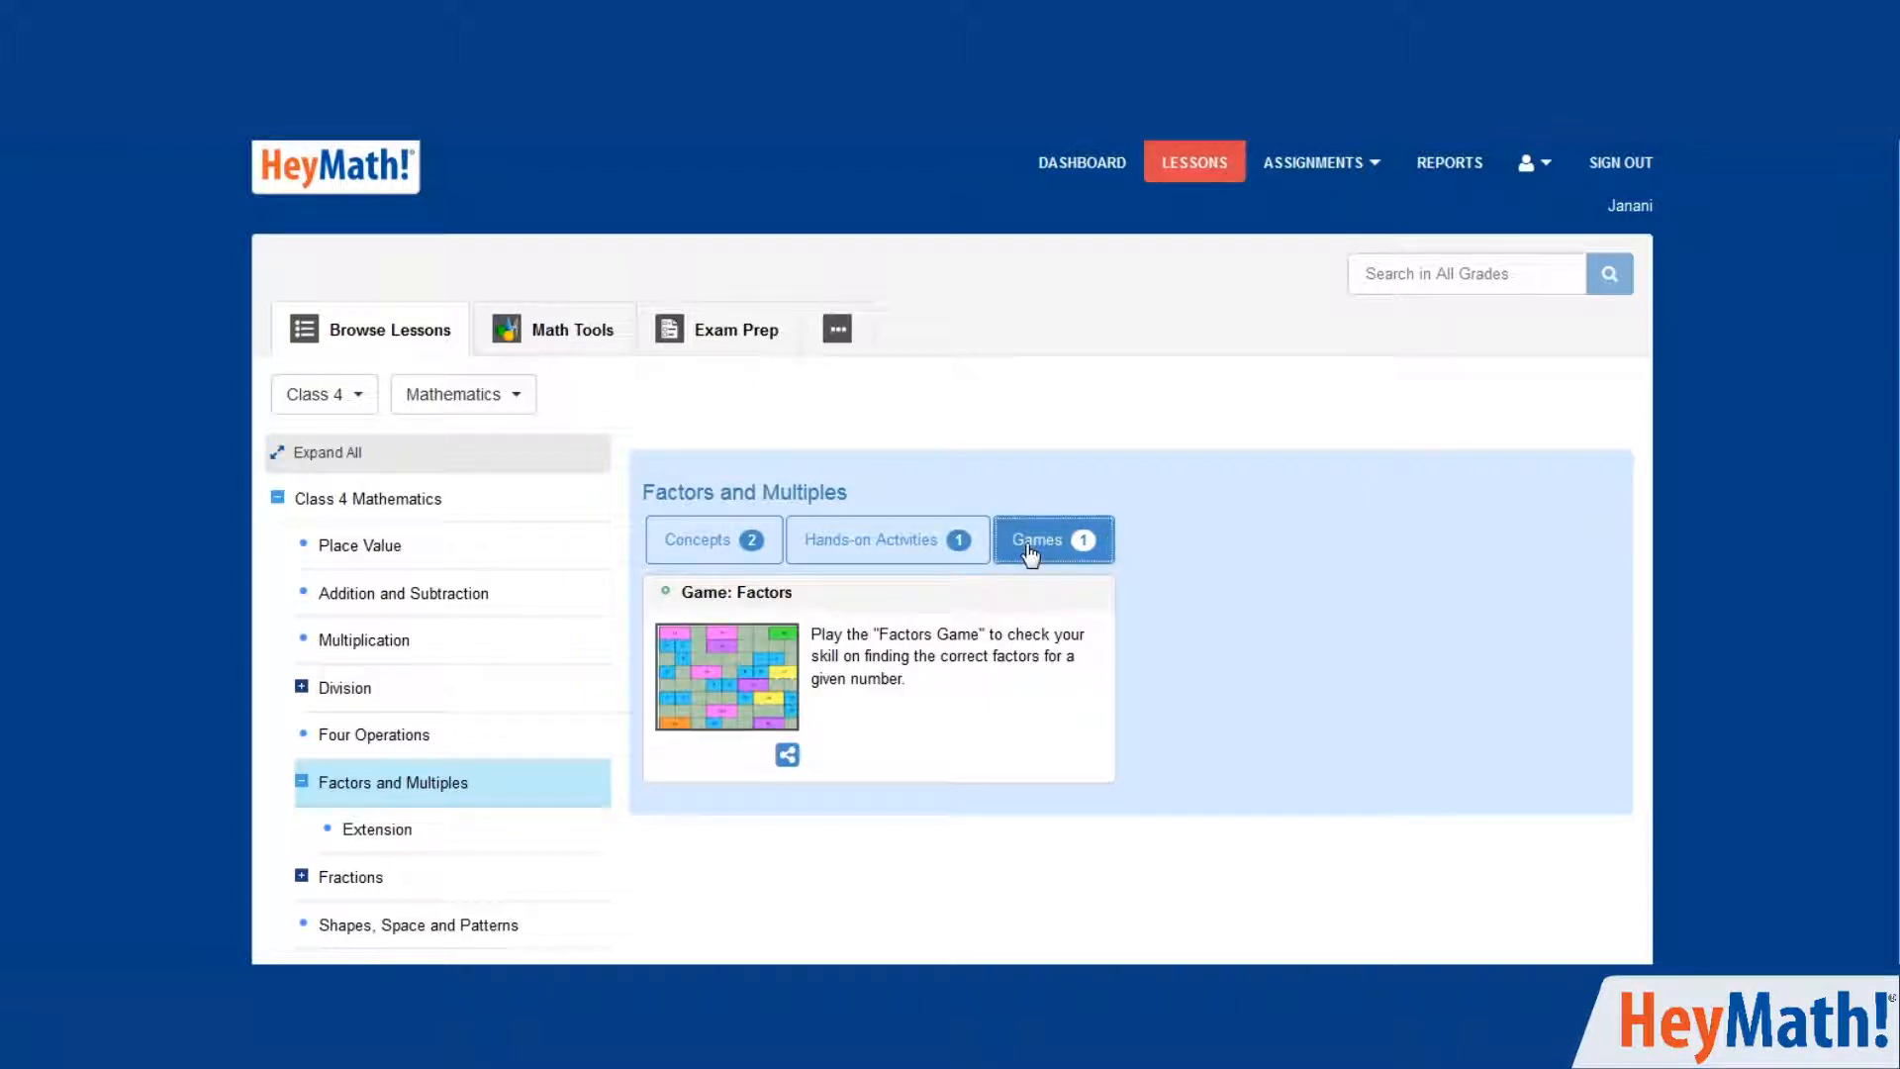
mouse_move(704, 554)
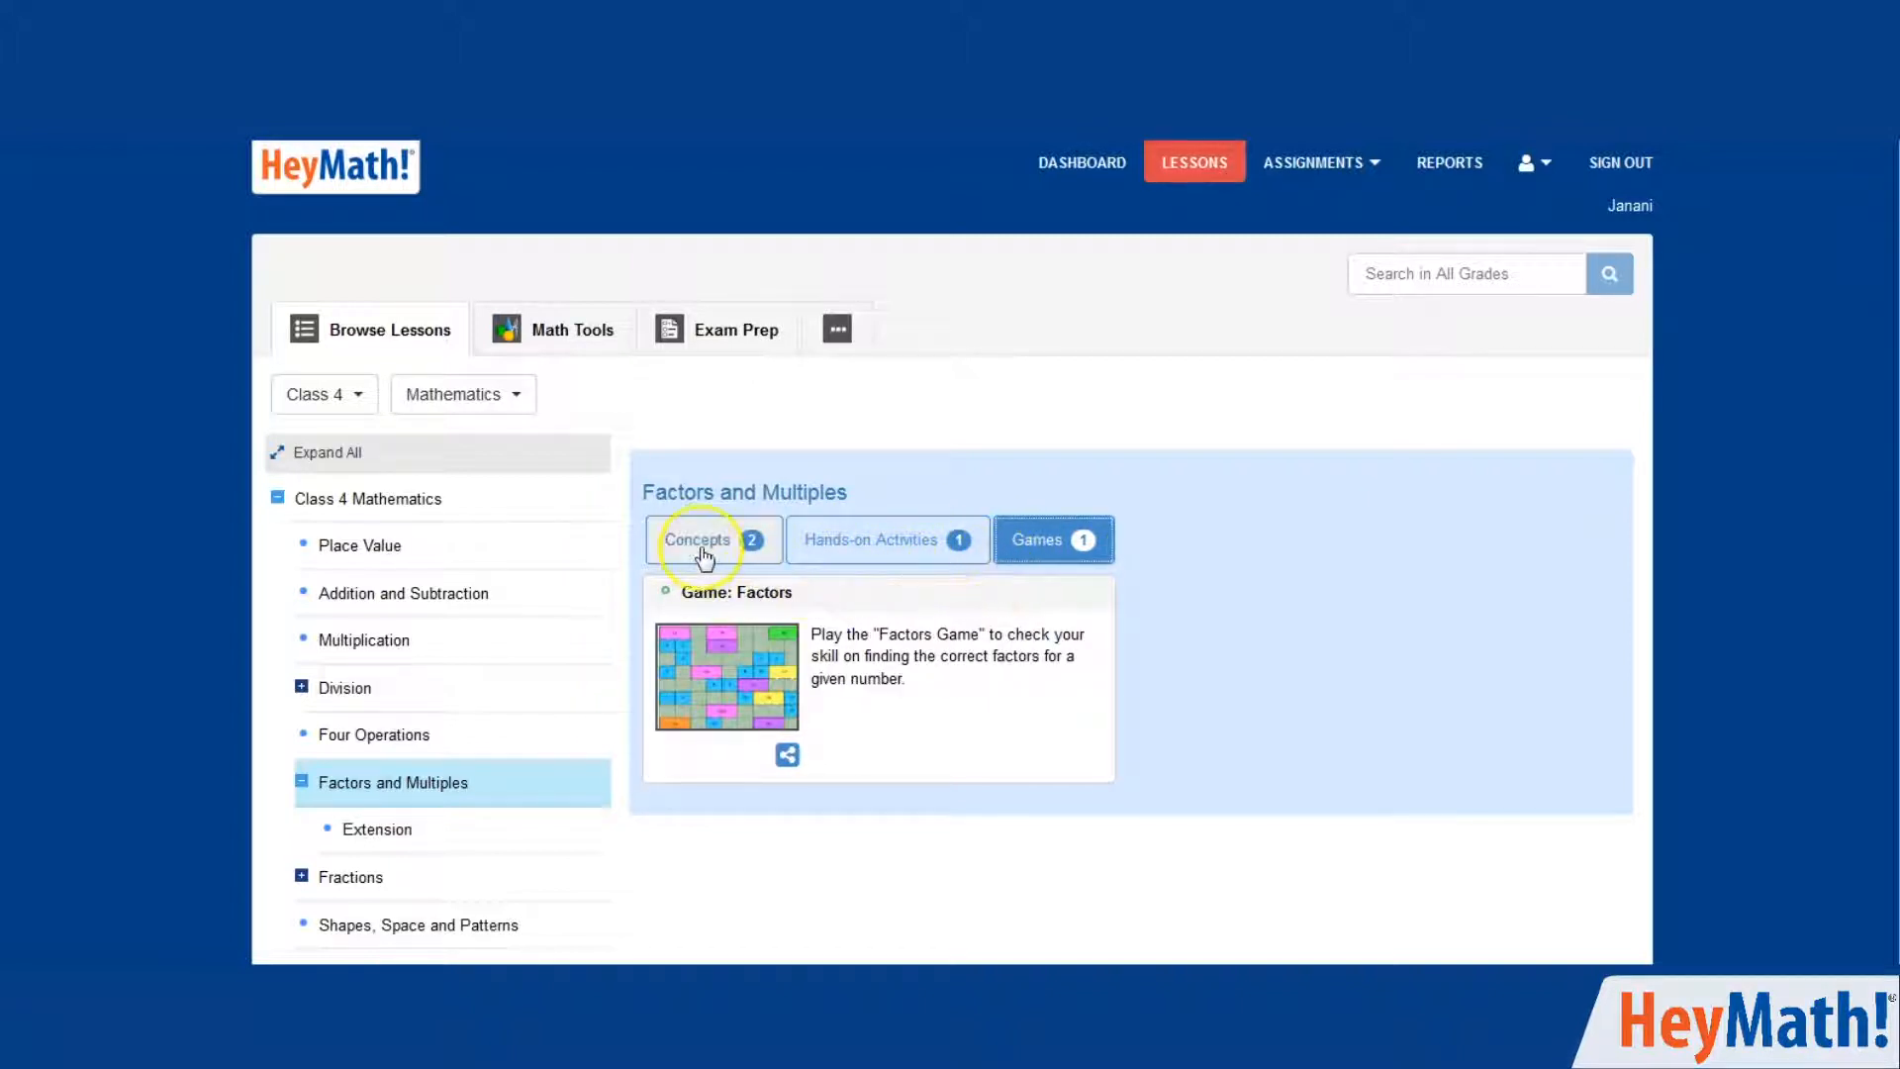
click(700, 540)
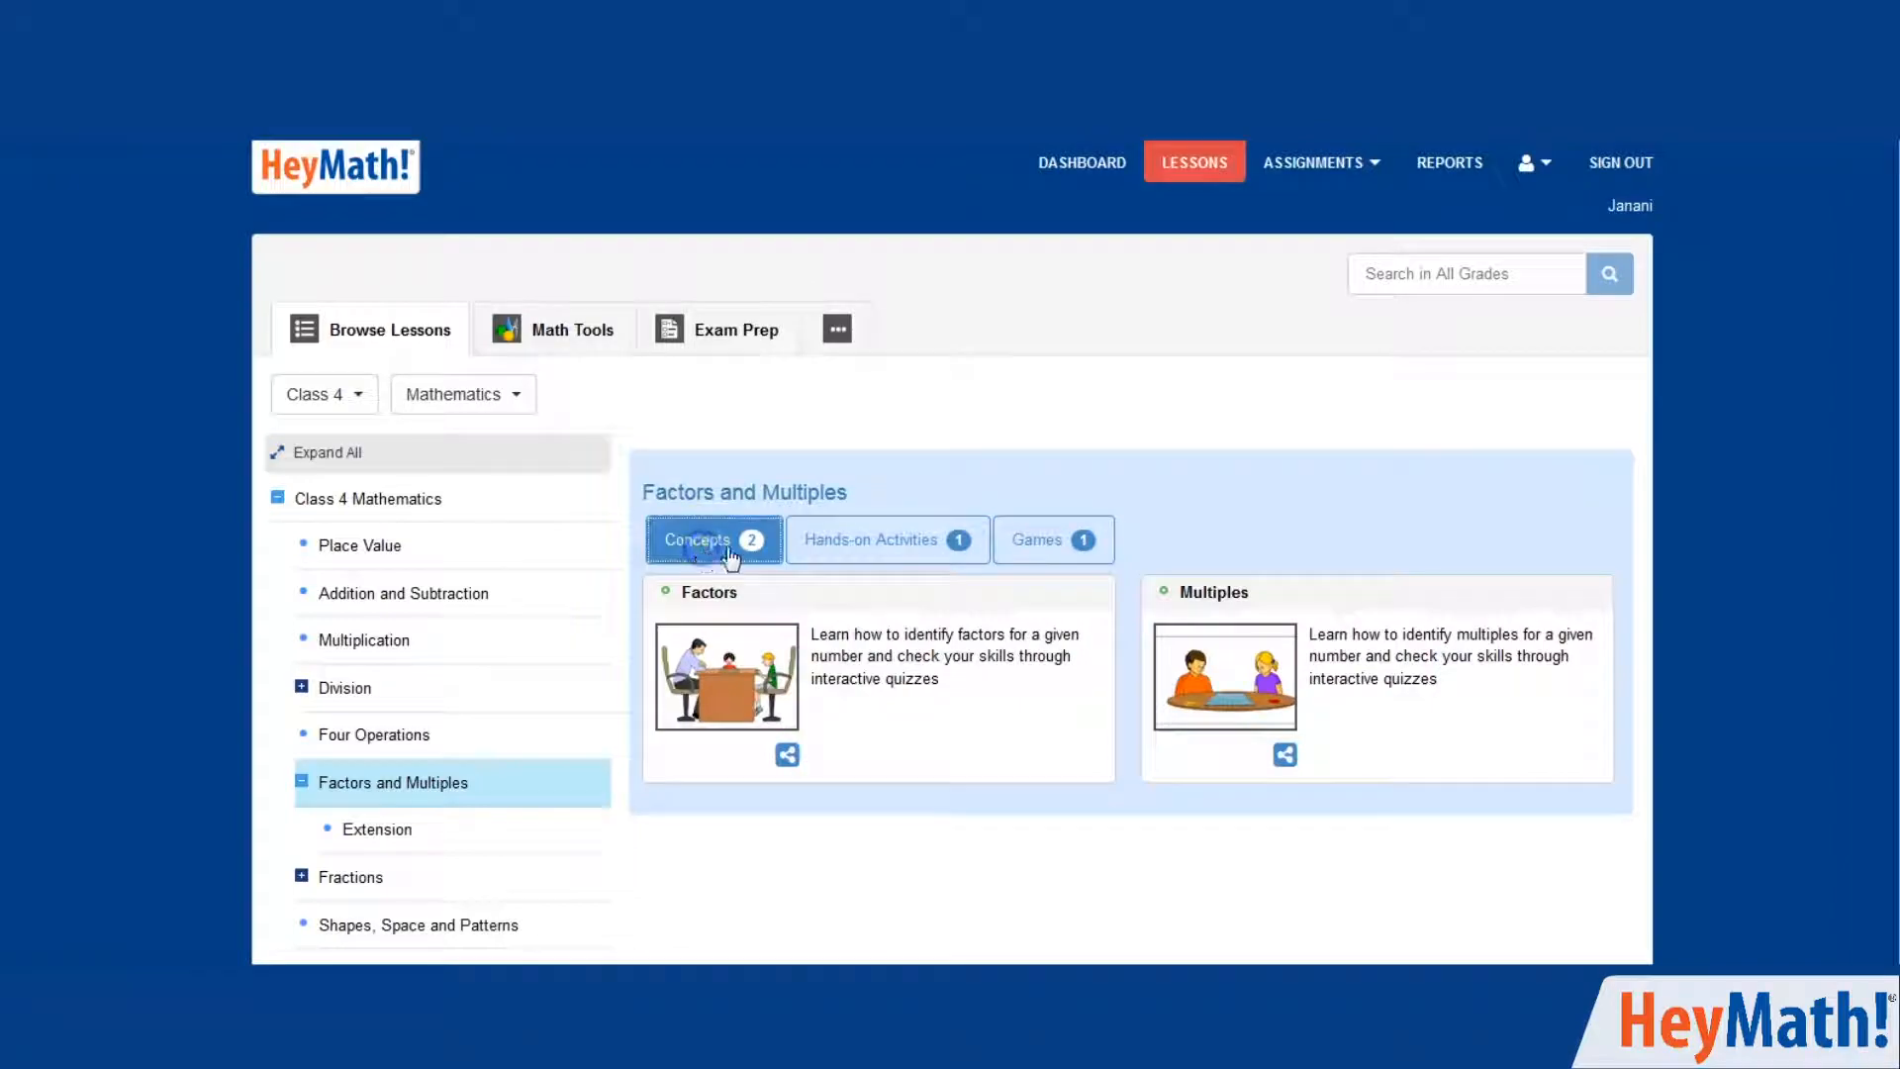
click(725, 676)
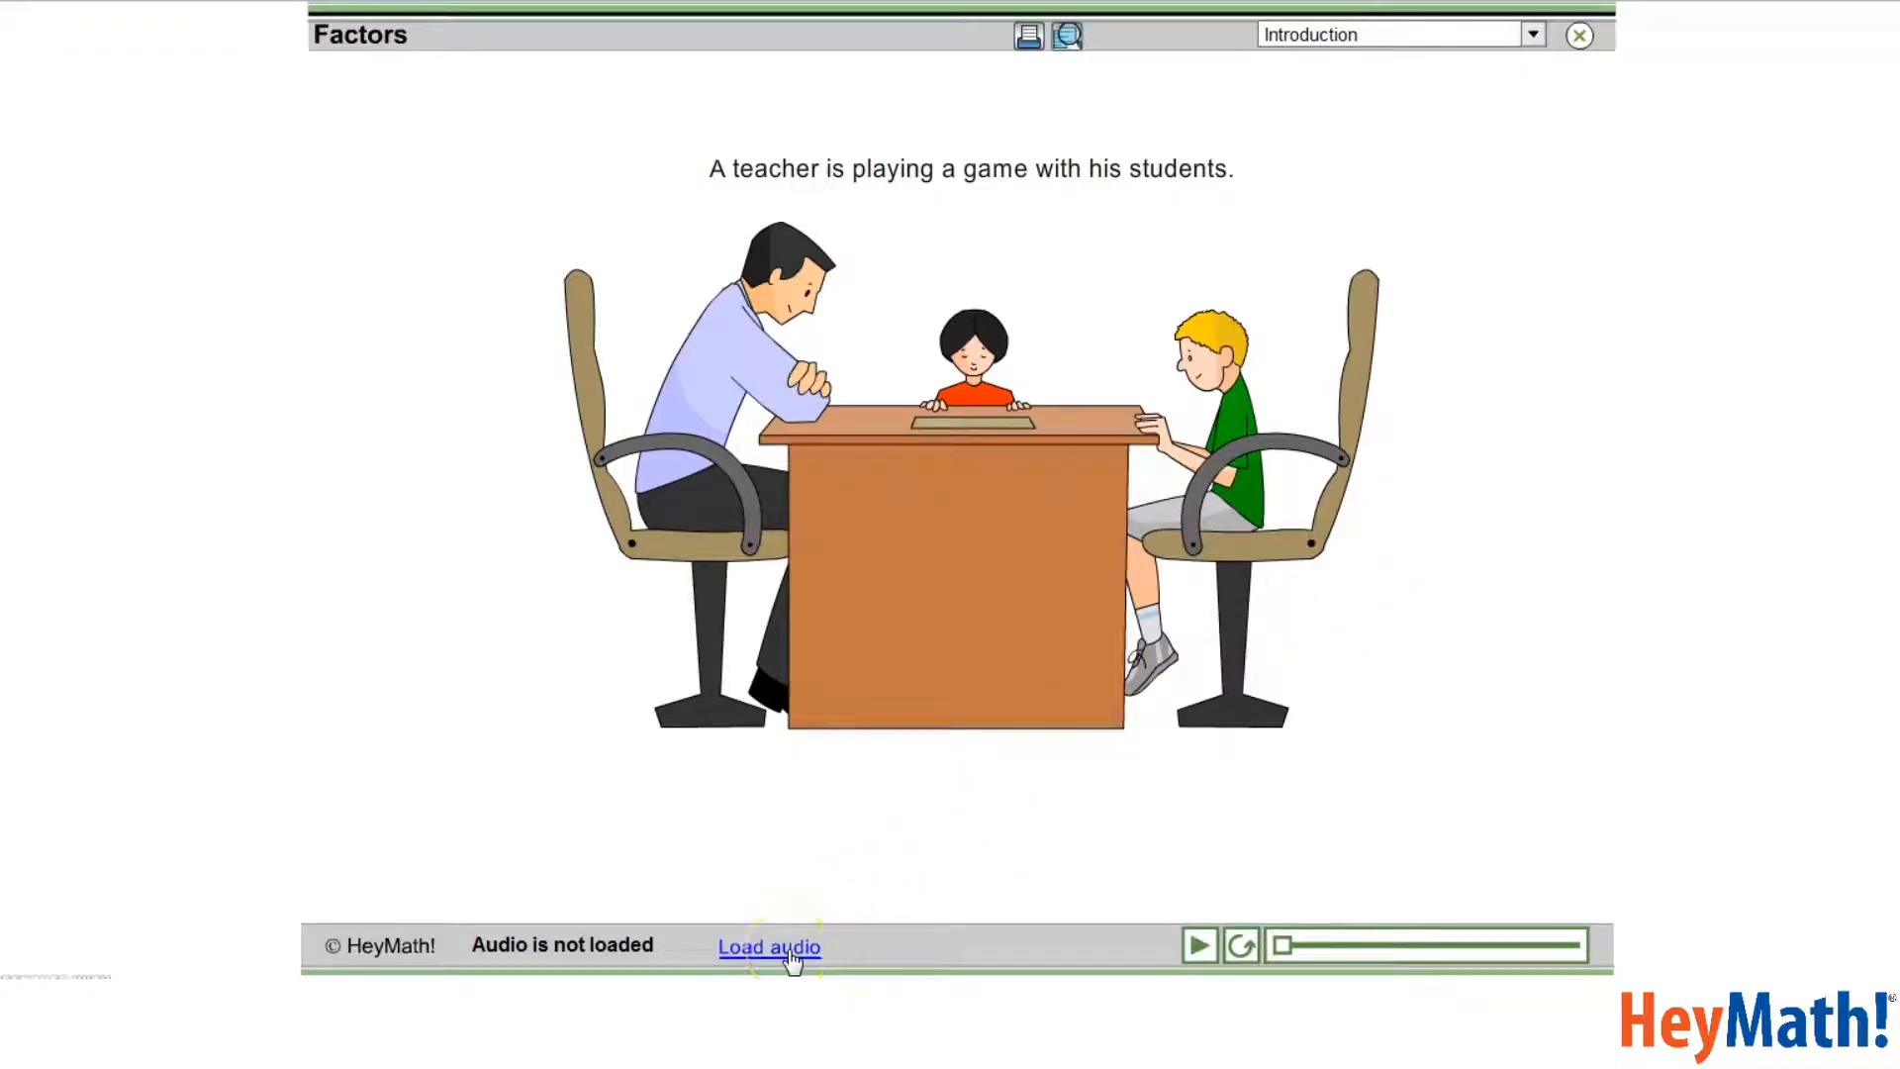
- Load the Factors lesson's audio narration and play its introduction
click(771, 946)
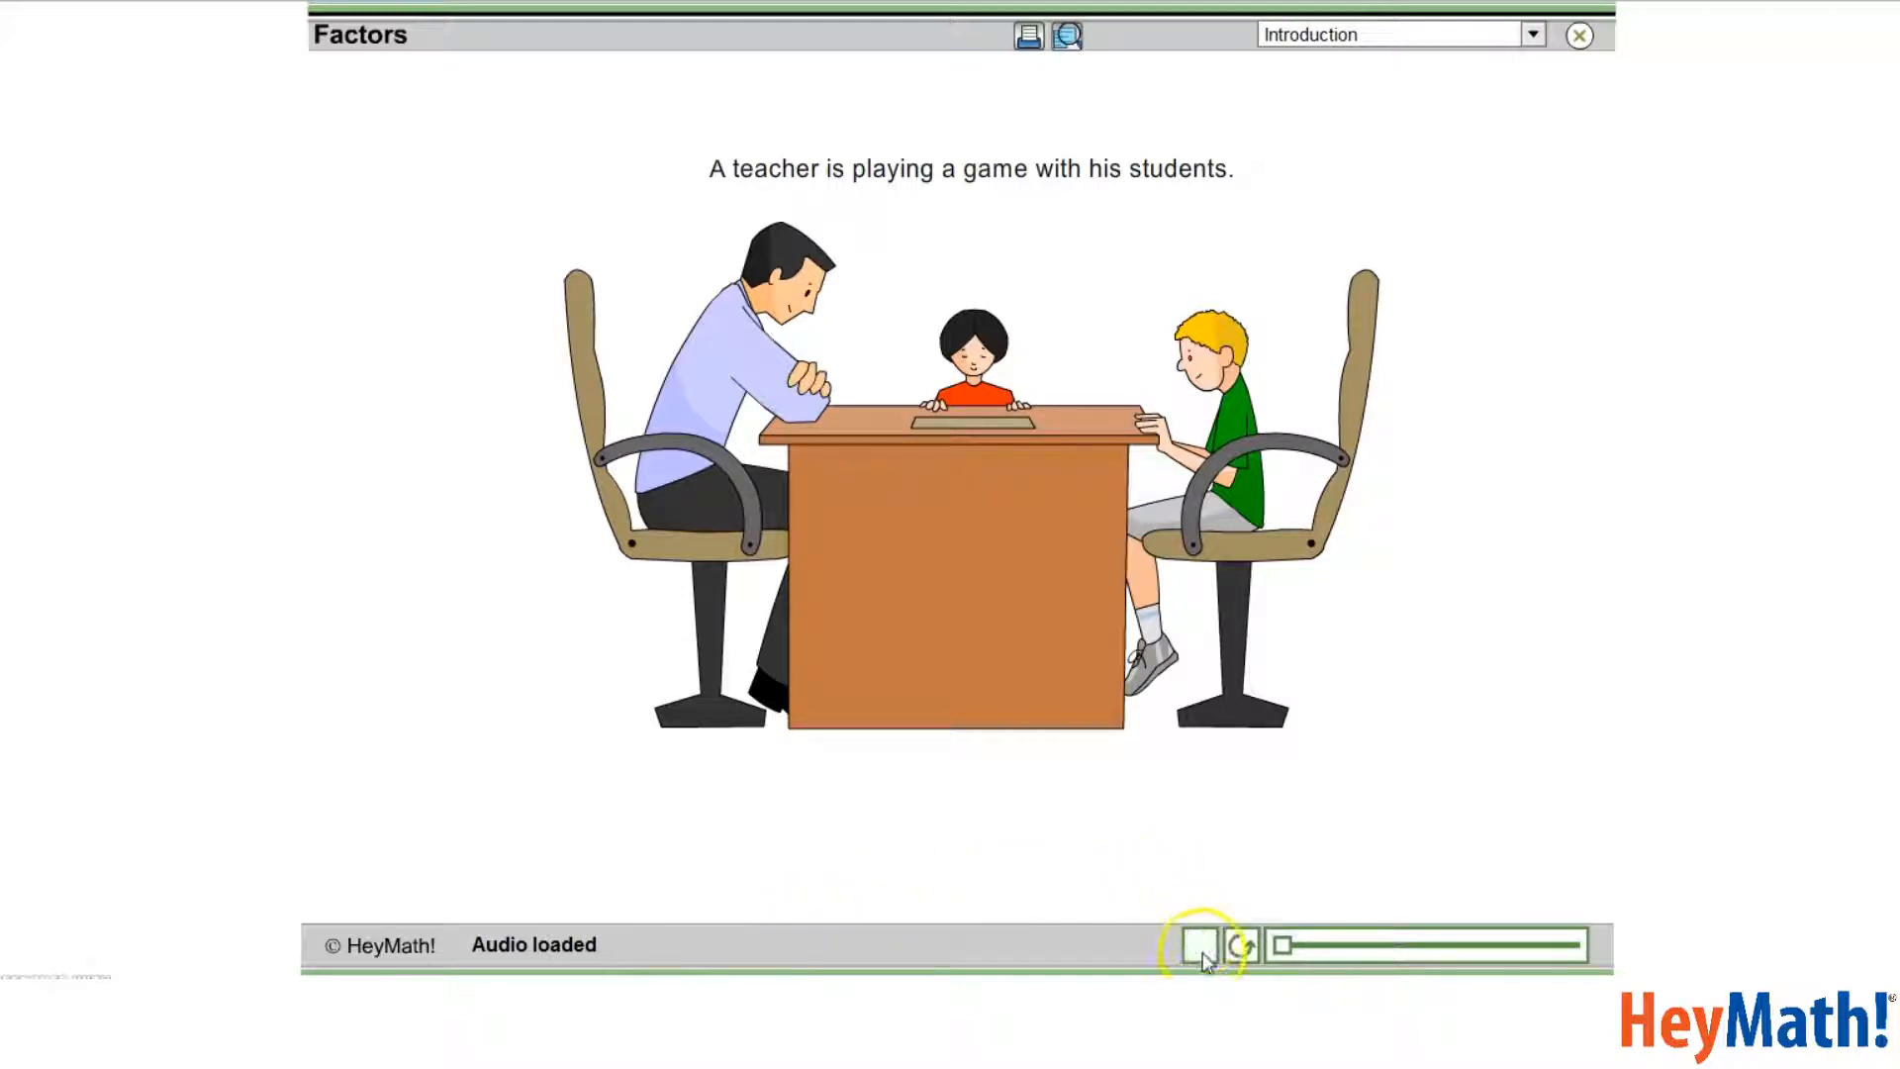
click(1193, 948)
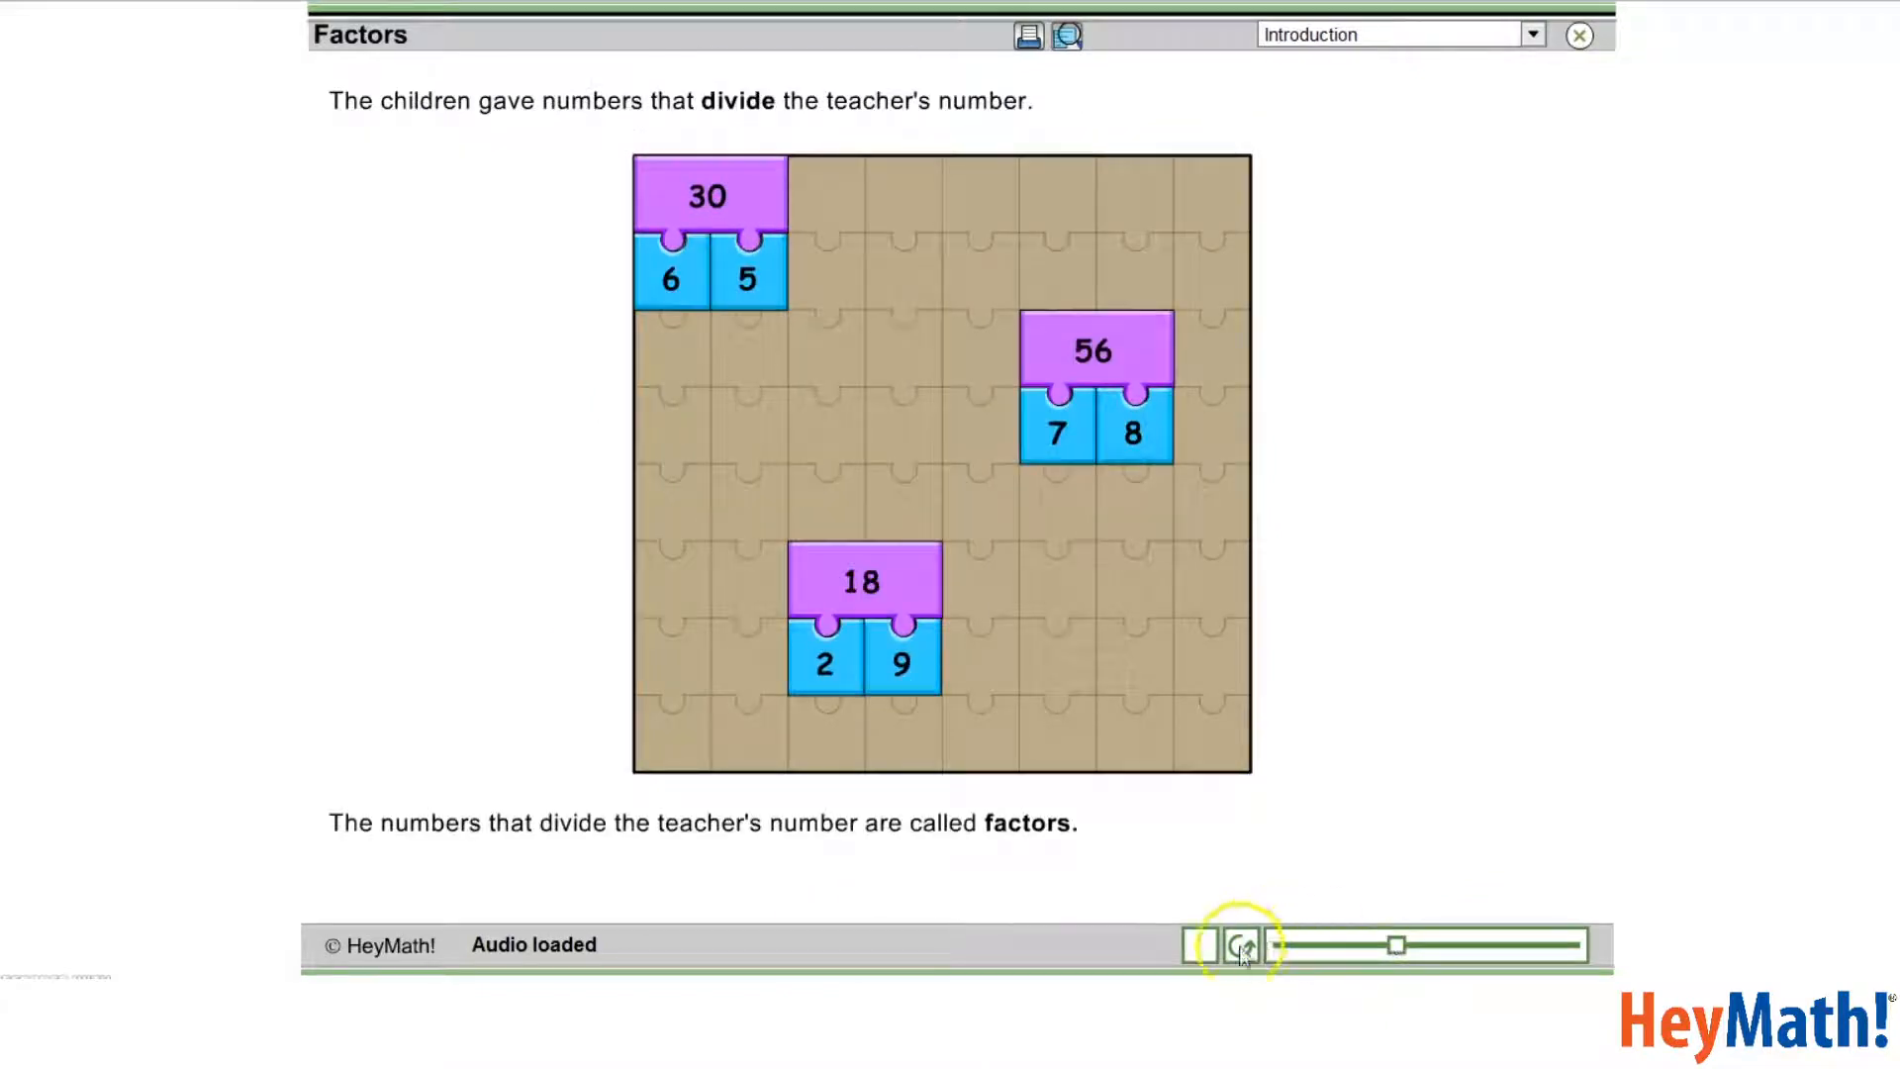
click(1240, 947)
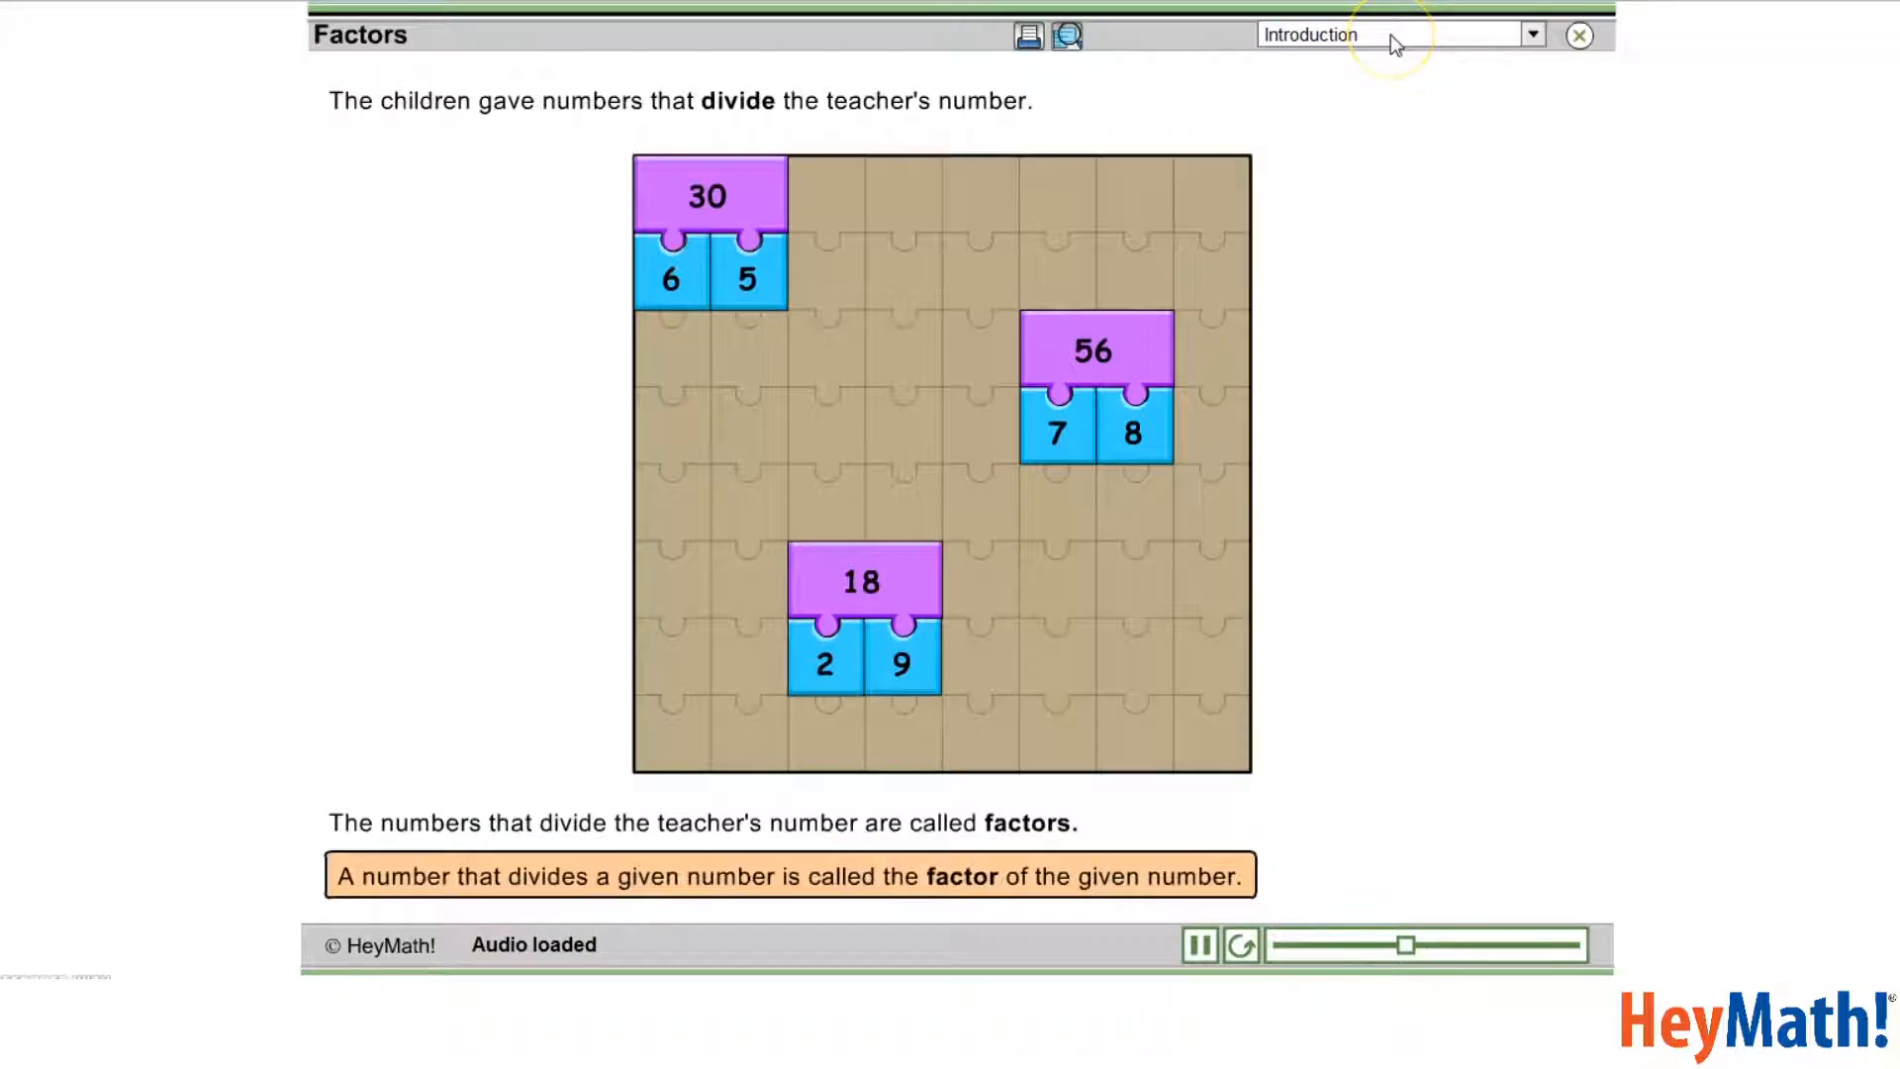
- Jump to the Activity 2 common-factors section from the lesson section list
click(1531, 34)
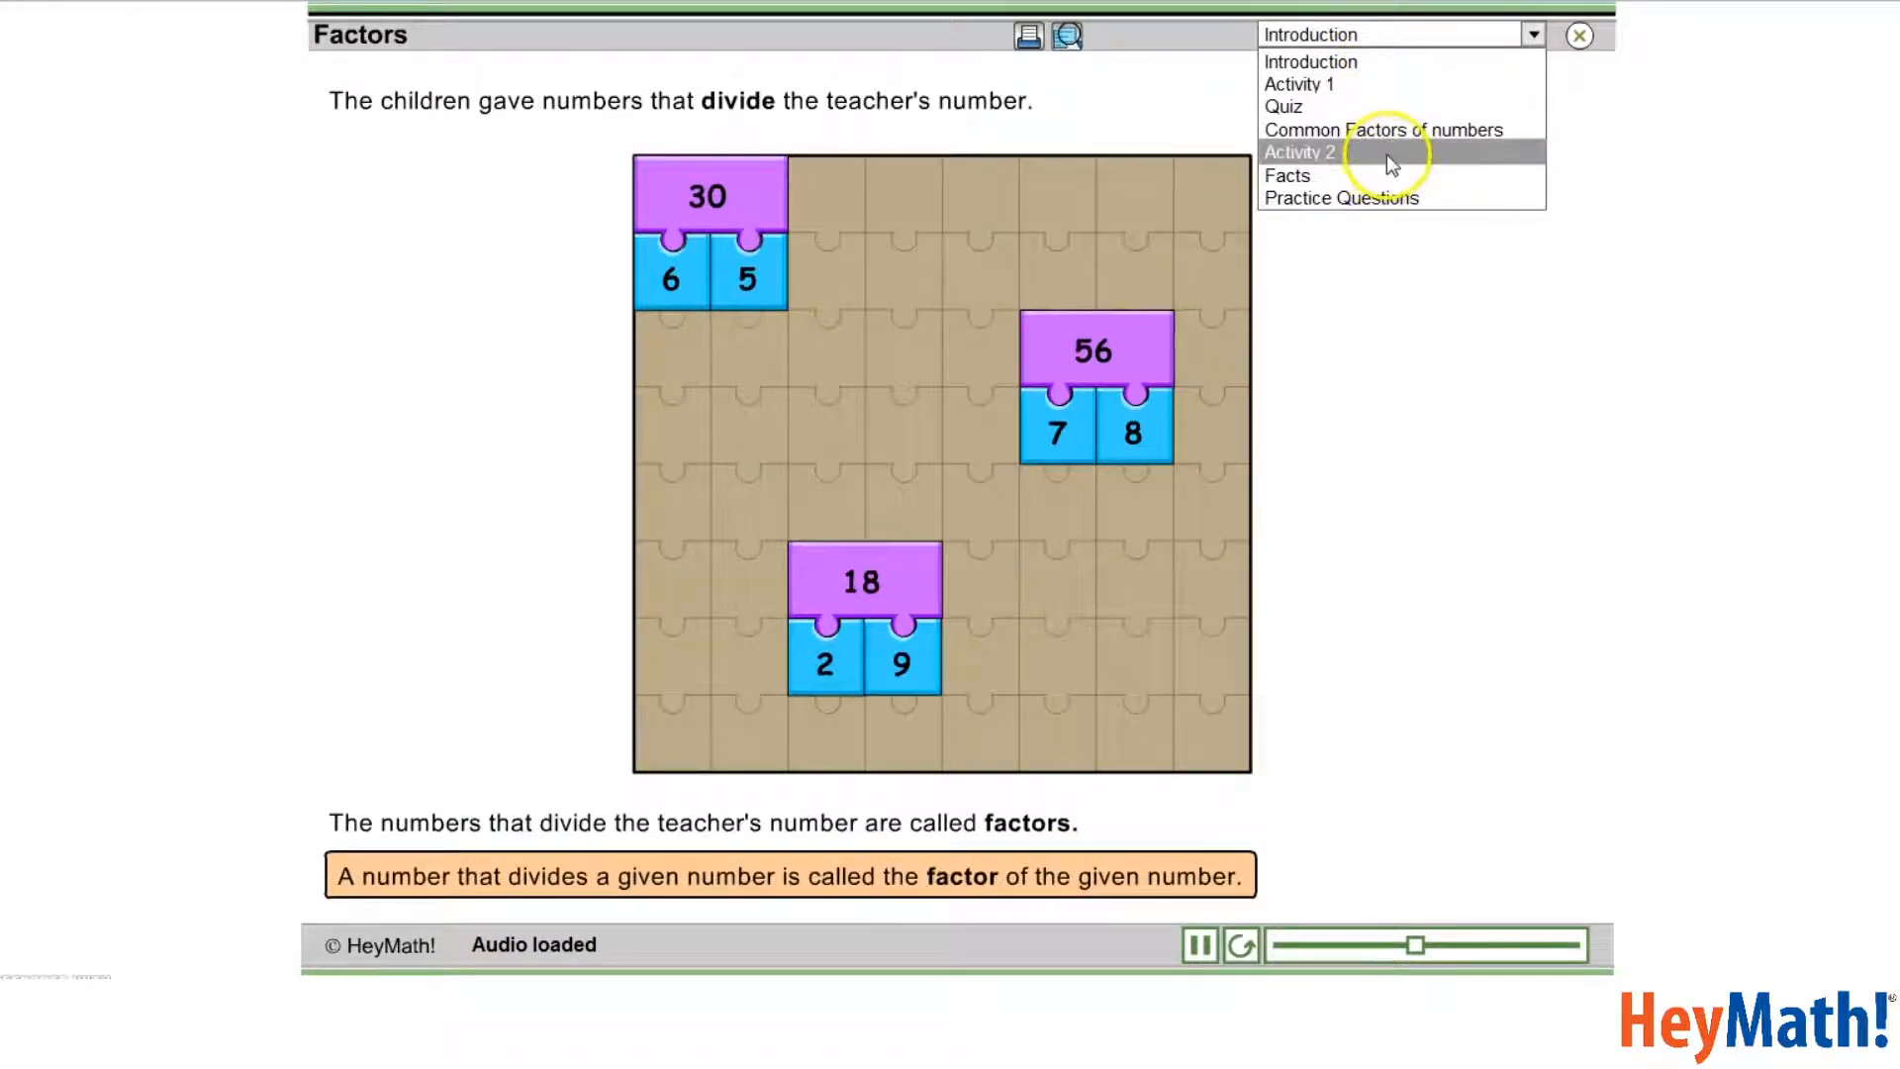
click(1299, 152)
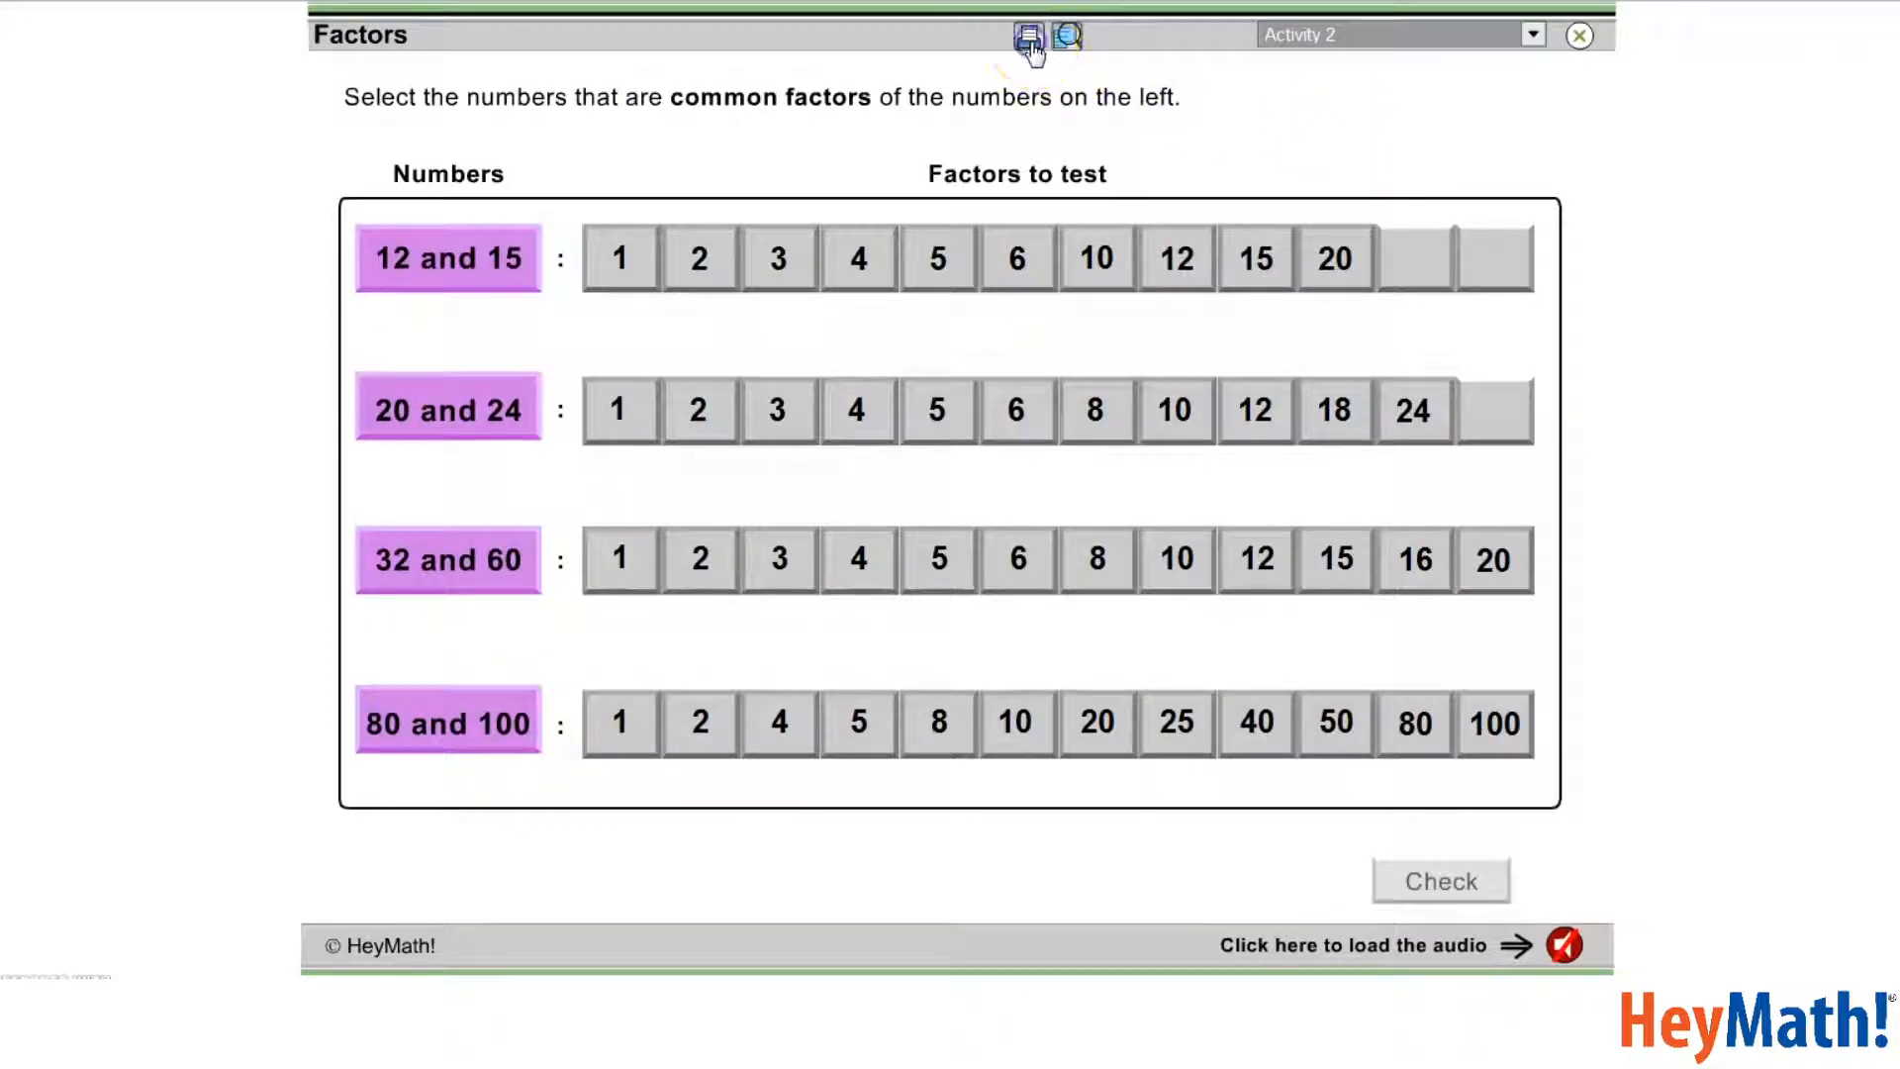
- Print the Activity 2 common-factors page, confirming the Print dialog
click(1025, 37)
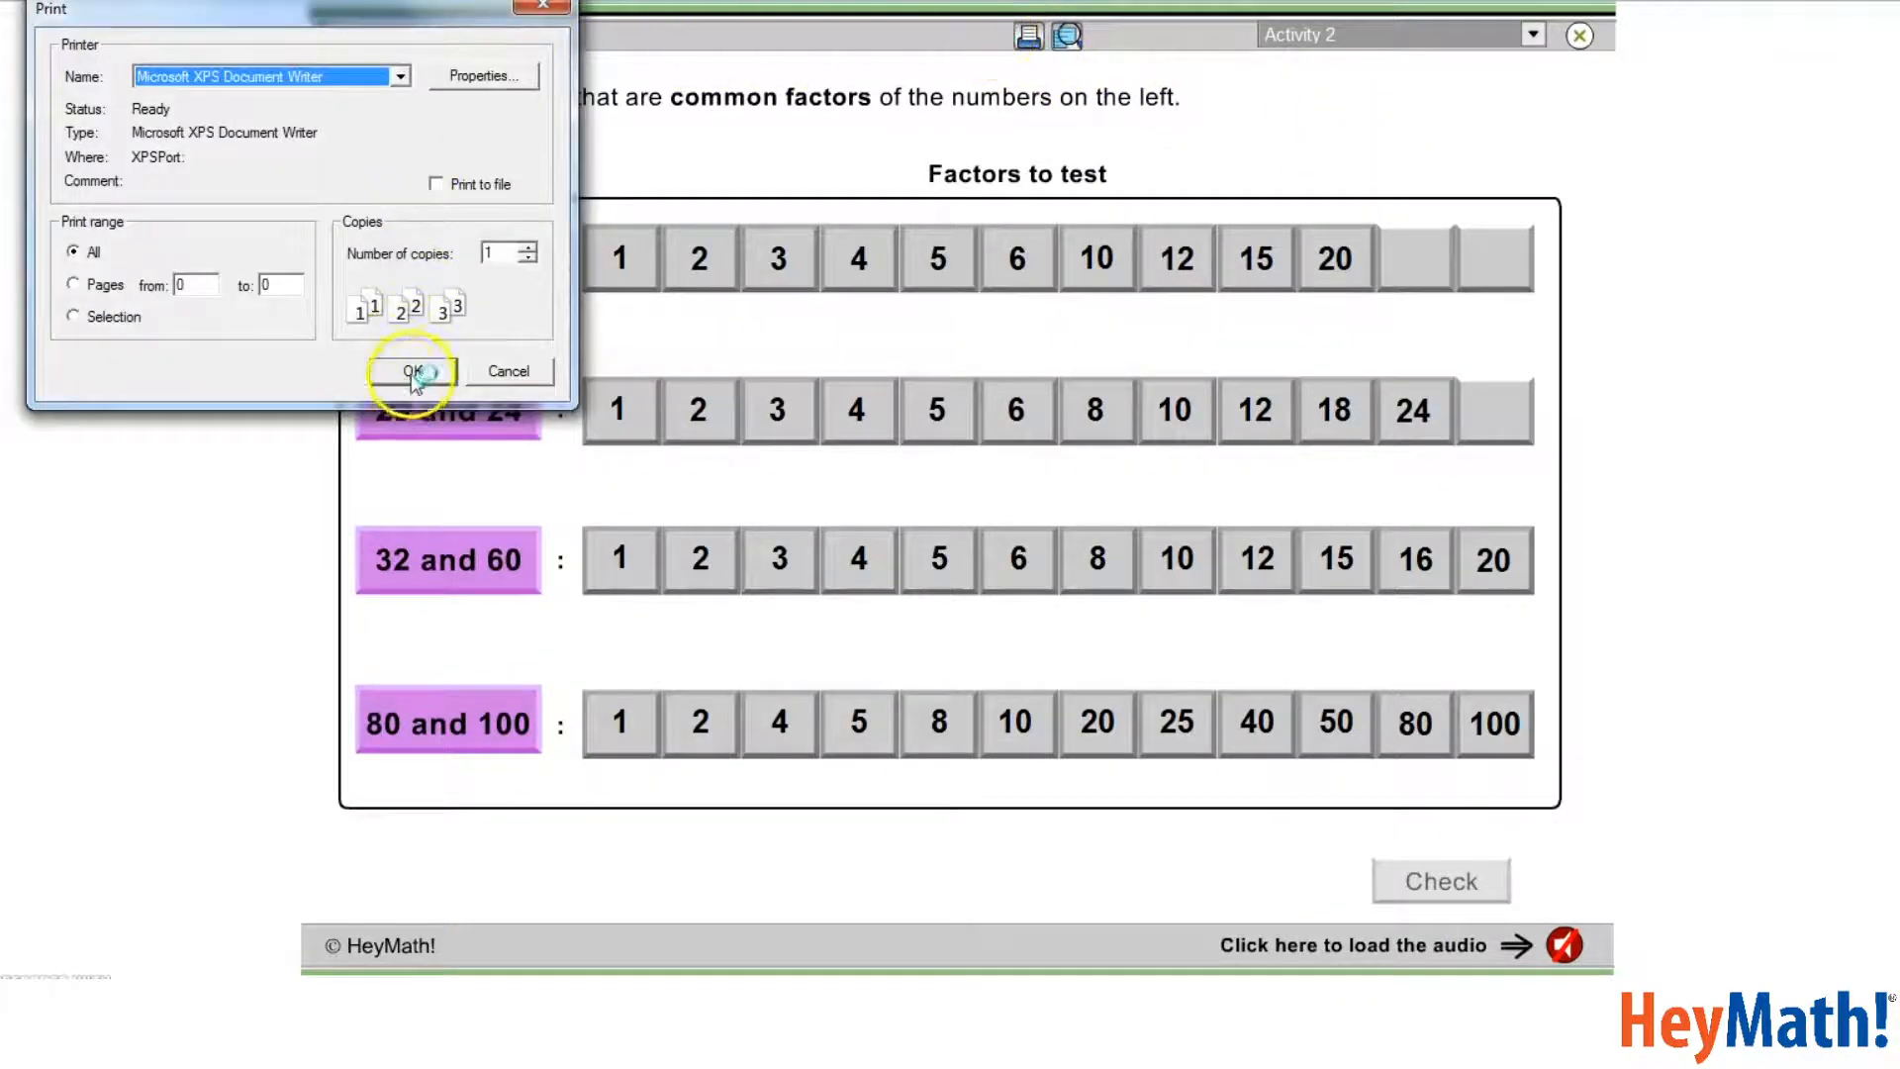
click(410, 371)
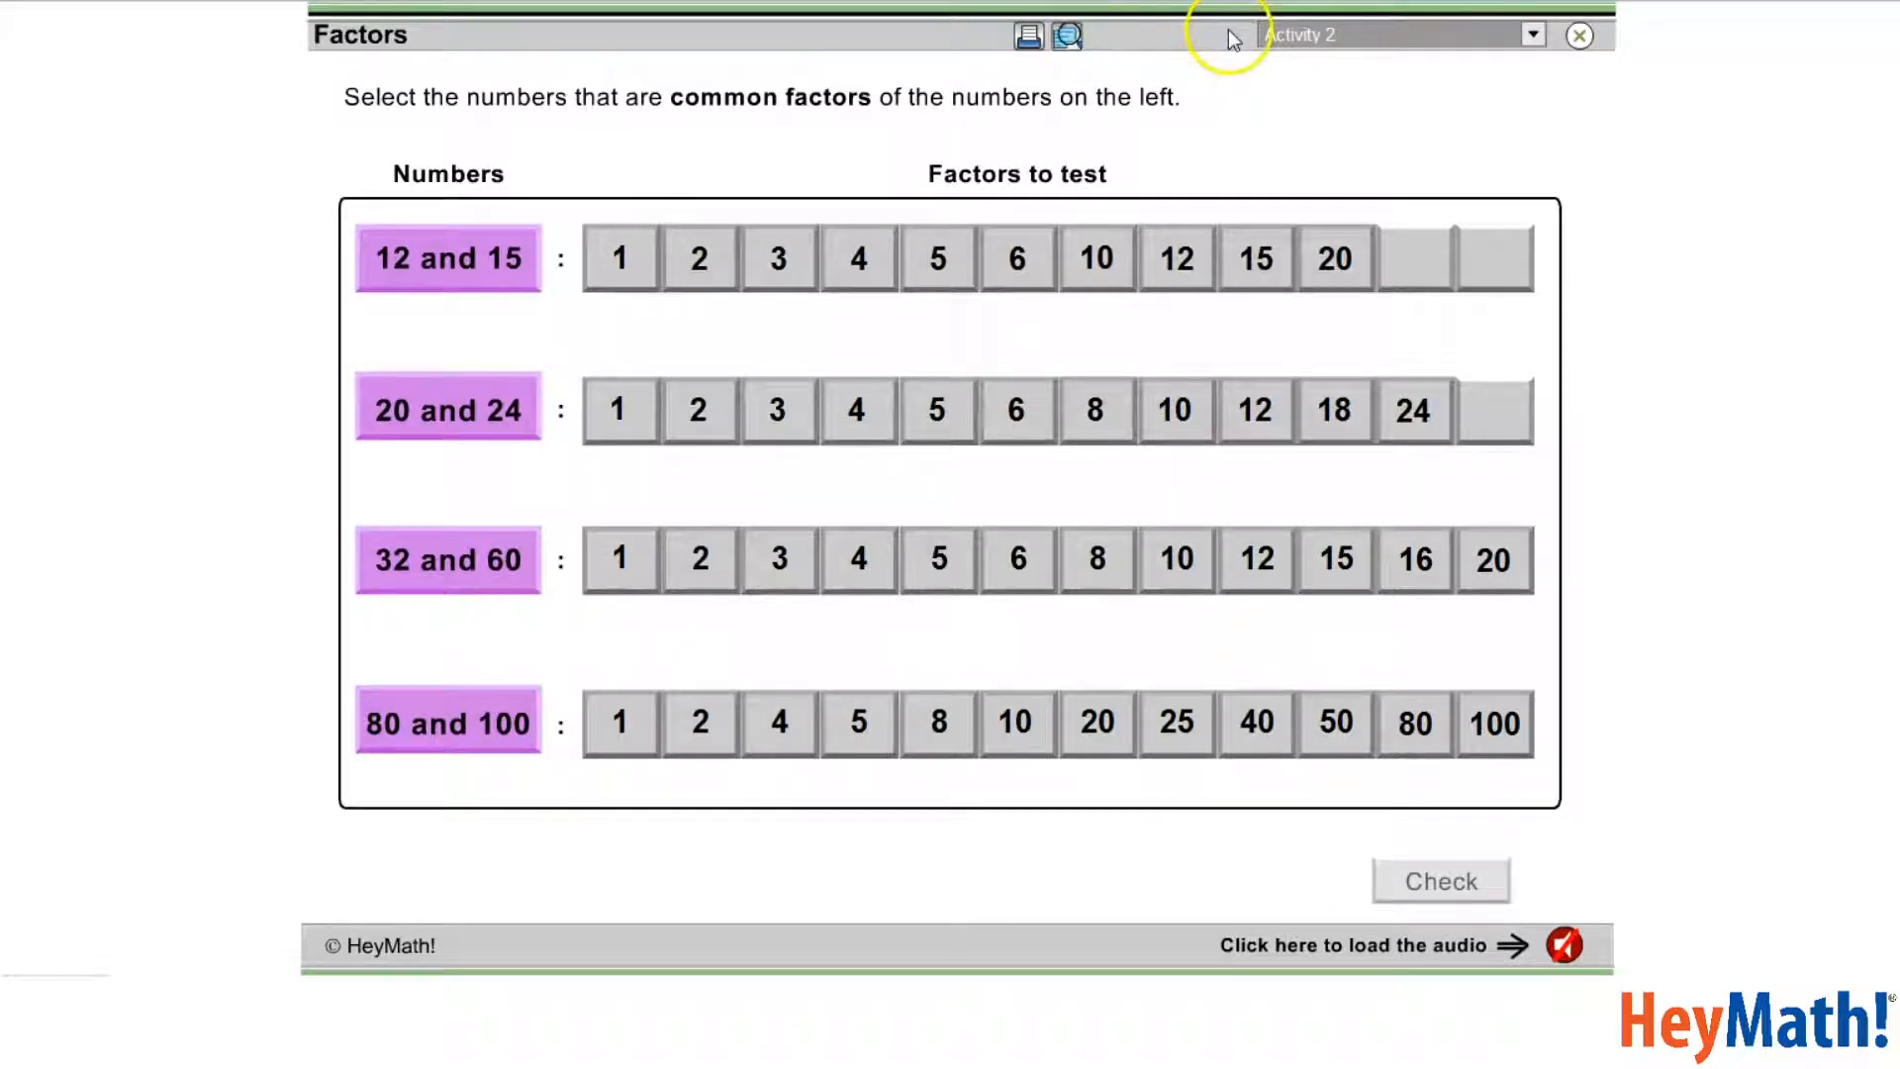
- Move to the Facts section of the Factors lesson
click(1530, 34)
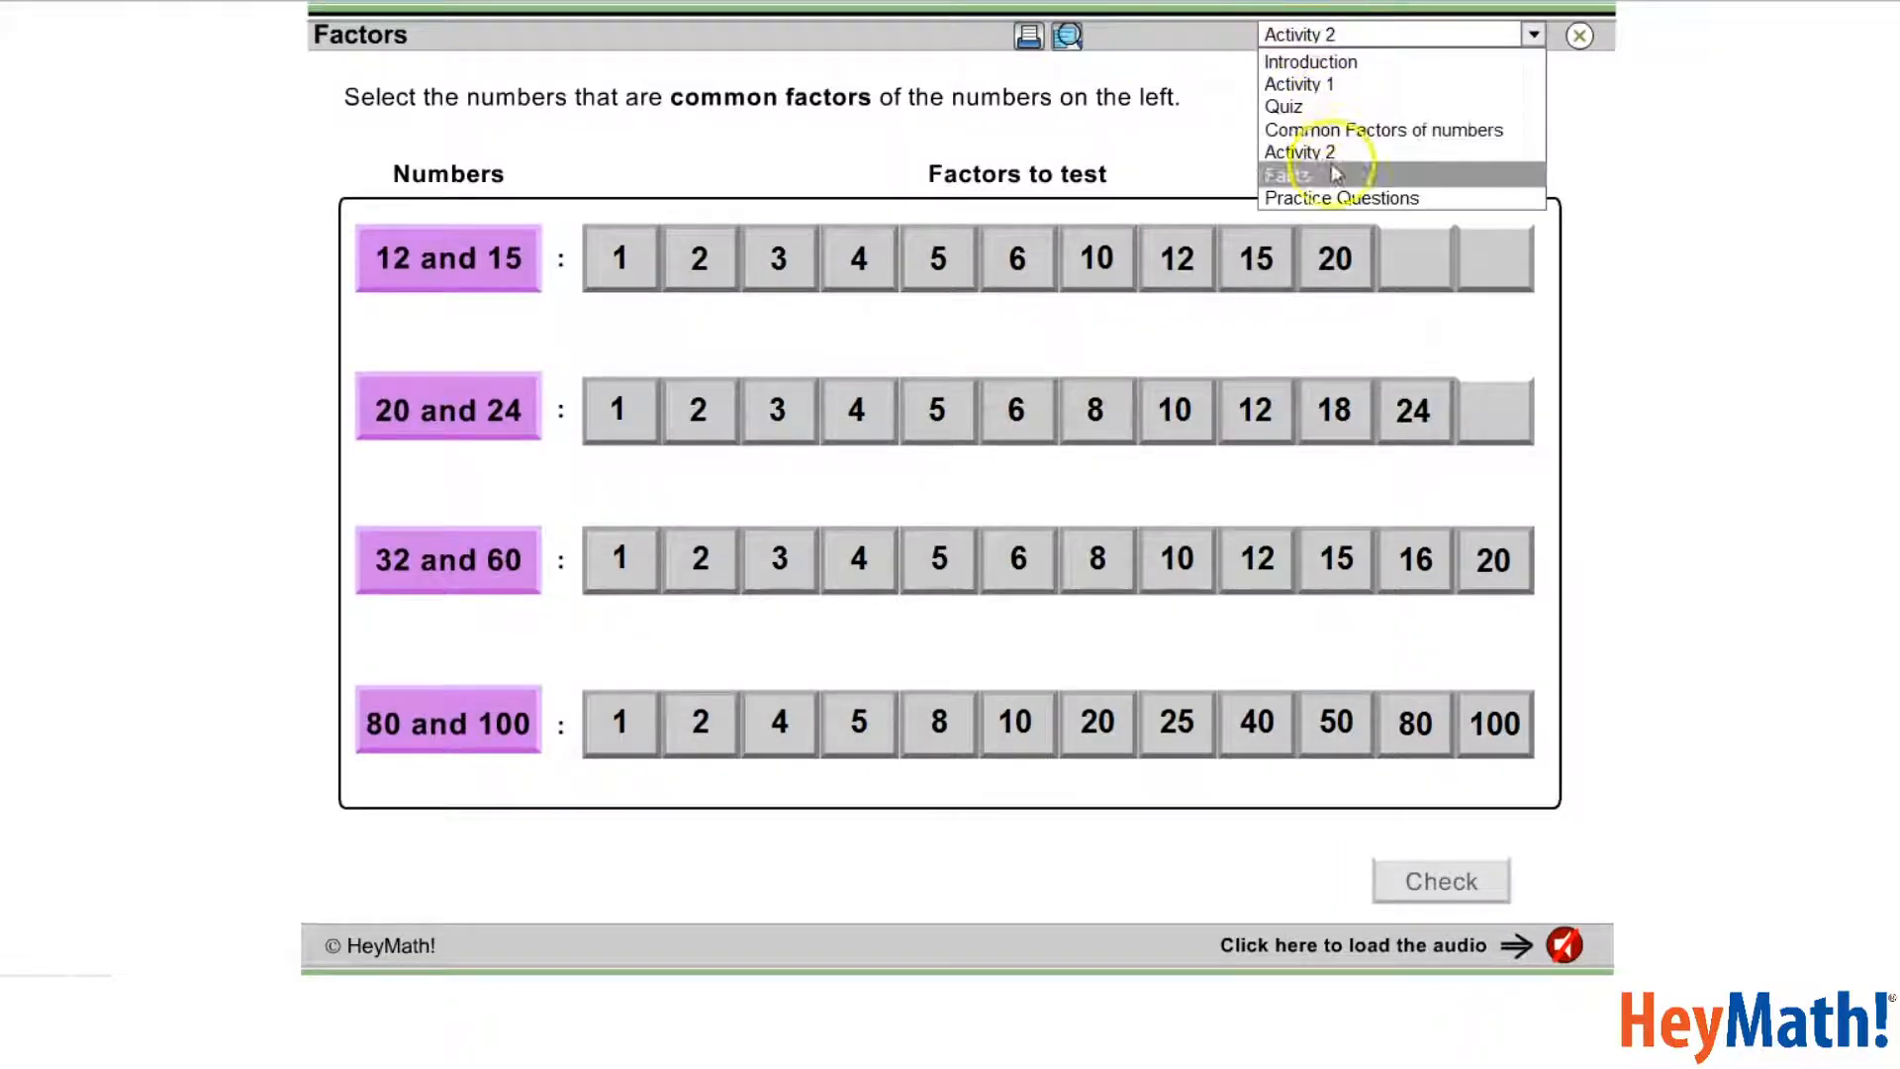
click(1341, 197)
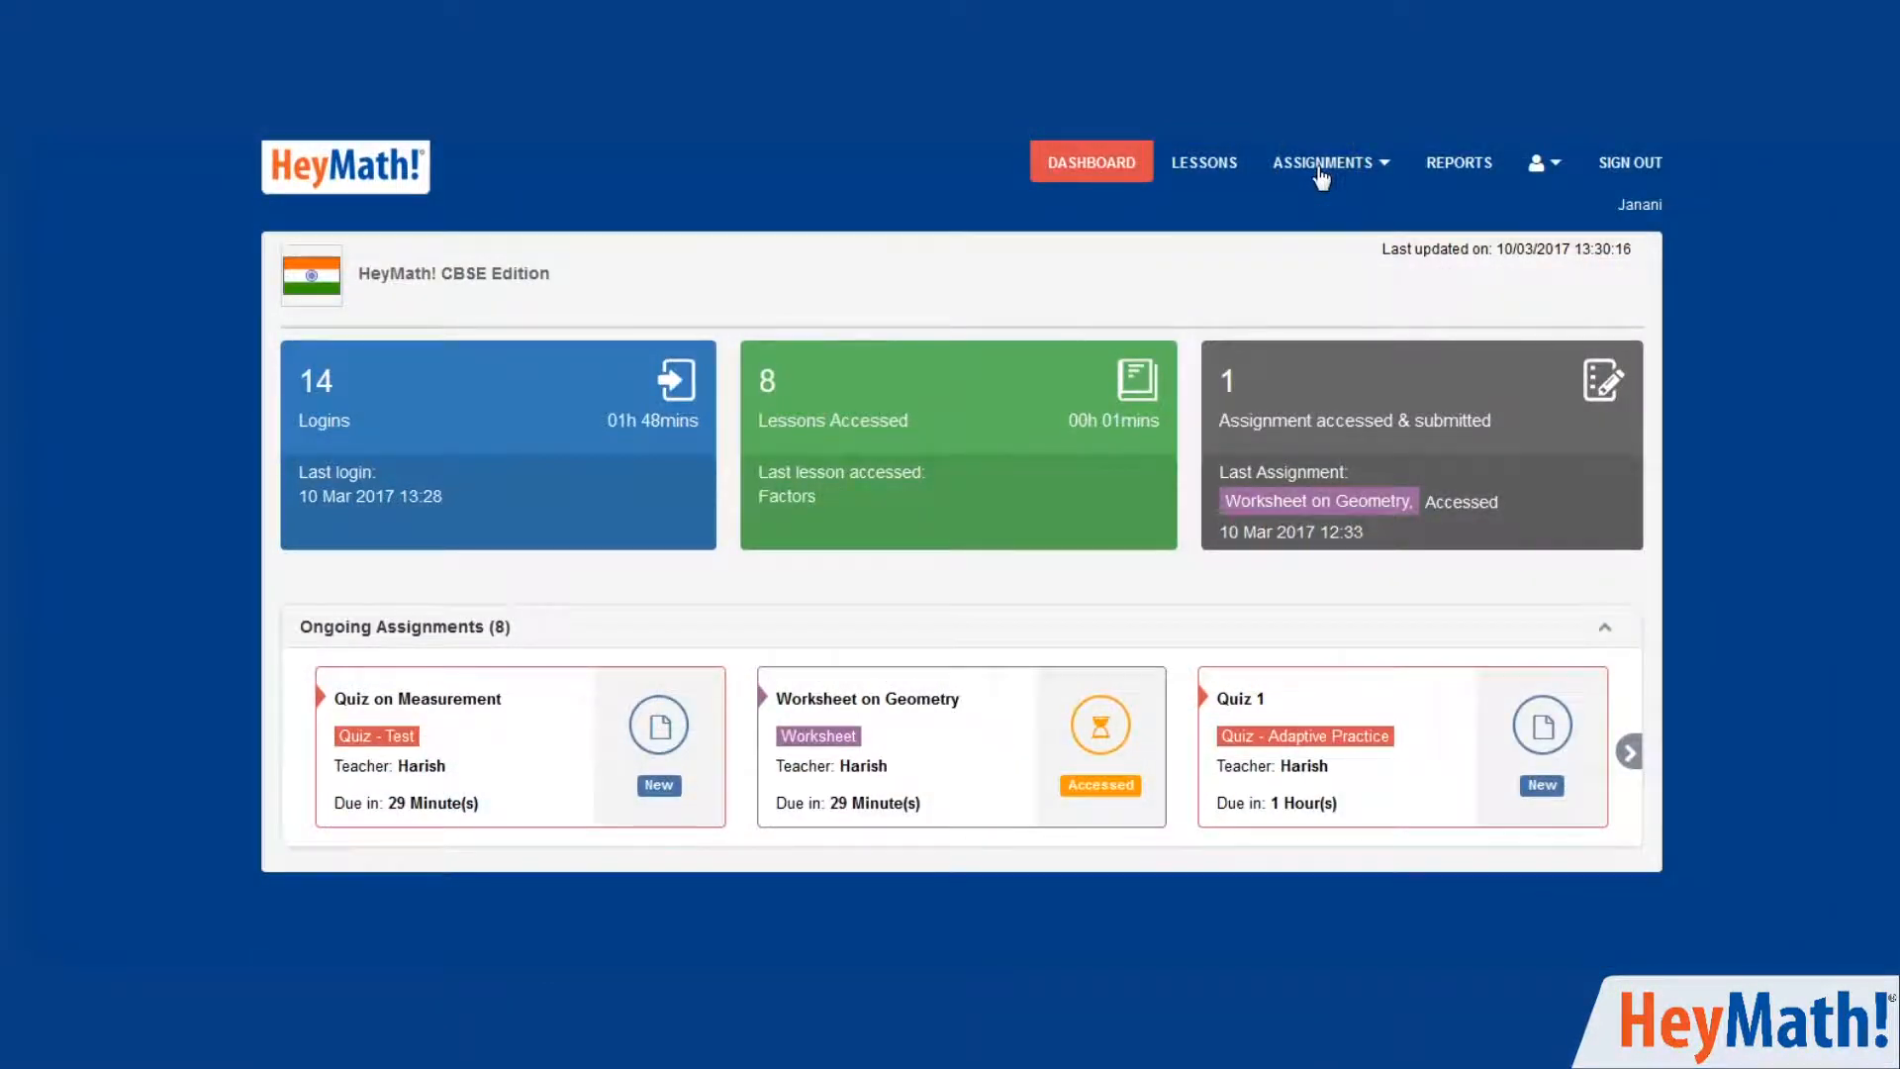
- Open the Assignments menu on the dashboard to reach quiz, worksheet and reading options
click(1328, 162)
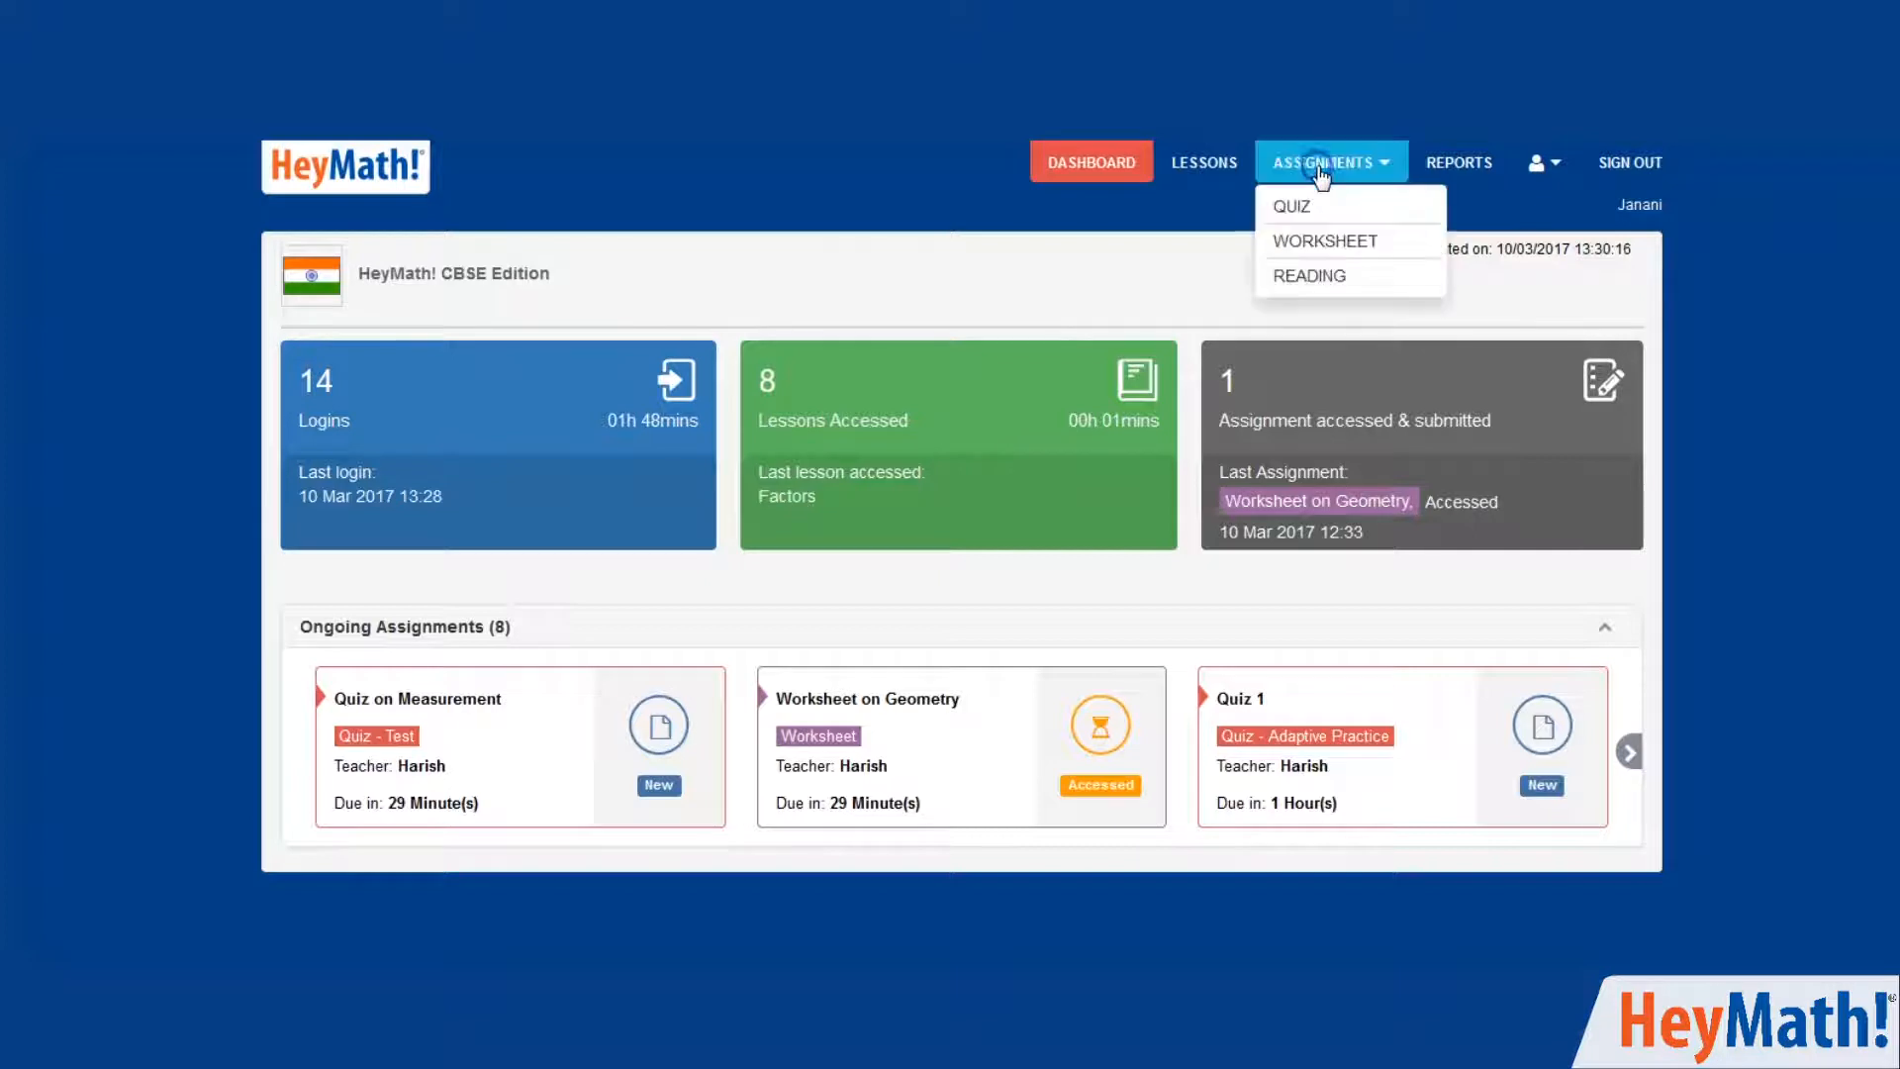
mouse_move(1319, 206)
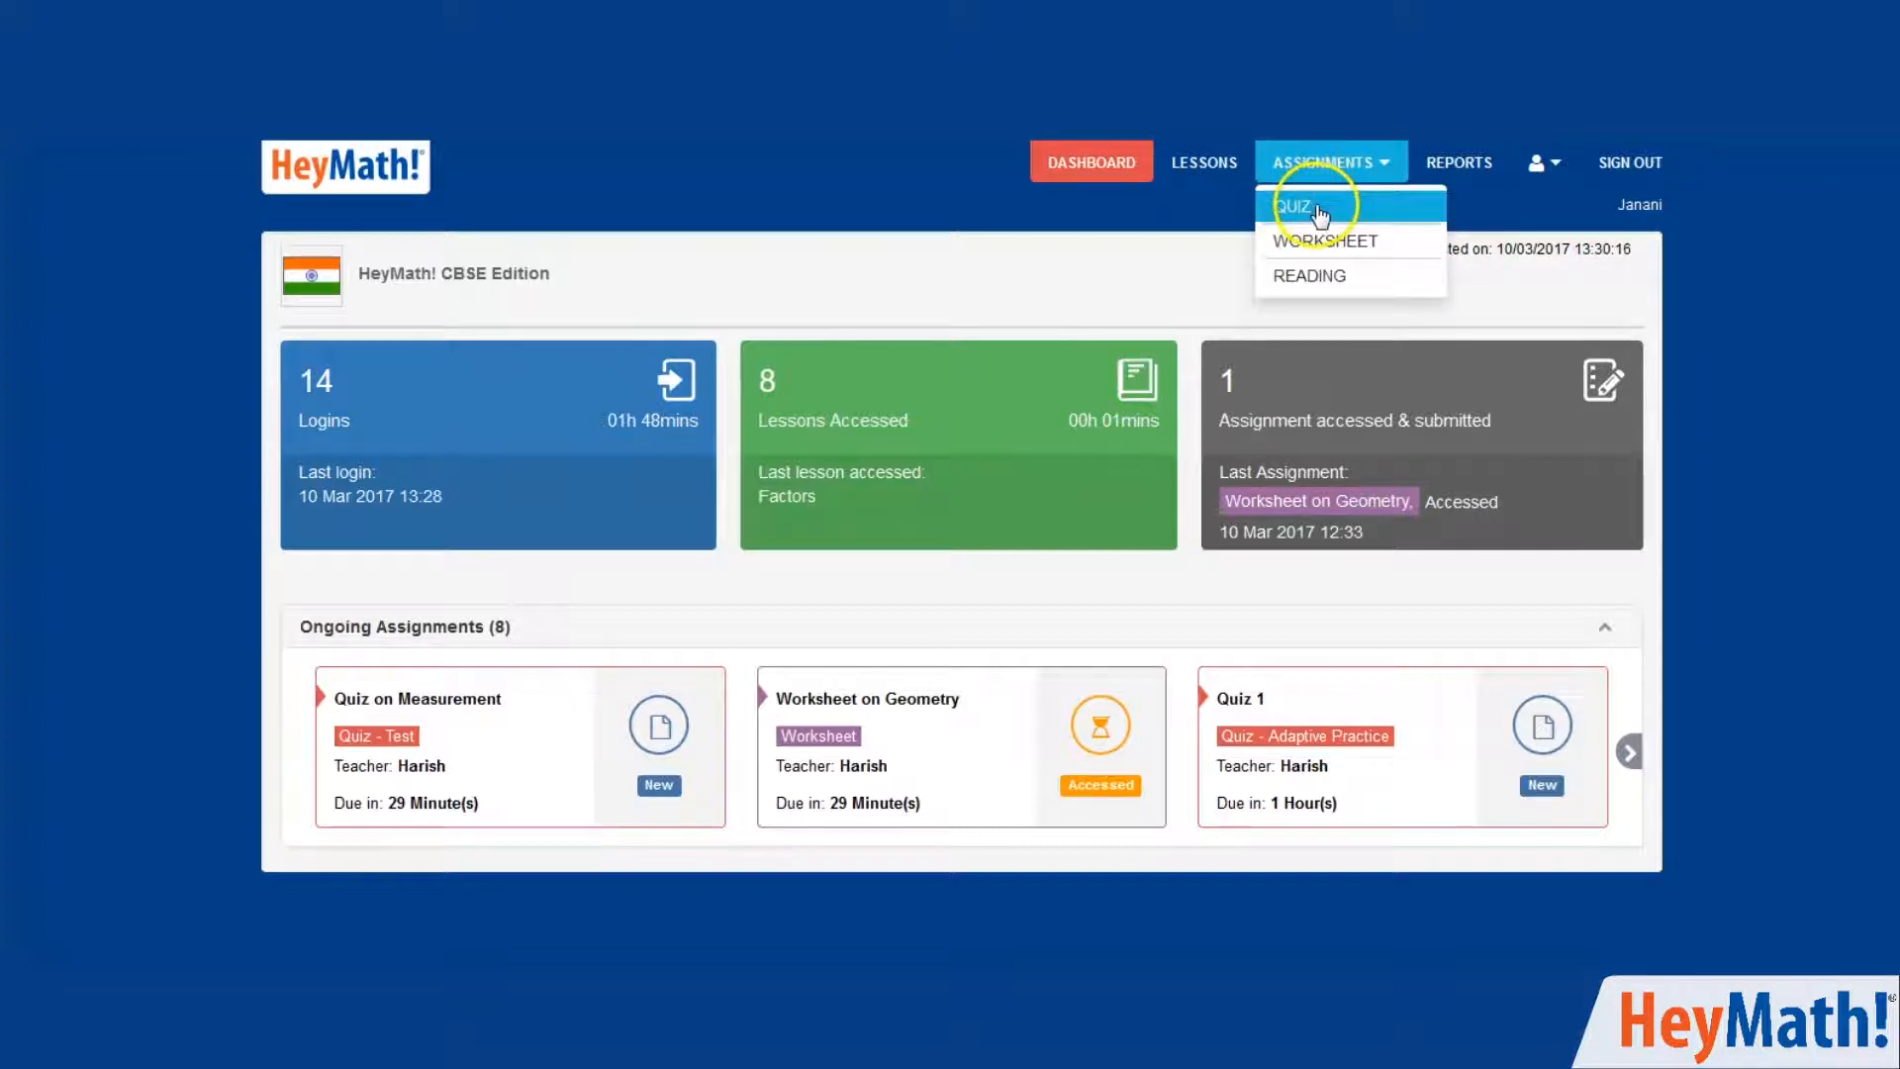
mouse_move(1308, 275)
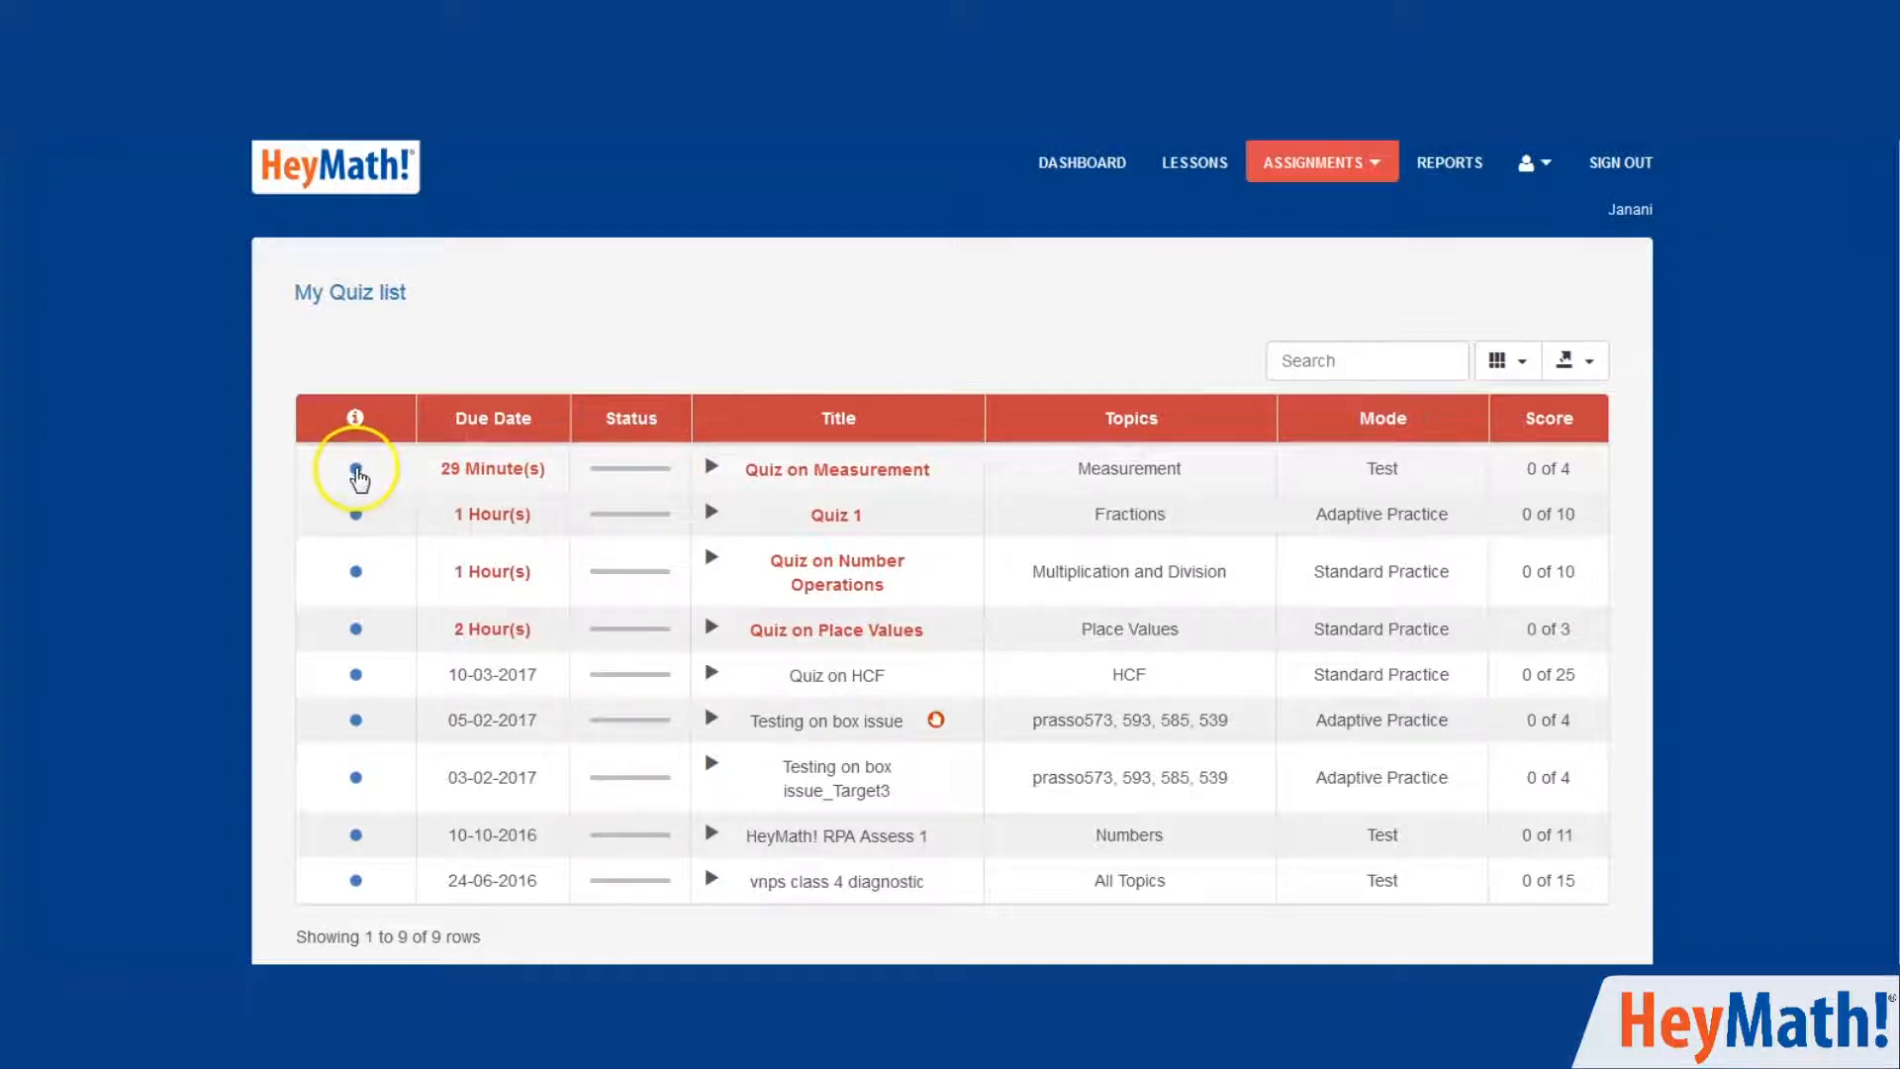
- Review the Quiz on Measurement's details and open that quiz
click(356, 469)
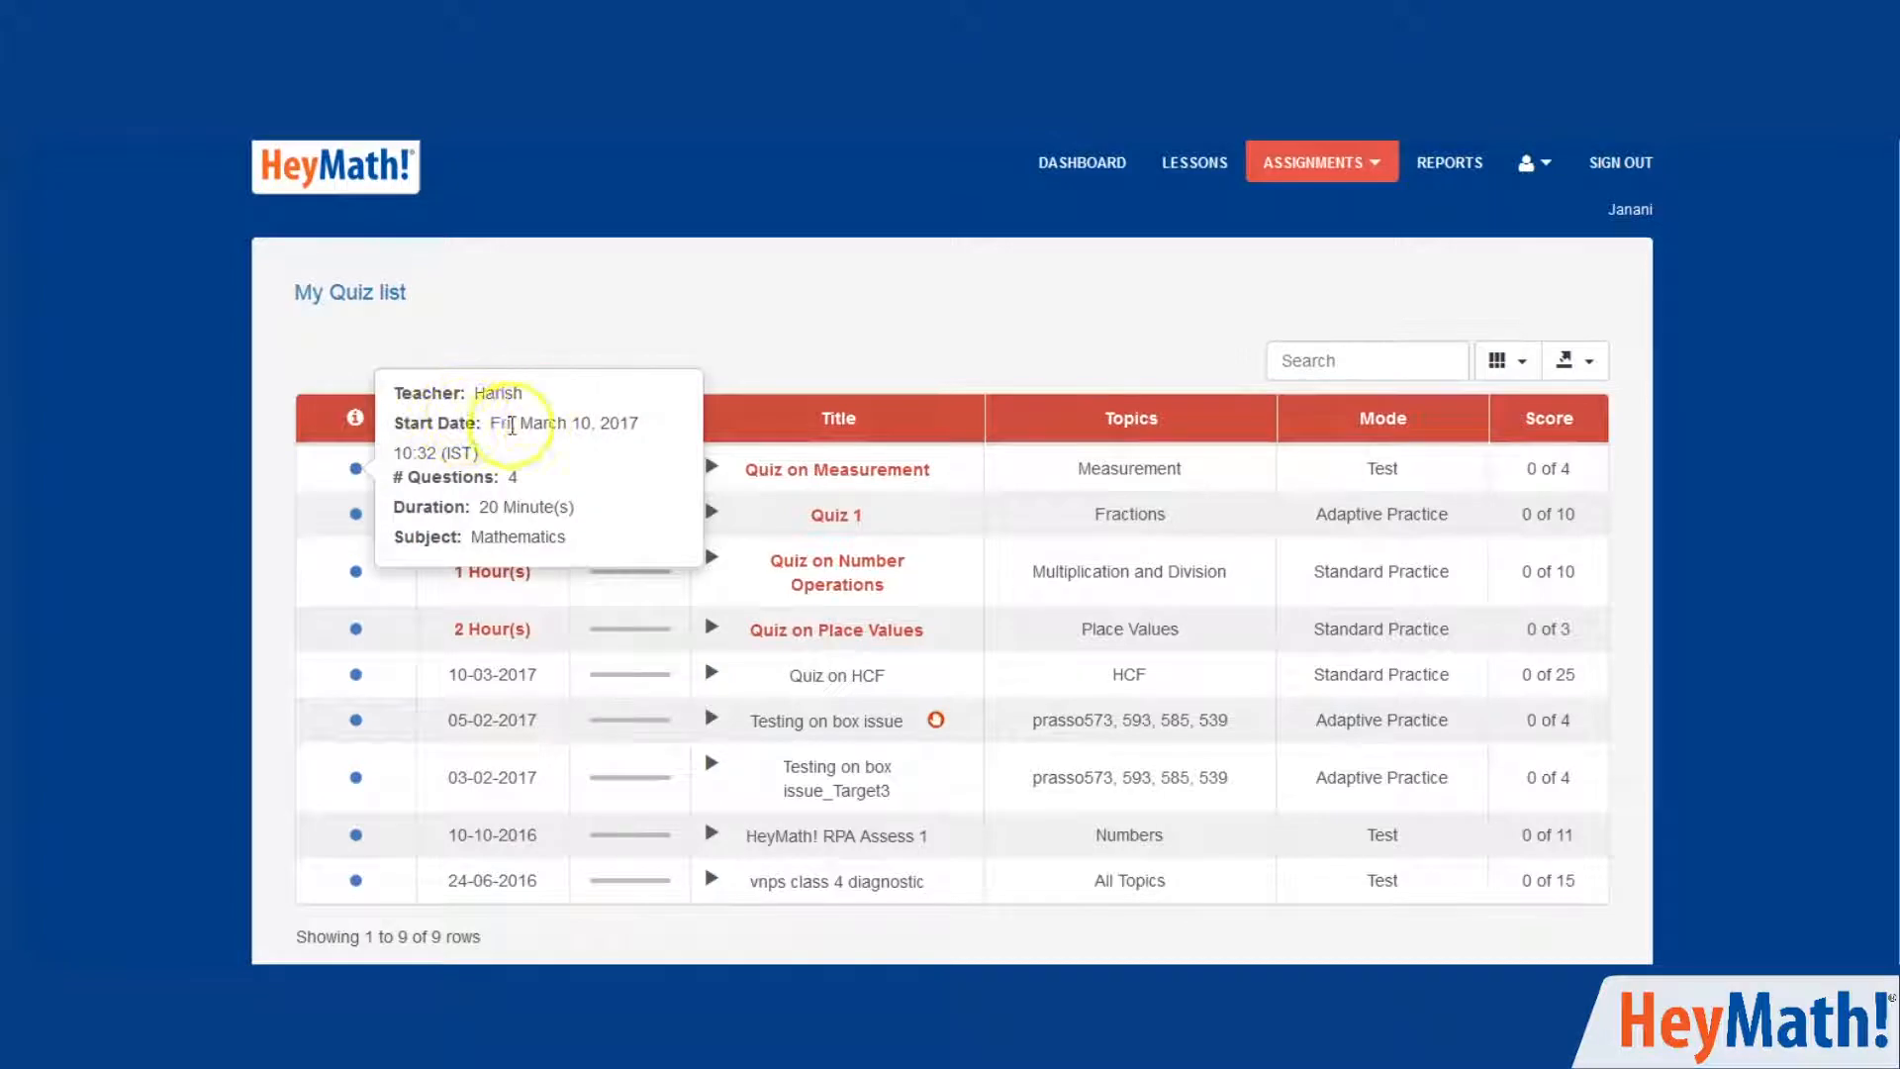
mouse_move(512, 536)
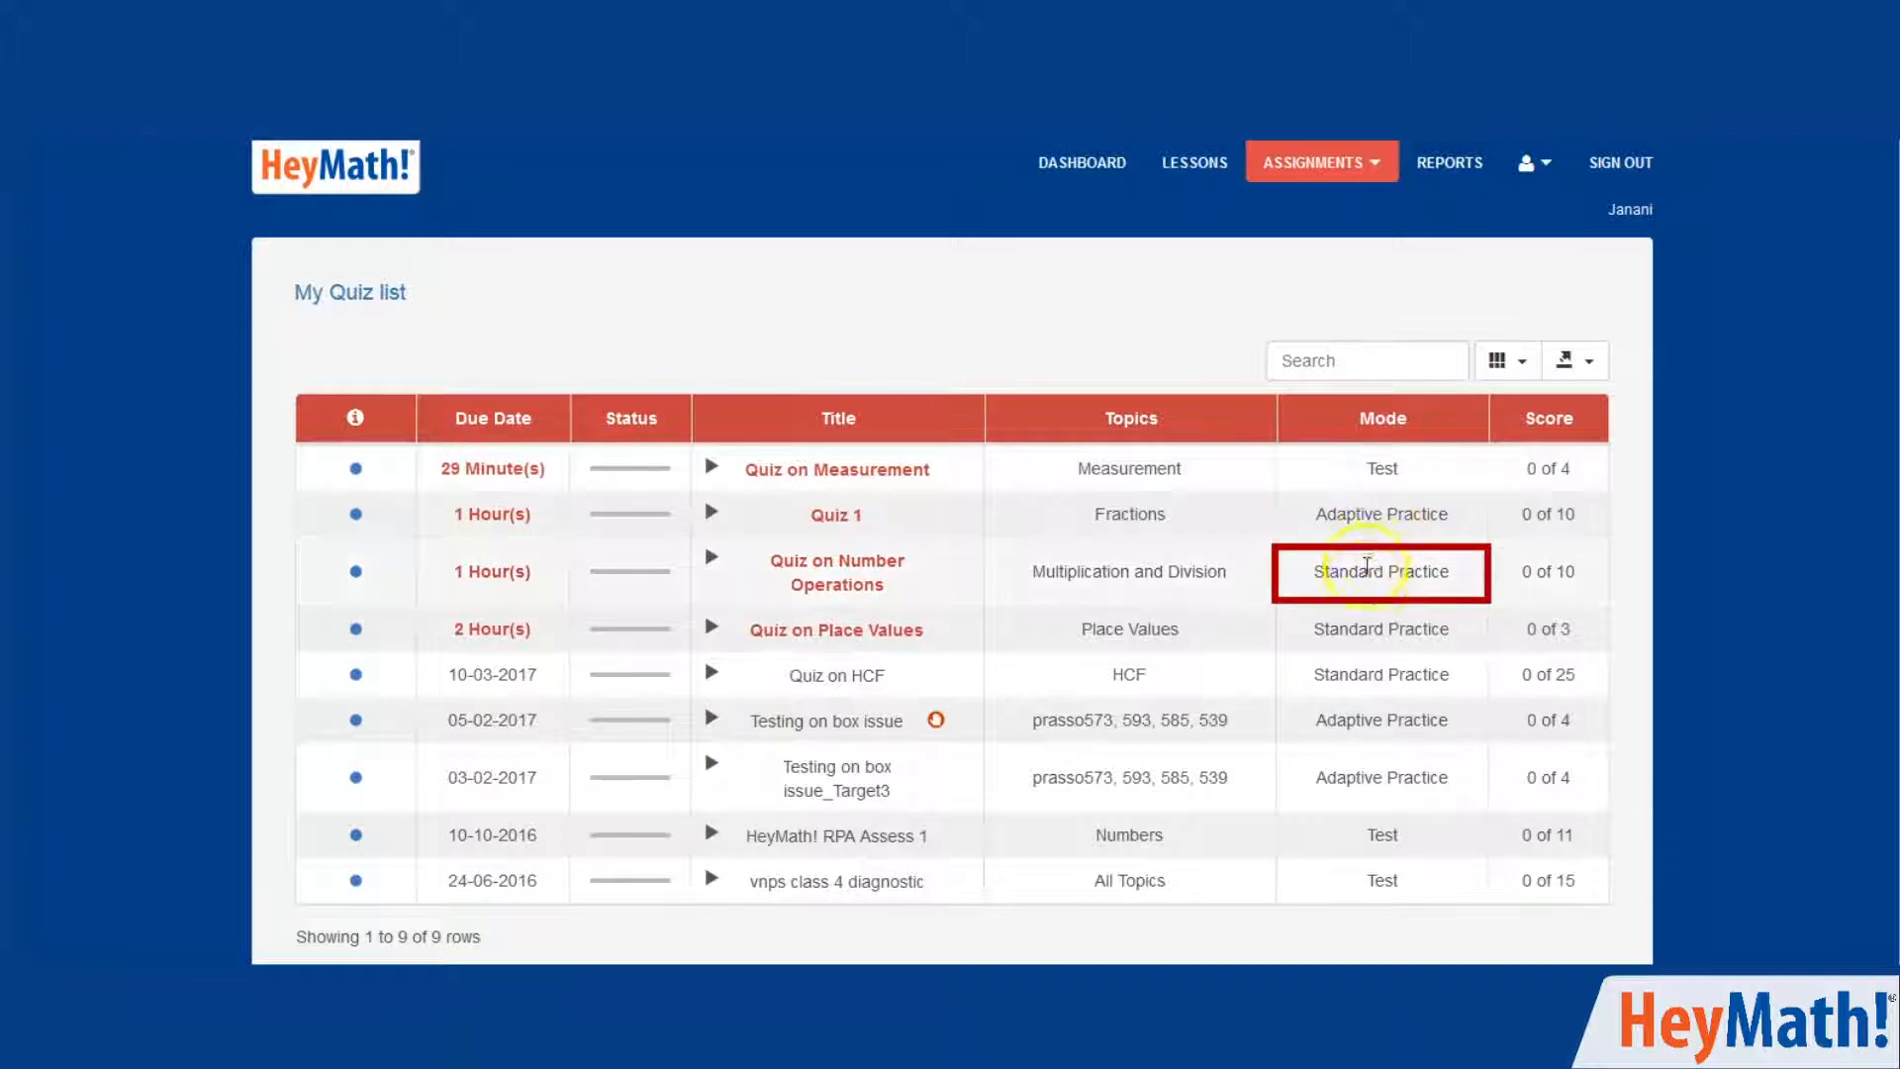
mouse_move(1394, 473)
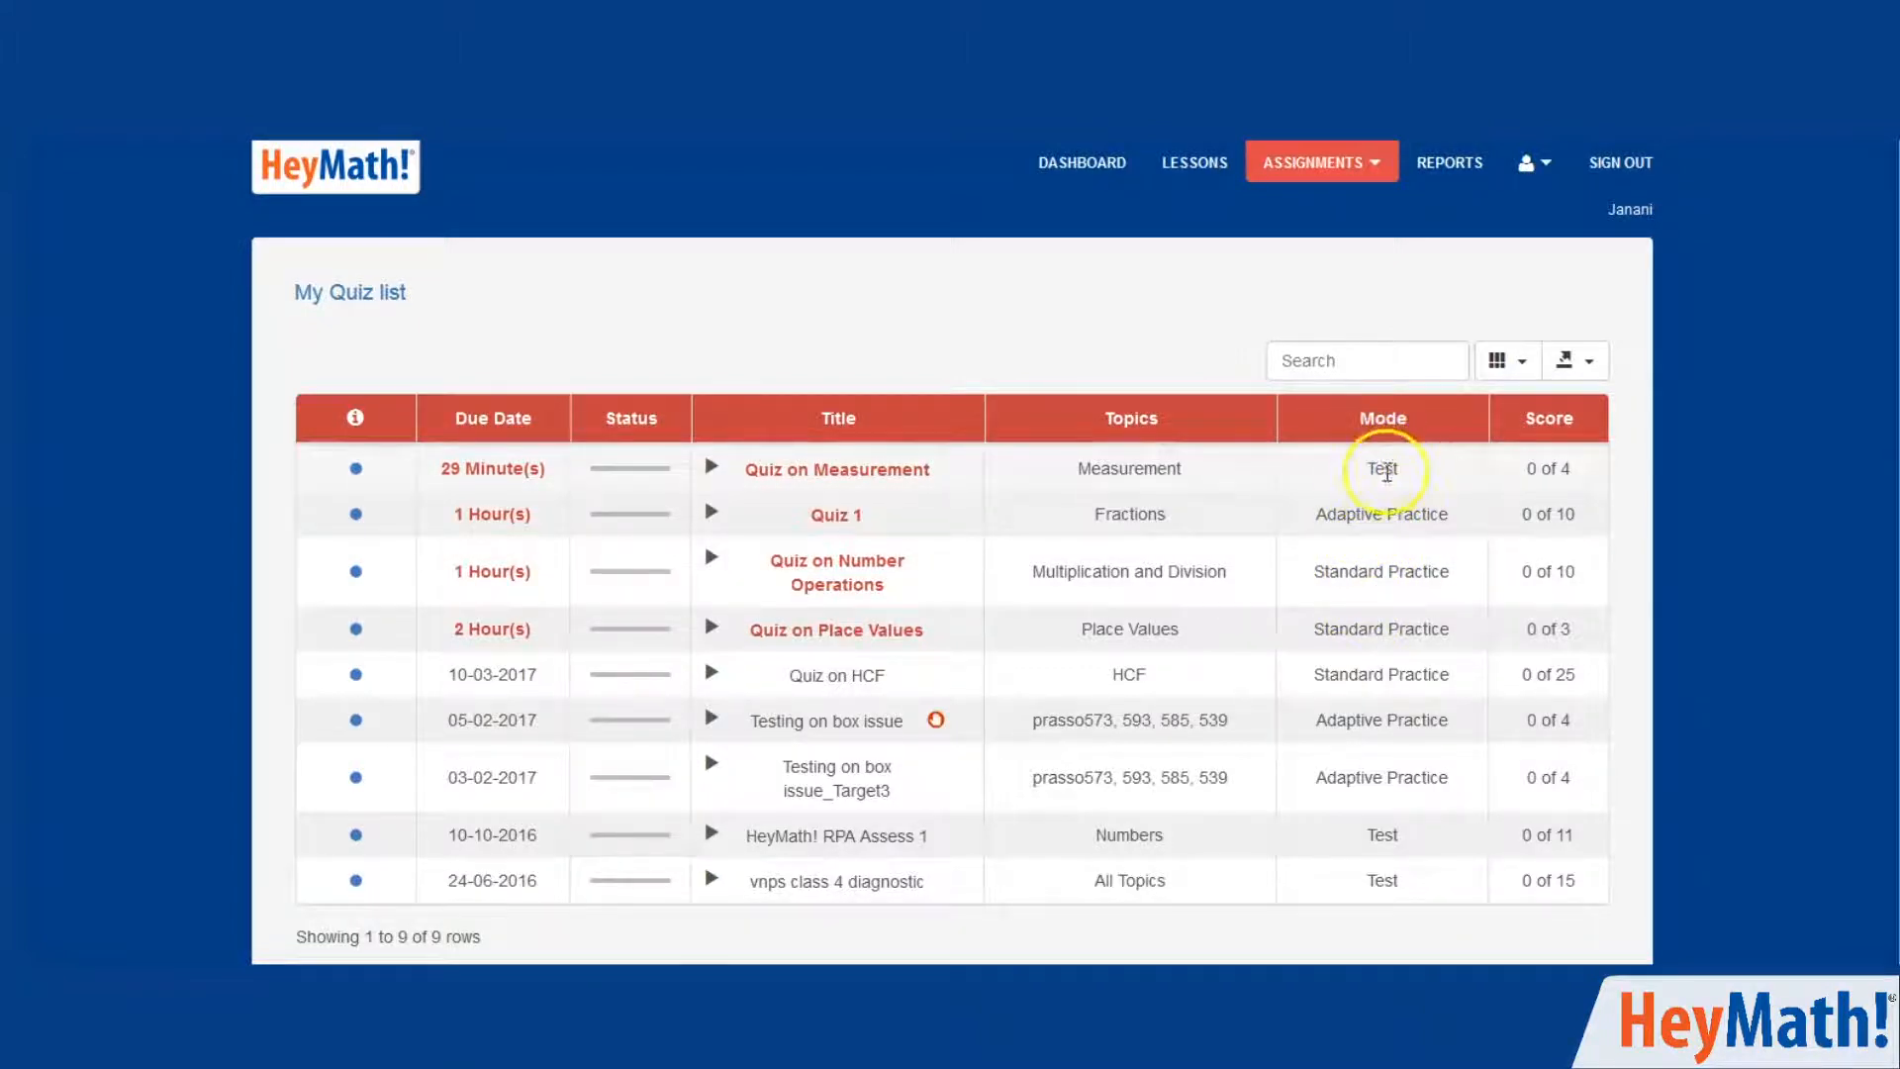
click(837, 469)
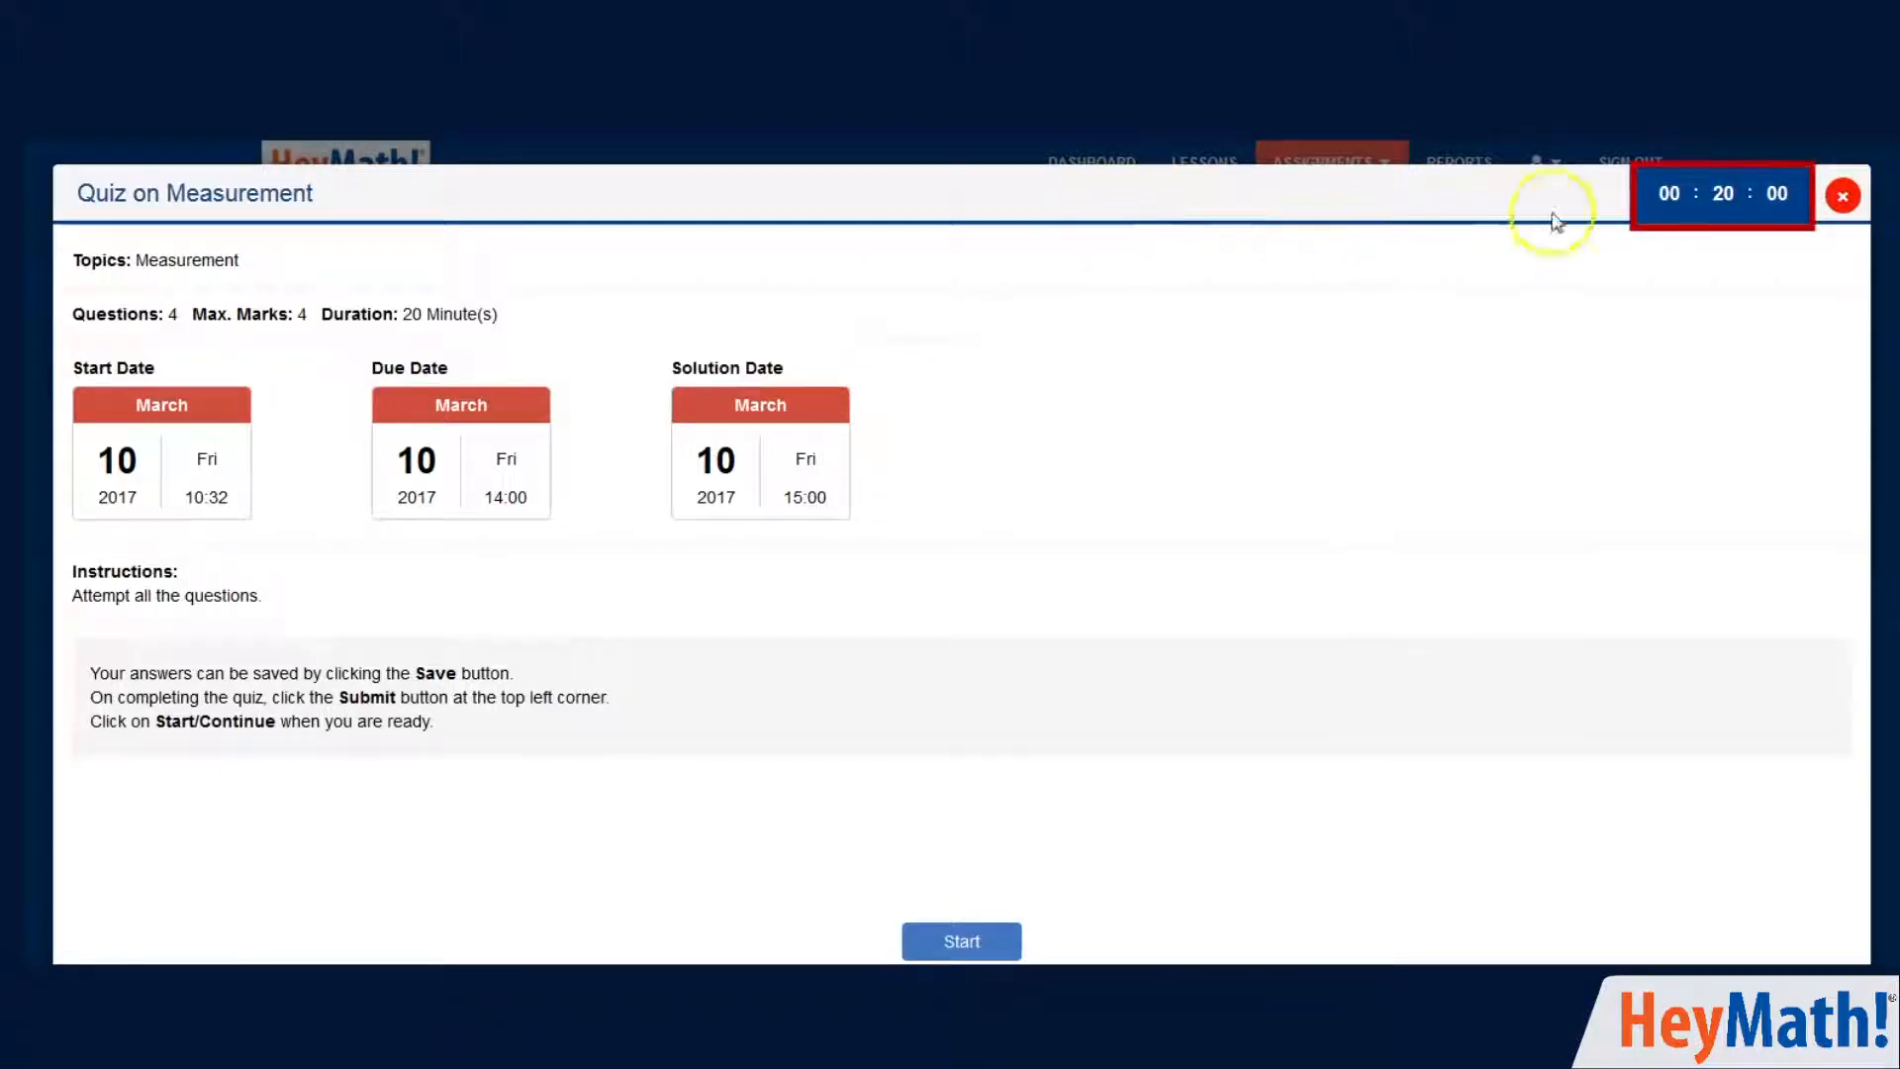
mouse_move(1672, 198)
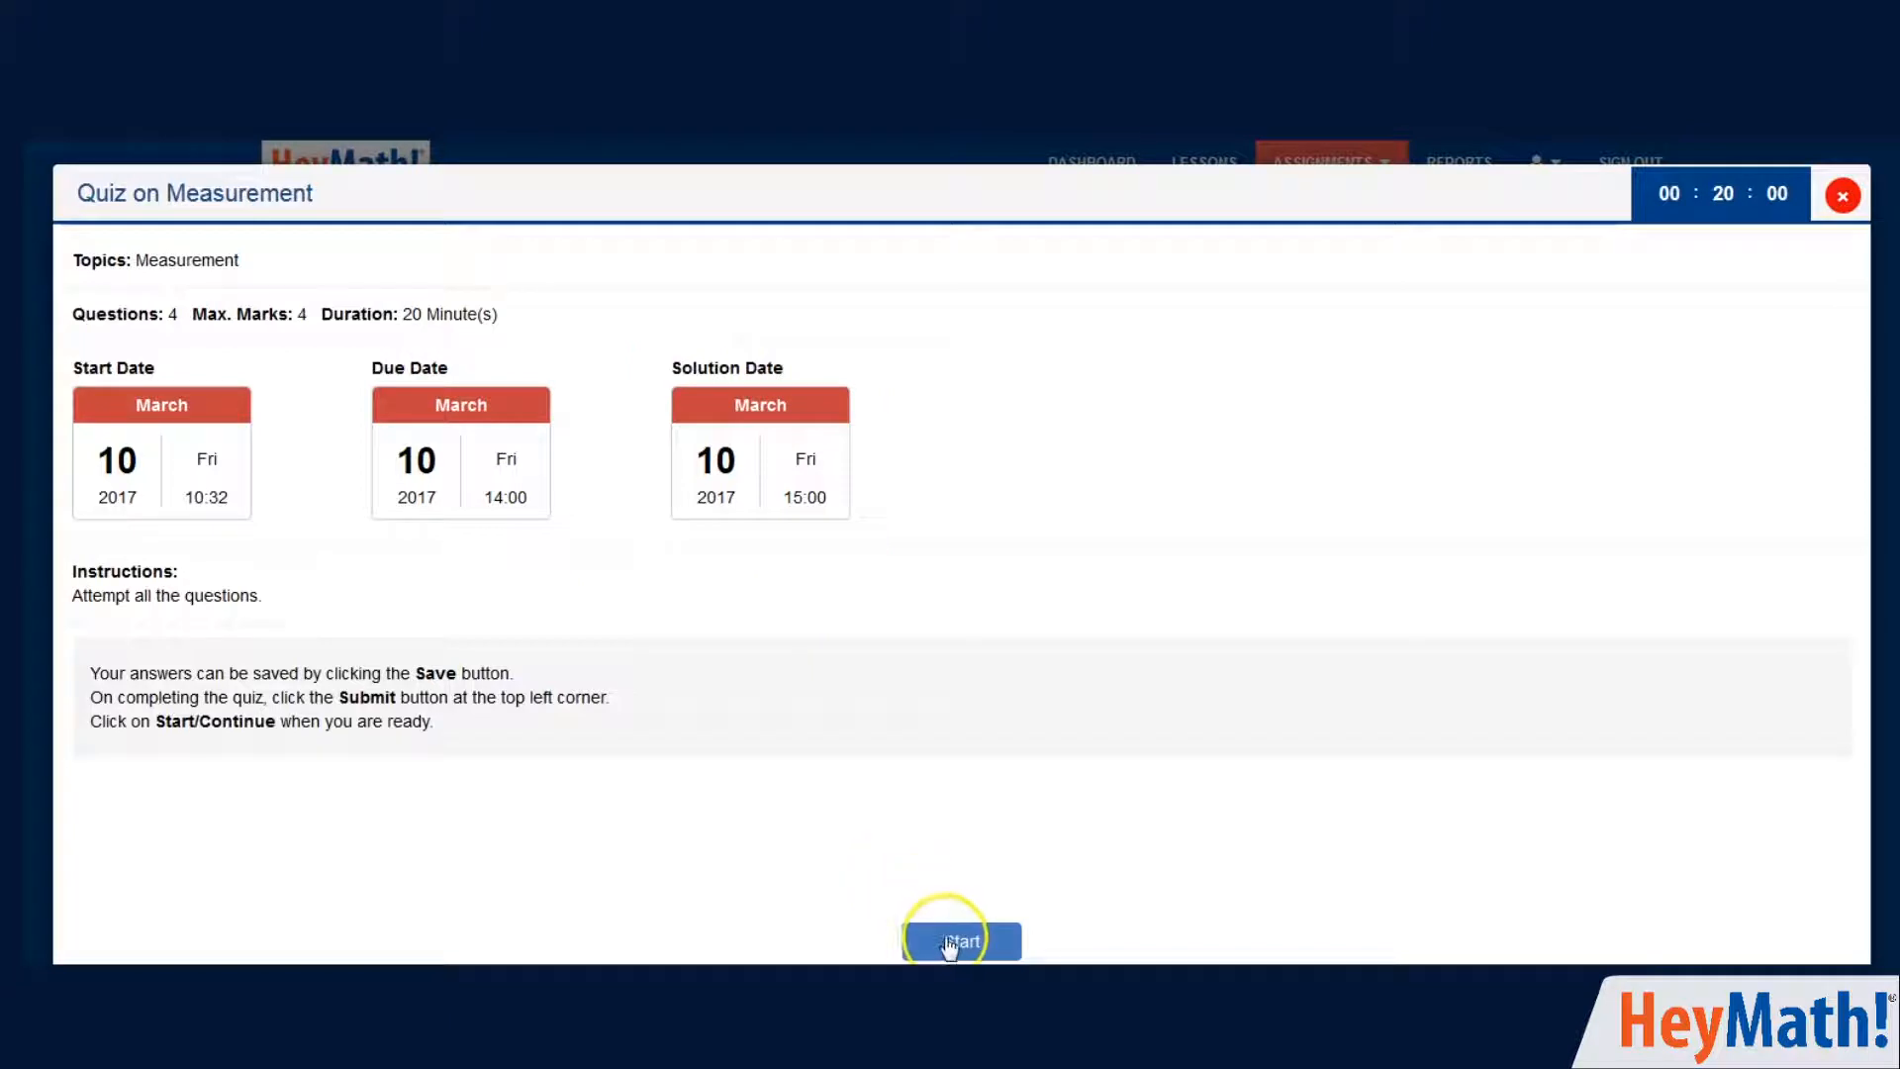
- Start the Measurement quiz and save 2 kg 800 g as the apple-weighing answer
click(959, 941)
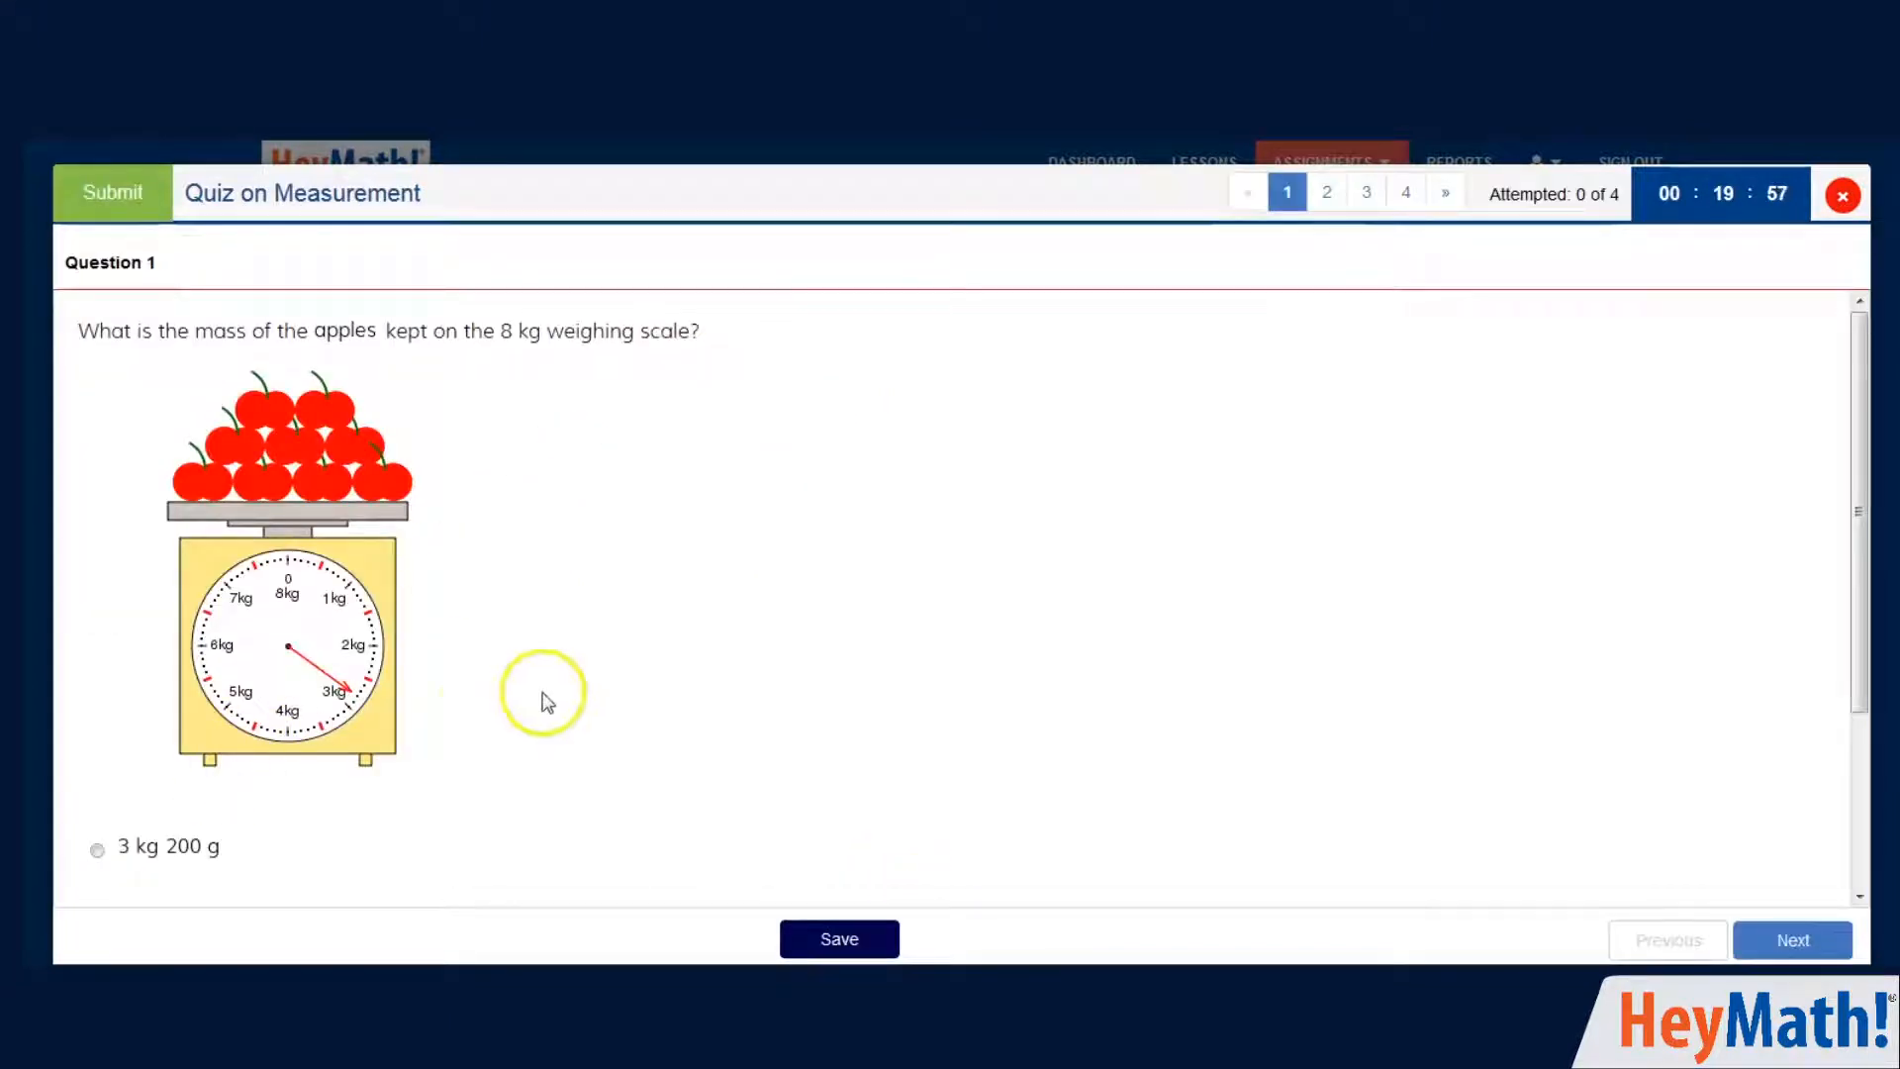
scroll(down, 3)
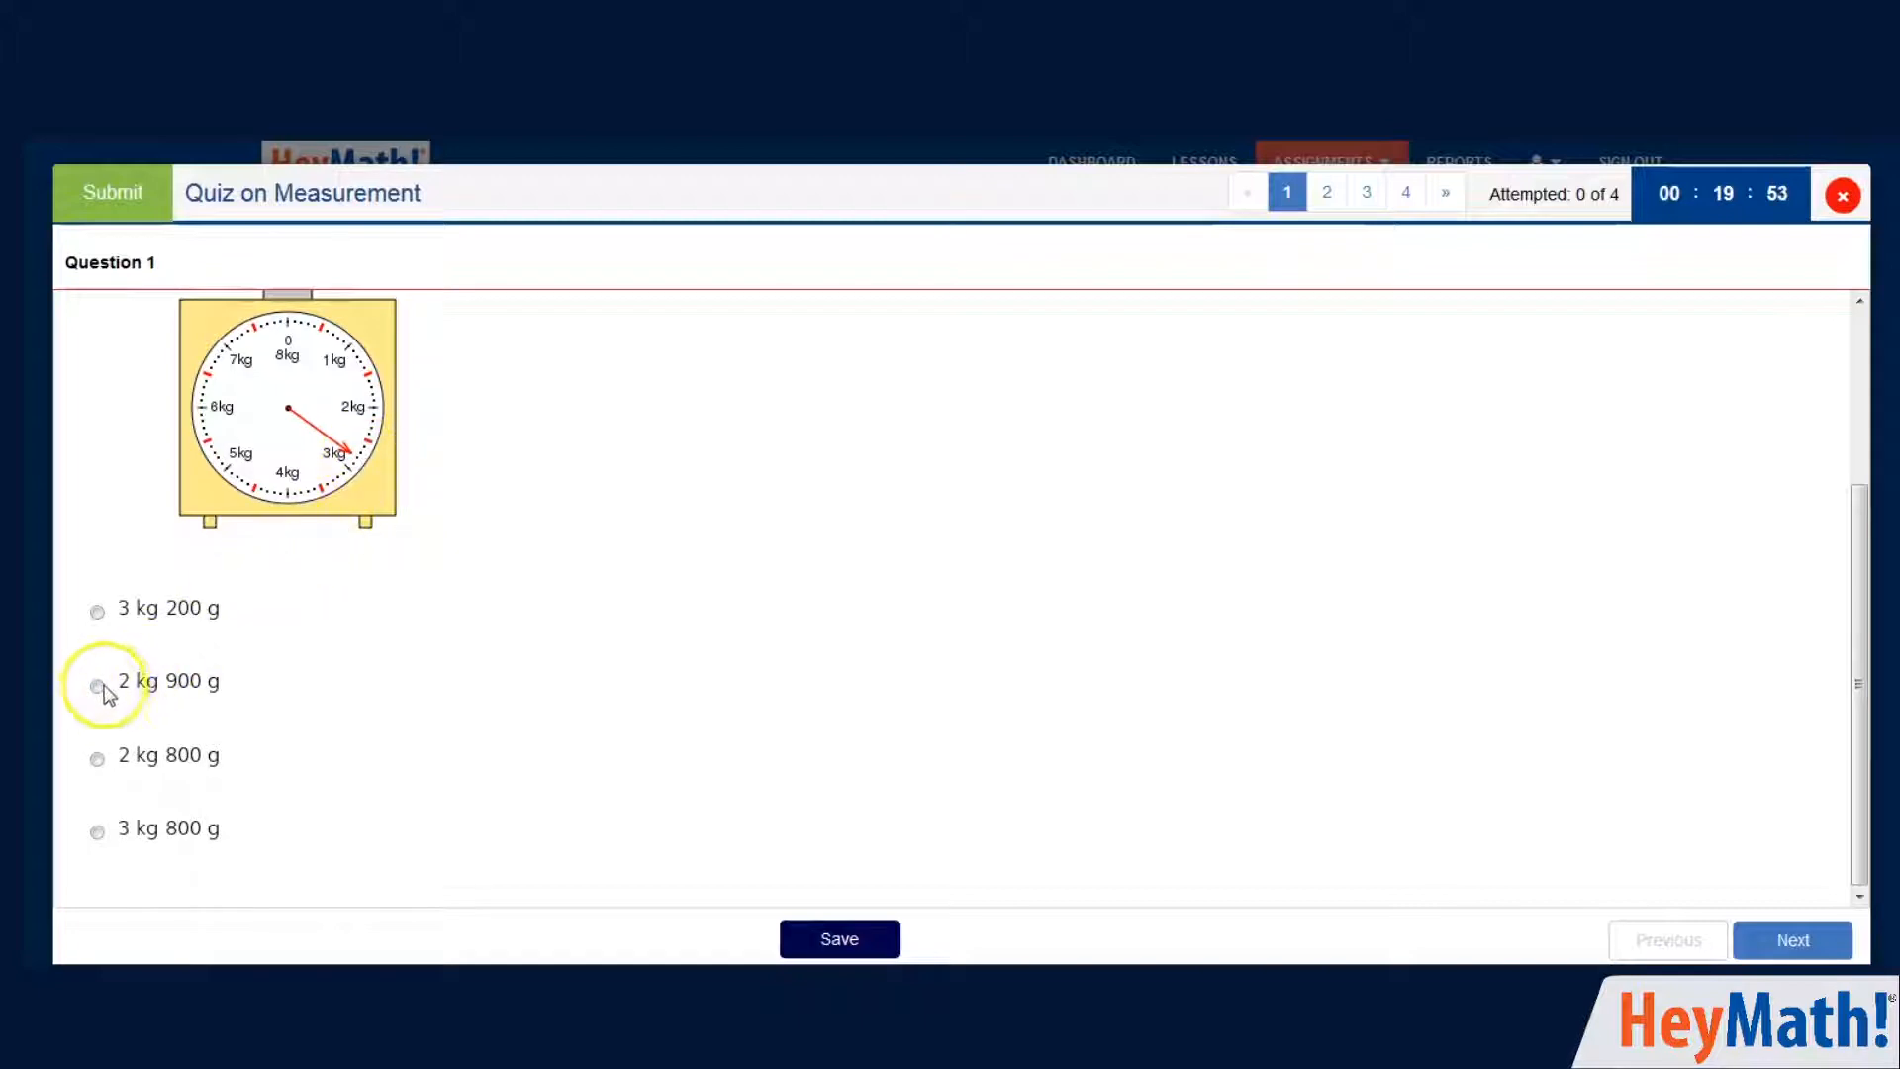
click(97, 758)
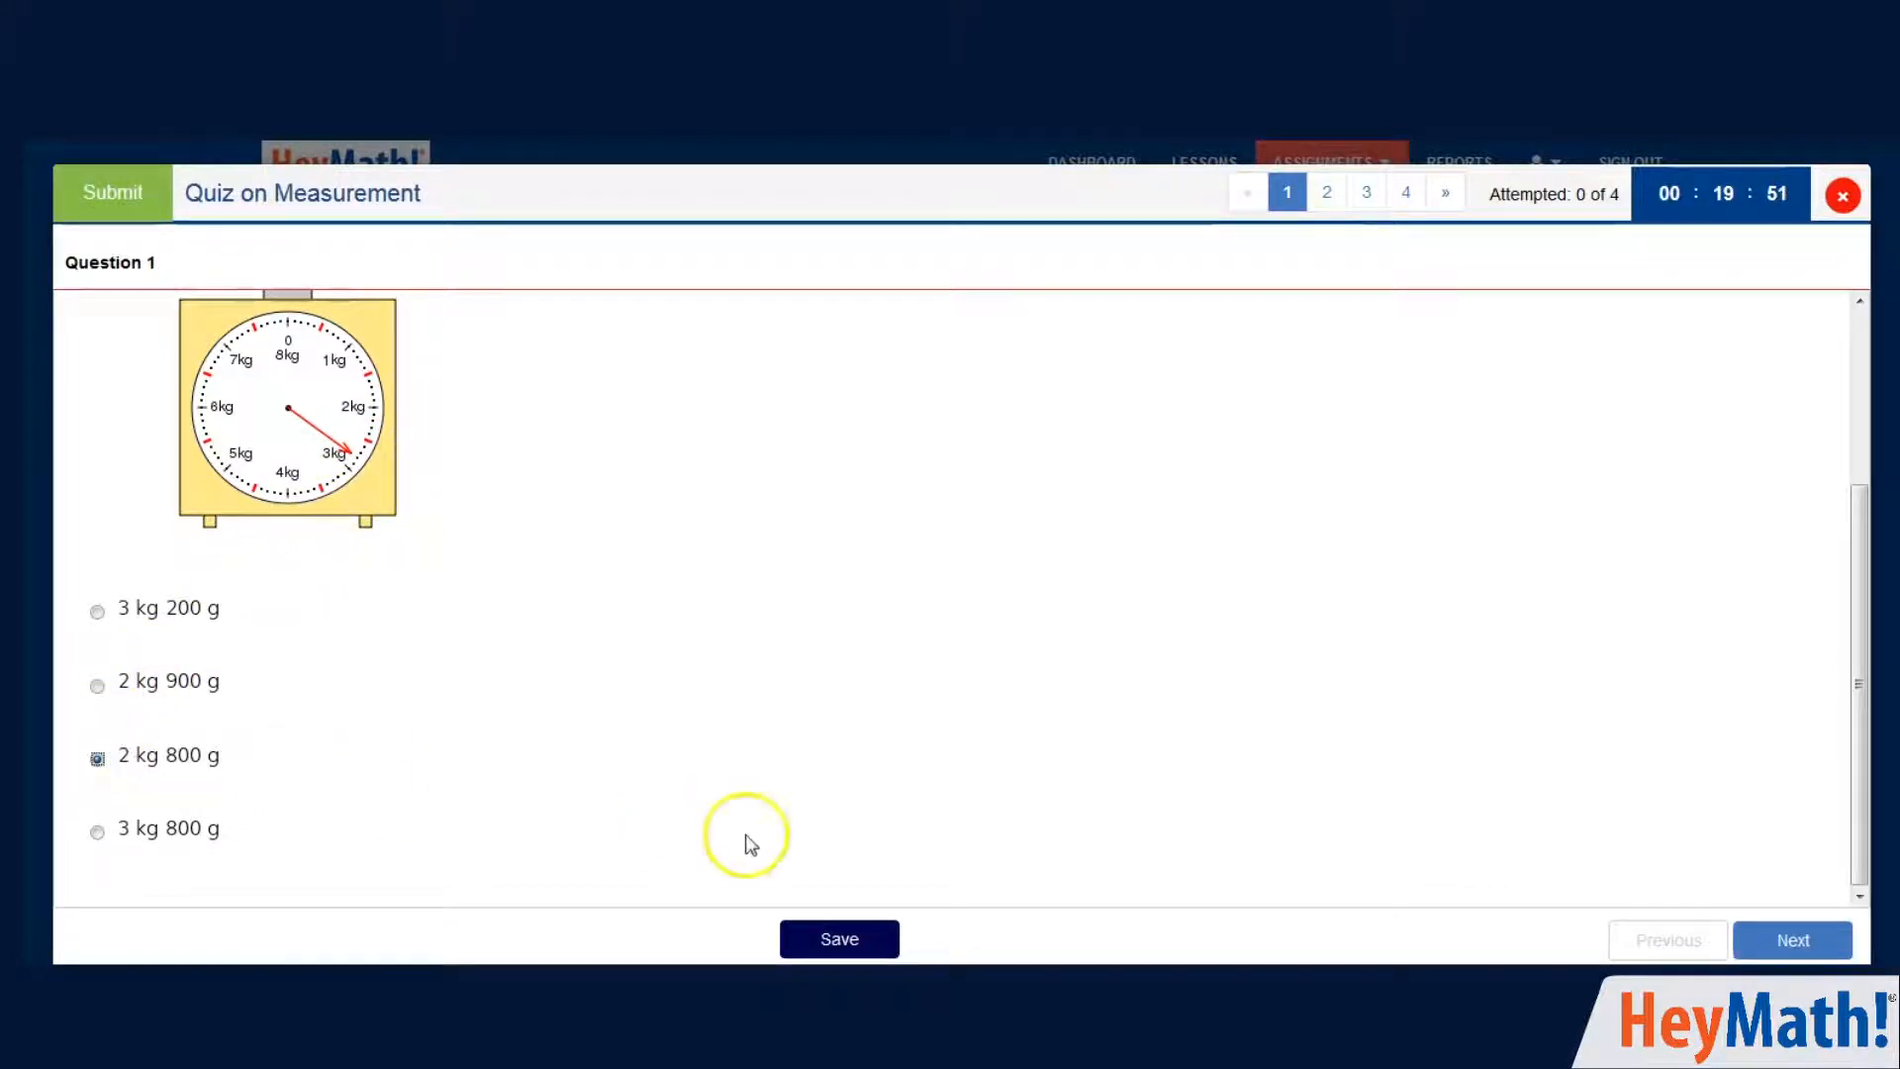
click(840, 938)
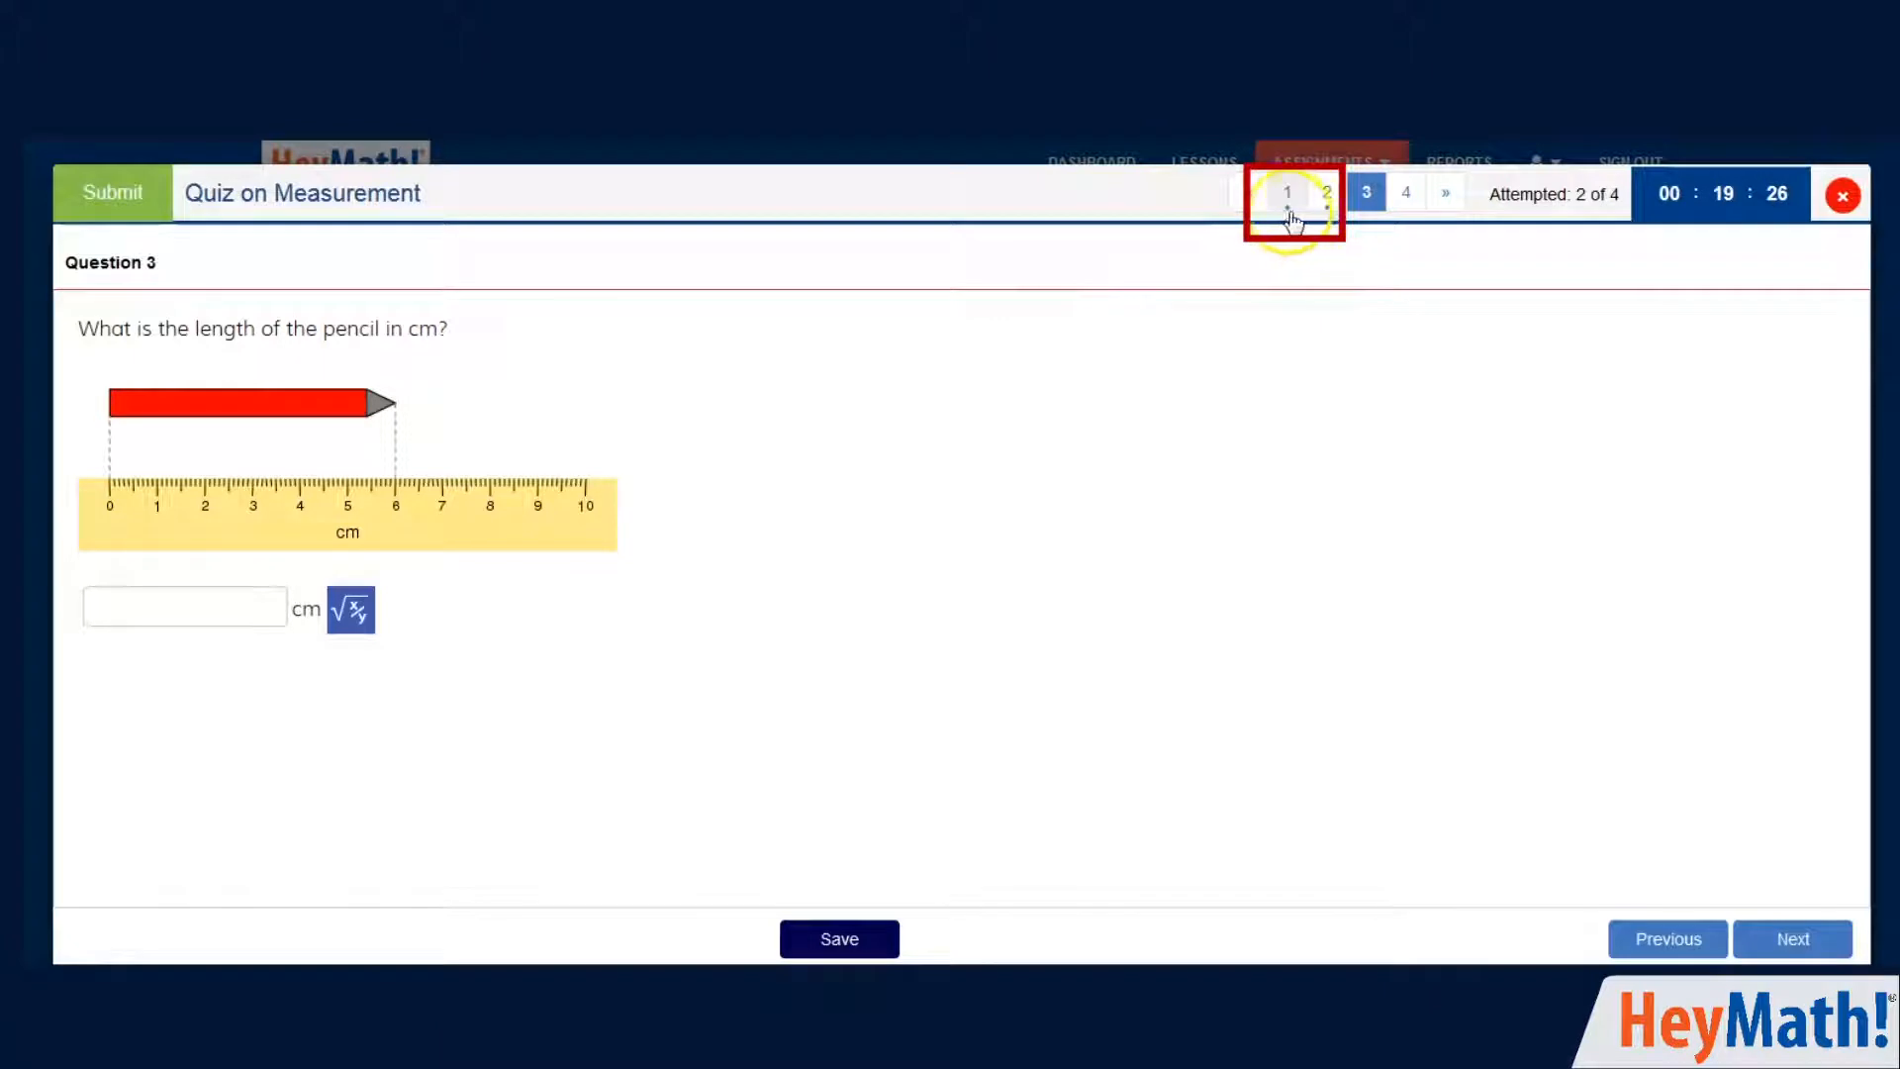
- Answer the pencil-length question with the fraction 2 over 3 in the math editor and save it
click(350, 609)
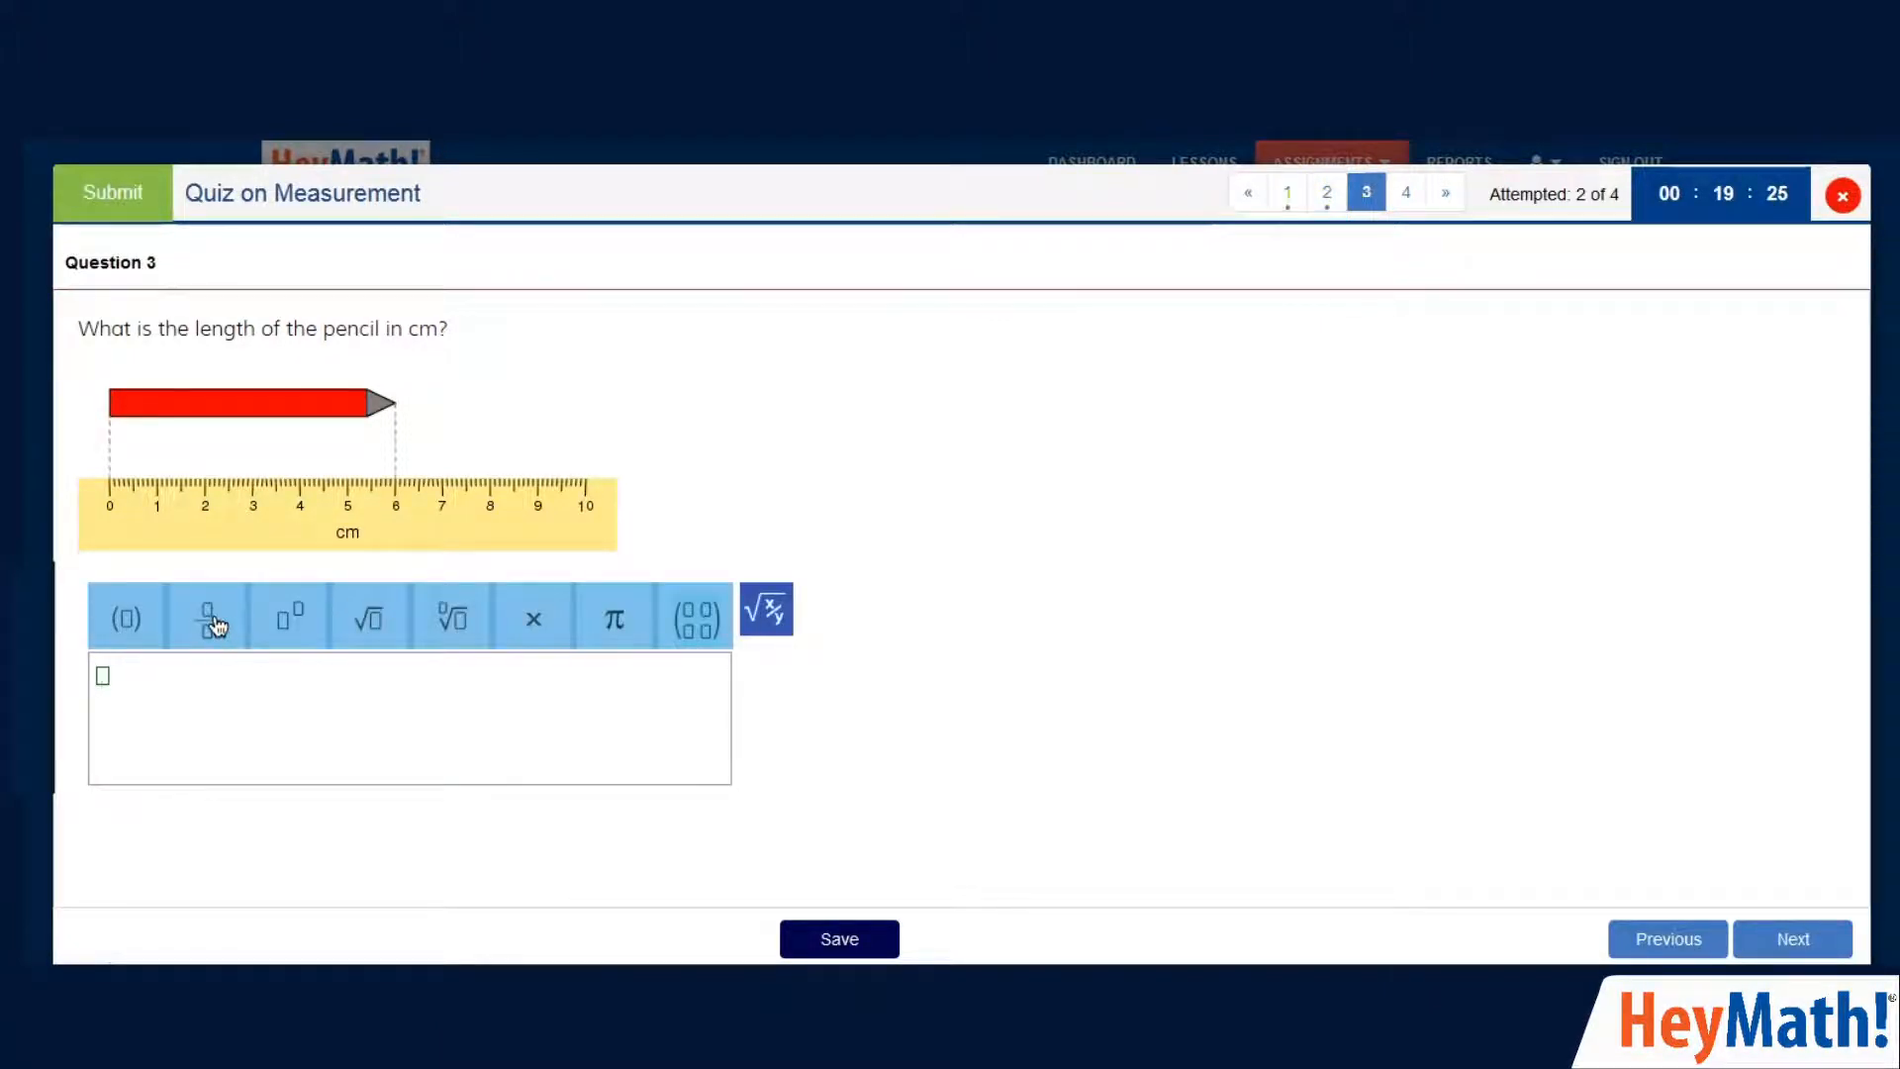
click(206, 617)
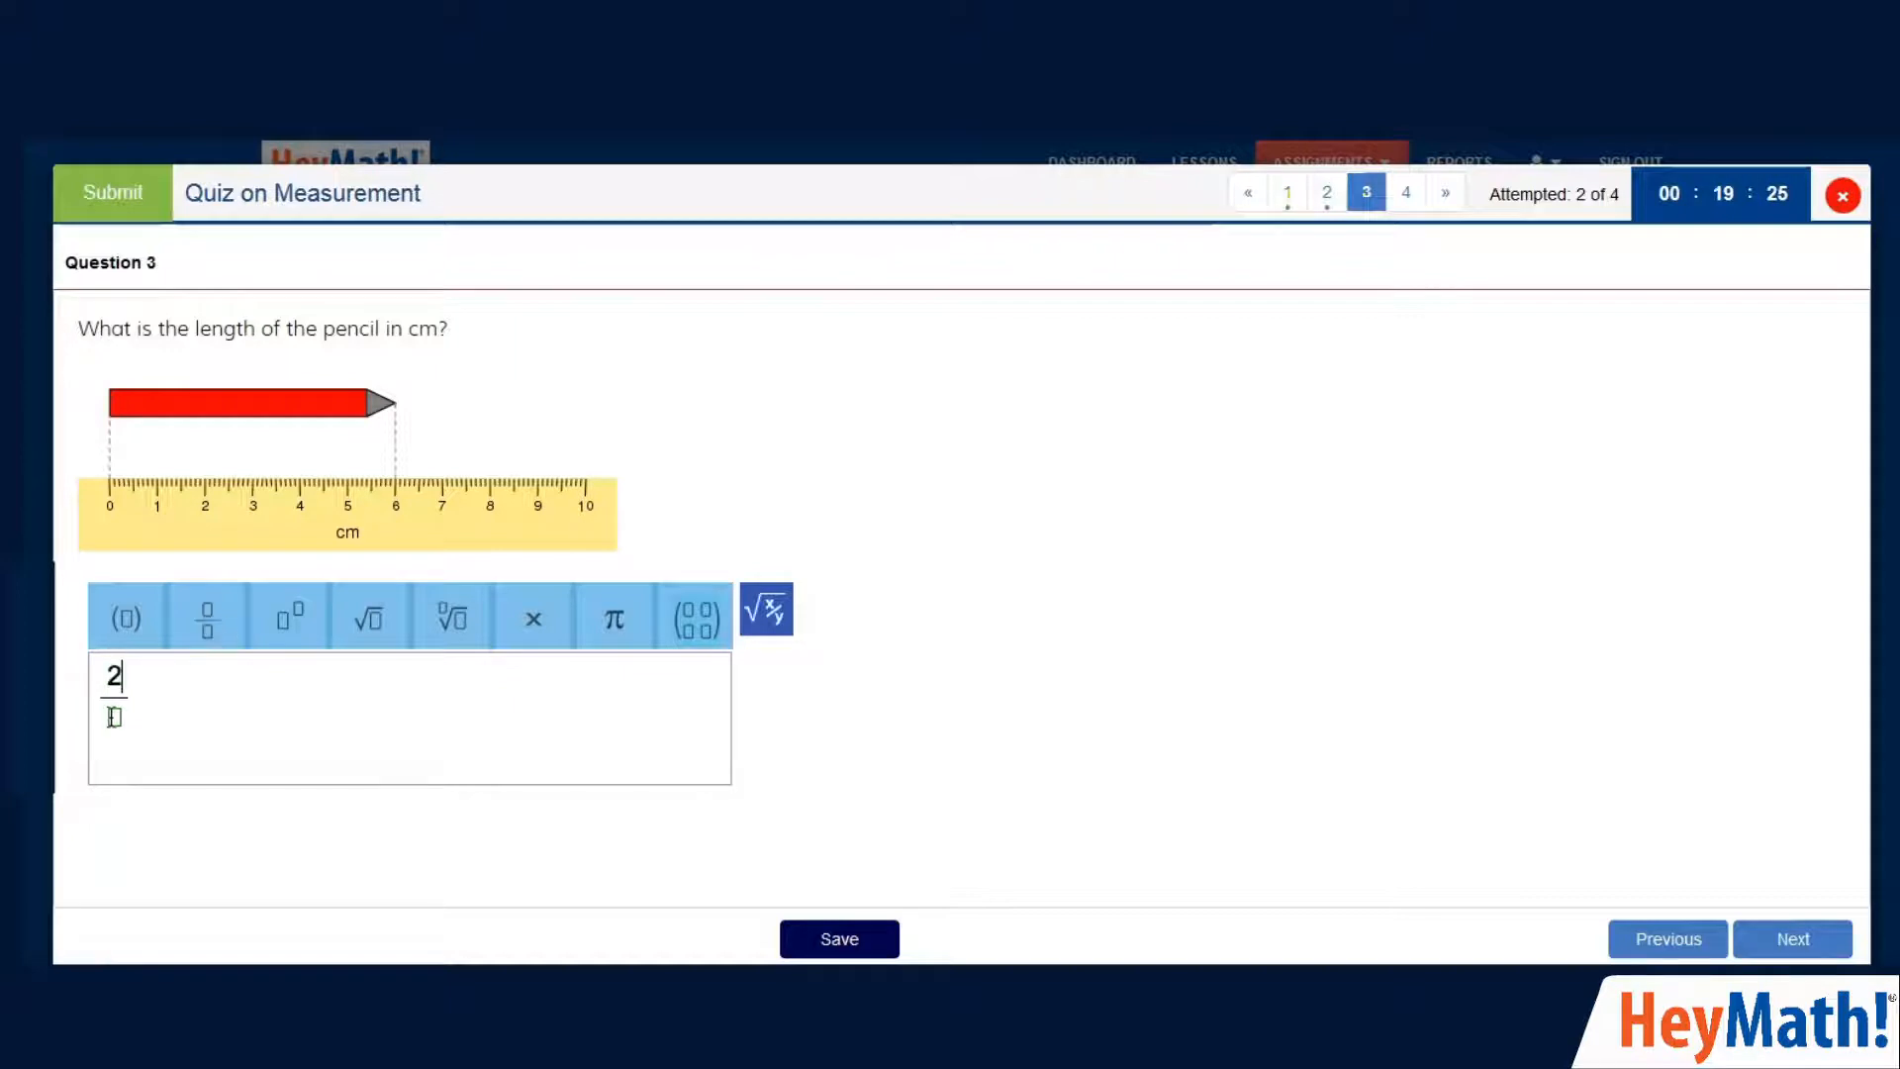
text(3)
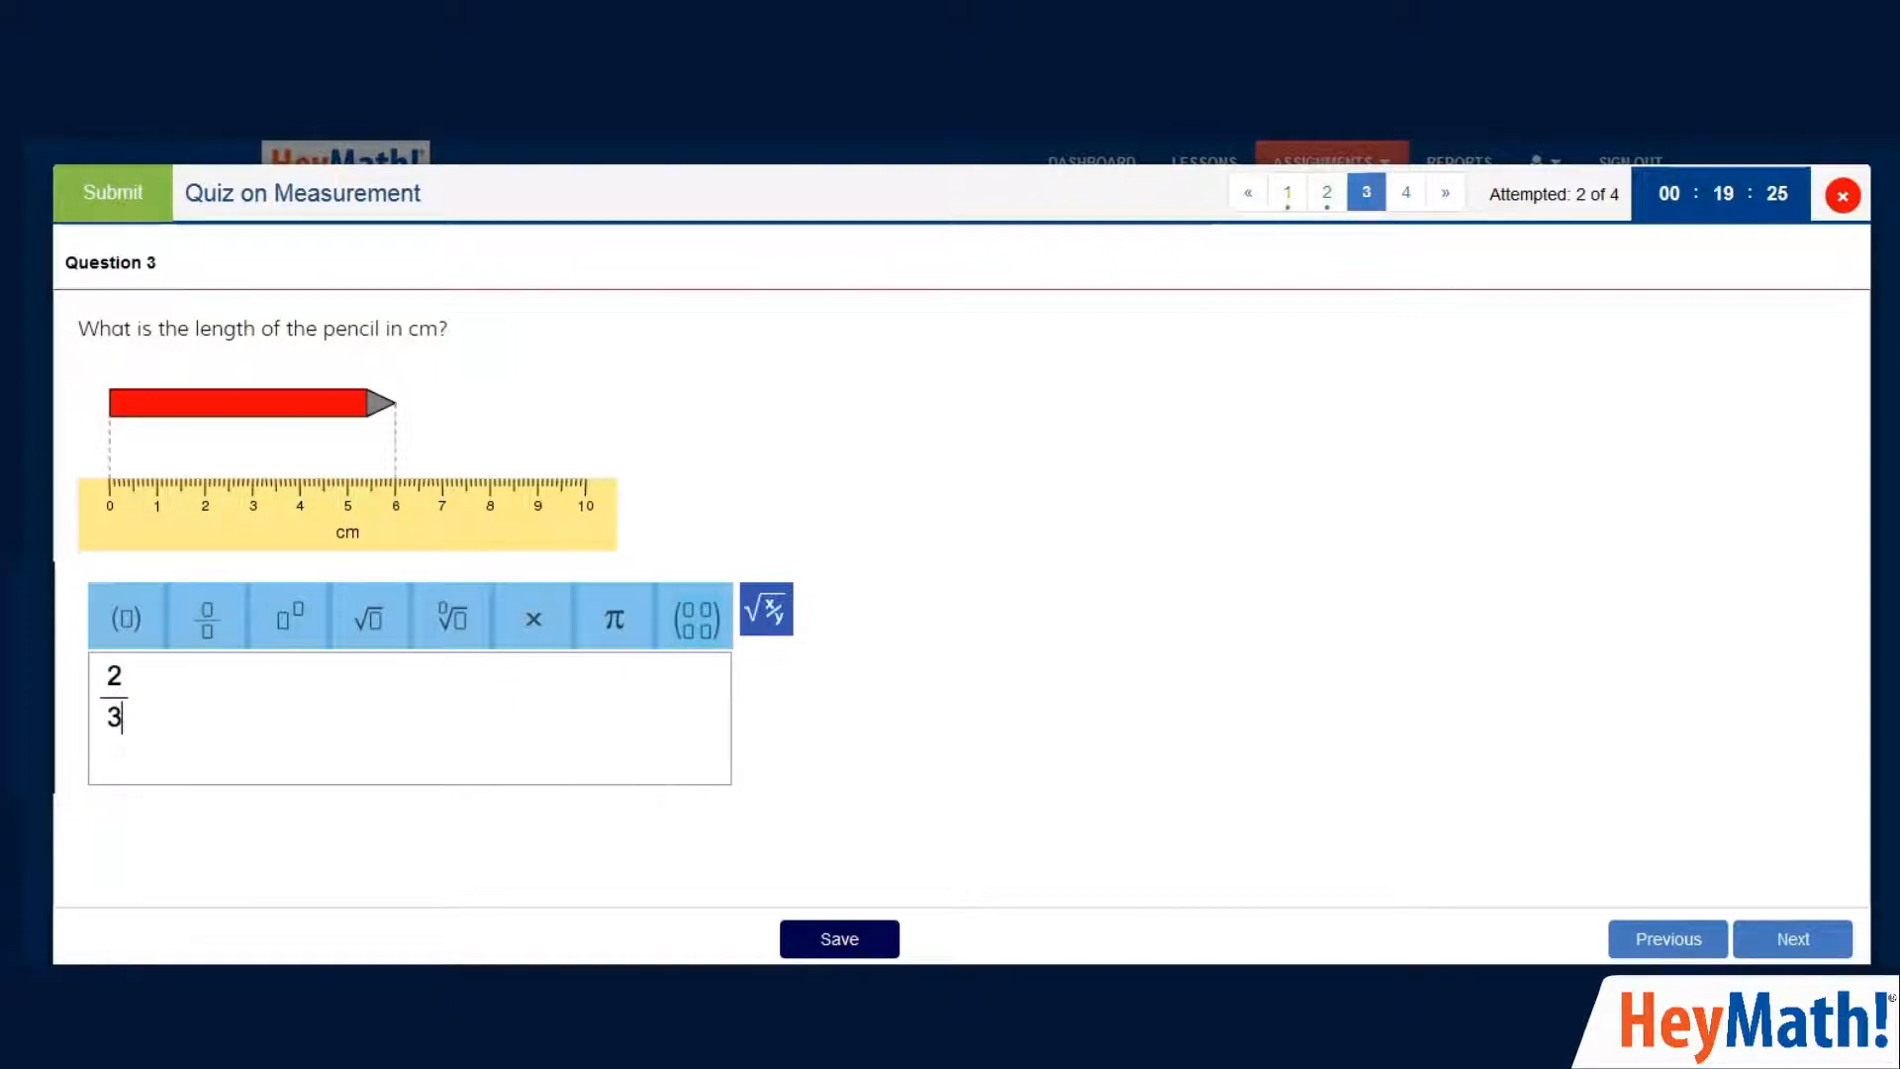
click(839, 939)
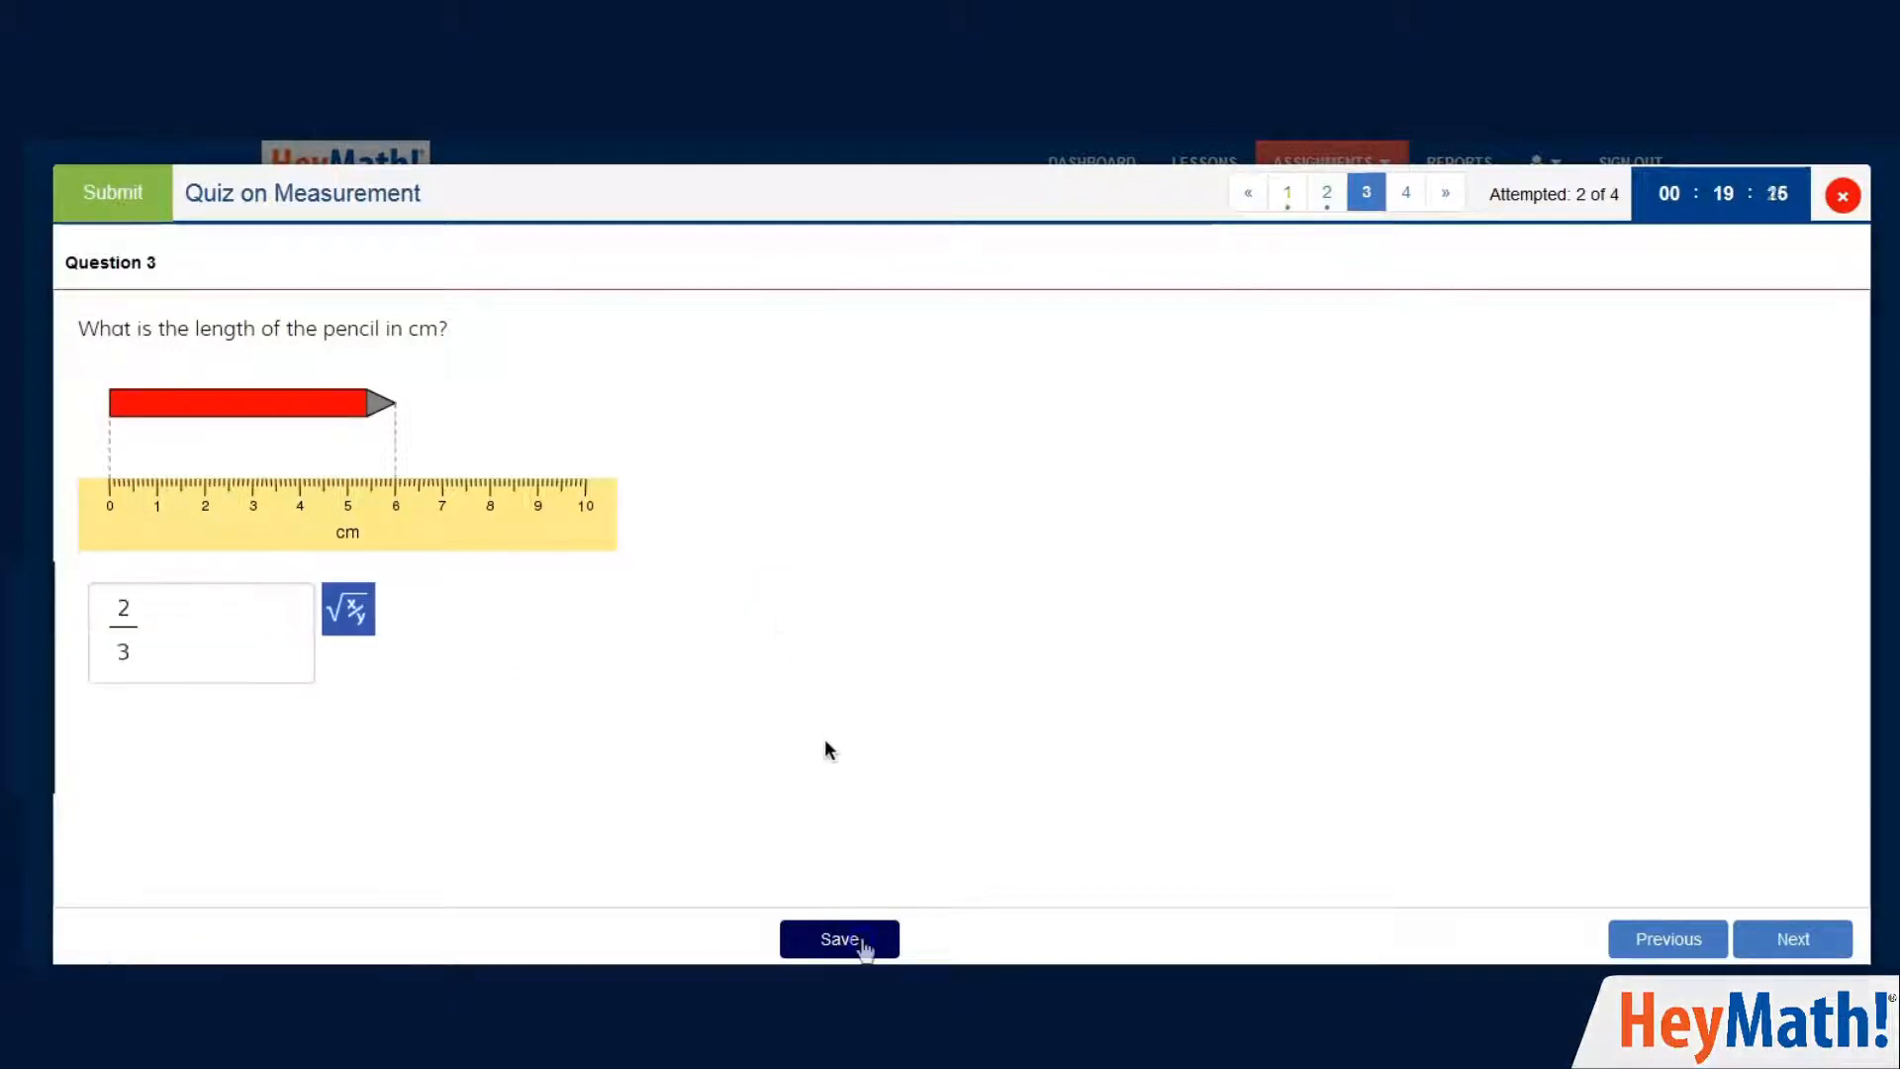
click(839, 938)
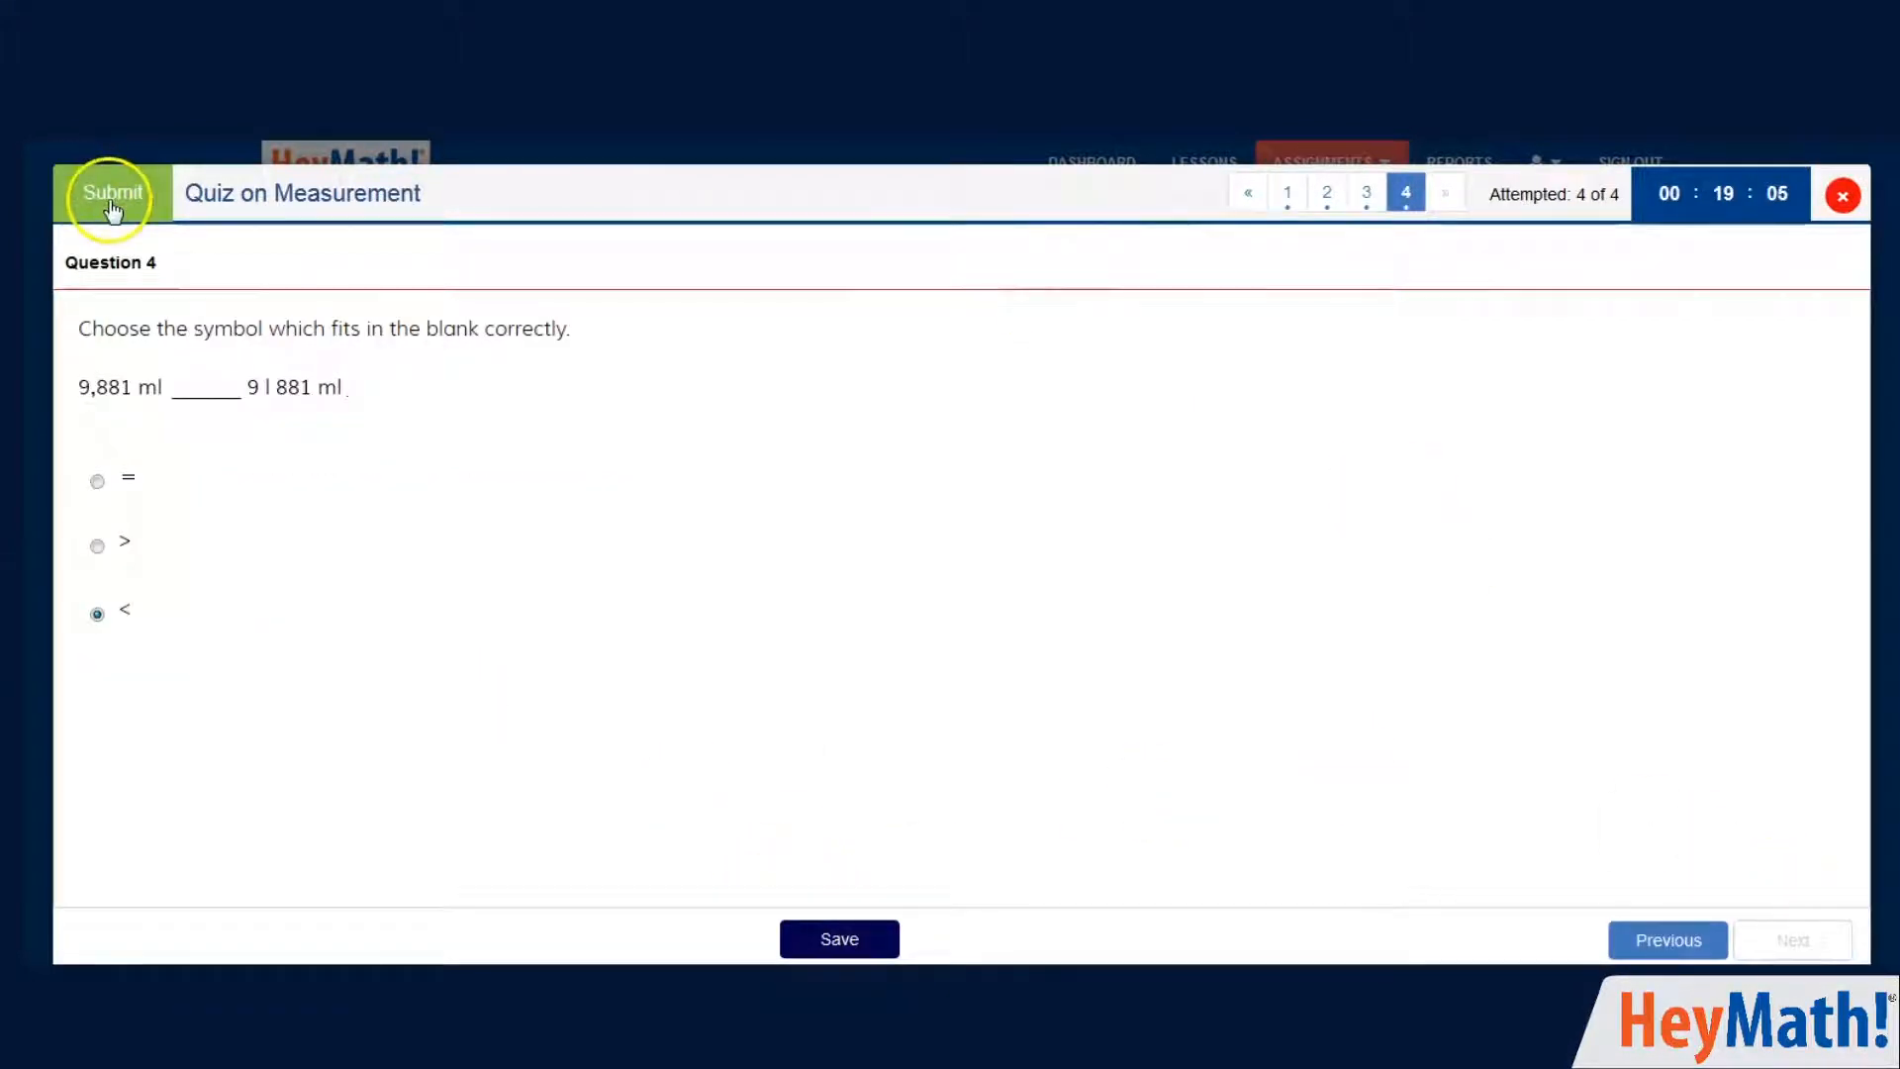
- Submit the Measurement quiz and confirm, scoring 3 of 4
click(111, 194)
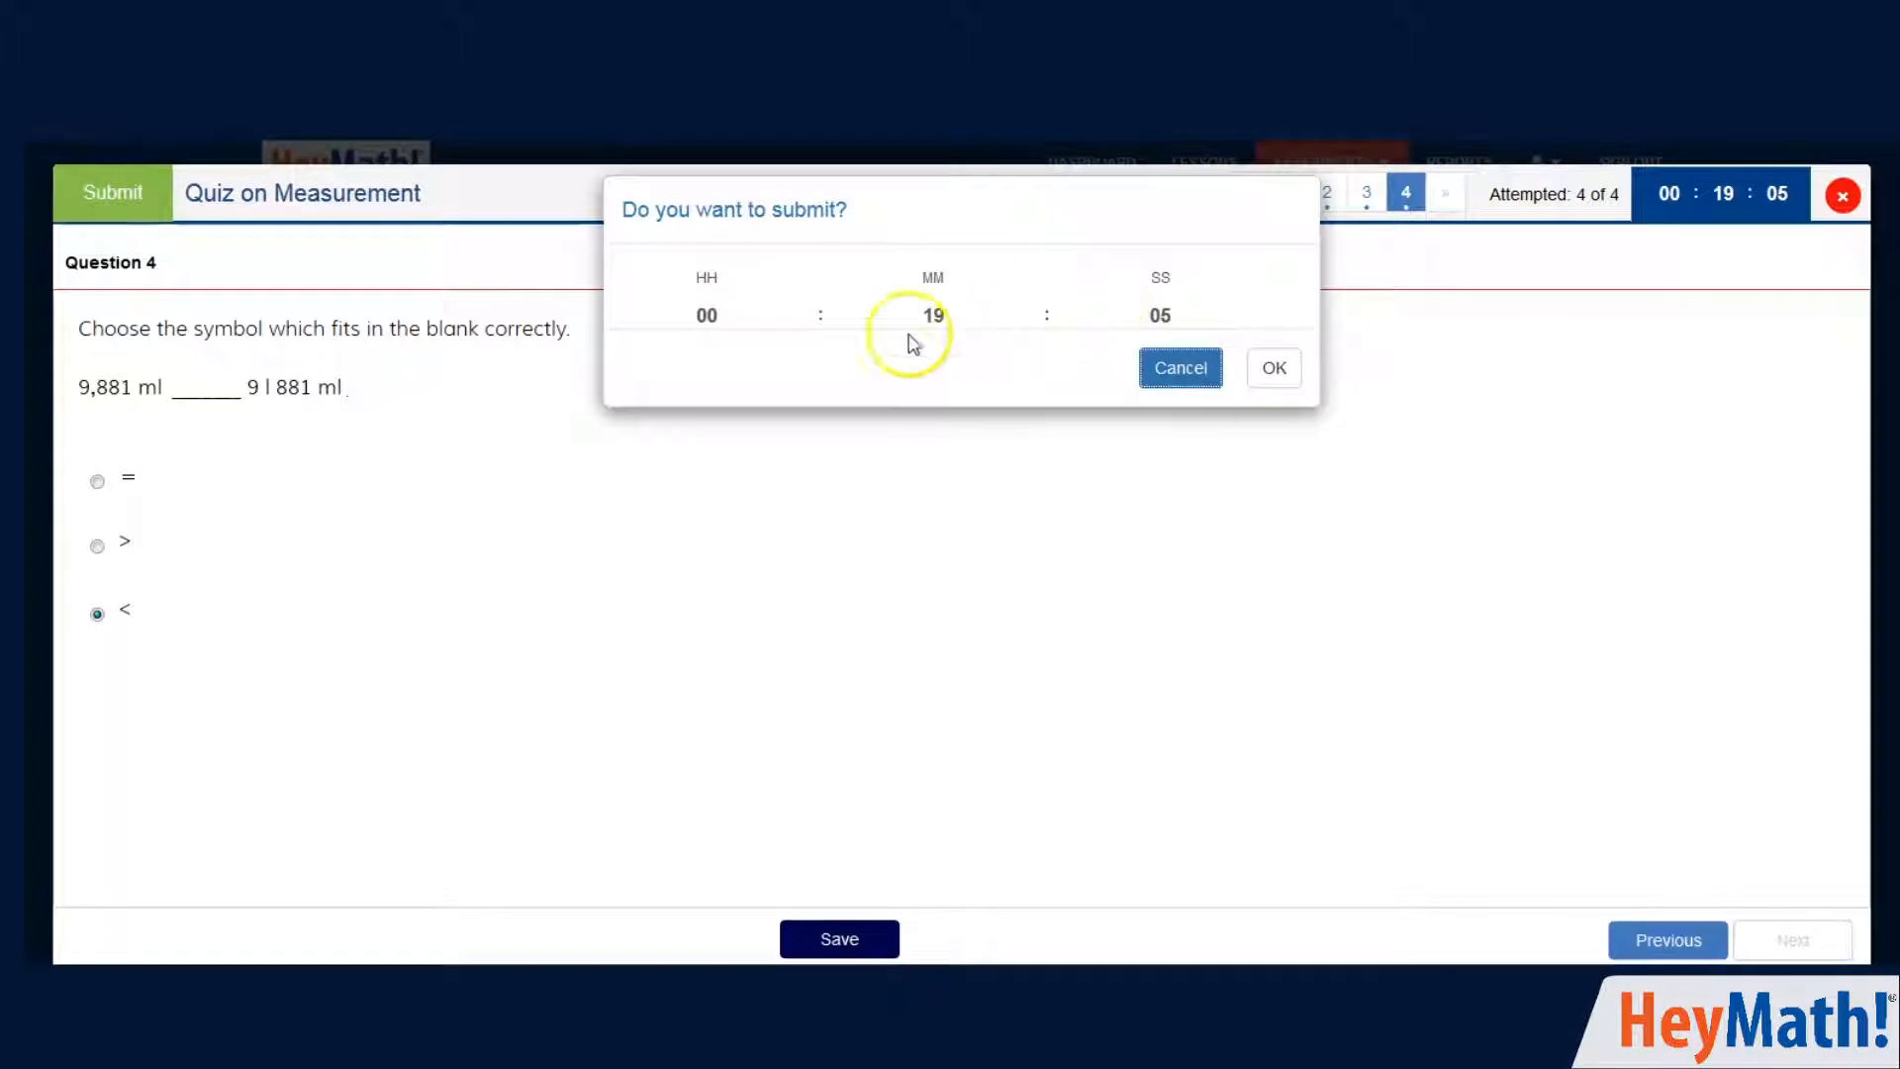
mouse_move(857, 339)
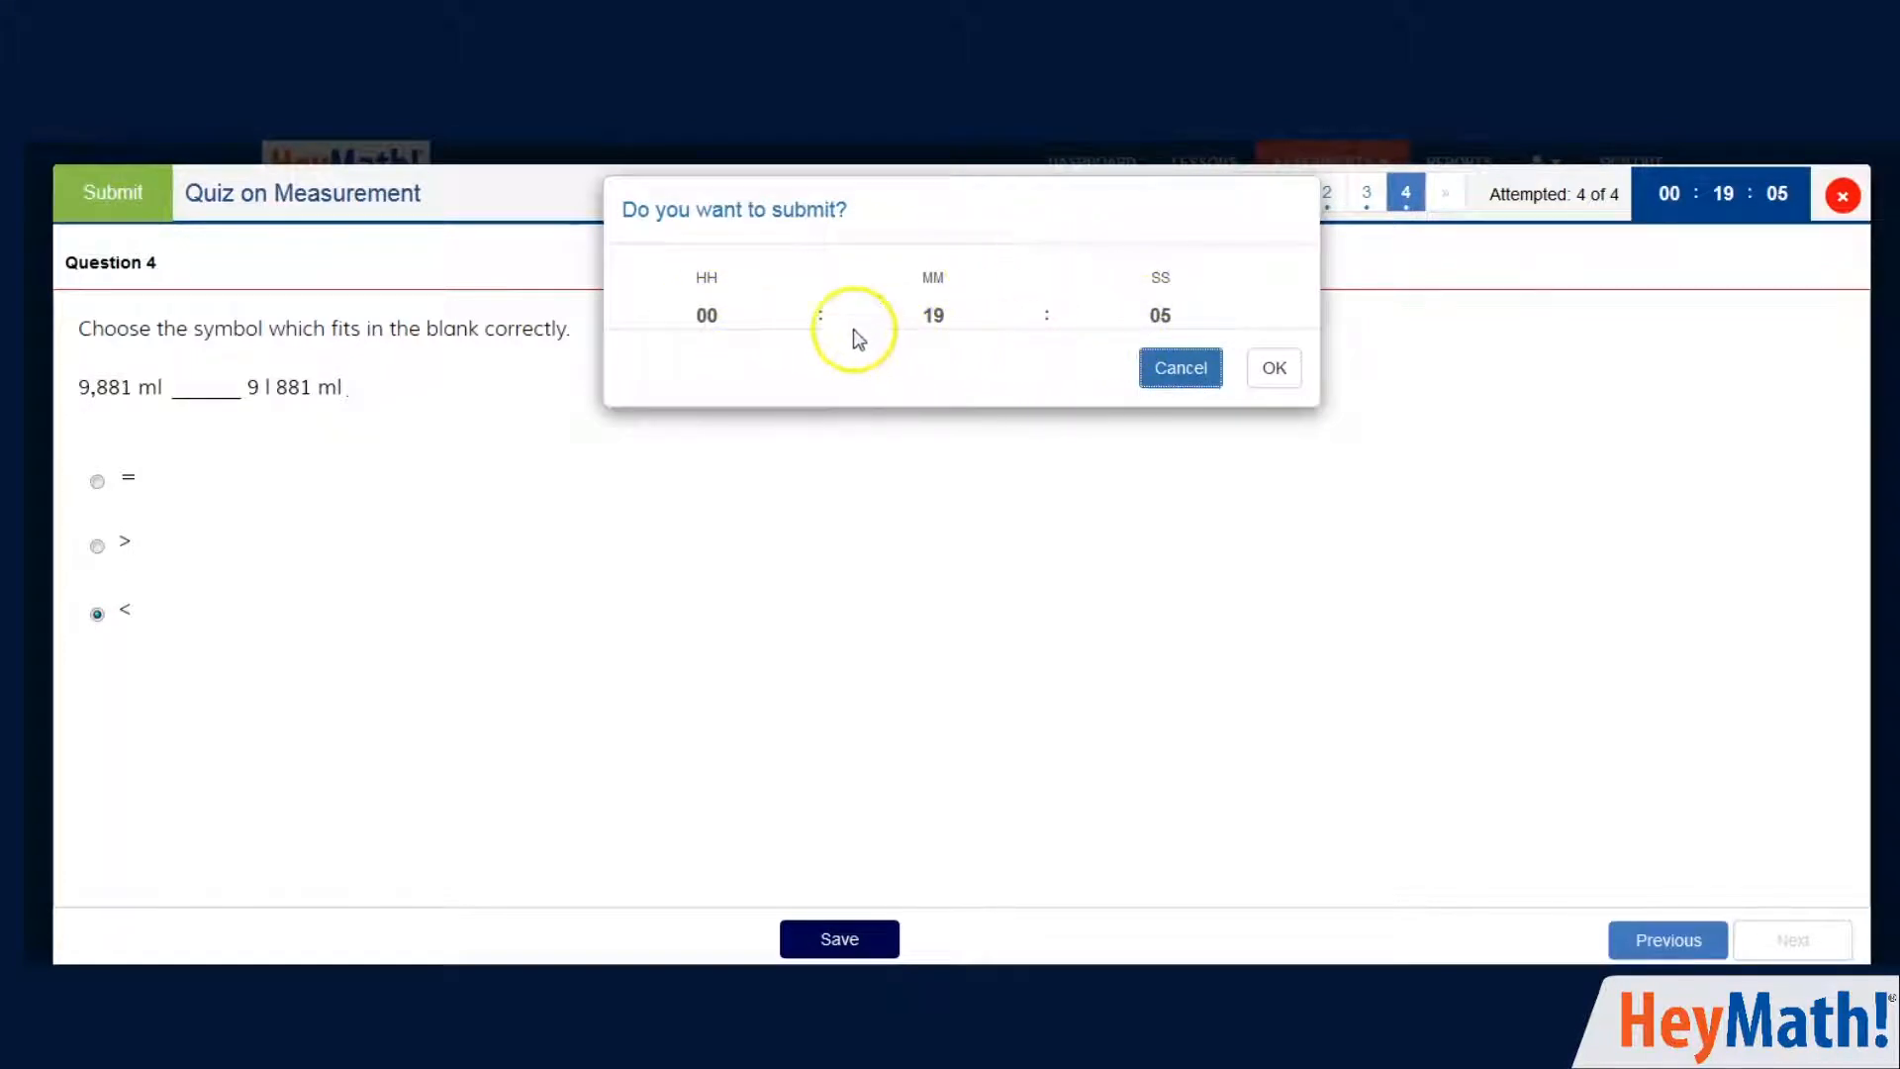
click(1274, 368)
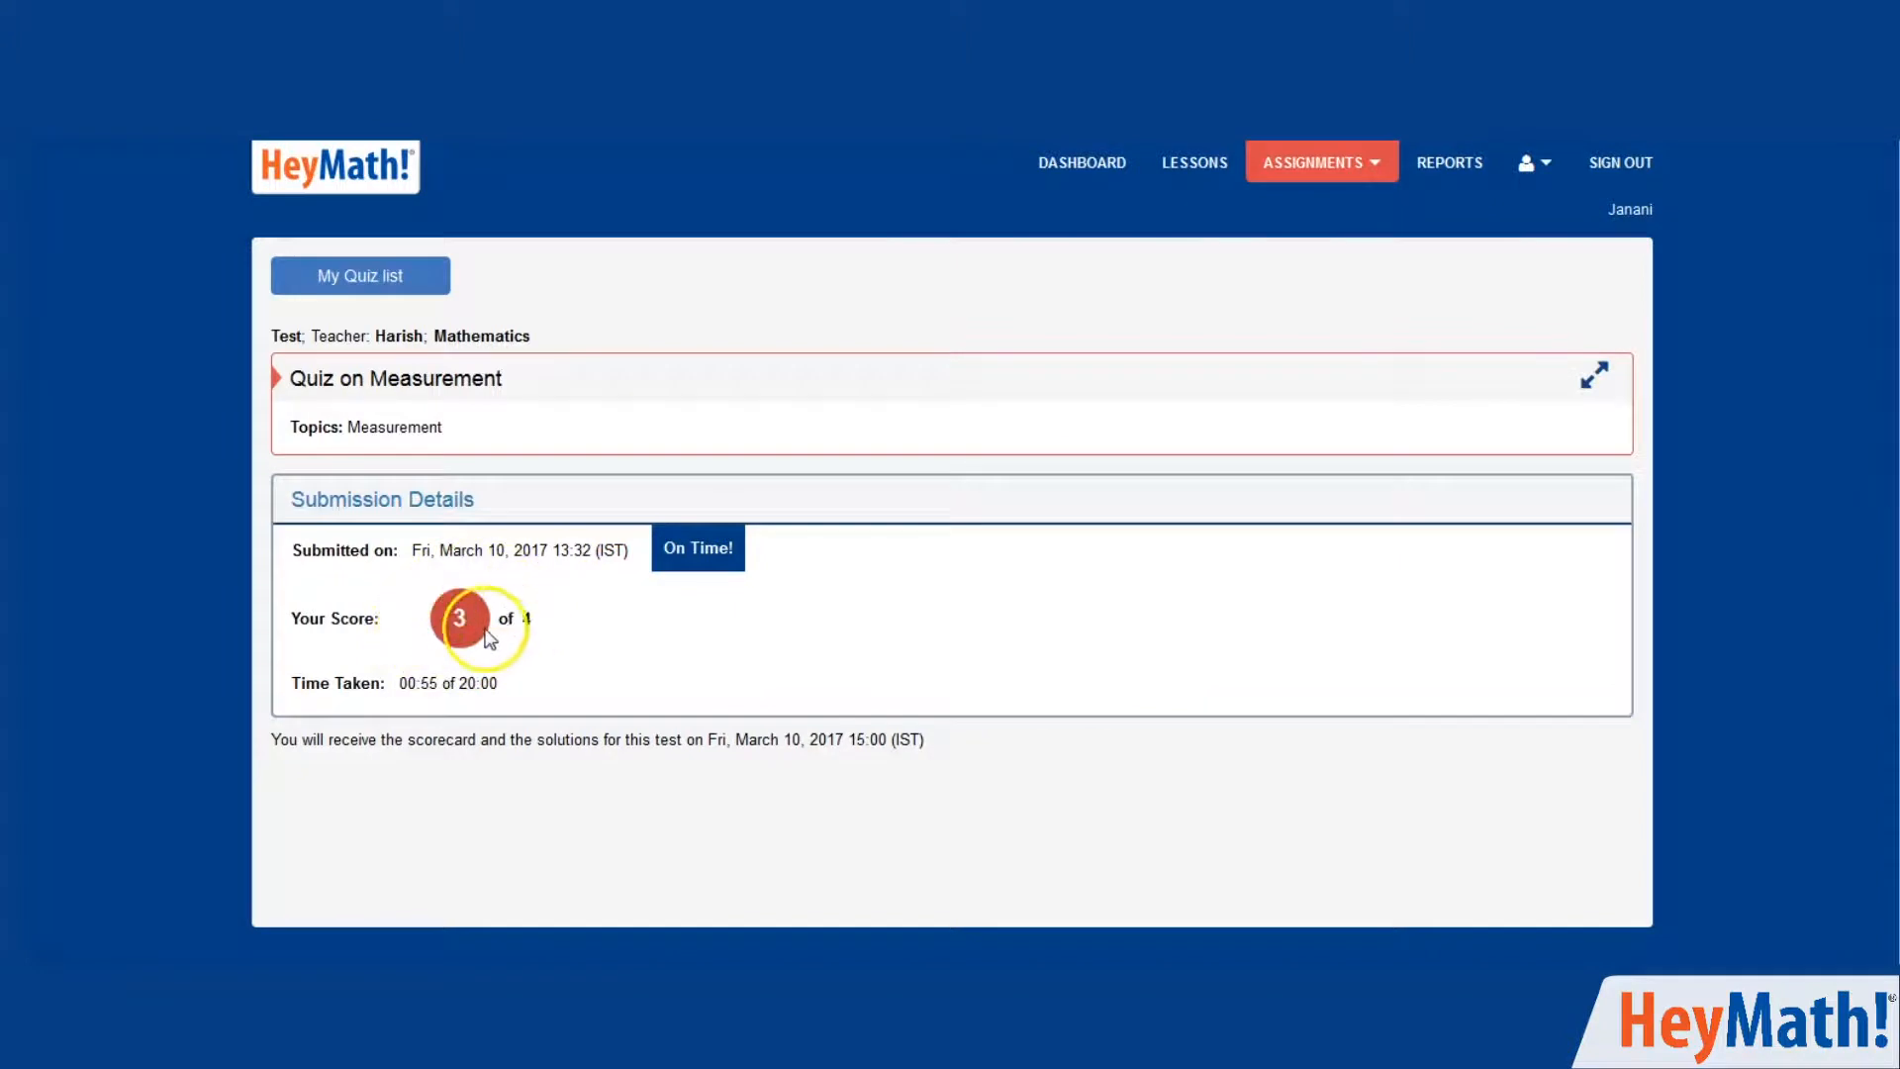
mouse_move(765, 633)
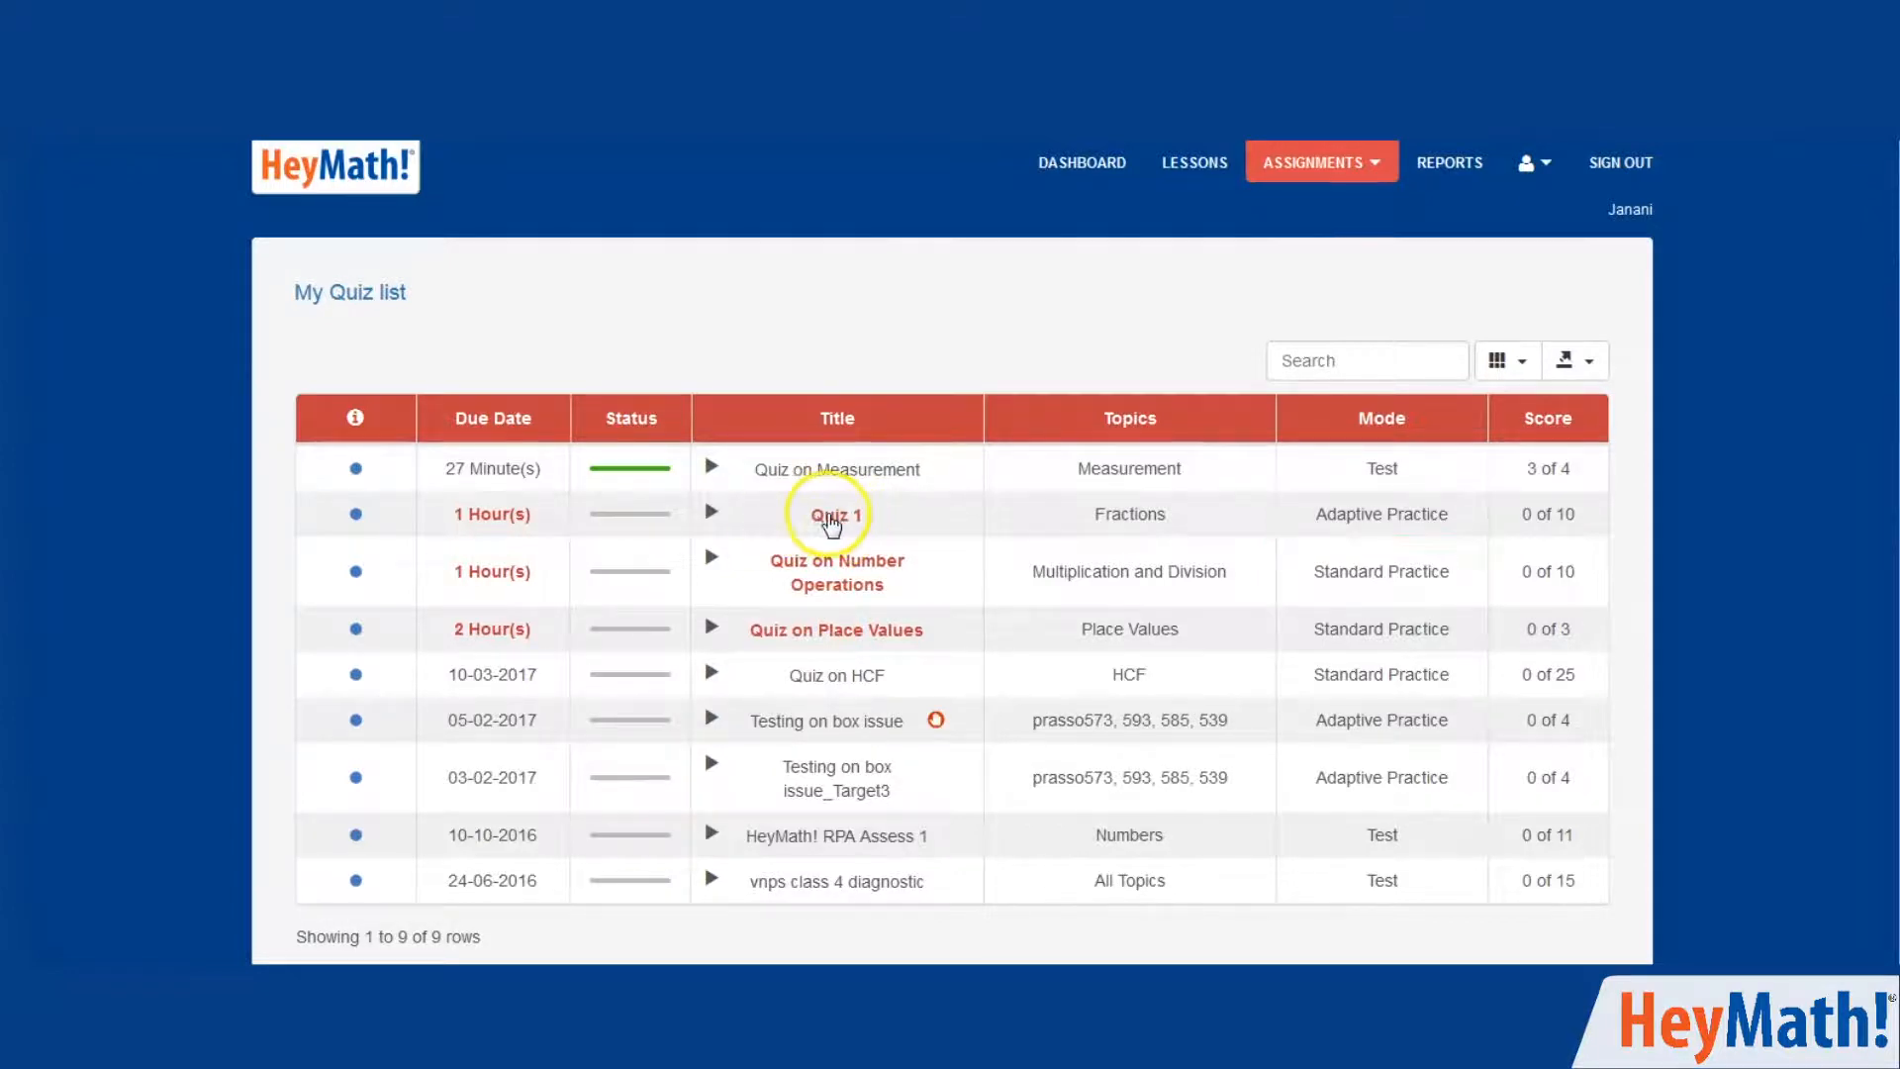
- Start Quiz 1 and check 2/5 as the answer to the first fraction question
click(836, 513)
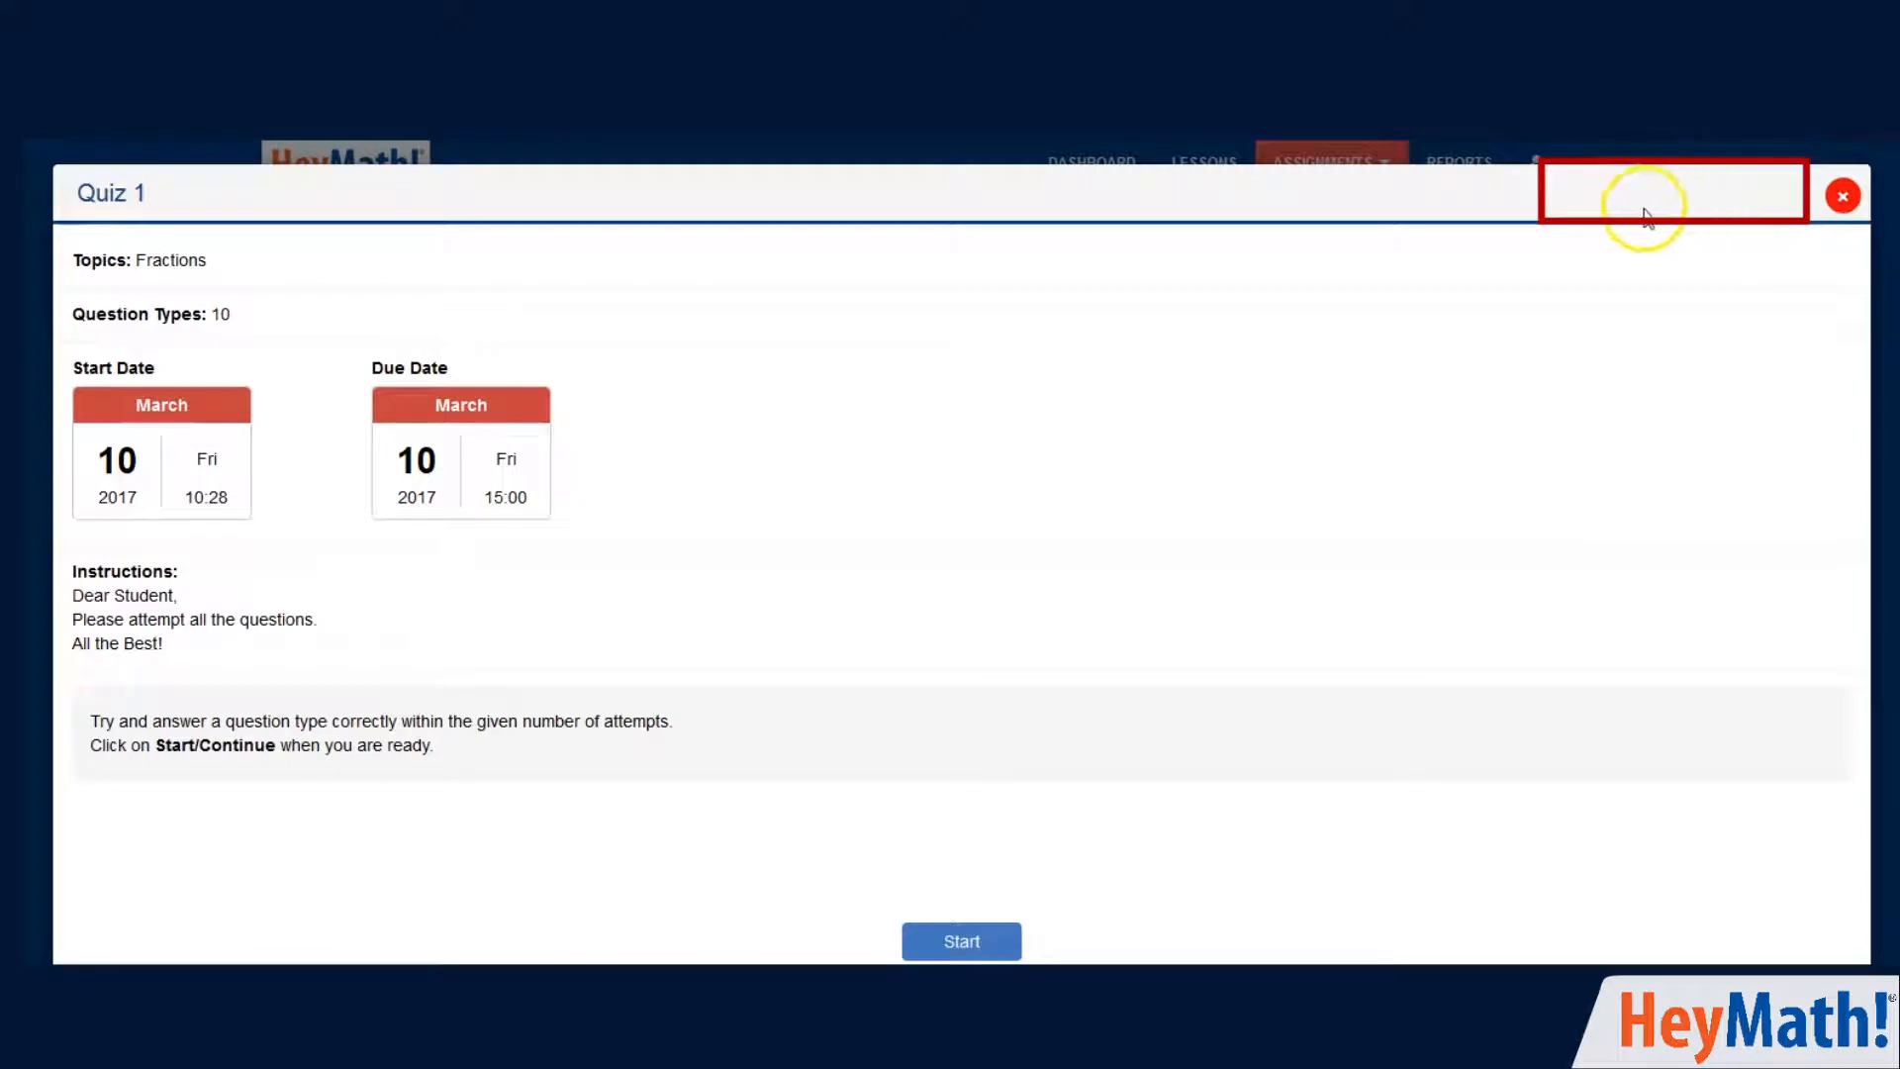
click(961, 941)
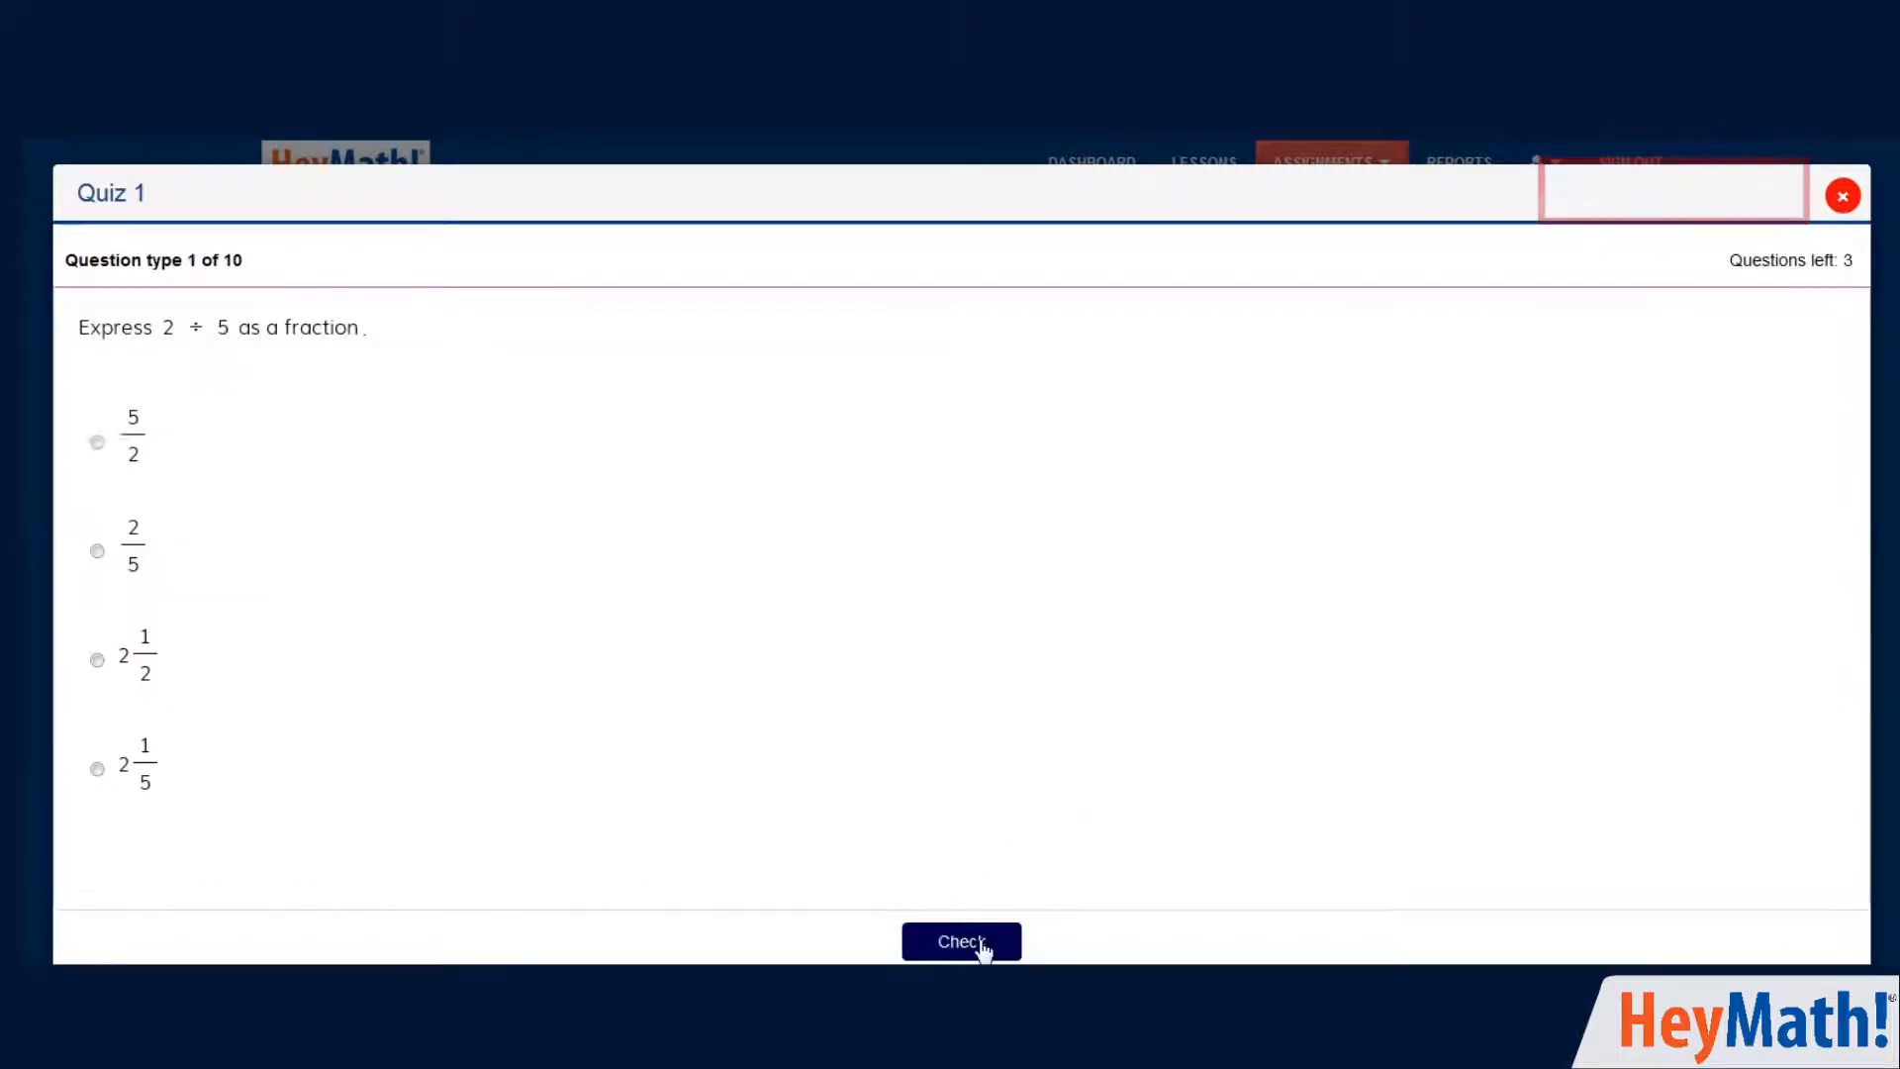
click(96, 552)
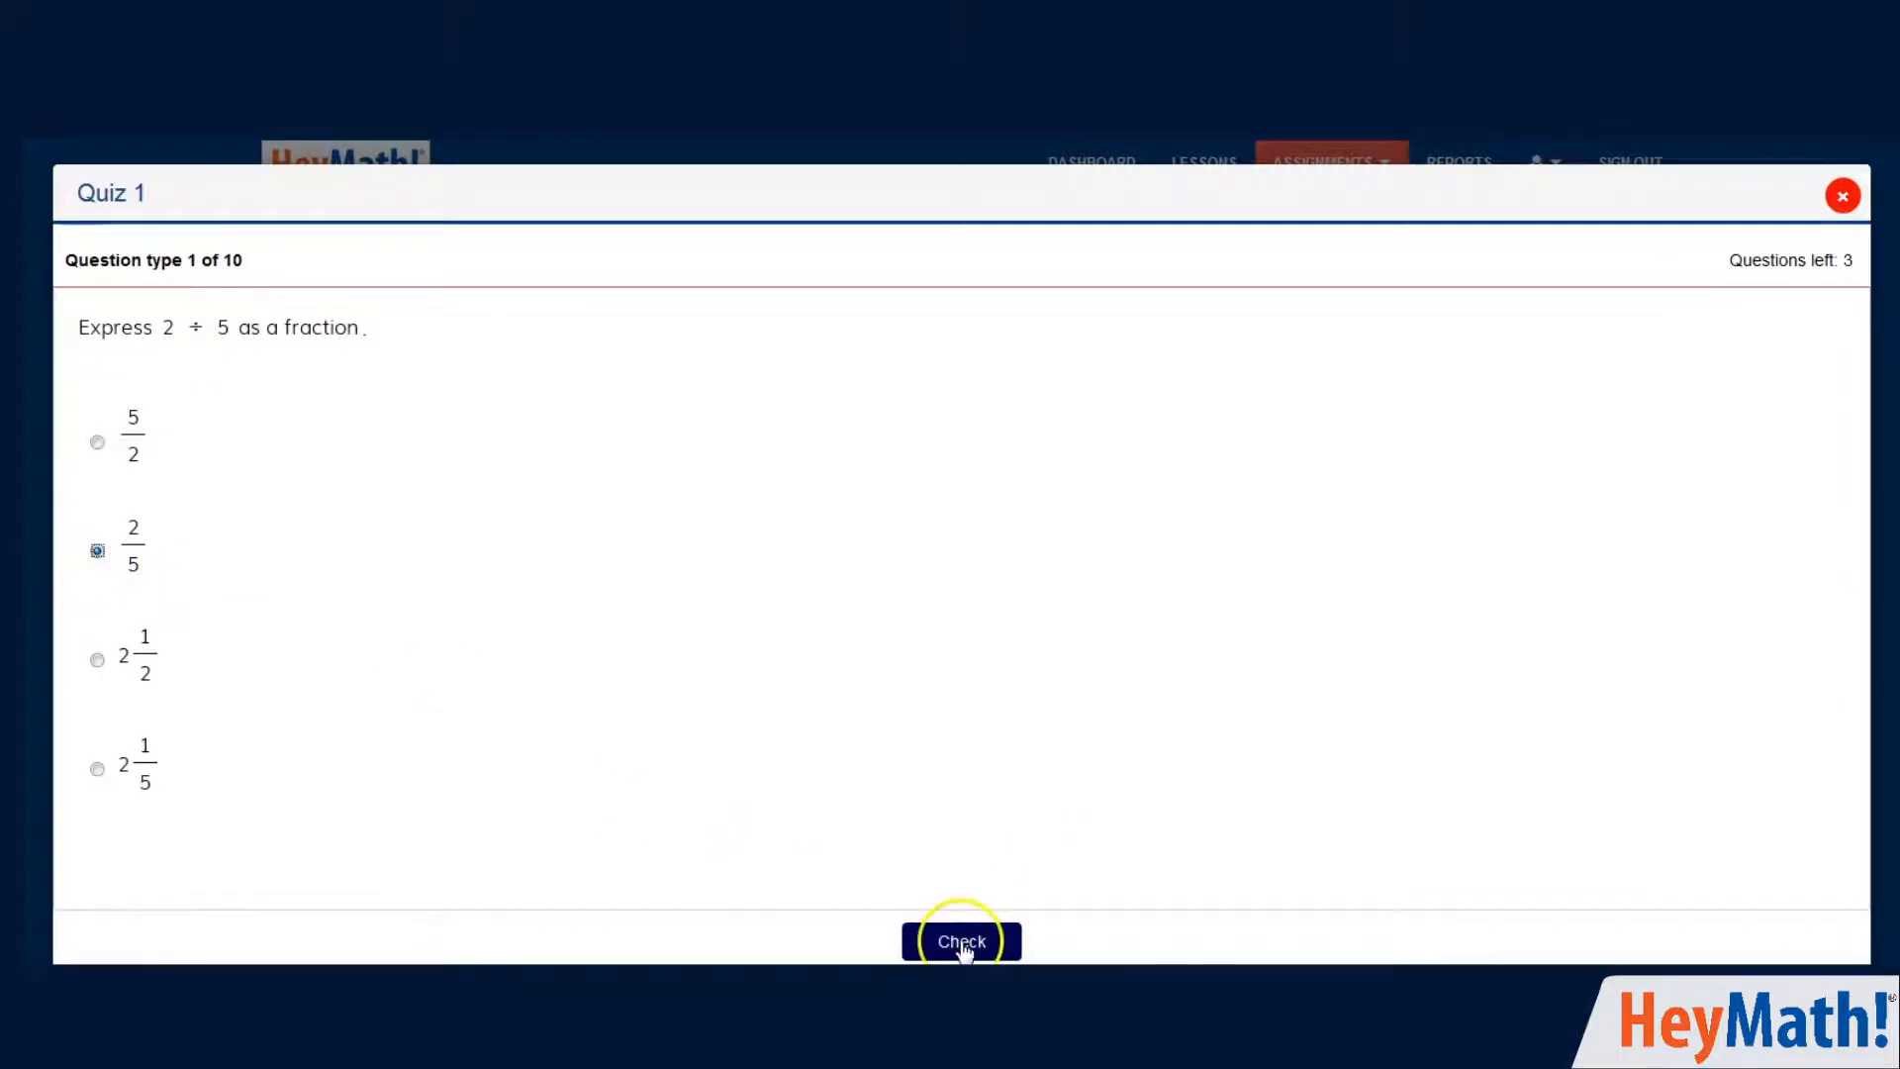
click(961, 942)
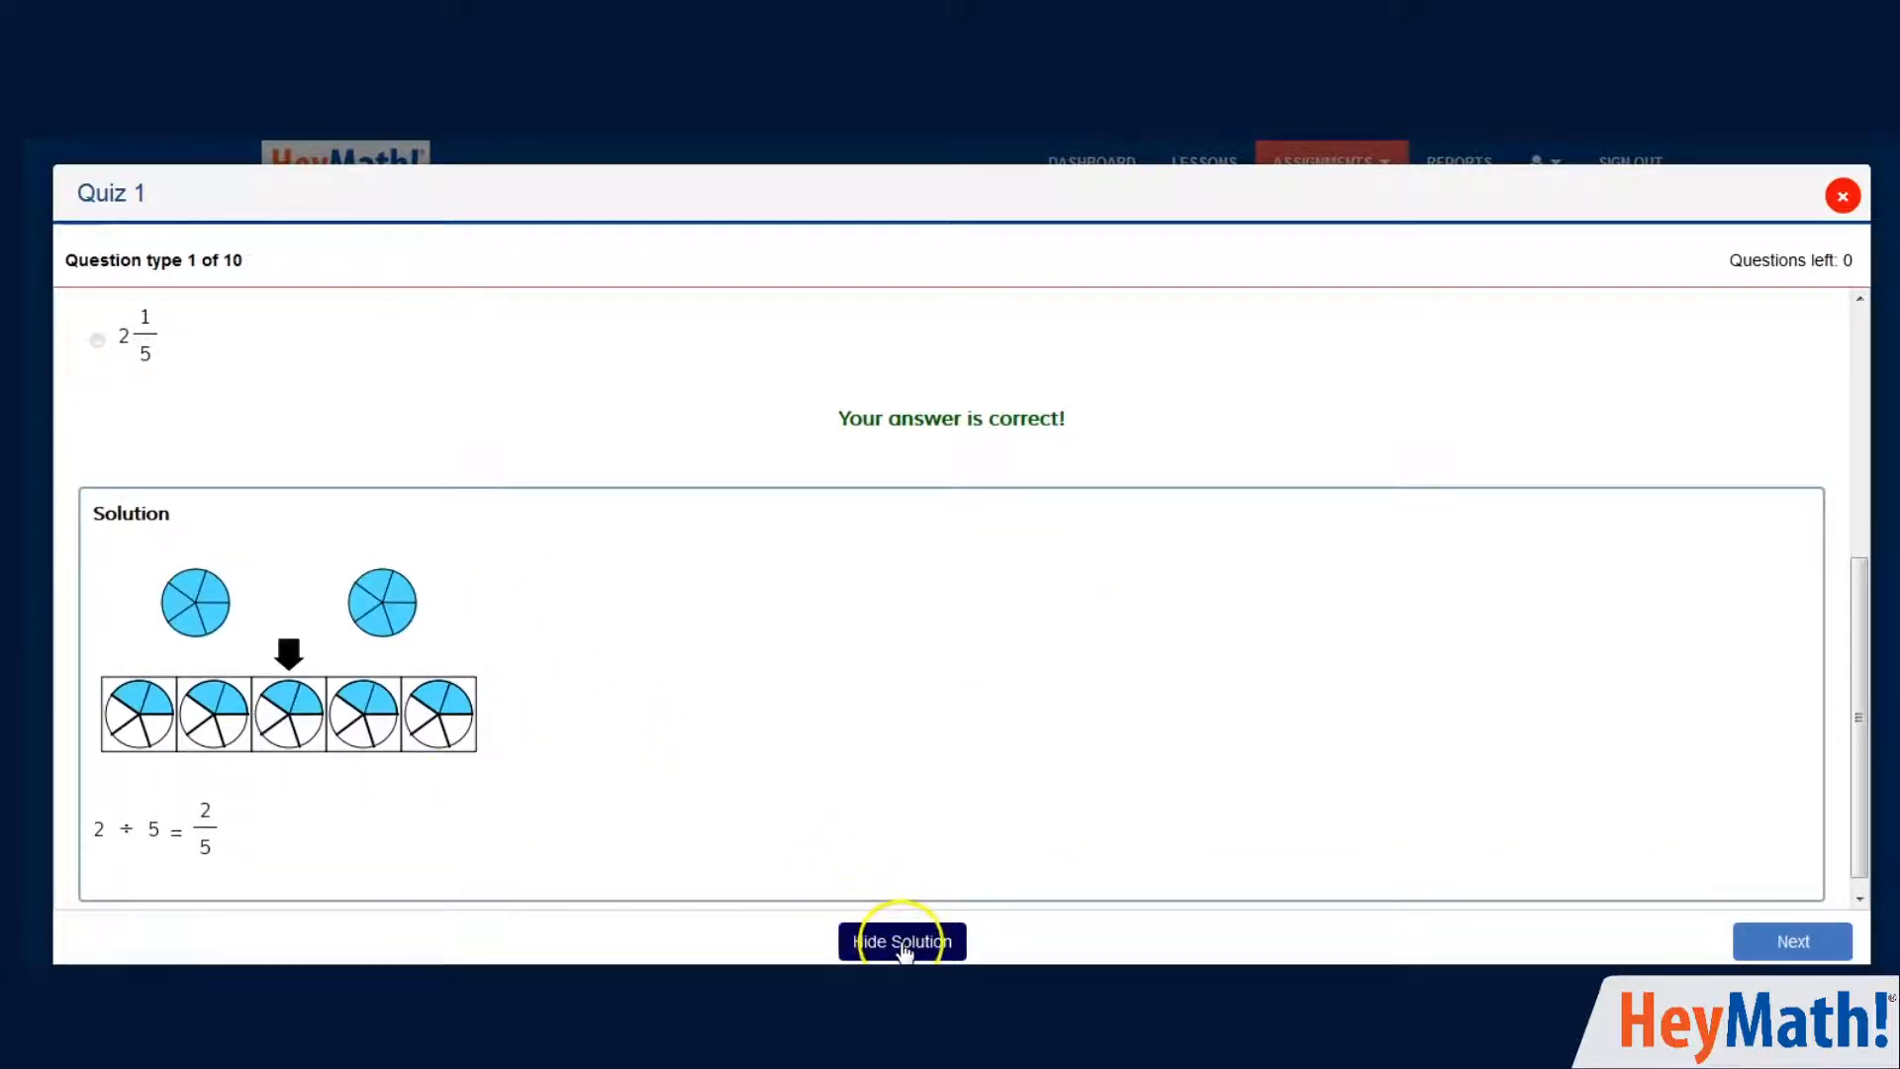
- Move to the next question, leave Quiz 1 partly attempted and return to the dashboard
click(1793, 940)
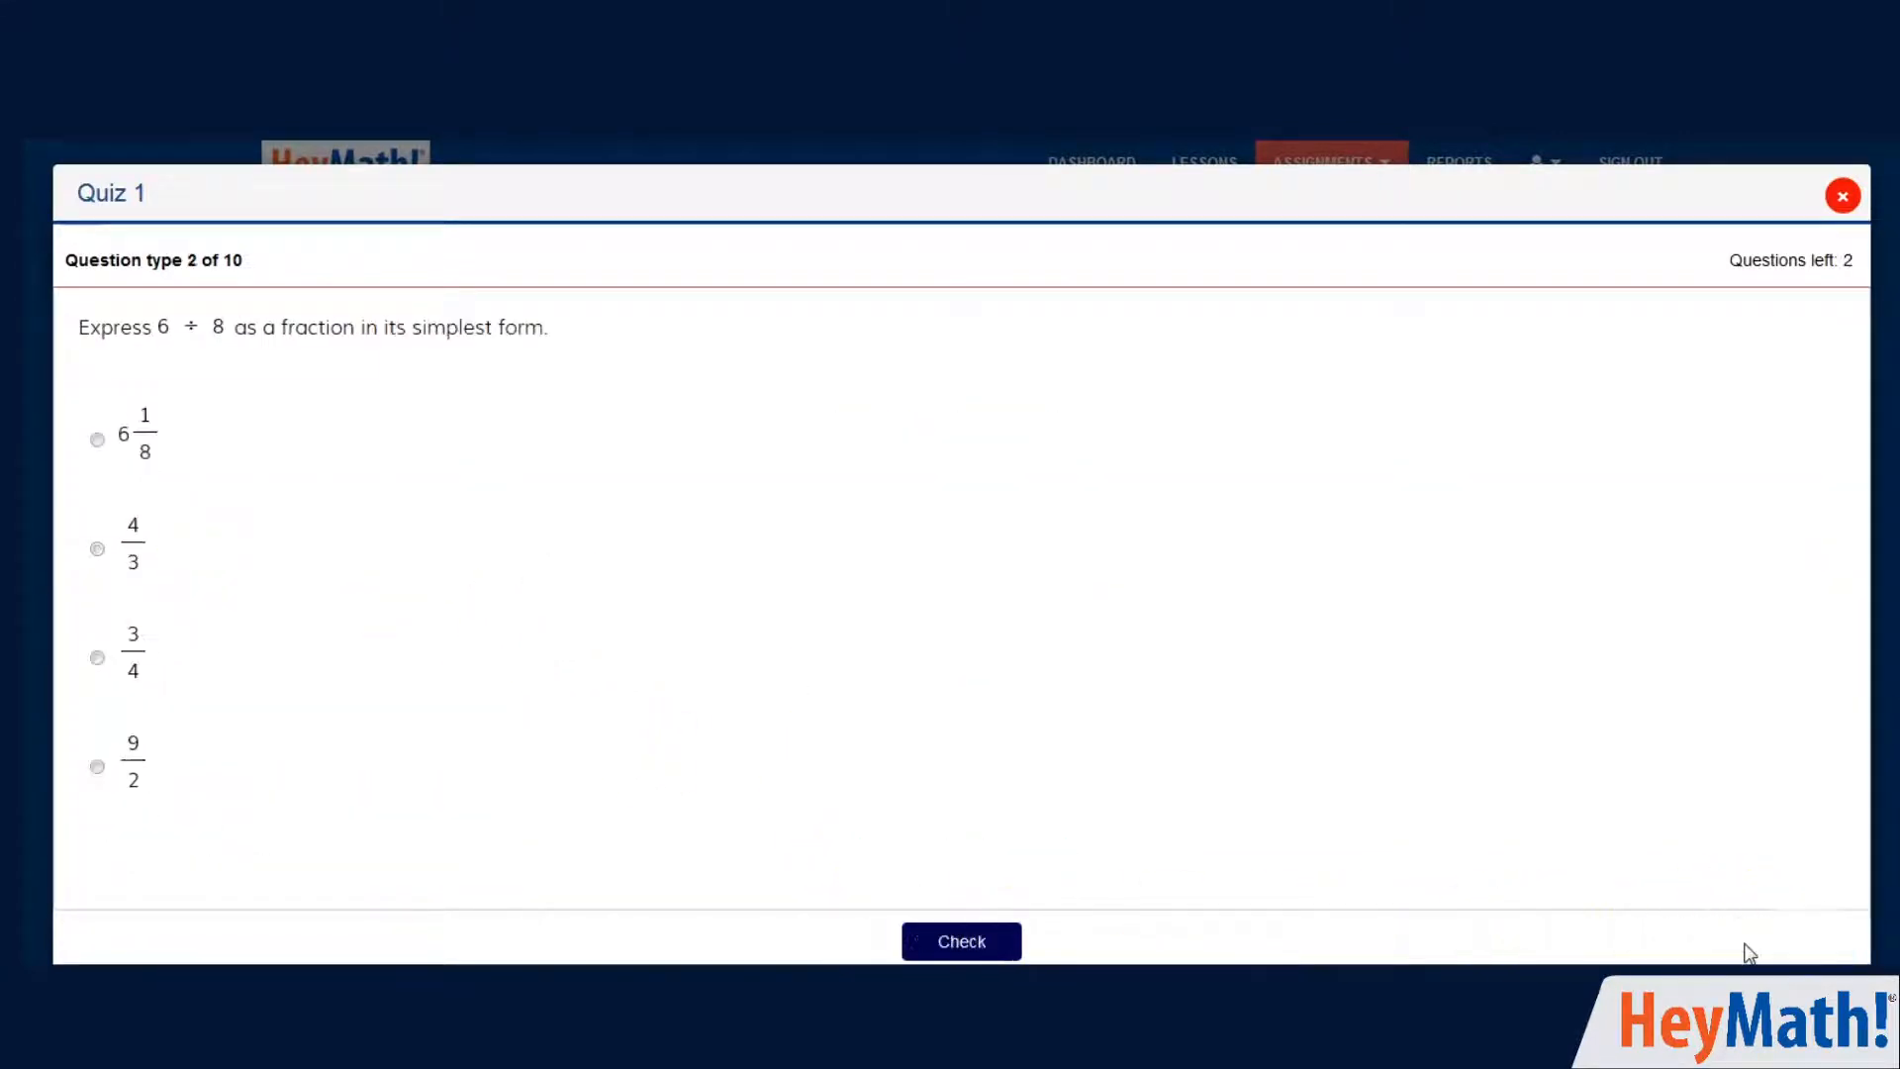
click(1839, 196)
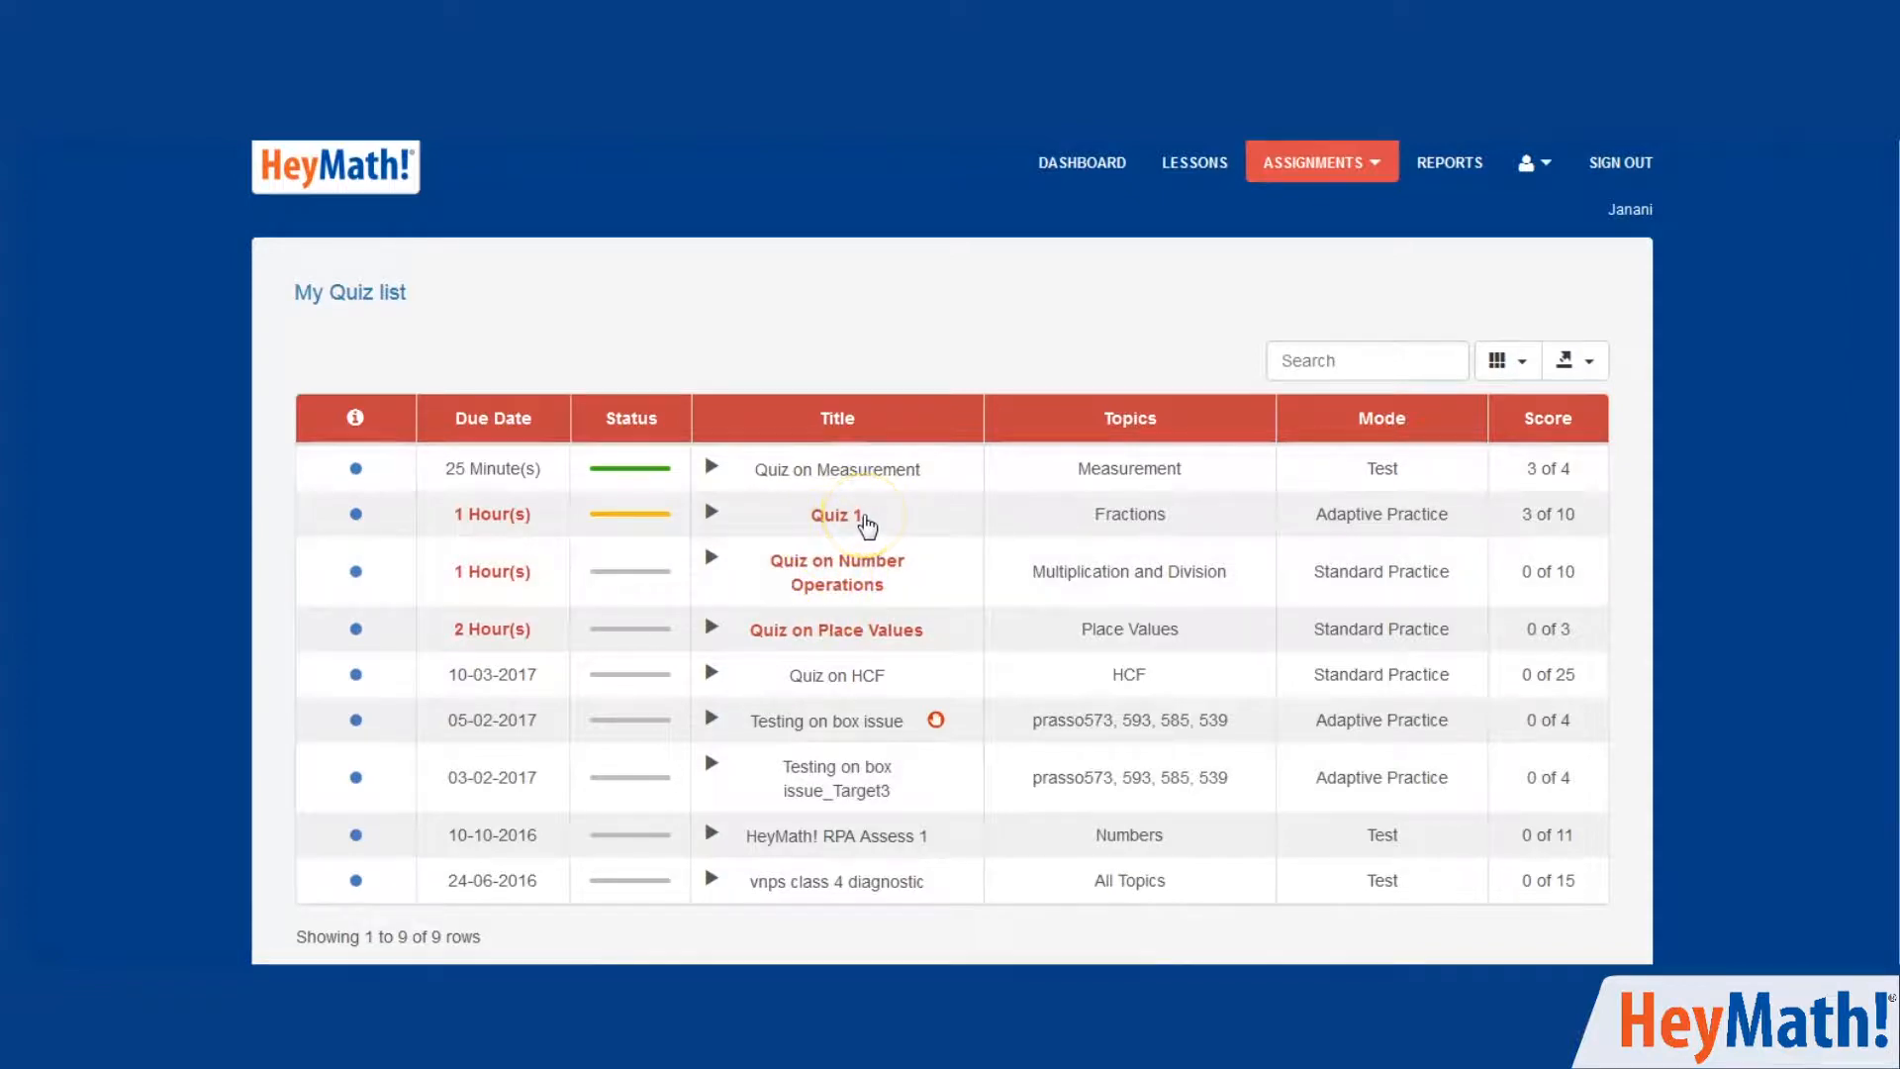
click(836, 516)
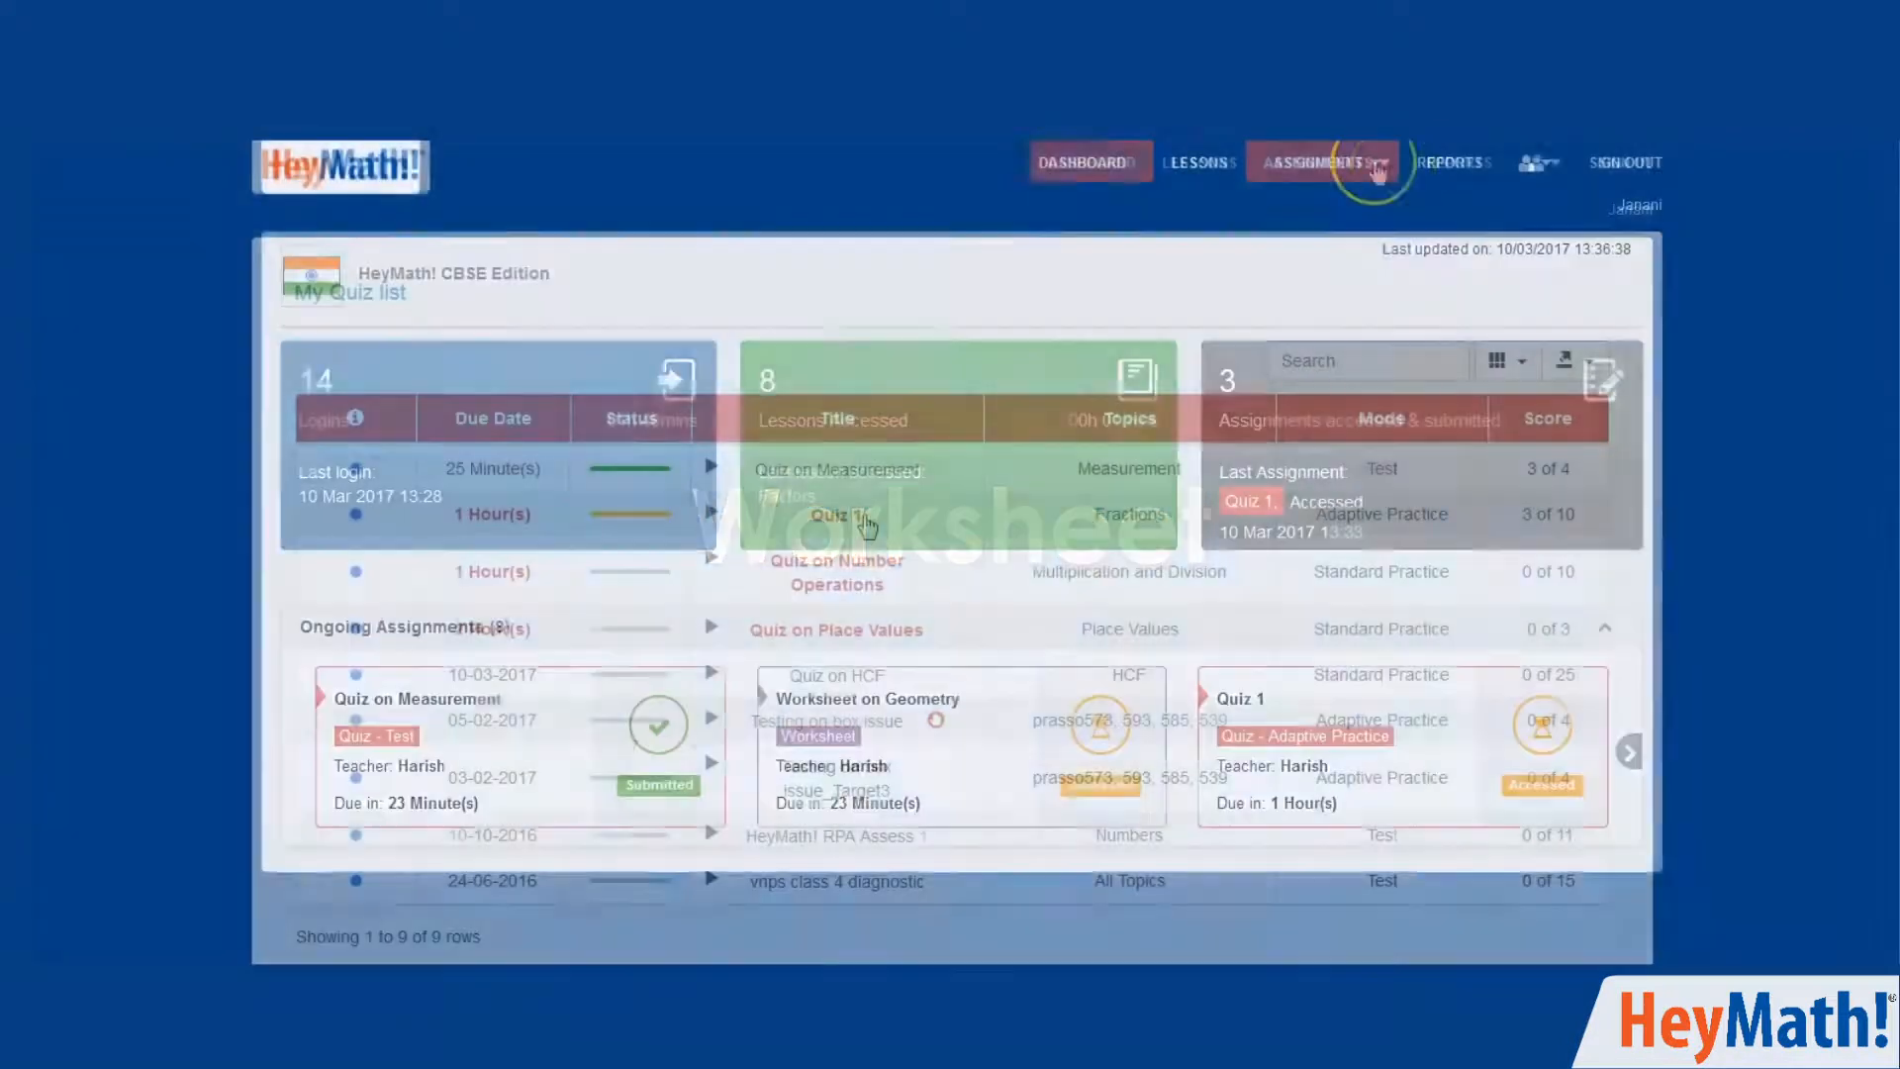
- Open the Measurement Worksheet from Assignments > Worksheet and view its dates and download-questions section
click(1331, 161)
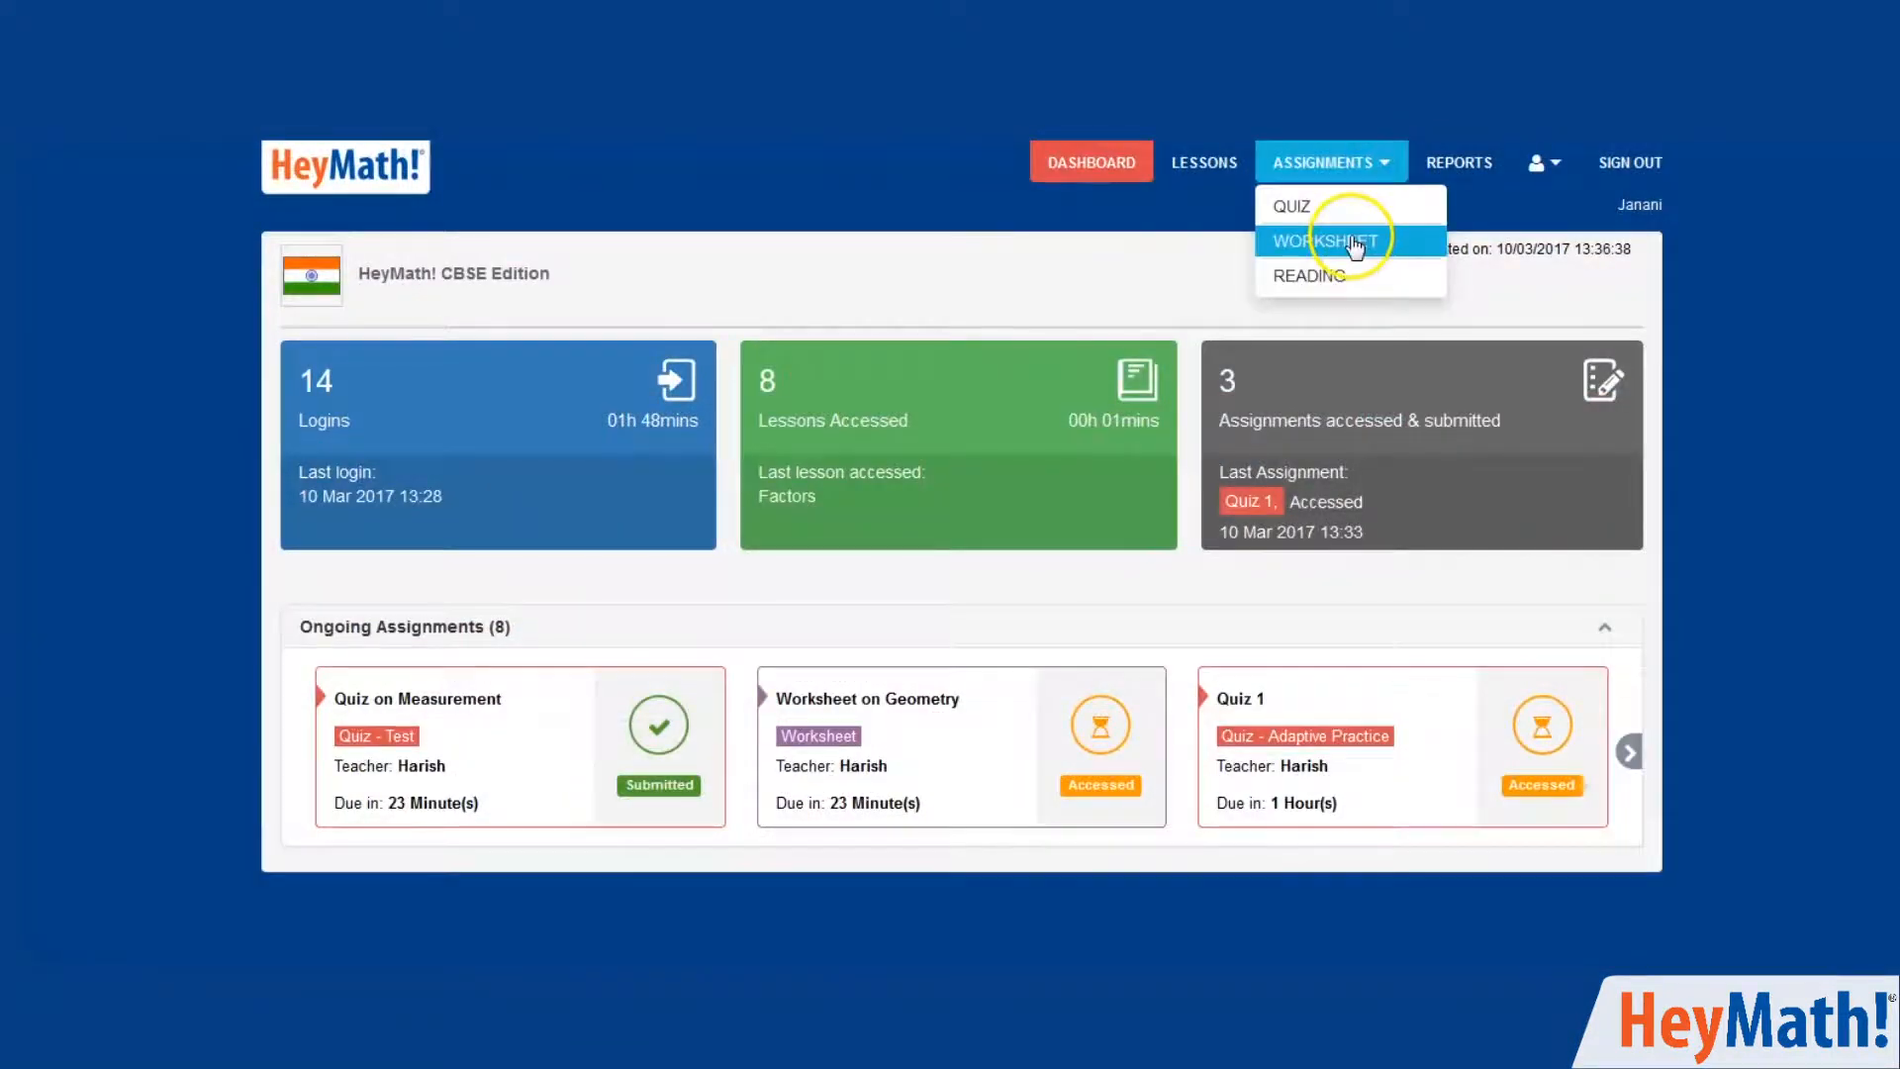
click(1324, 239)
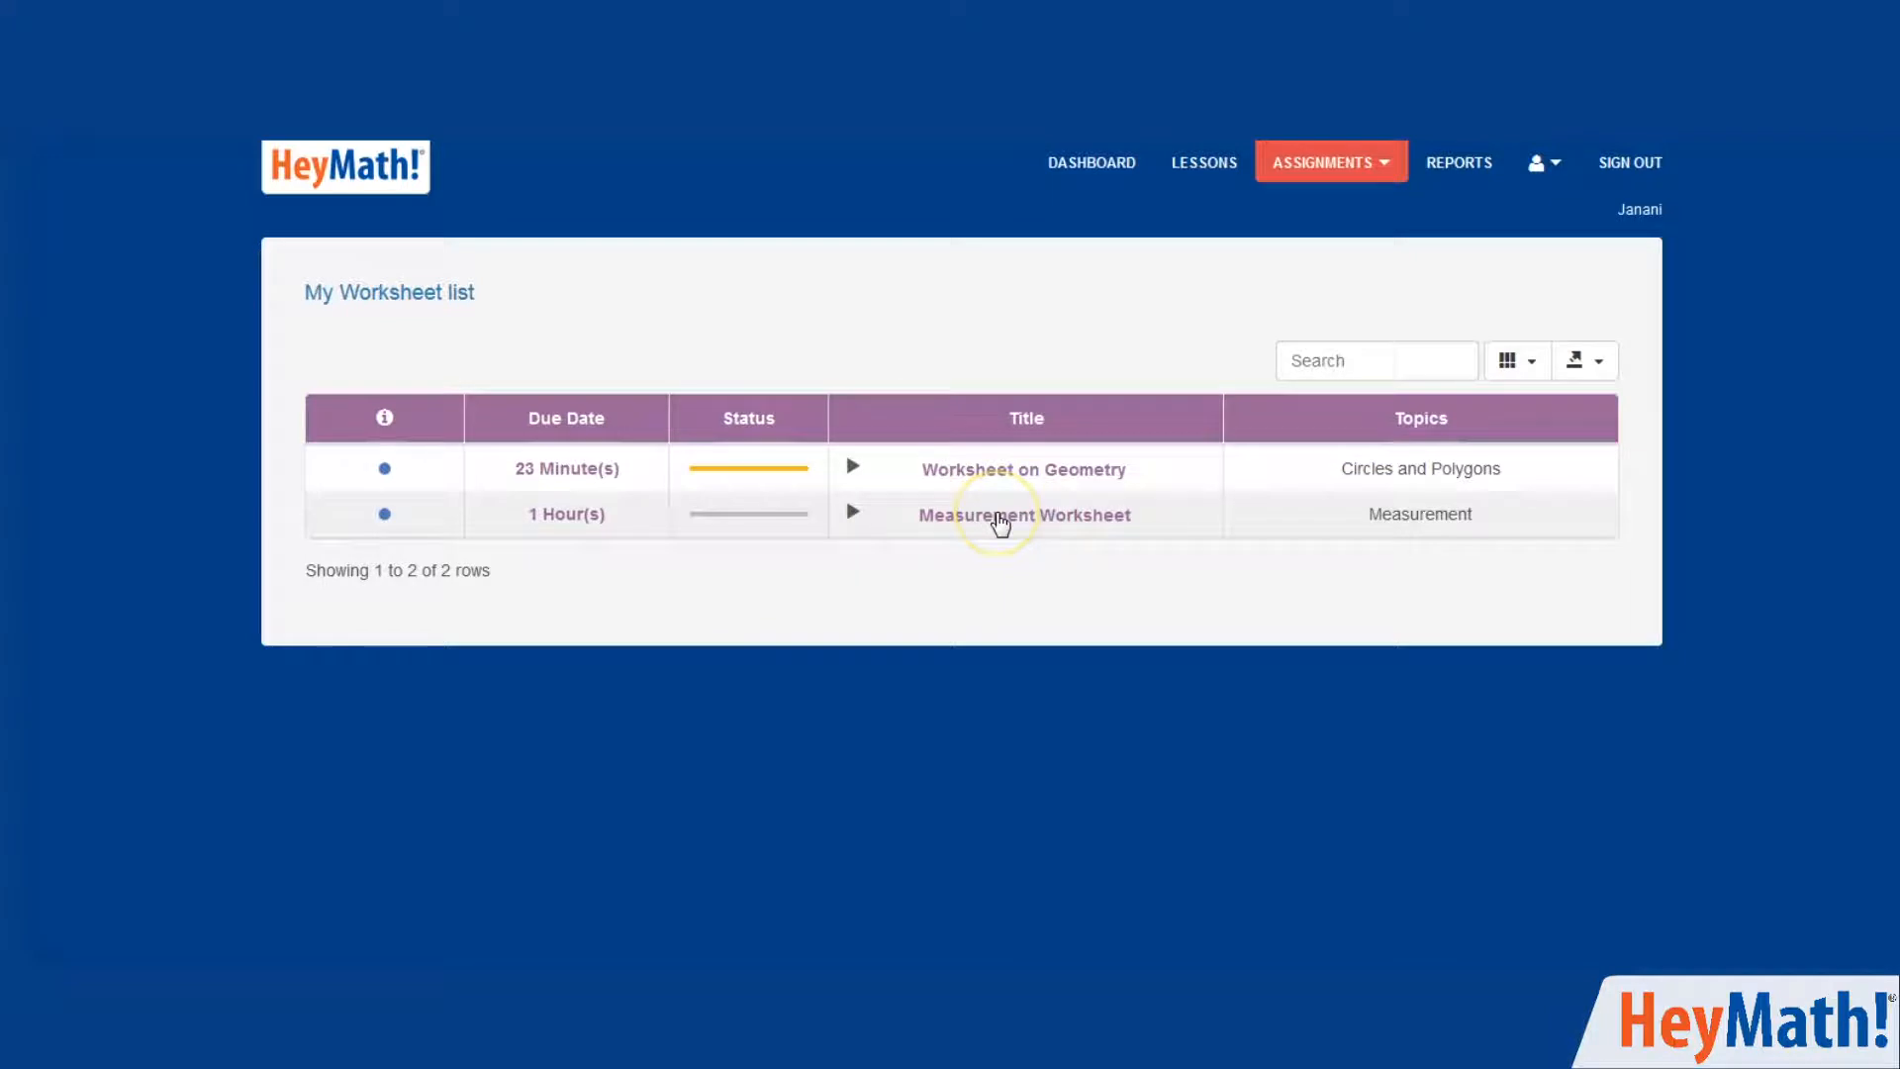
click(1024, 515)
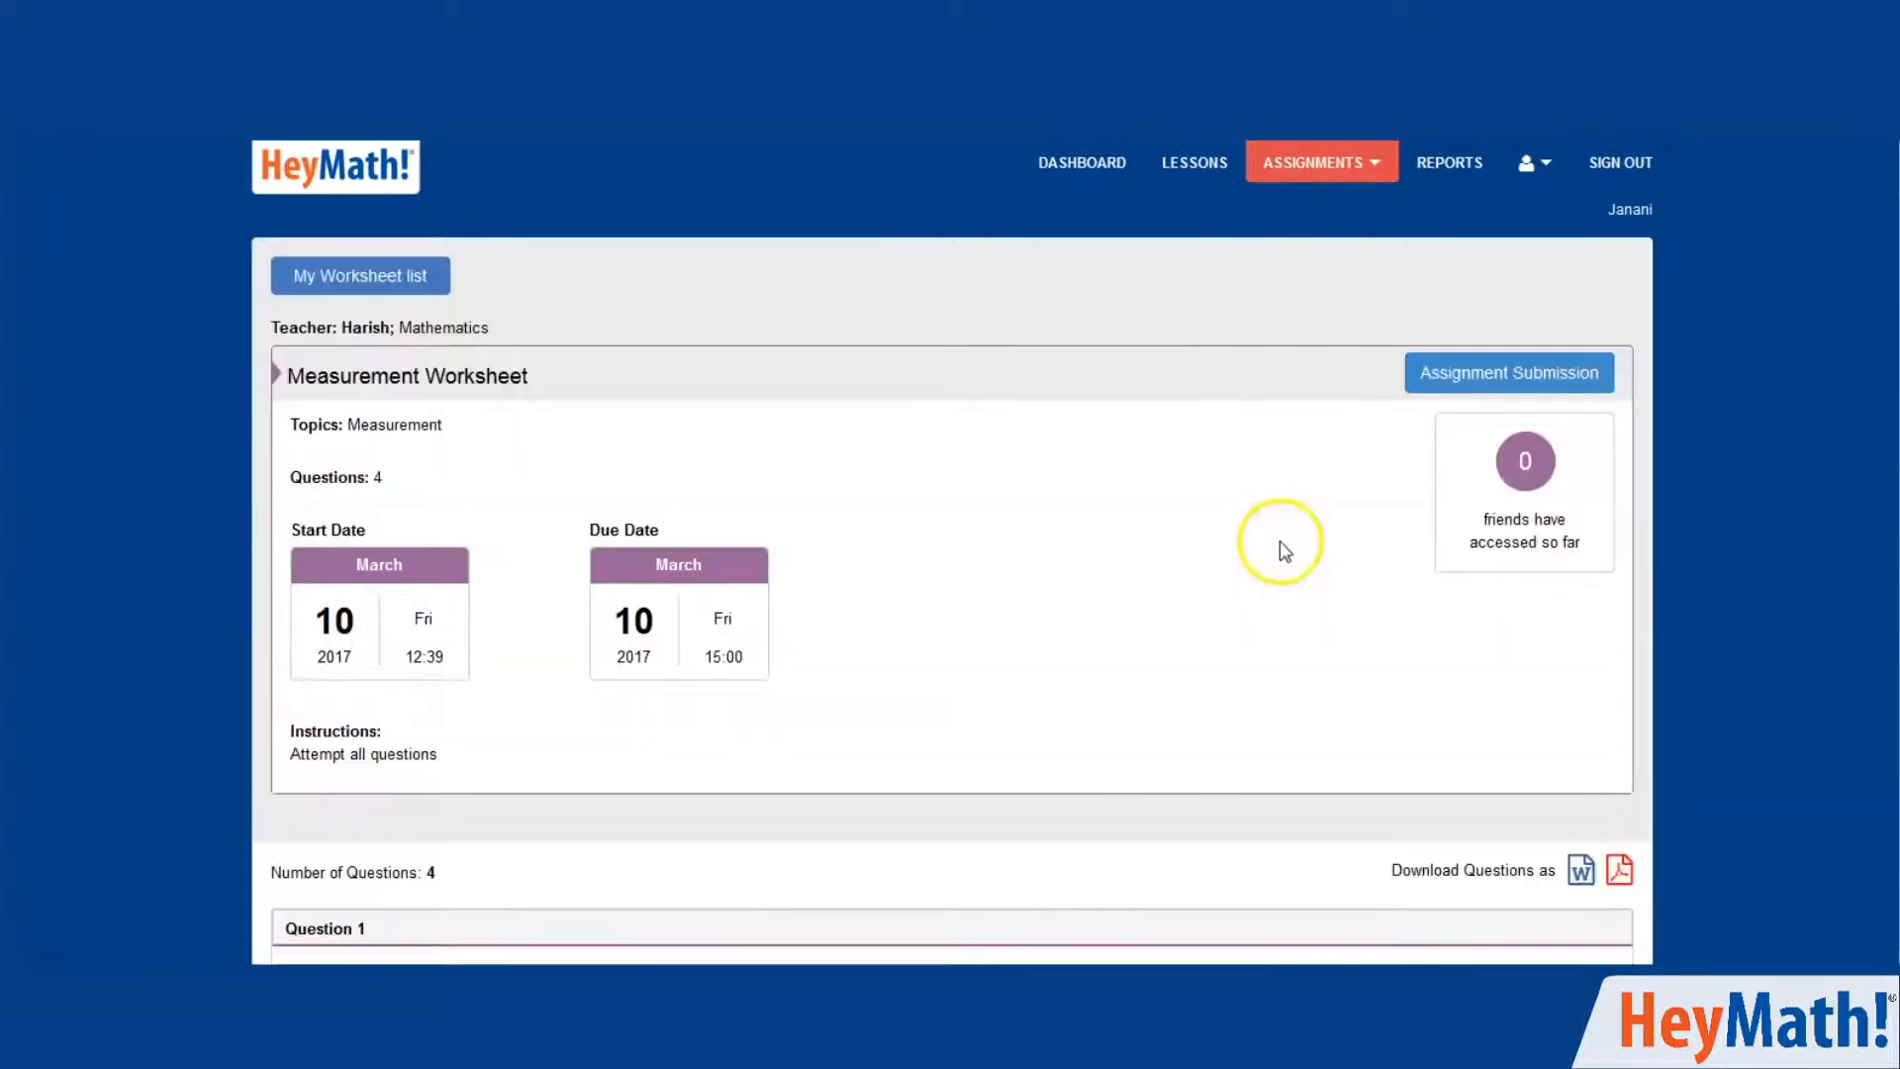
mouse_move(1557, 468)
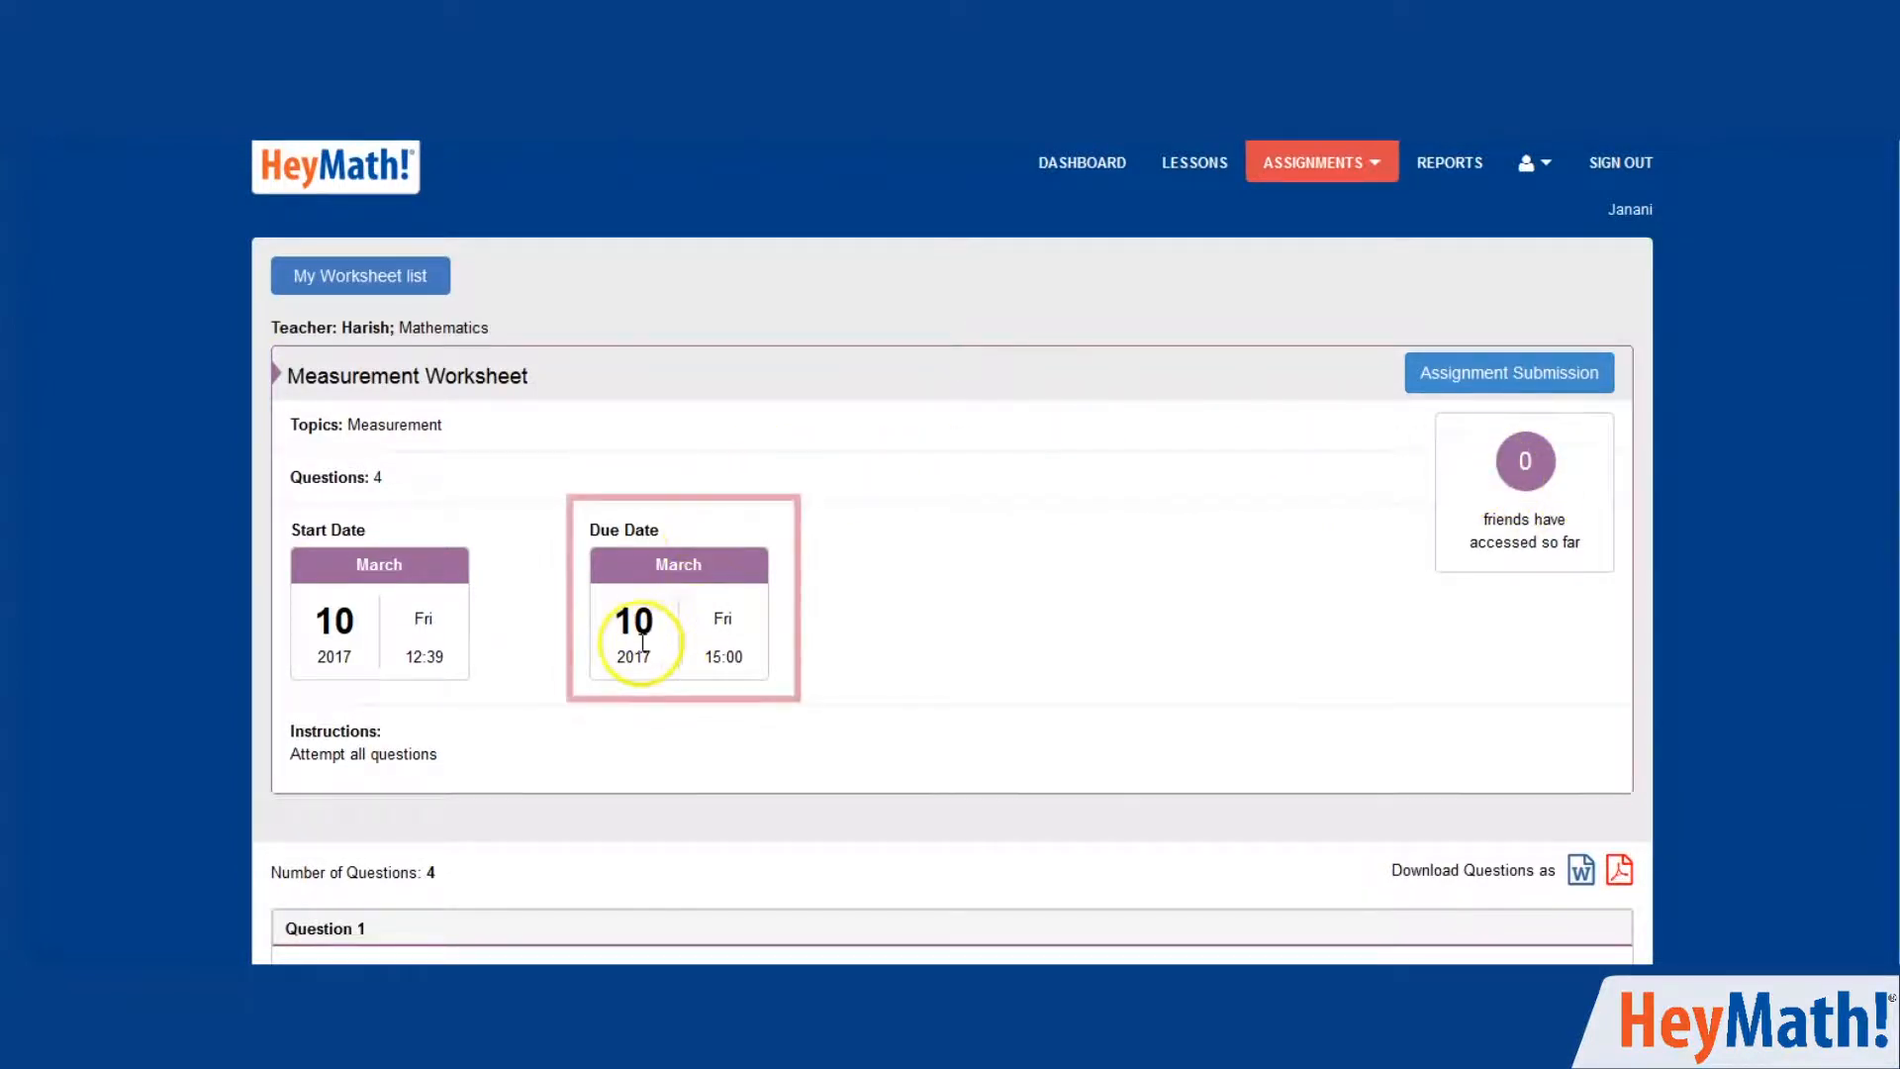
scroll(down, 3)
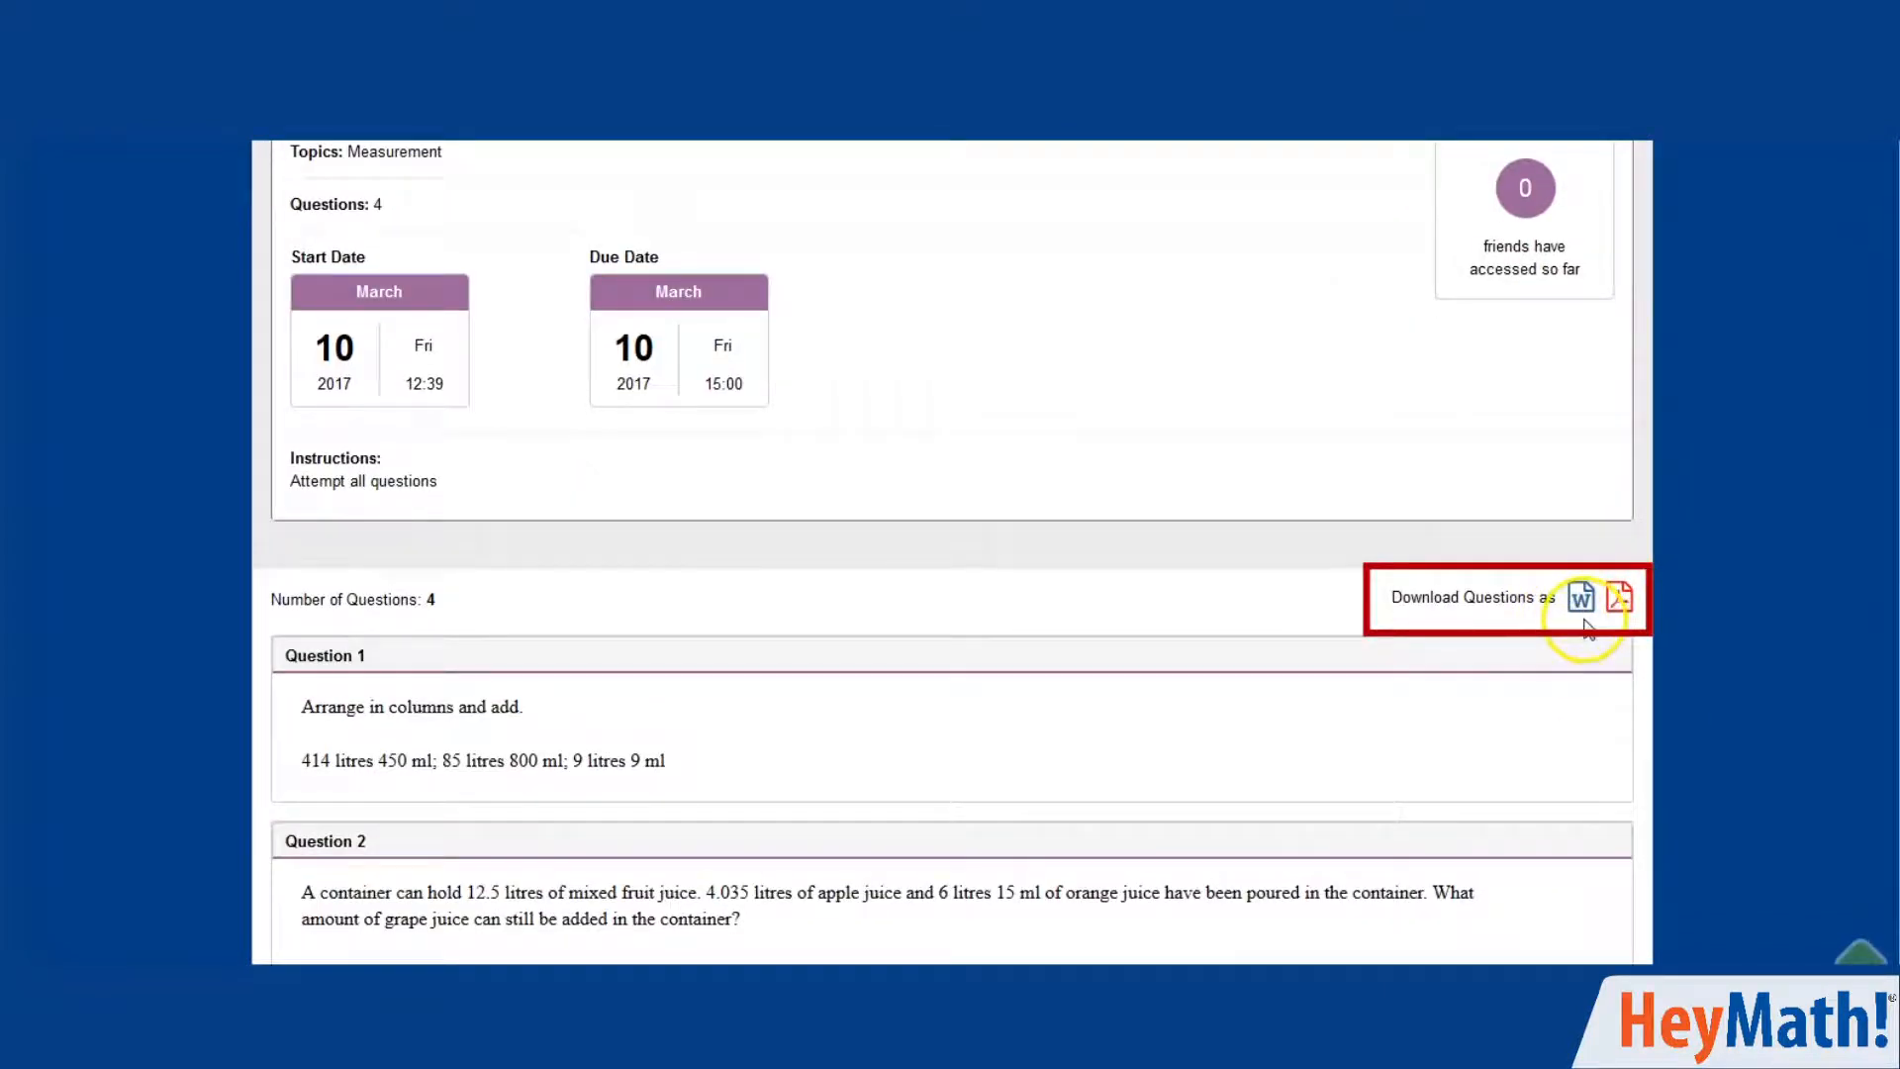
- Download Measurement_Worksheet.doc, review it in Kingsoft Writer, and return to the worksheet page
click(1579, 598)
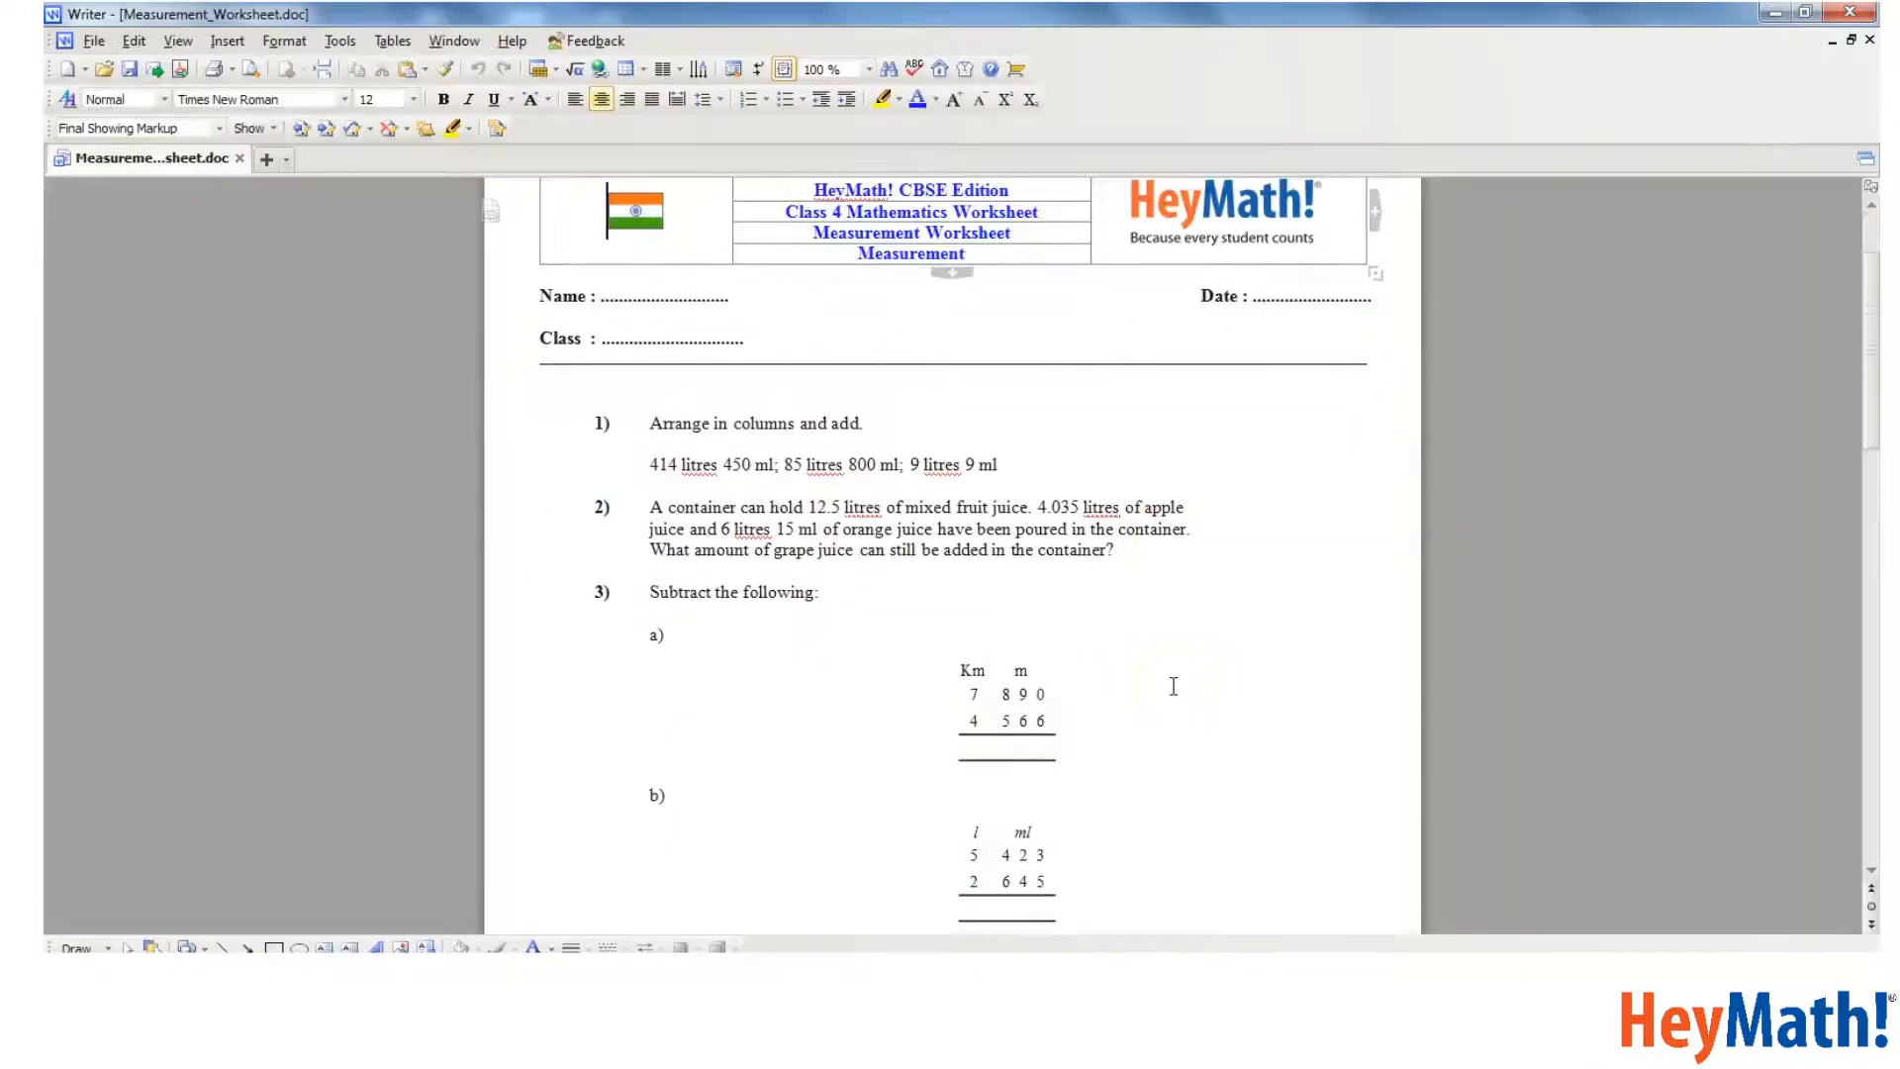
scroll(down, 3)
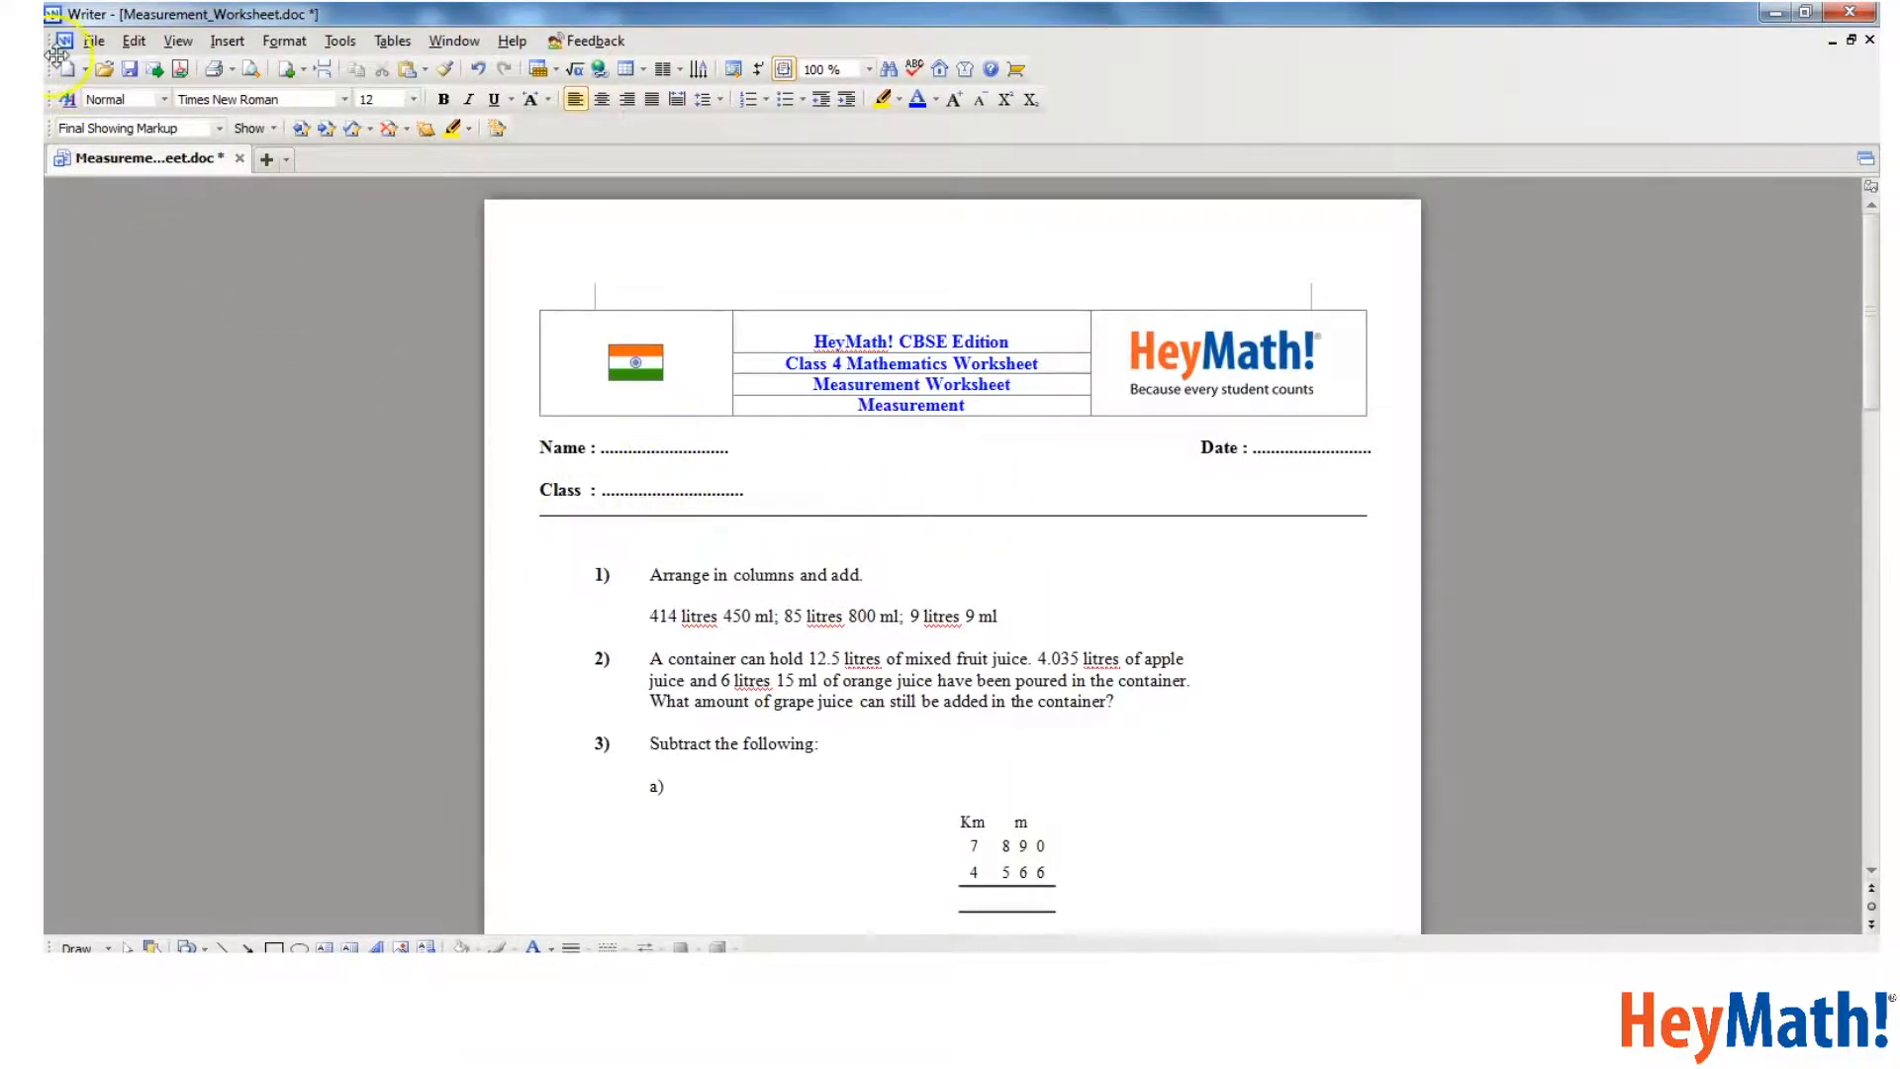
click(79, 42)
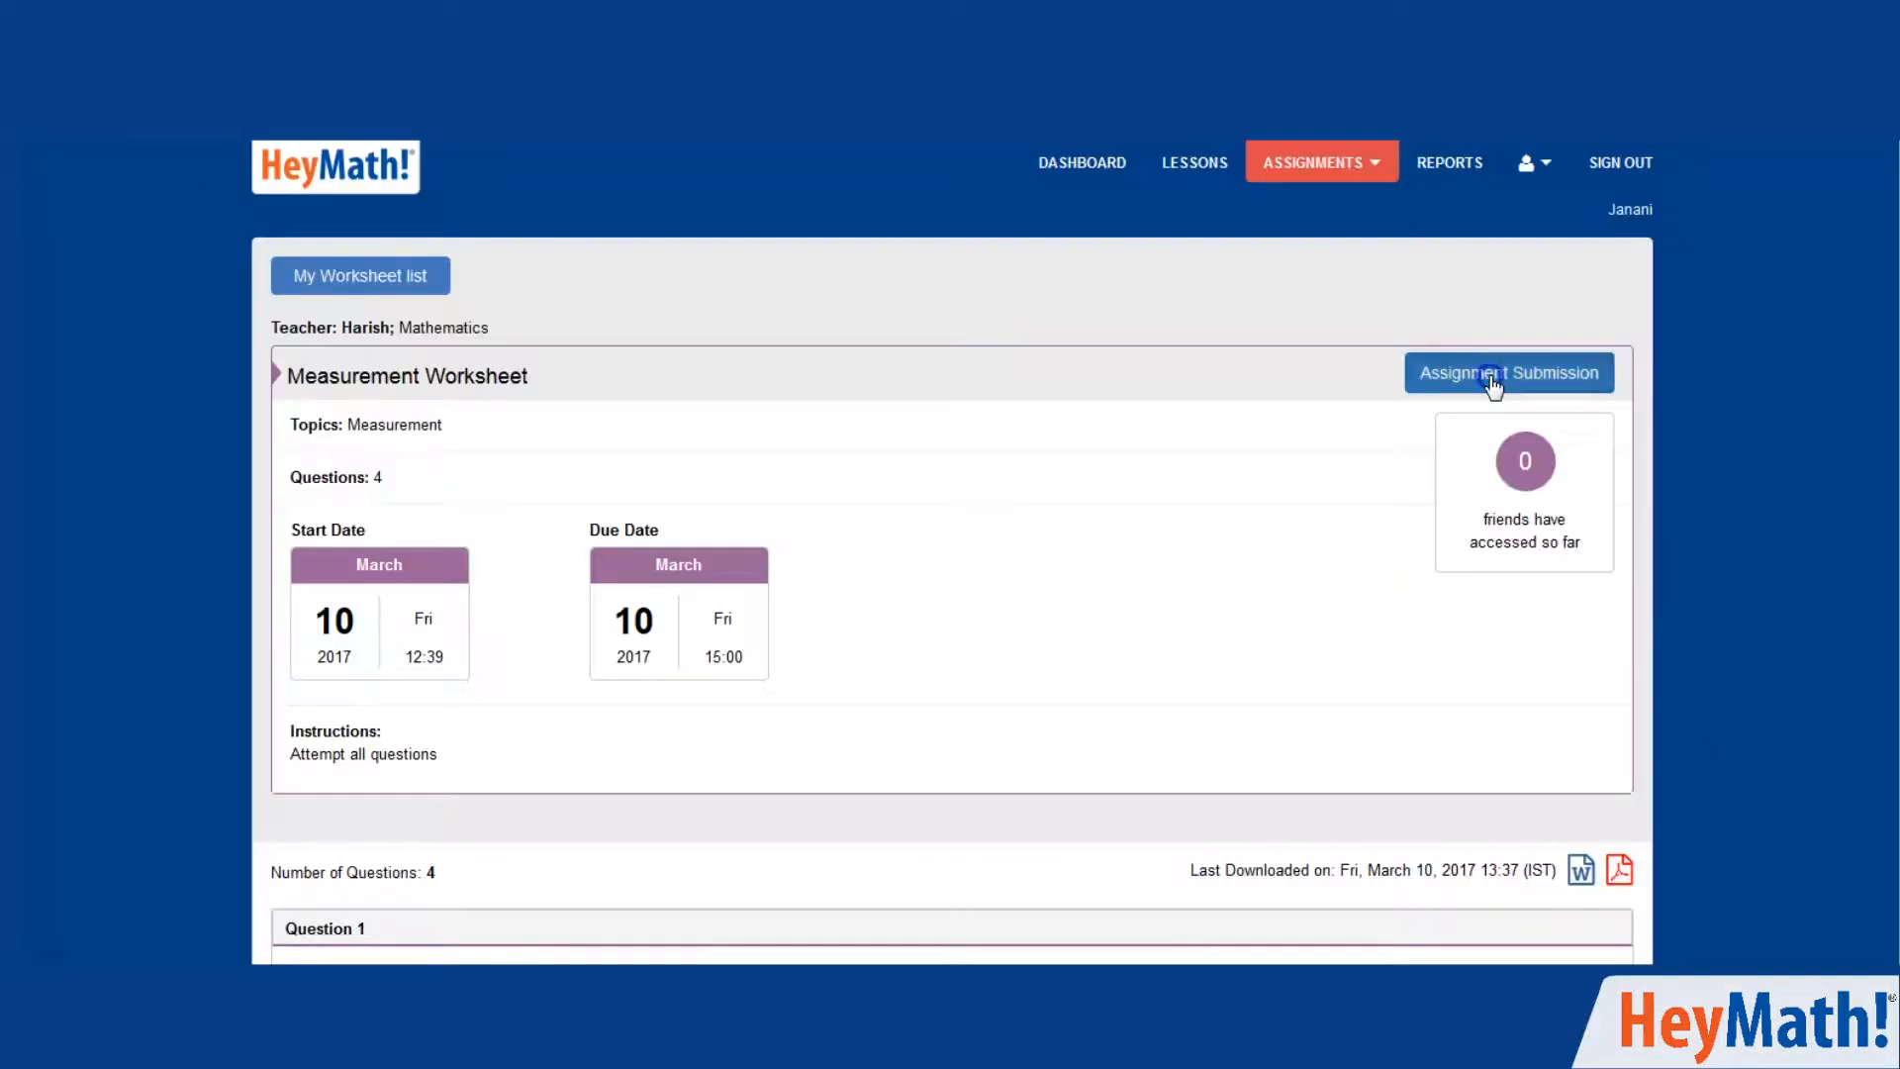
- Start the worksheet submission with the note 'Please find my solutions attached.'
click(1509, 373)
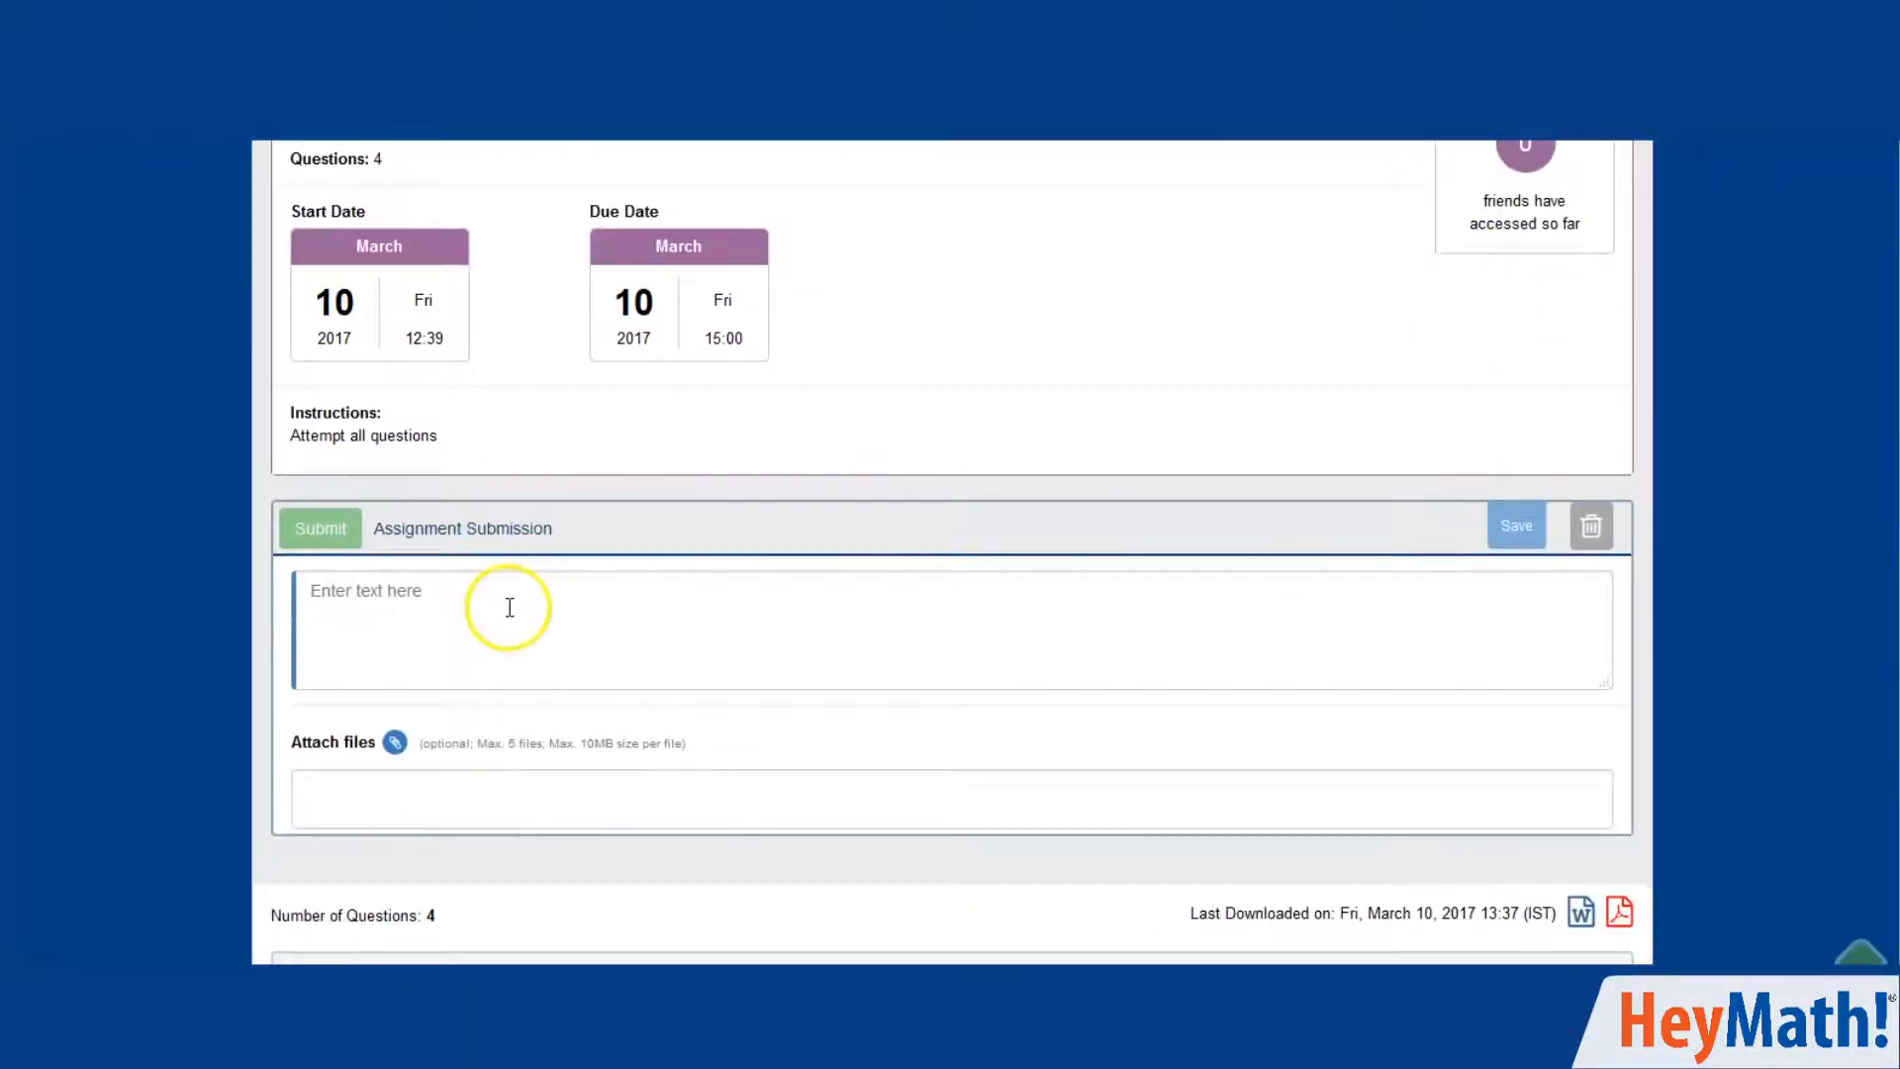
text(Pi)
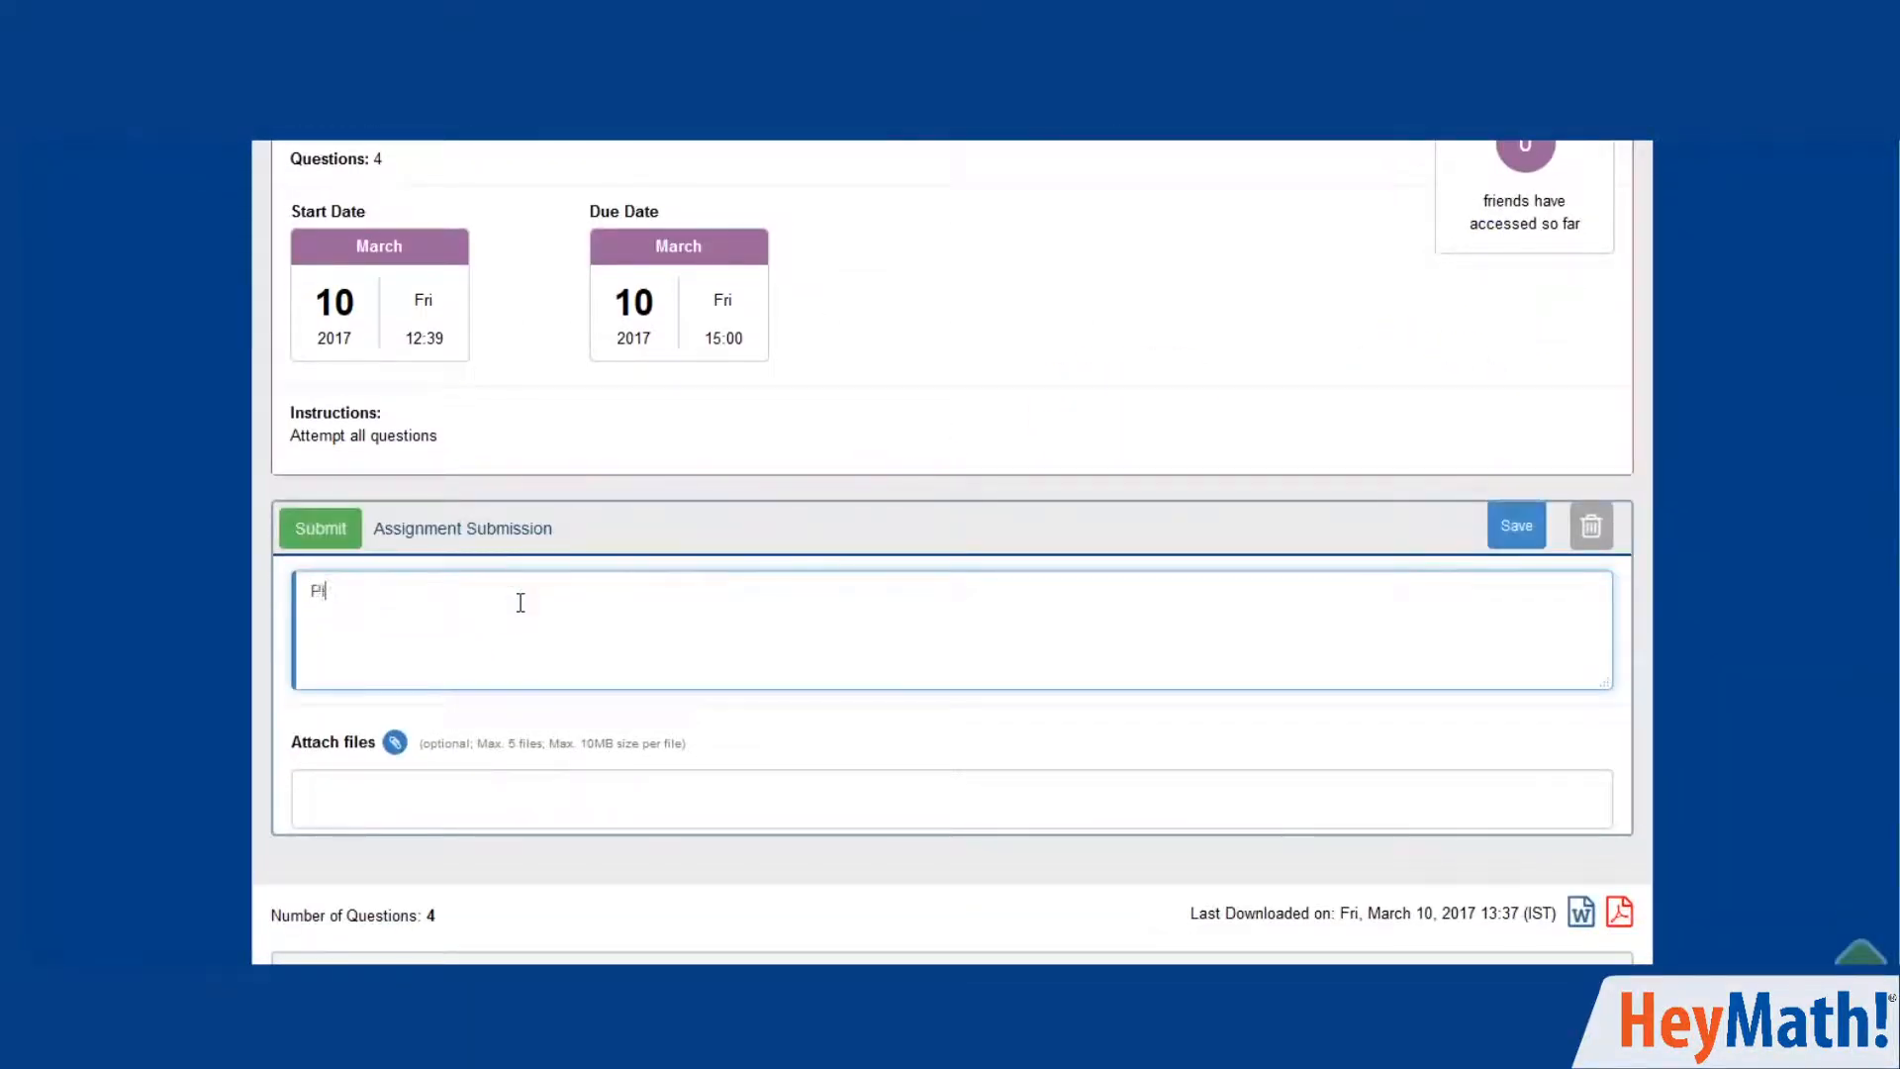
text(lease find my)
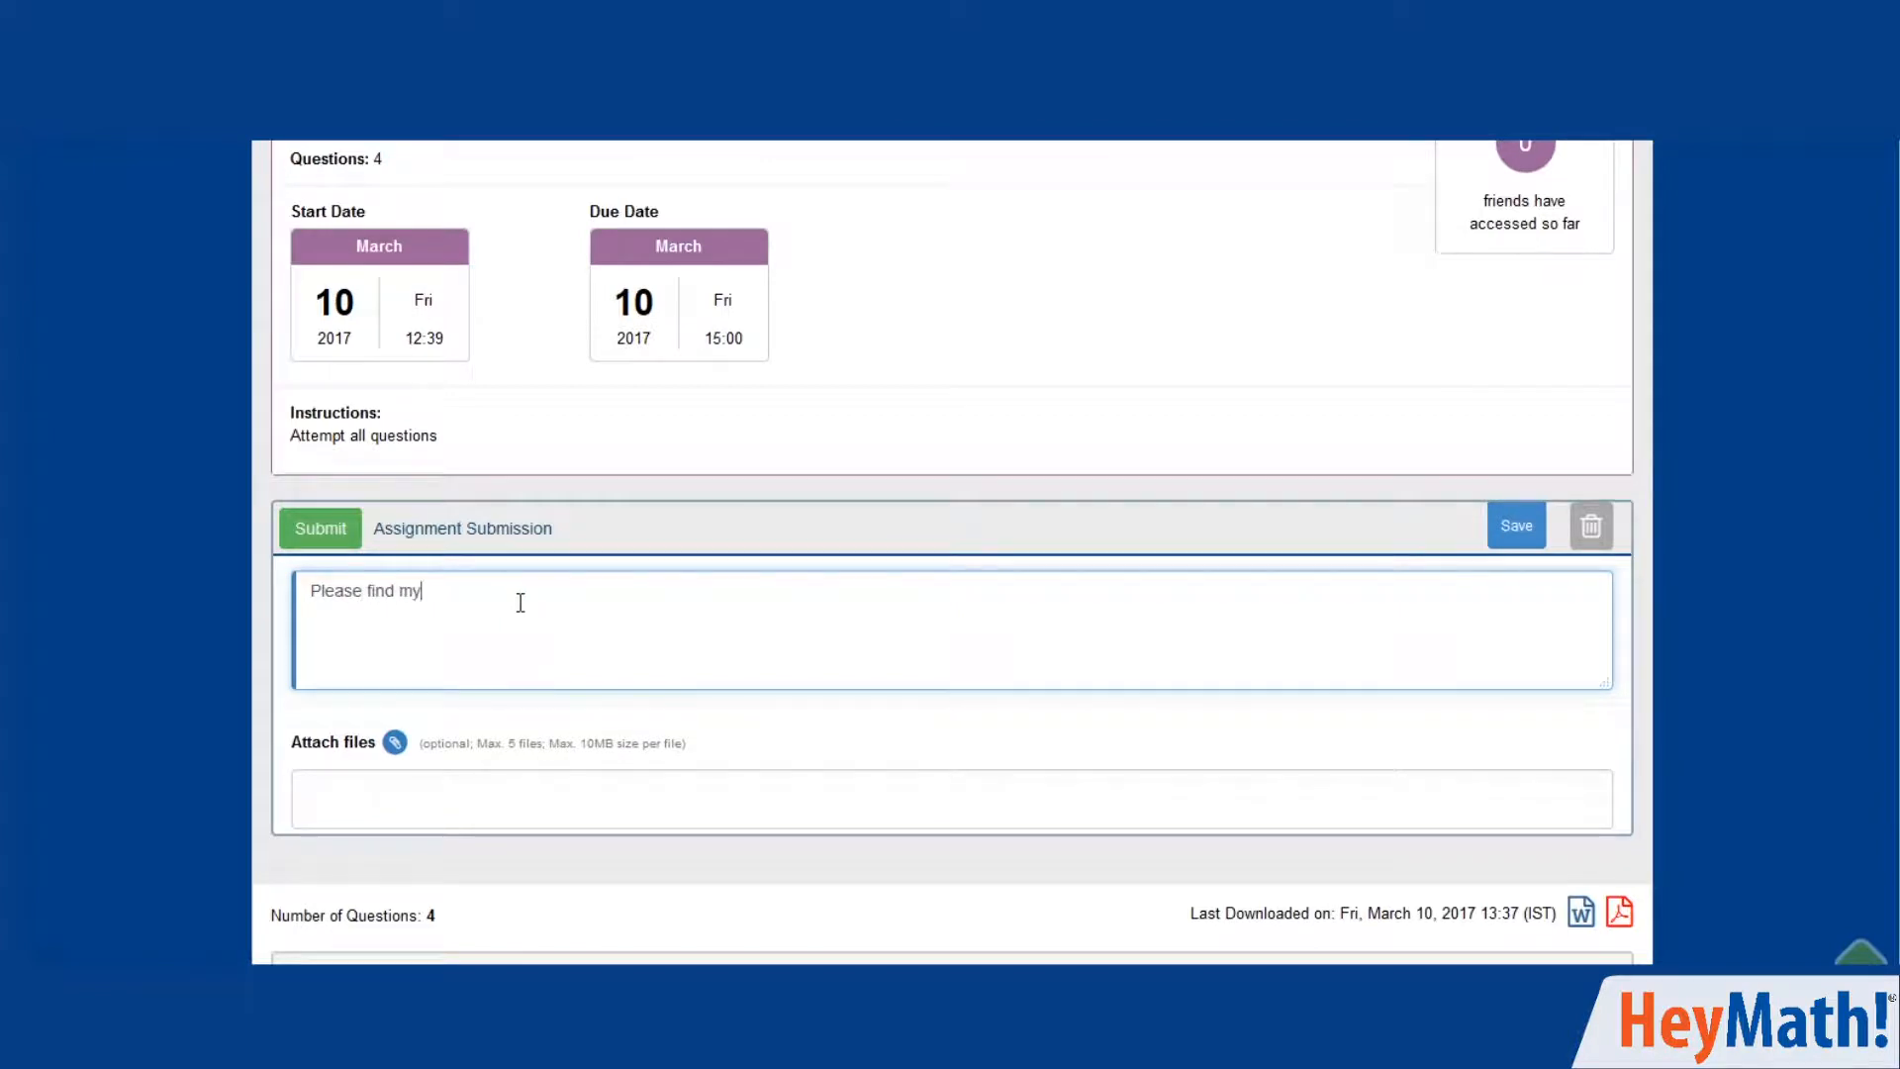
text(solutions atta)
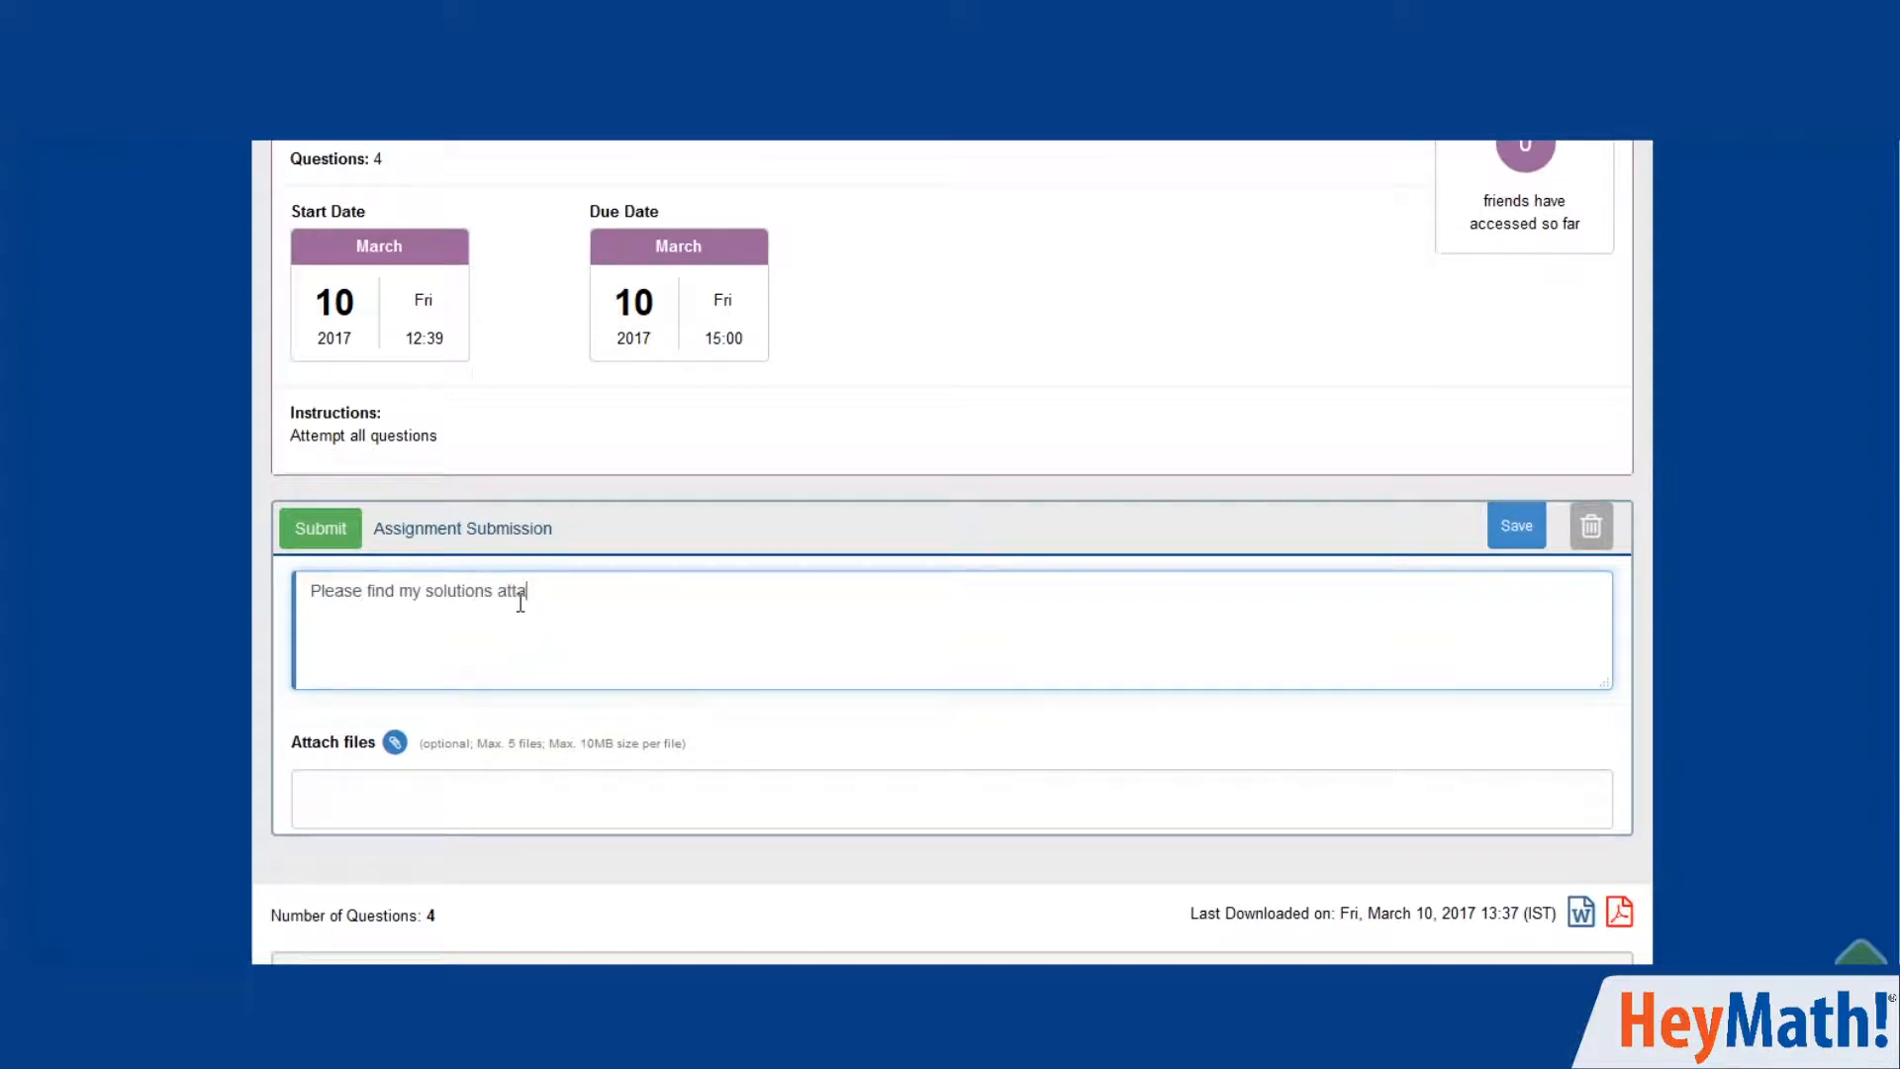
text(ched.)
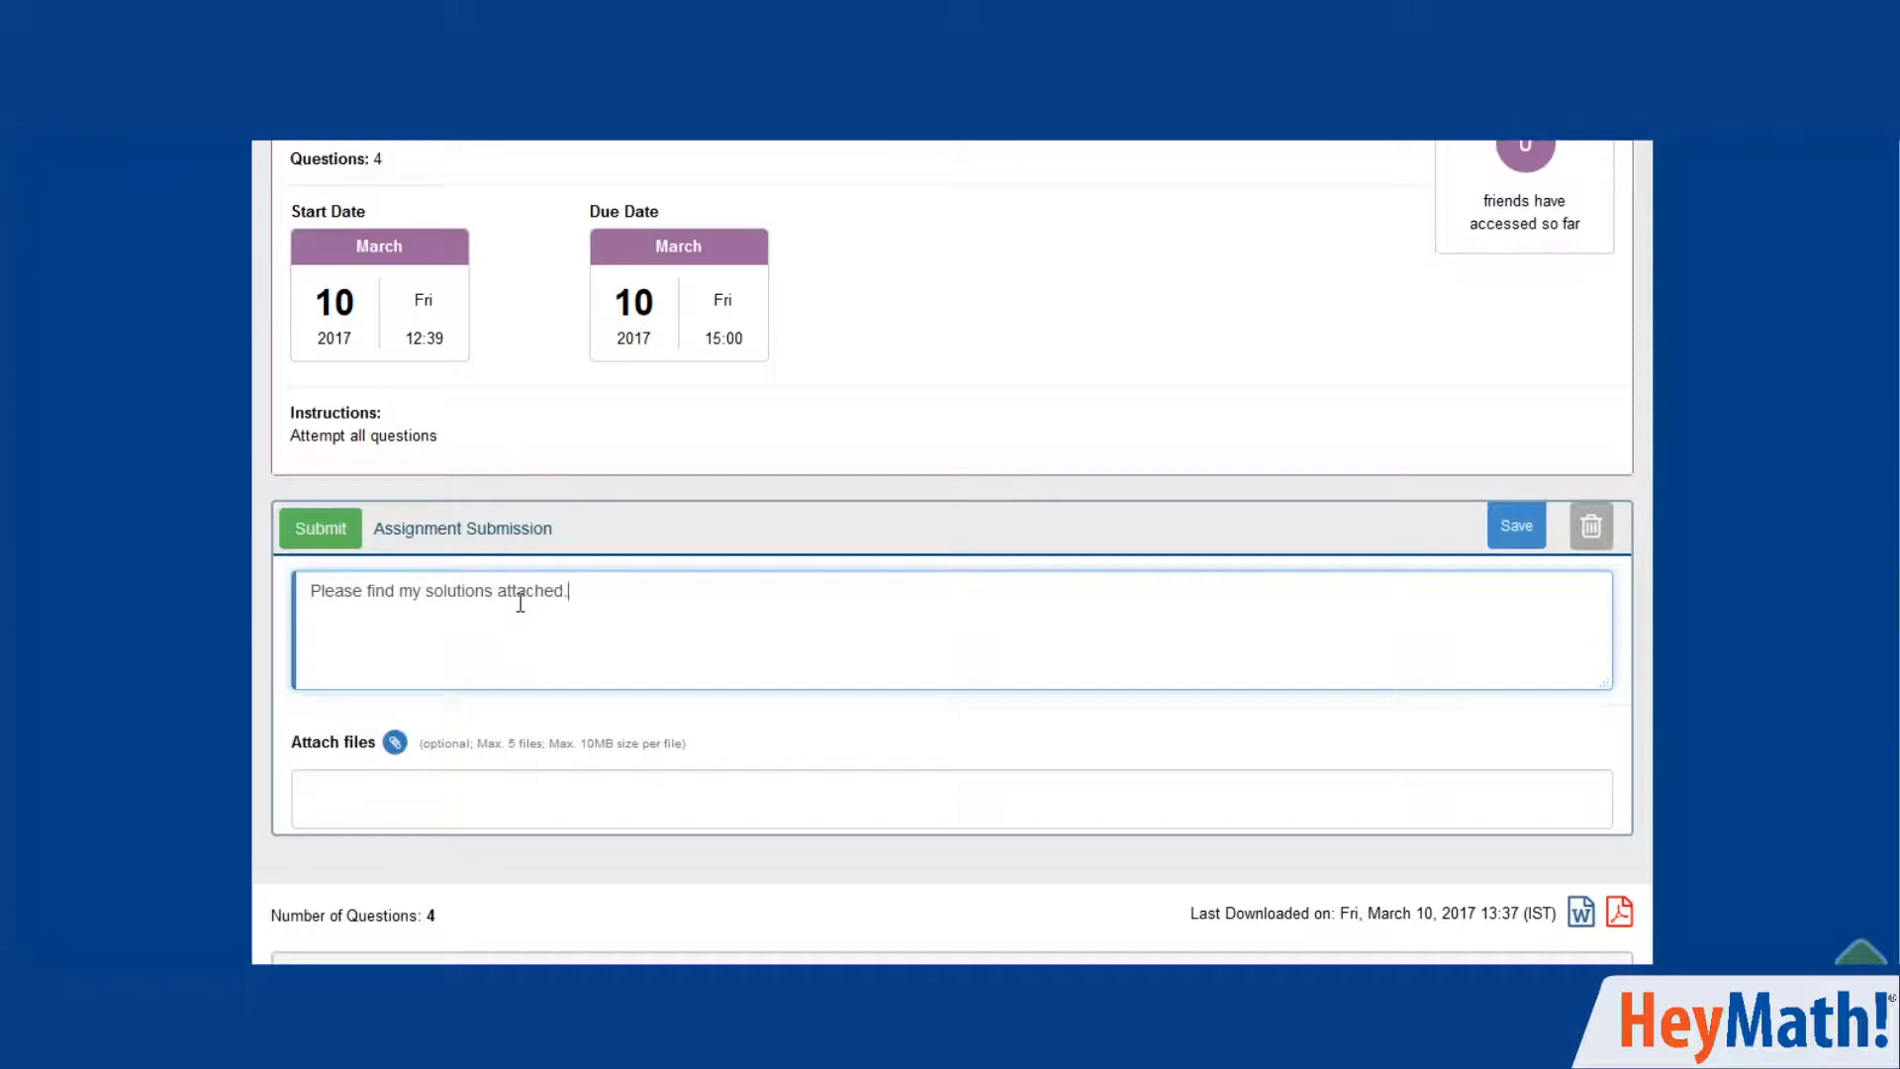
- Attach Measurement_Worksheet.doc and confirm submitting the assignment
click(394, 743)
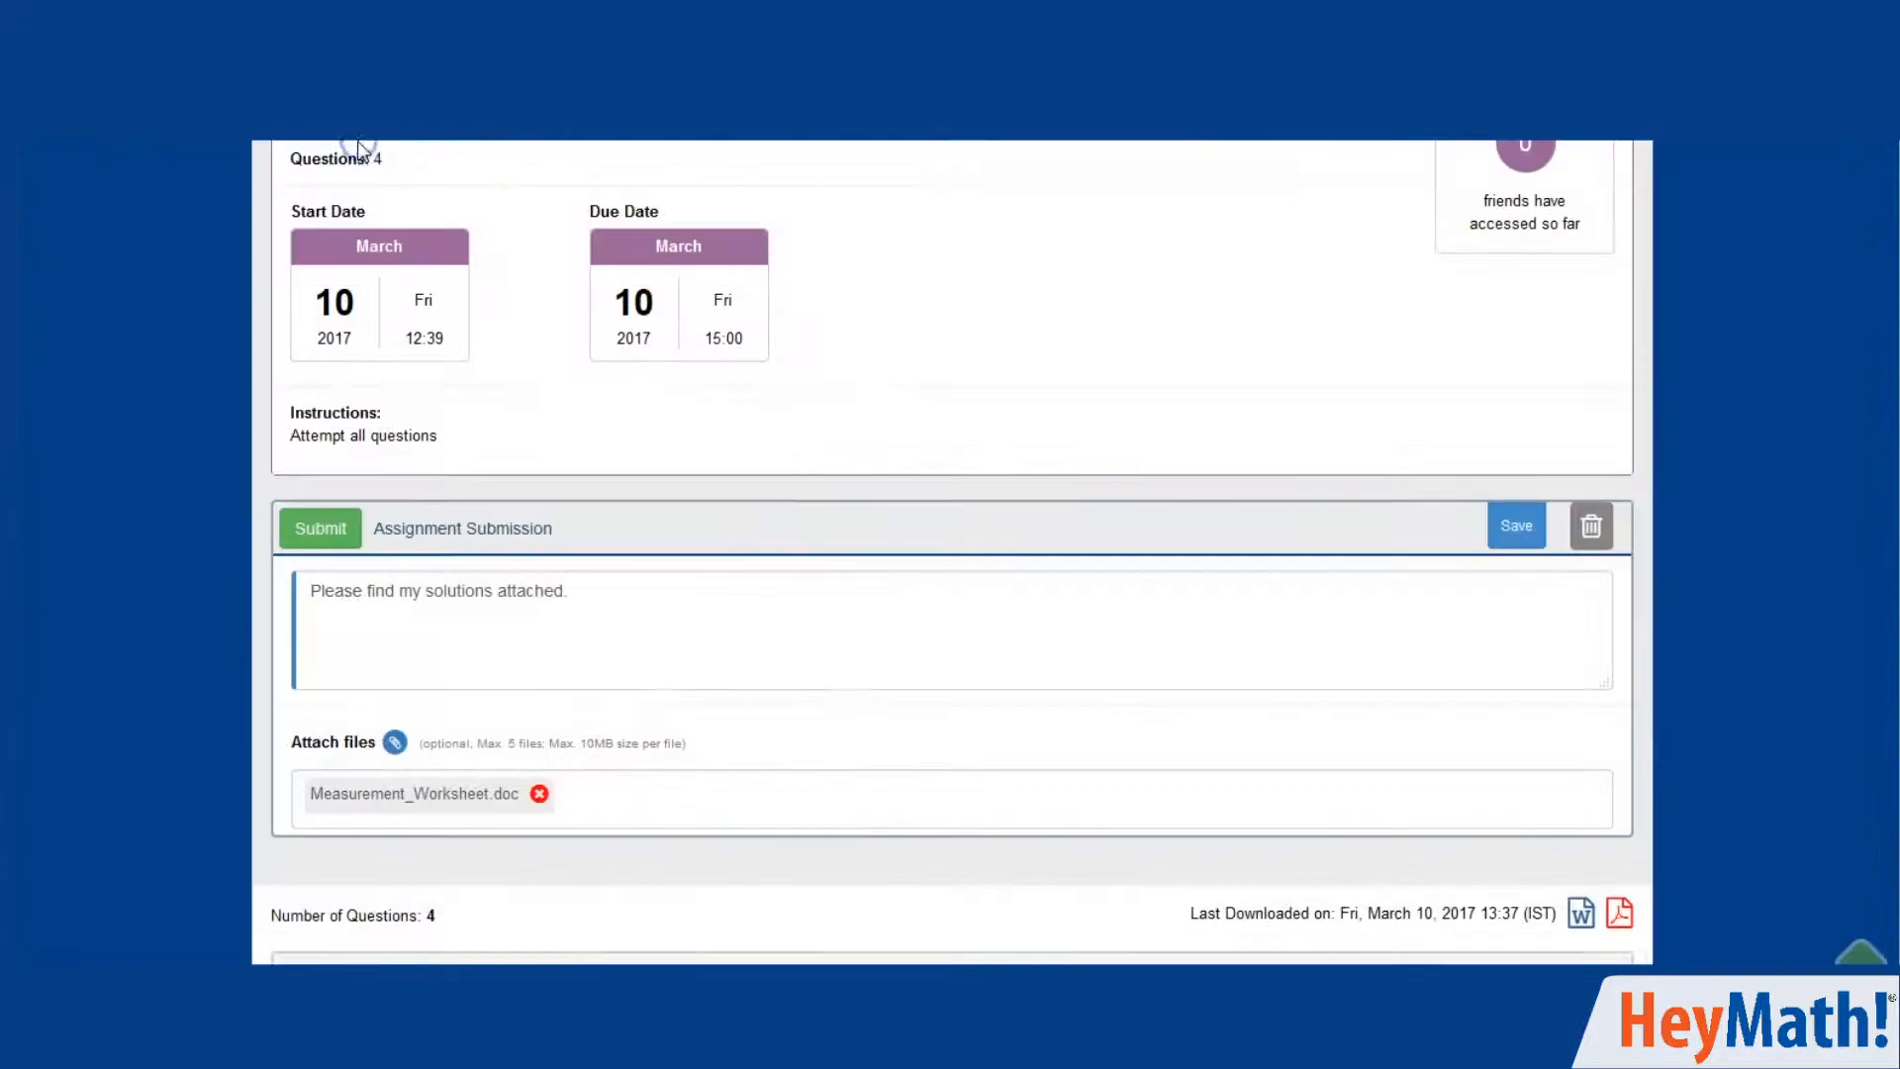
mouse_move(1038, 827)
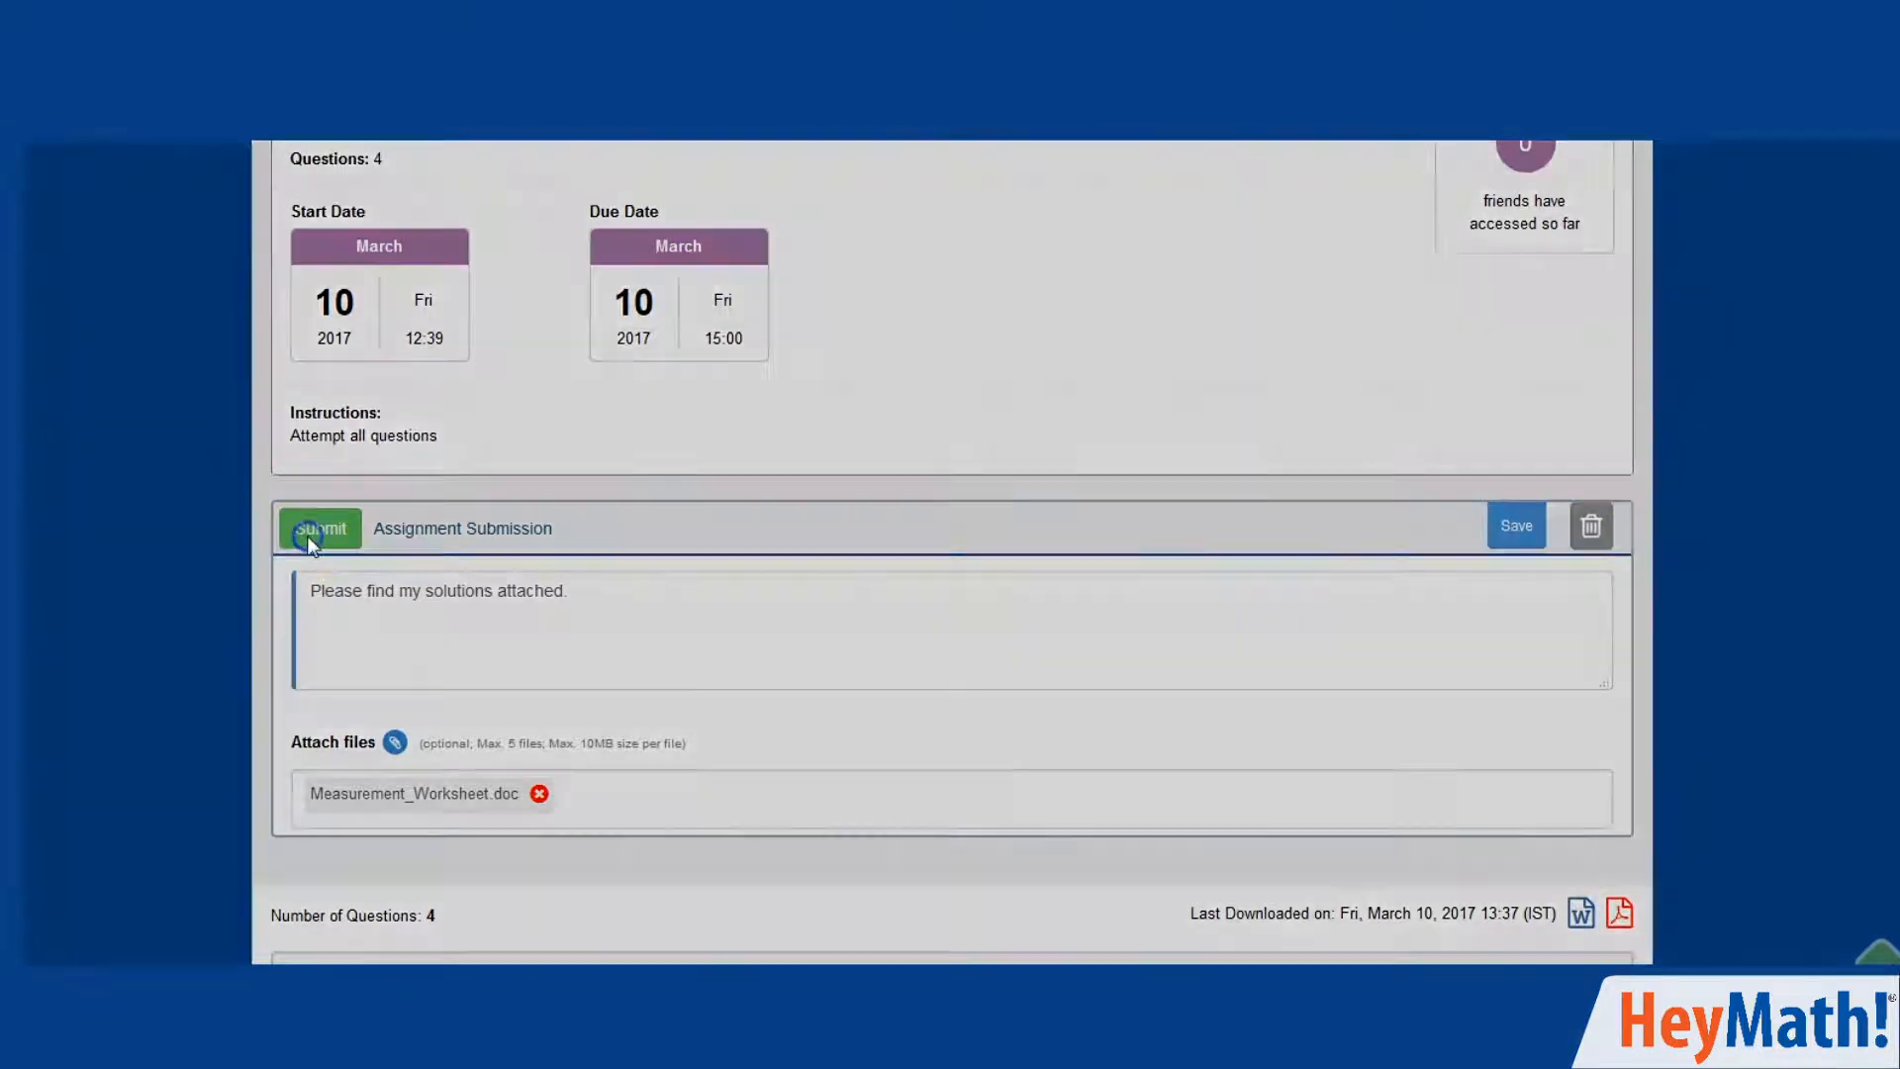
click(319, 529)
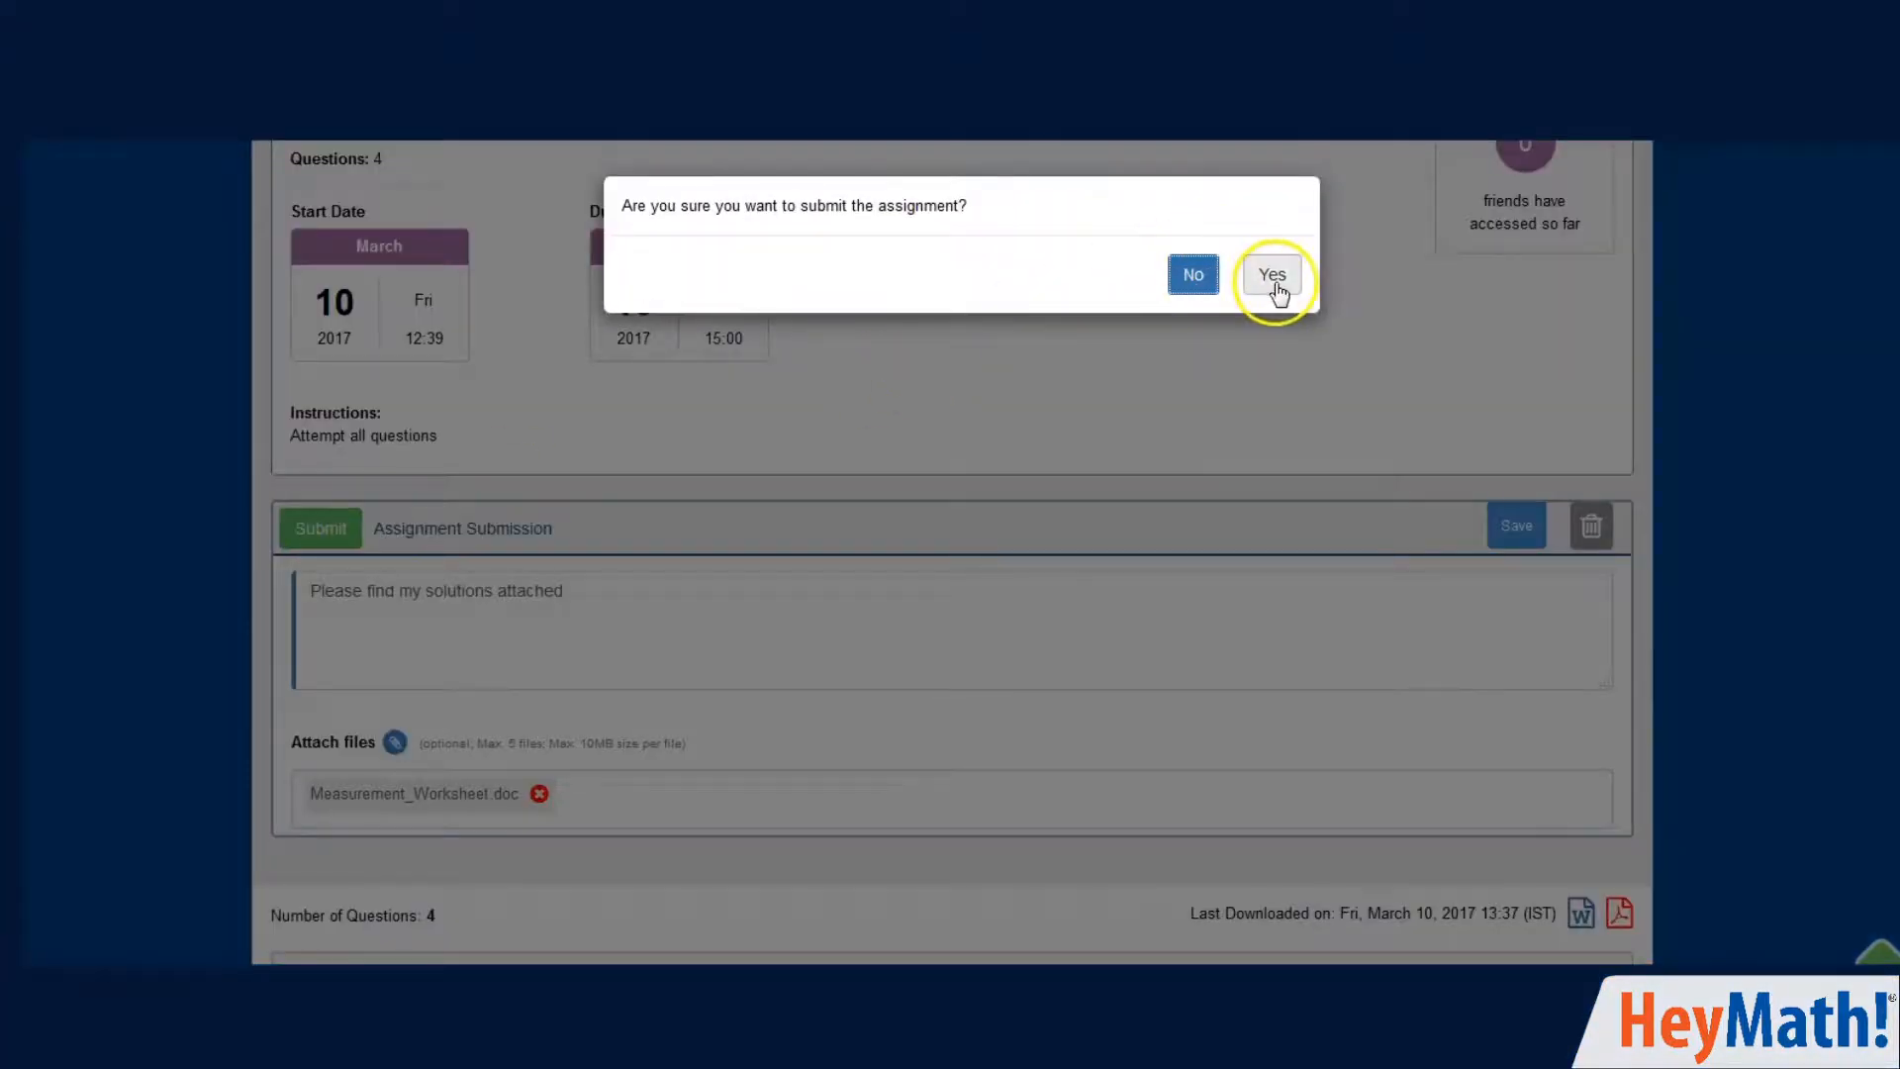
click(1272, 275)
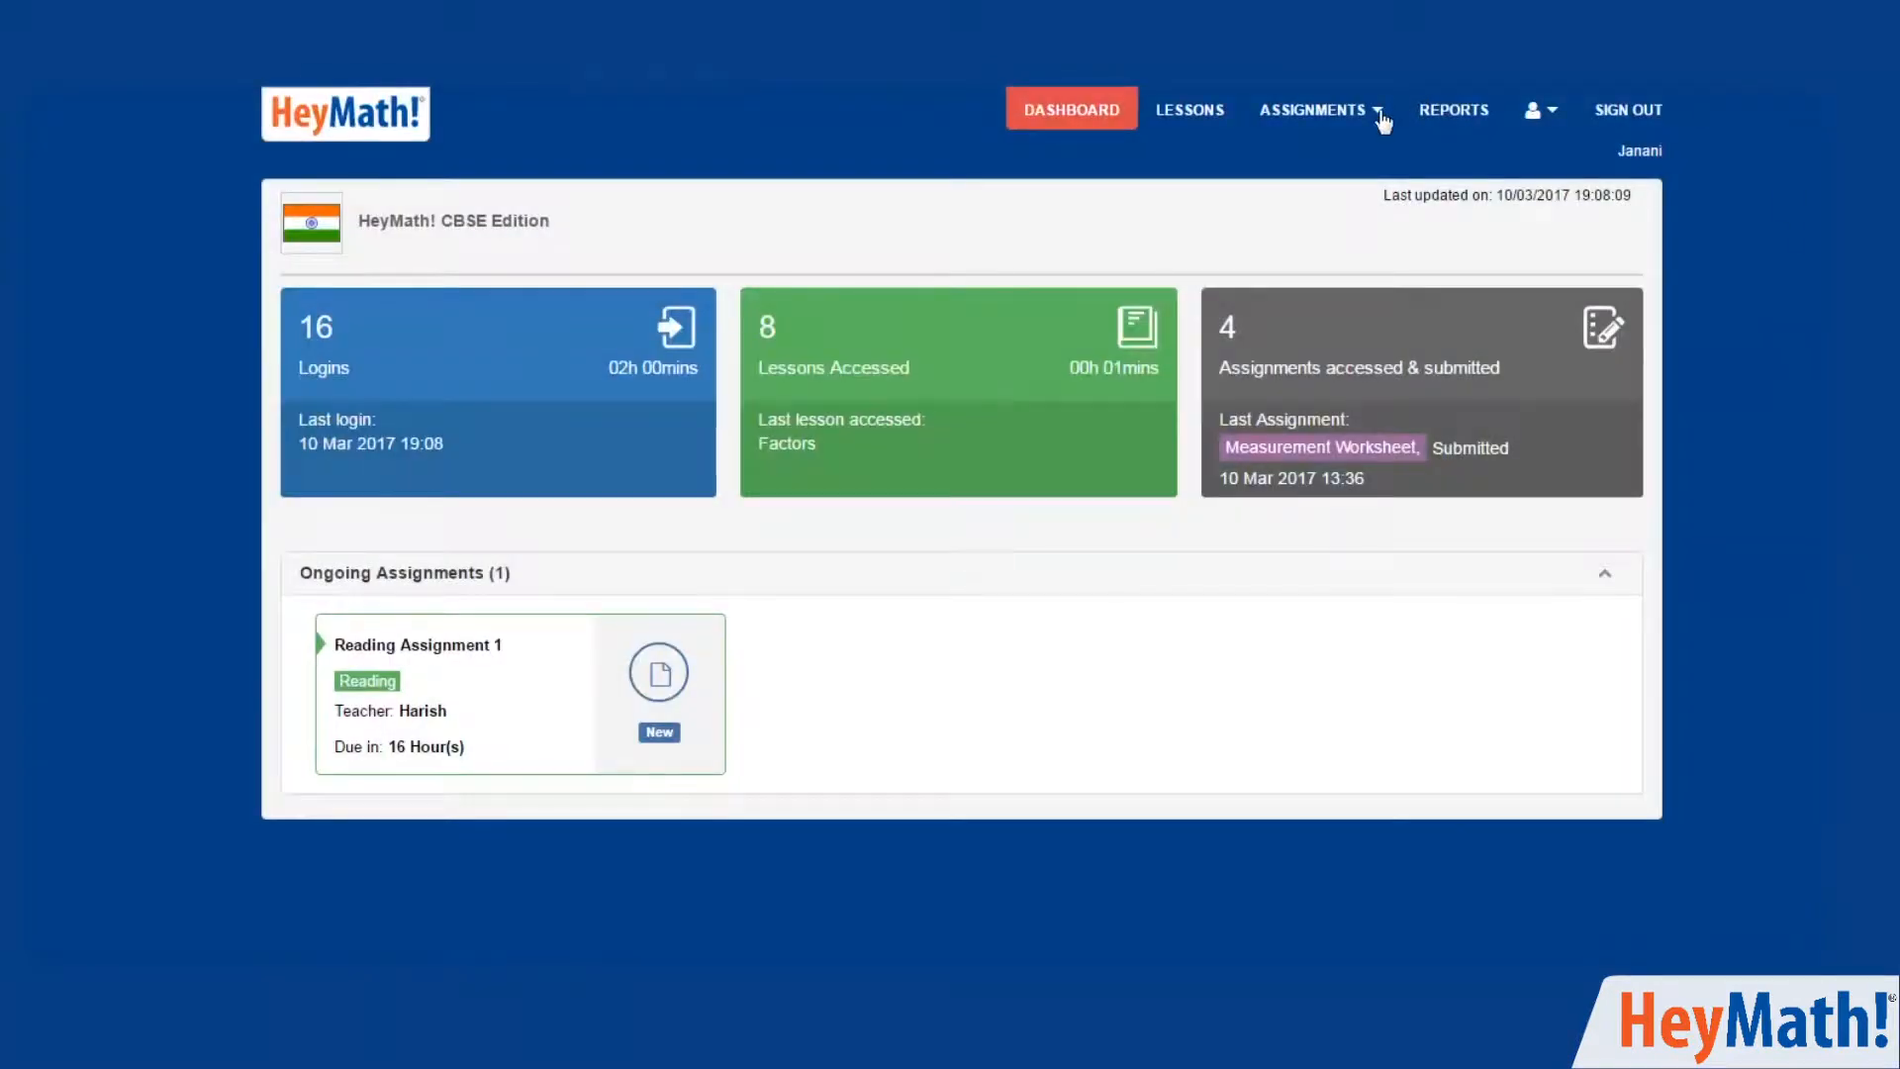
- Go to Reading assignments, enter Reading Assignment 1 and view its Multiples lesson
click(1322, 109)
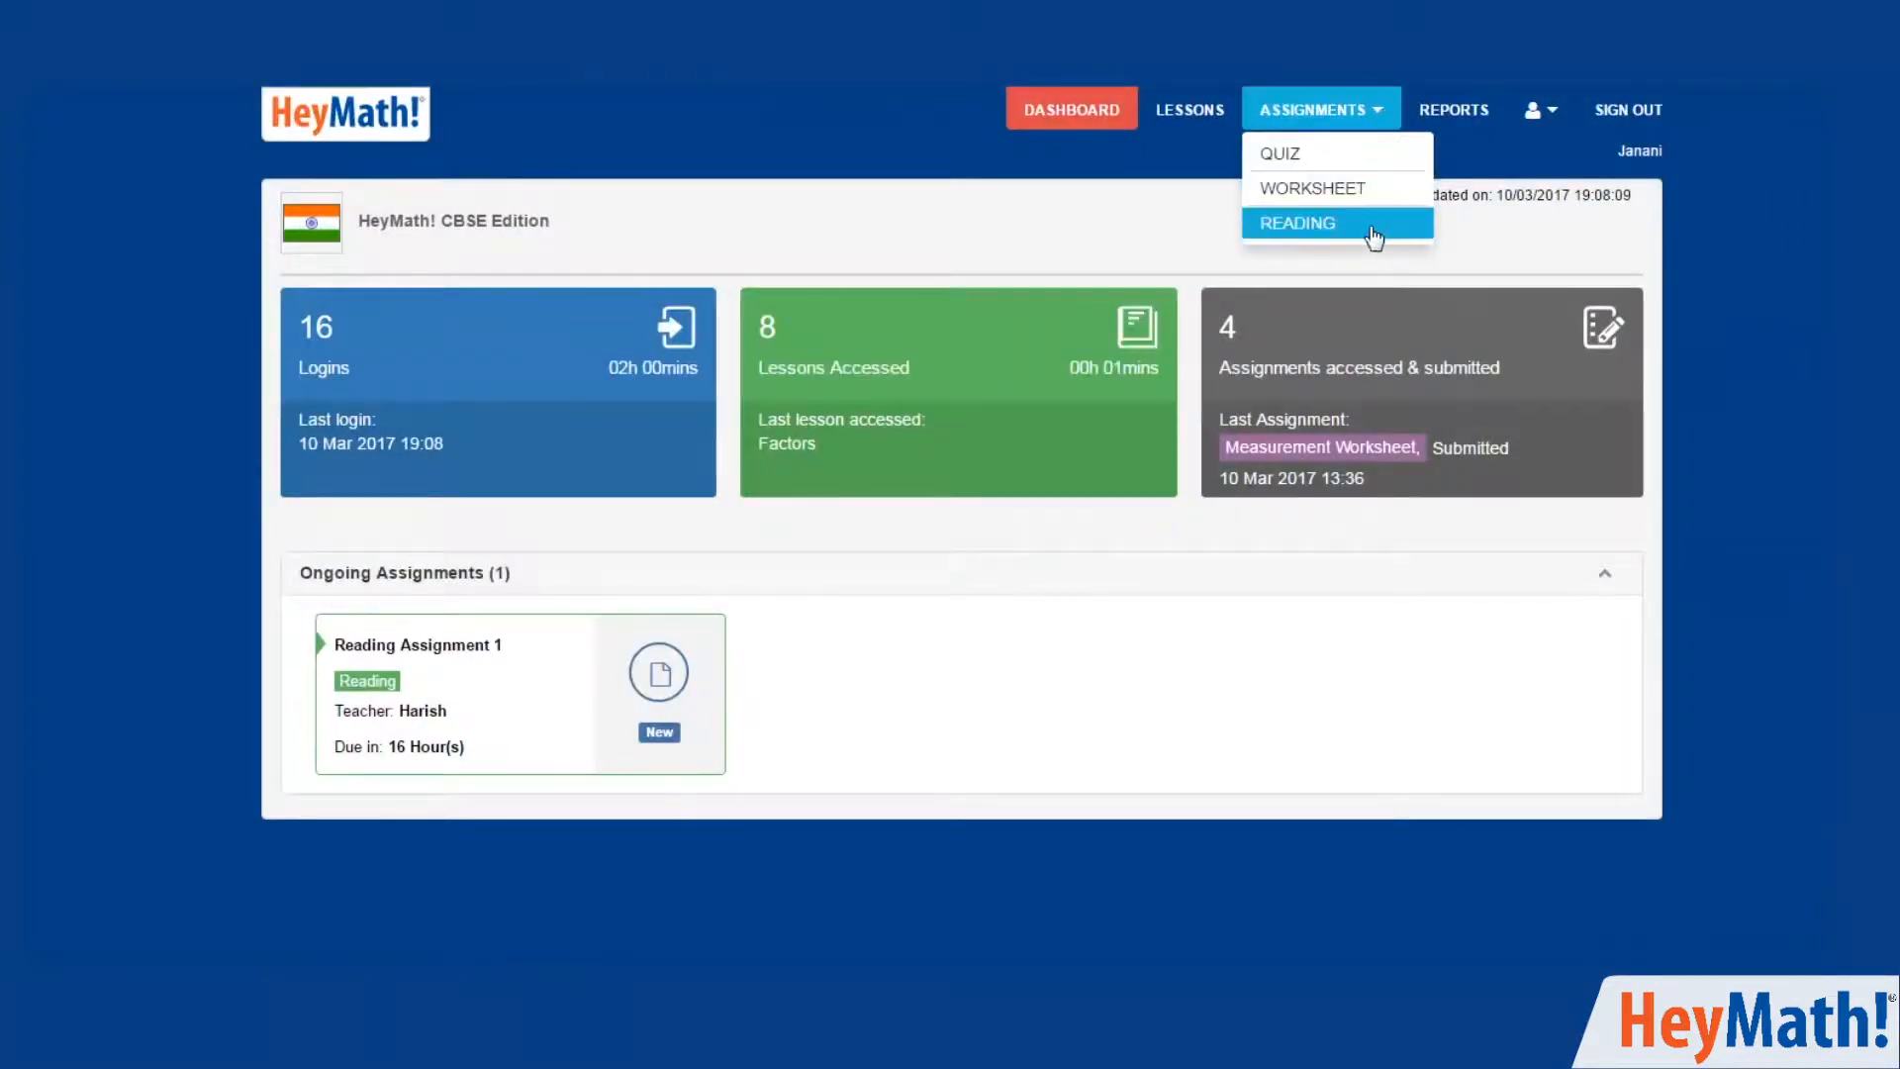
click(1297, 223)
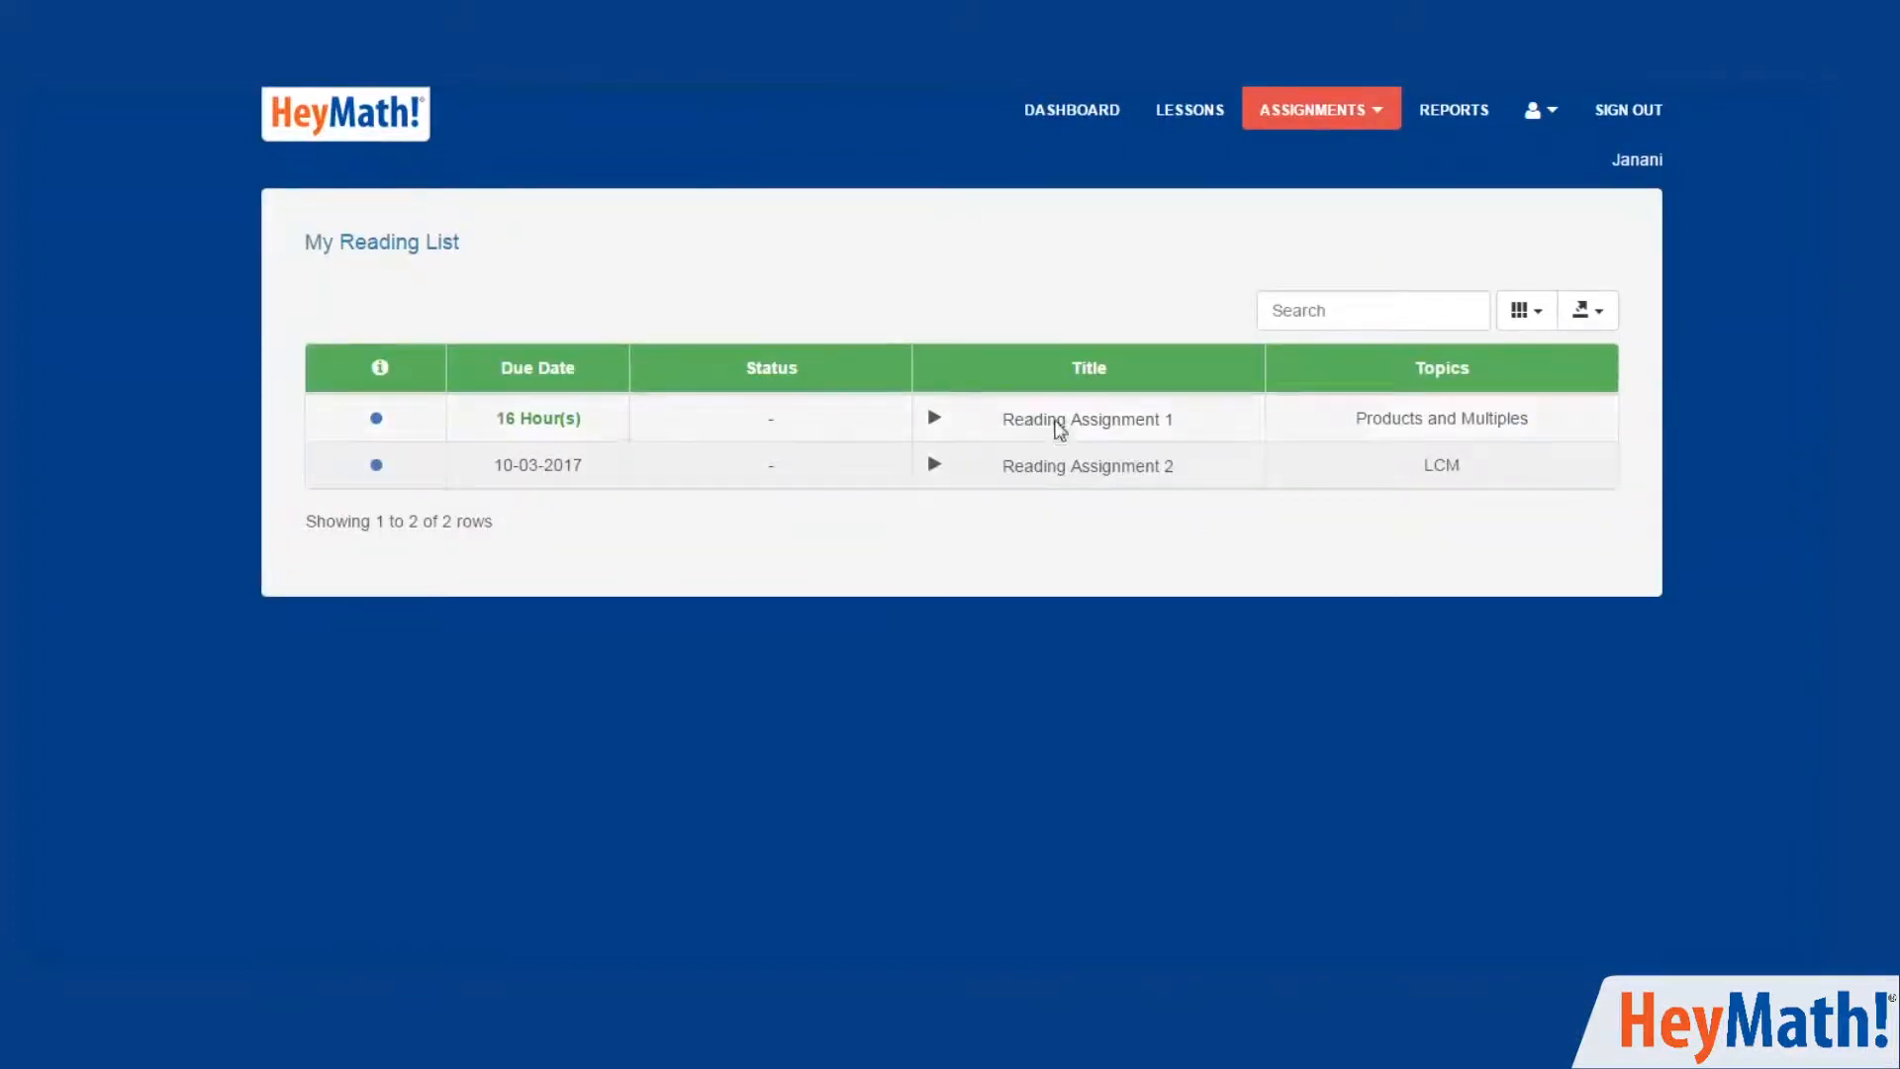
click(1087, 419)
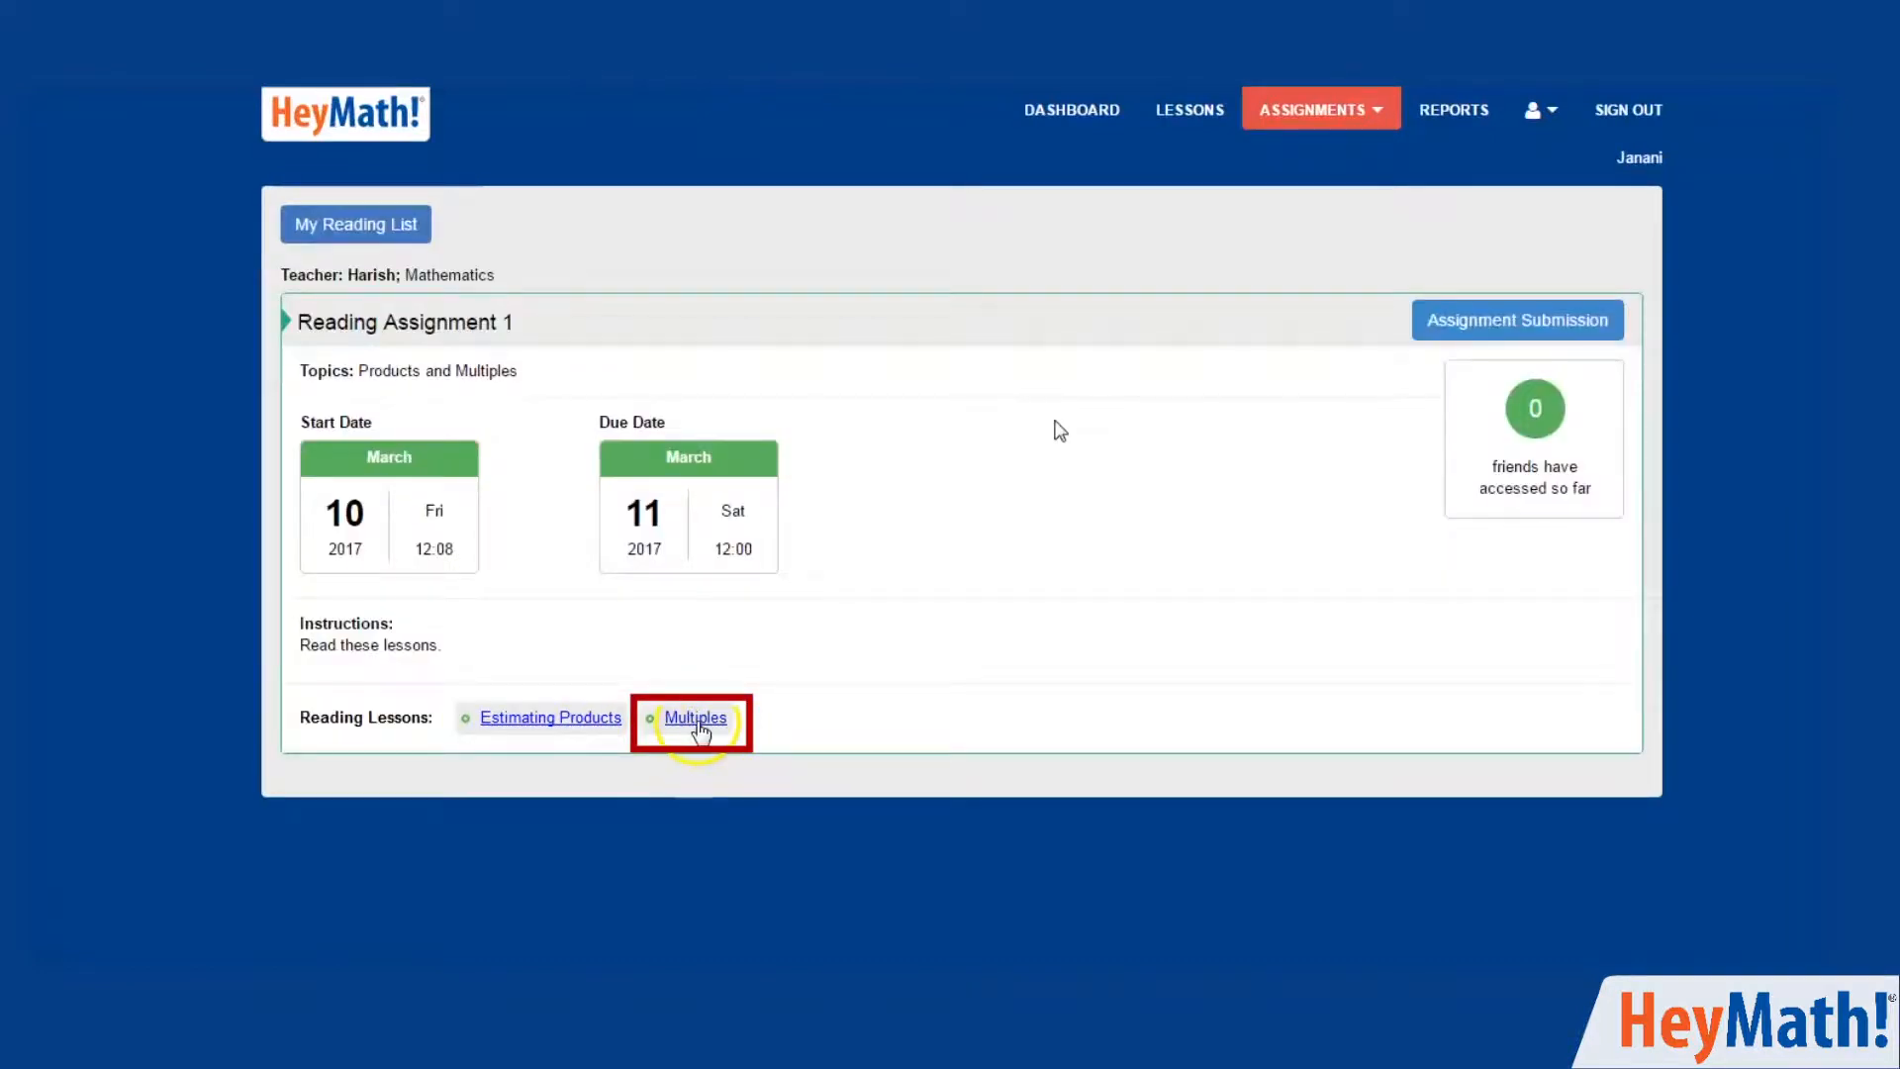
click(696, 718)
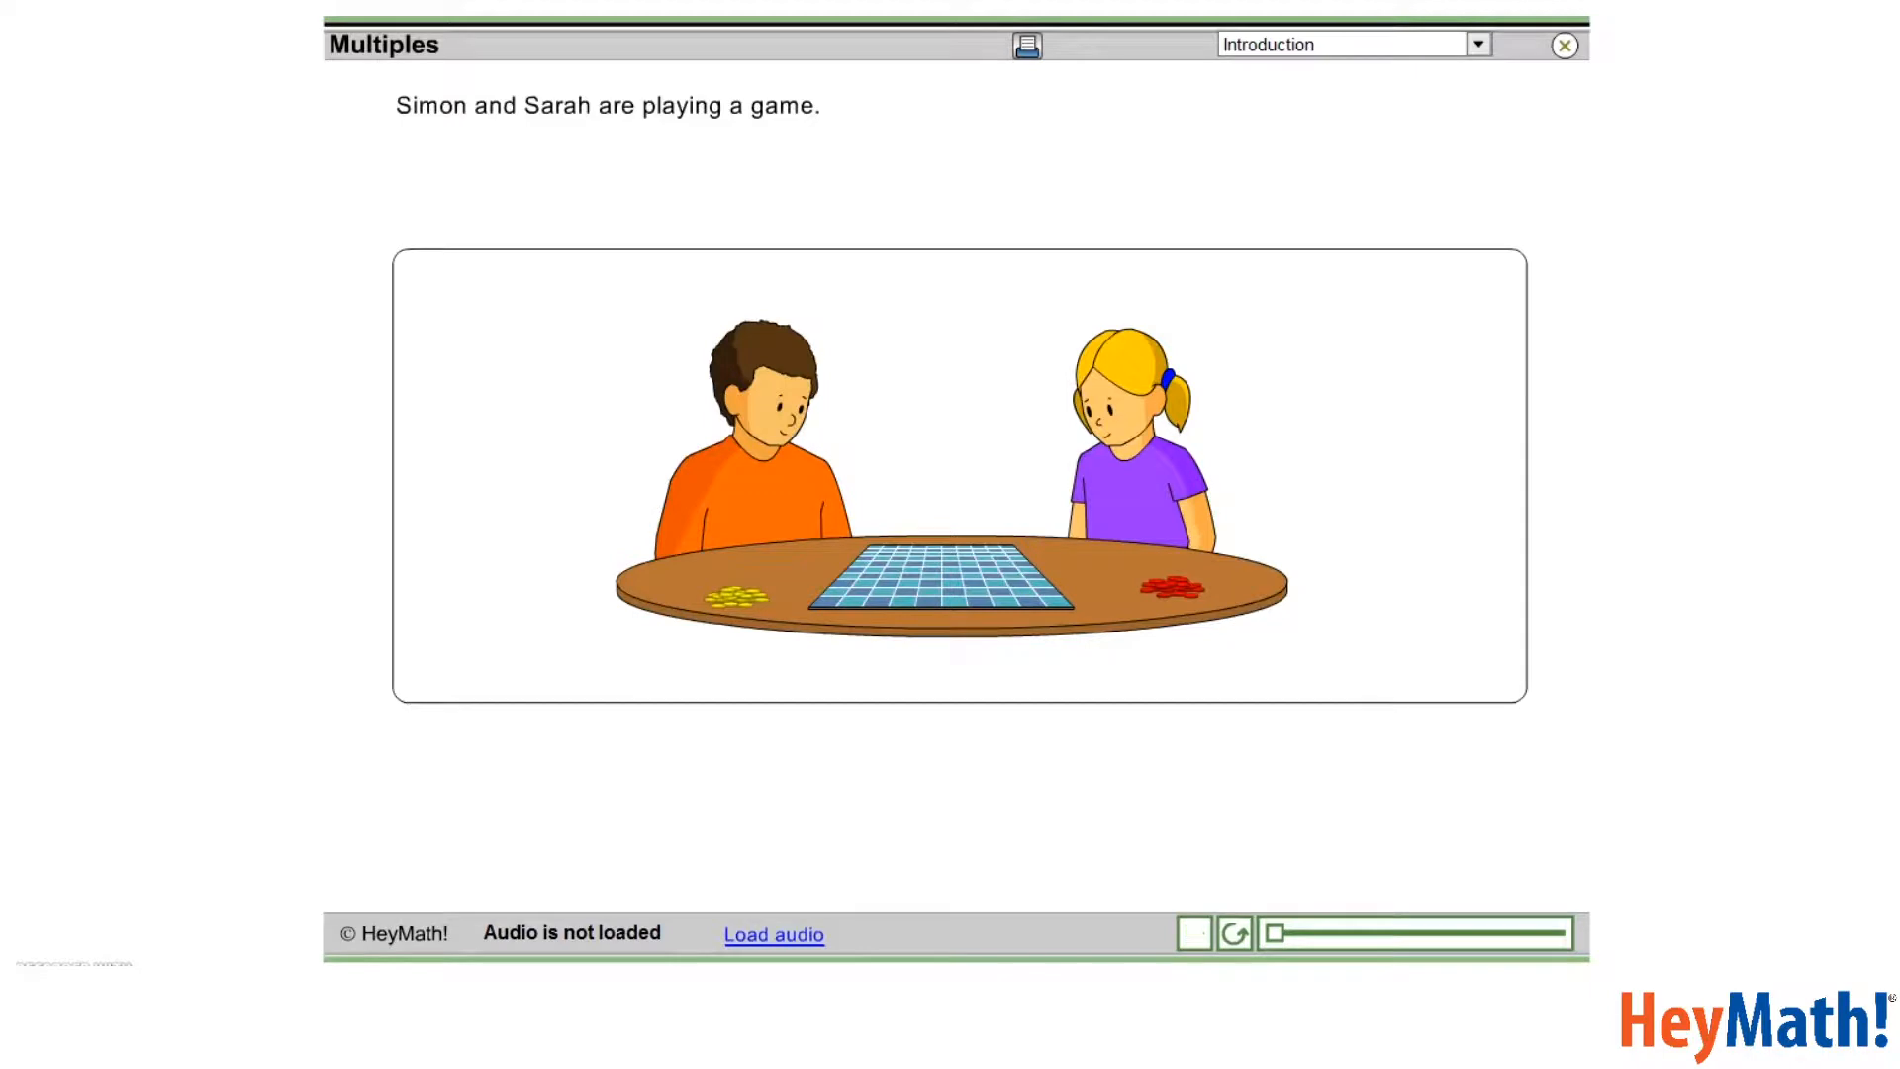
click(1565, 46)
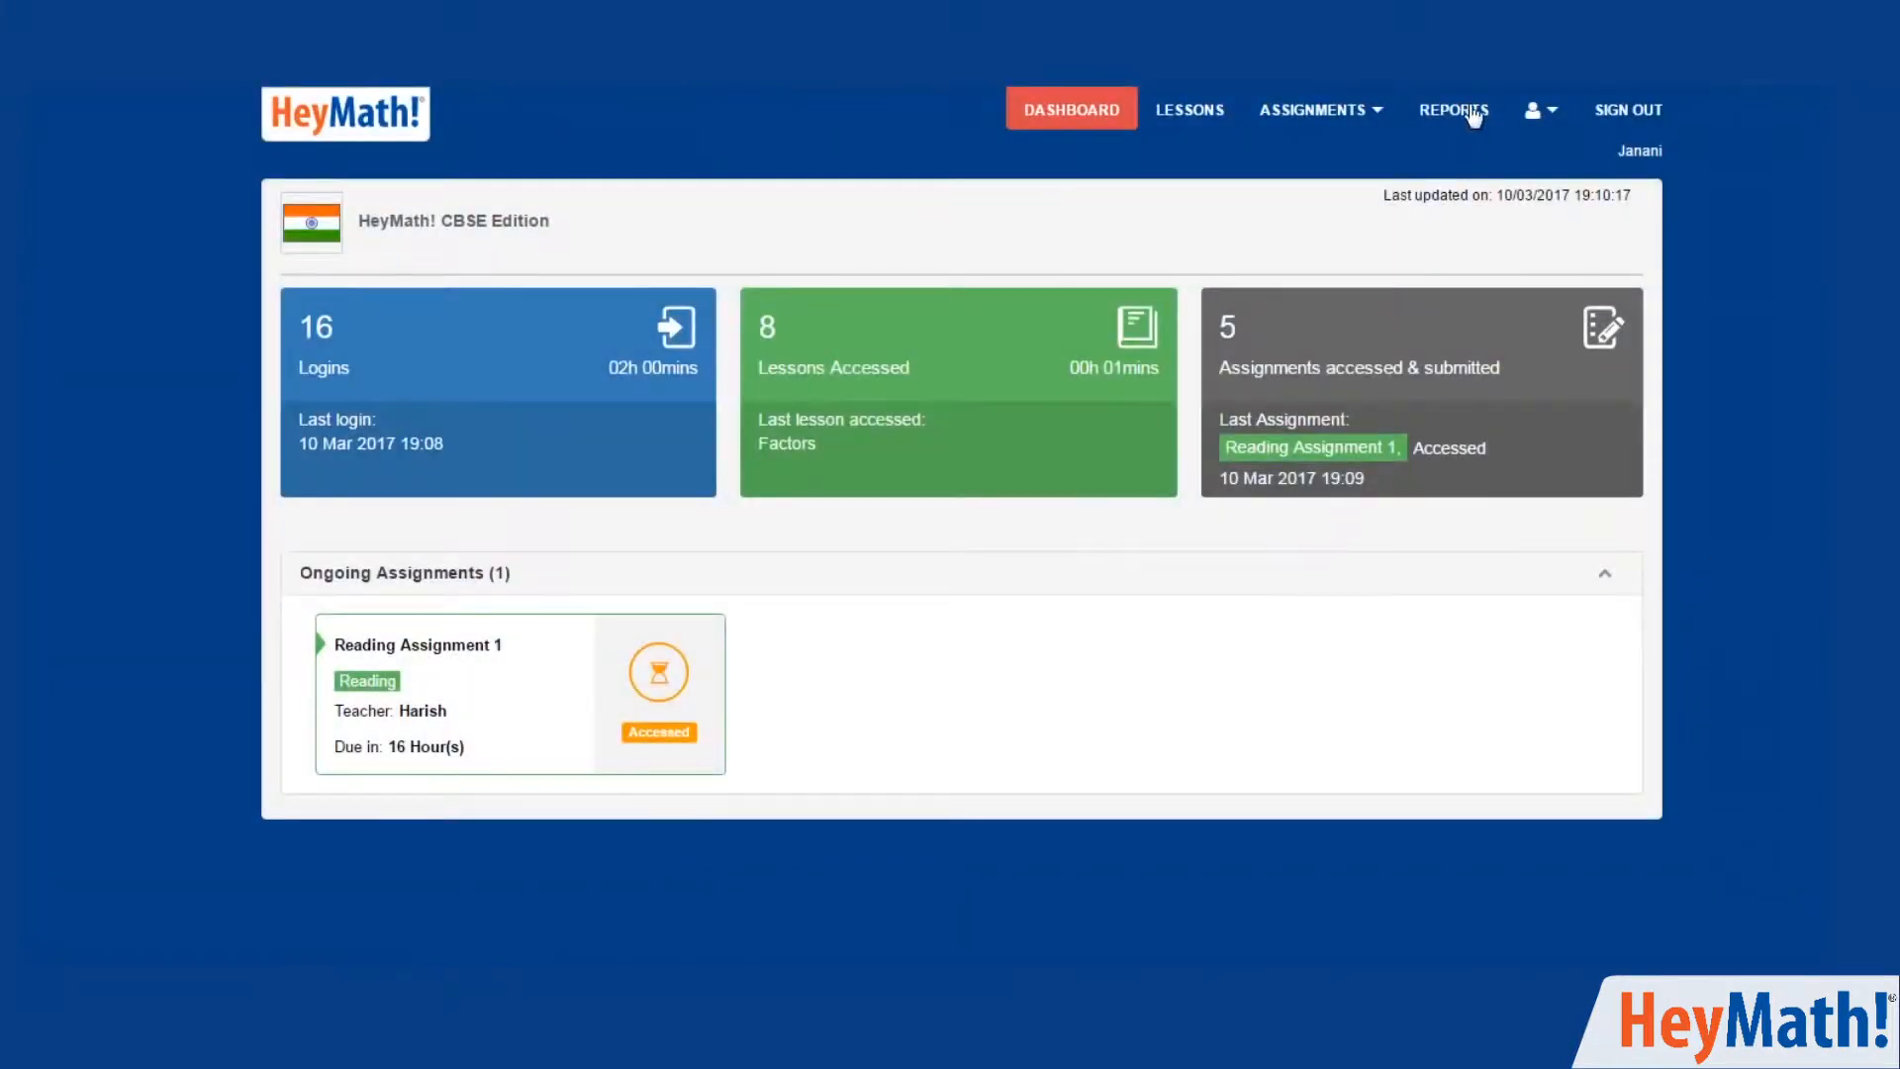
- View the REPORTS page with login history, then return to the dashboard
click(1453, 109)
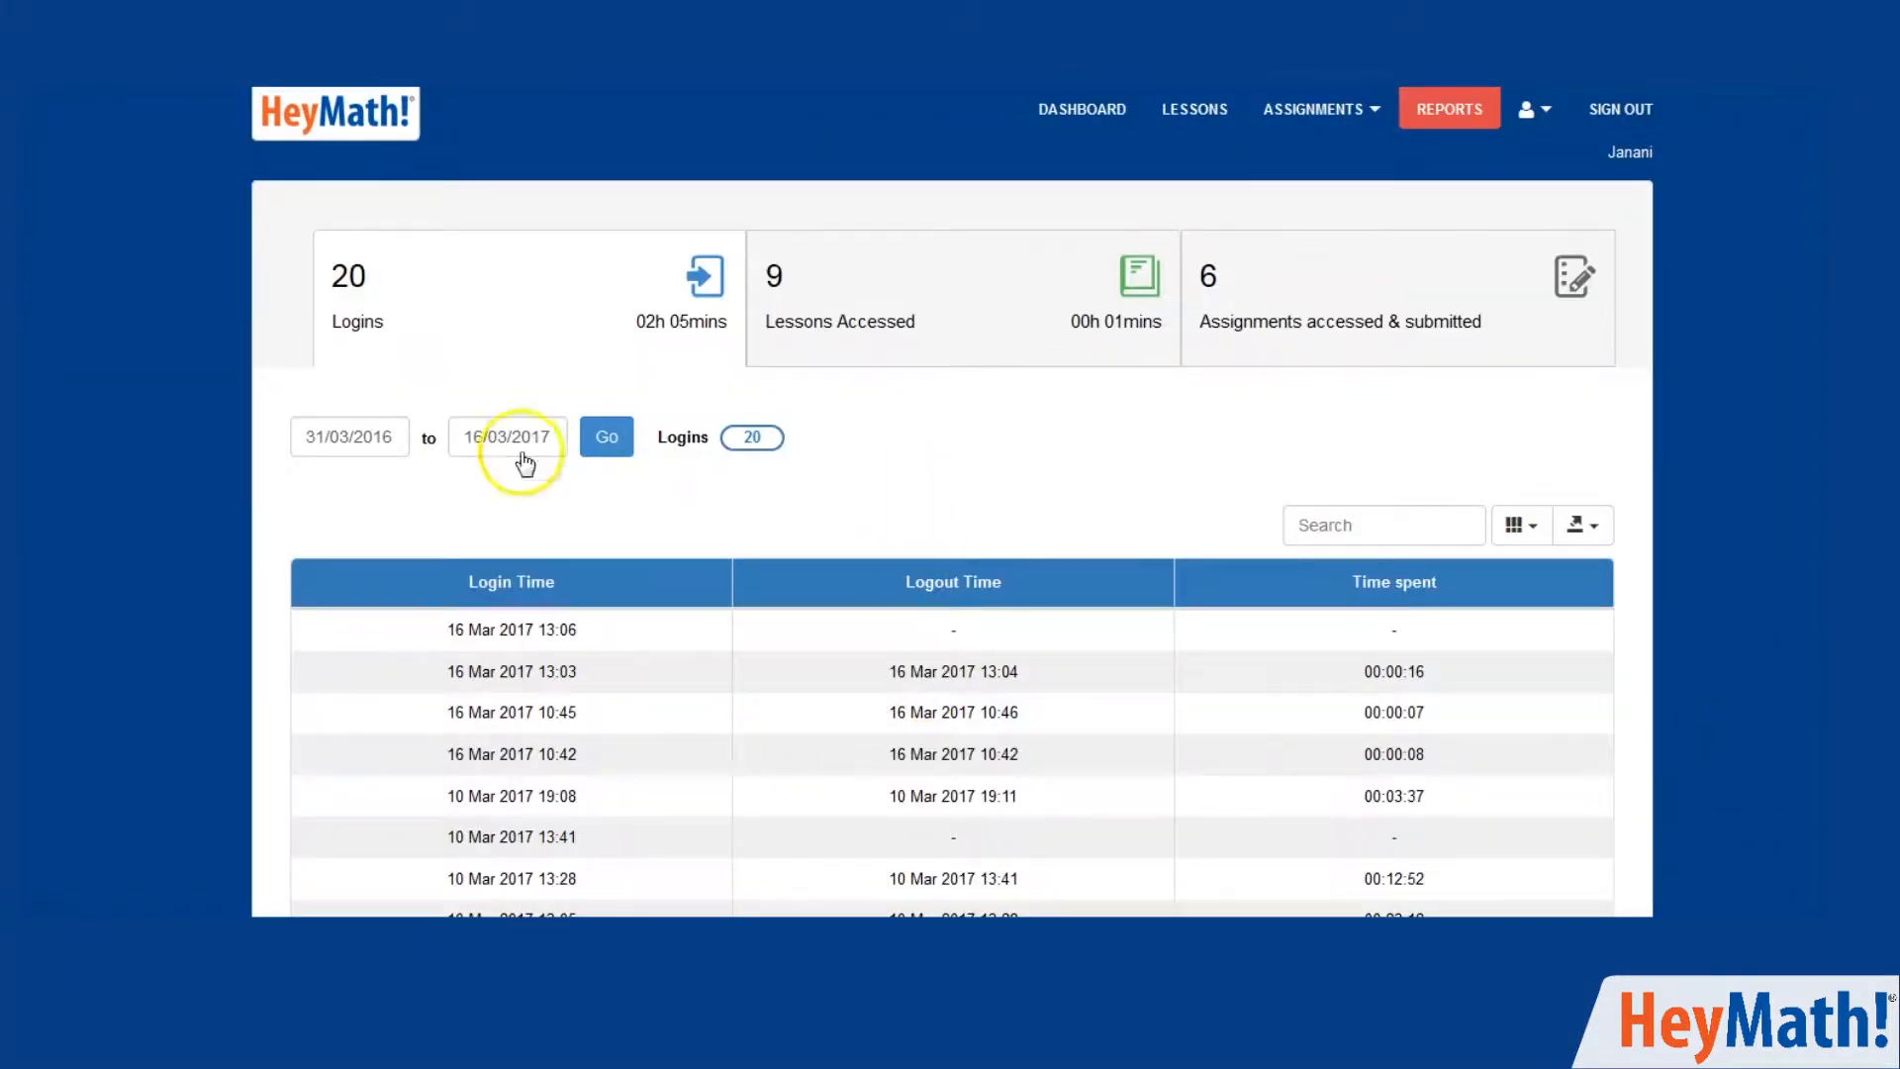
mouse_move(981, 344)
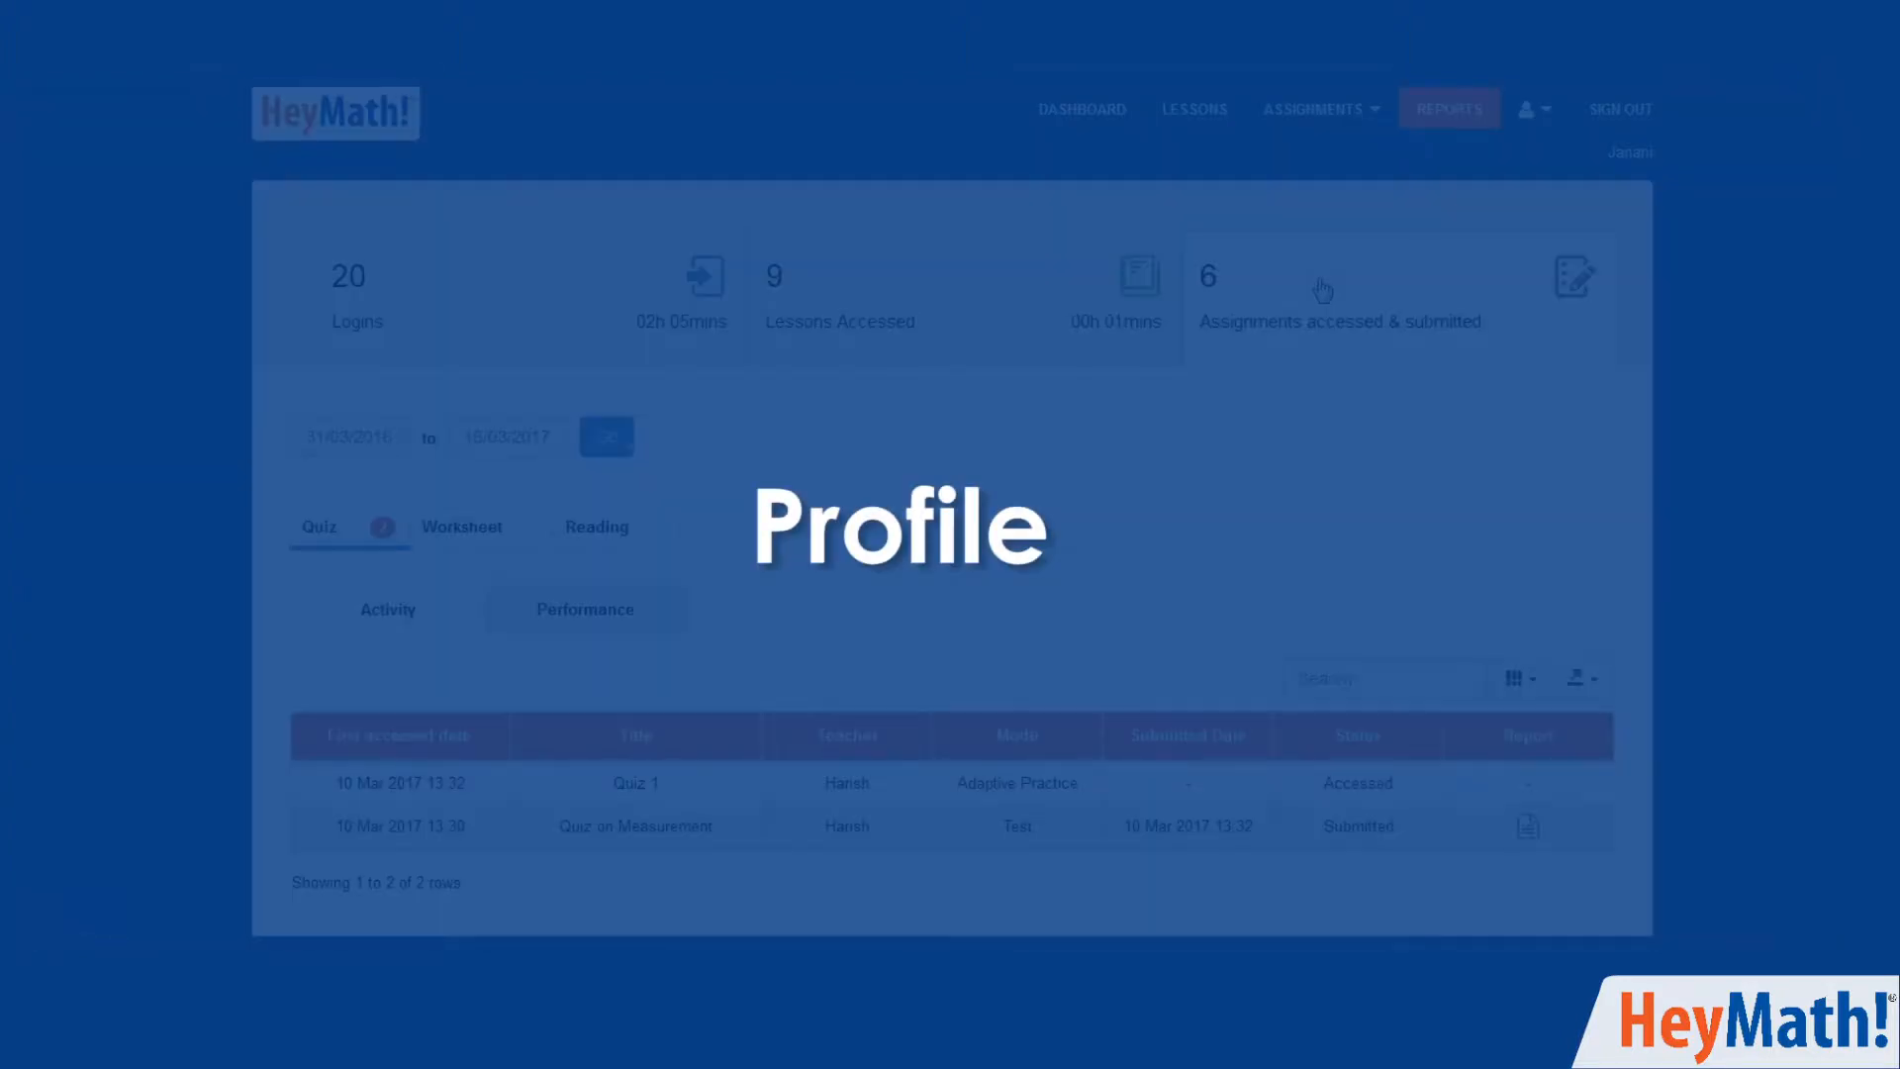
click(1082, 108)
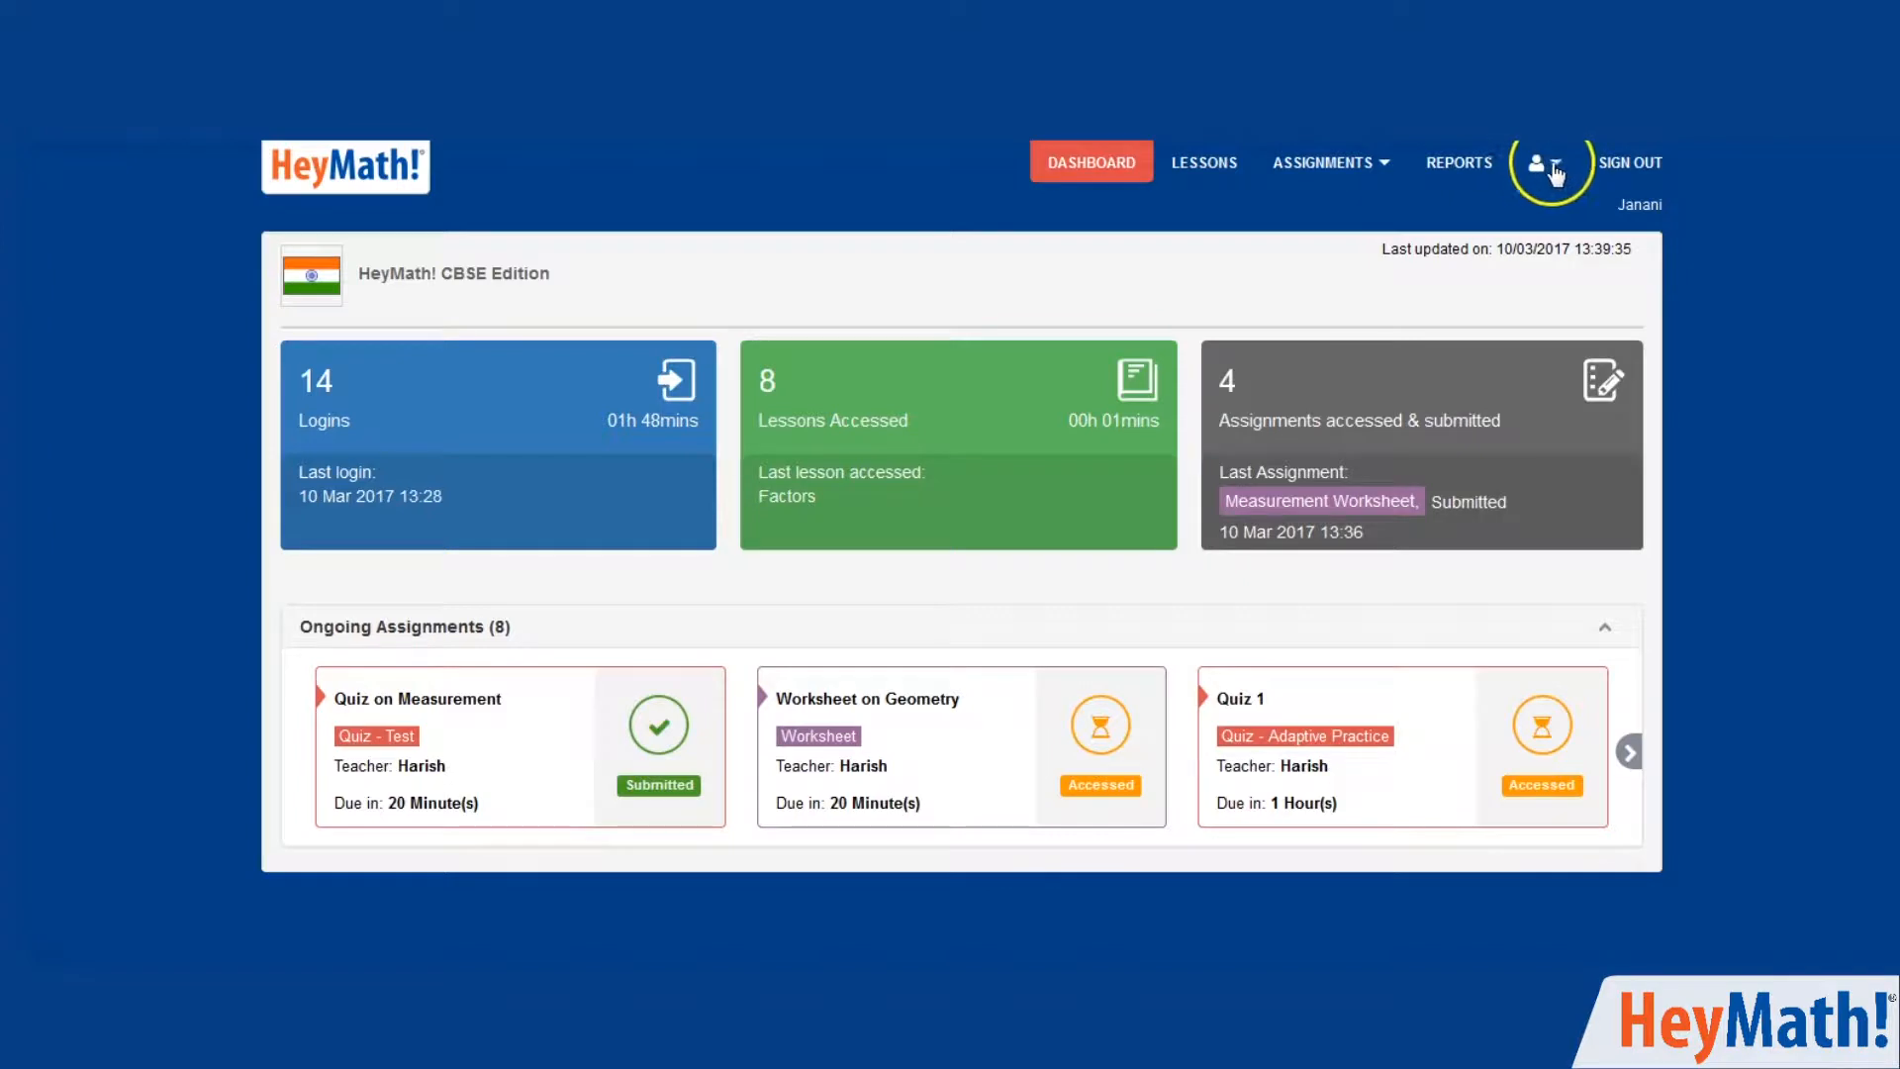
click(1555, 163)
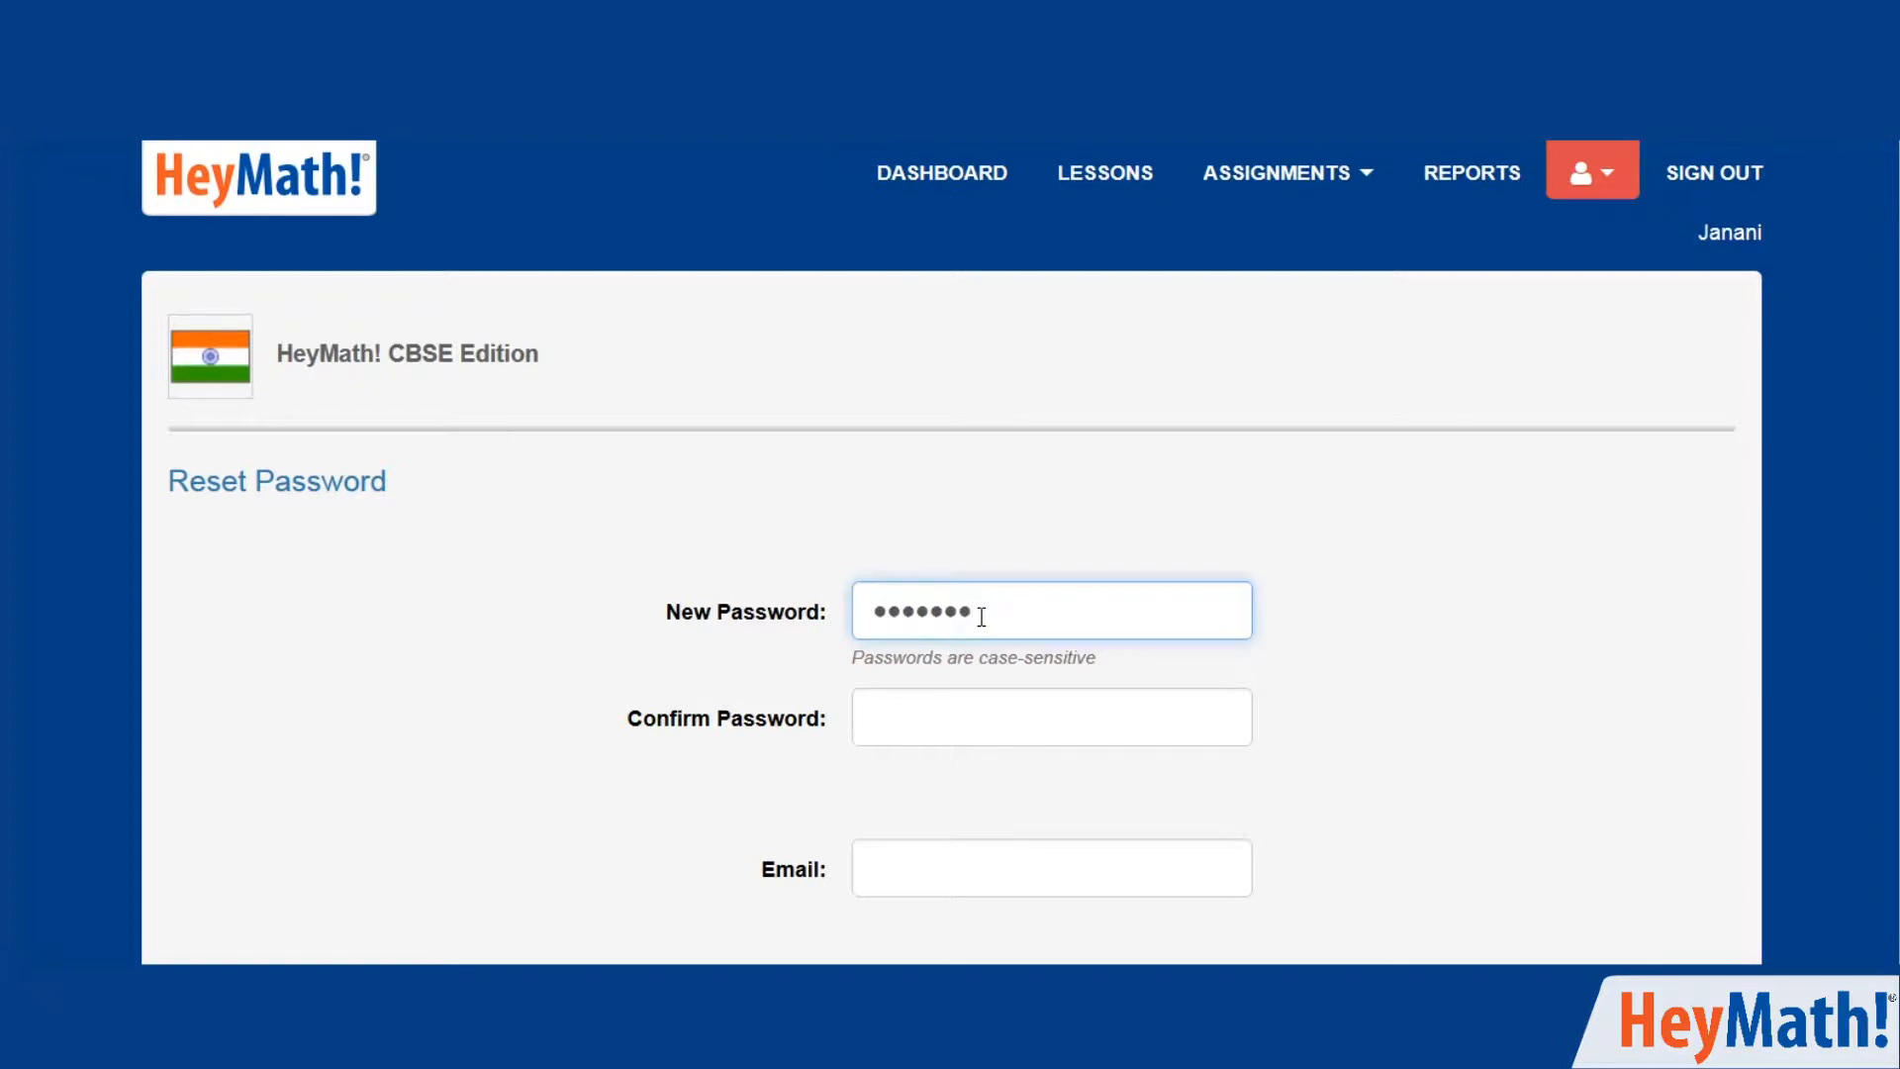
text(•••••)
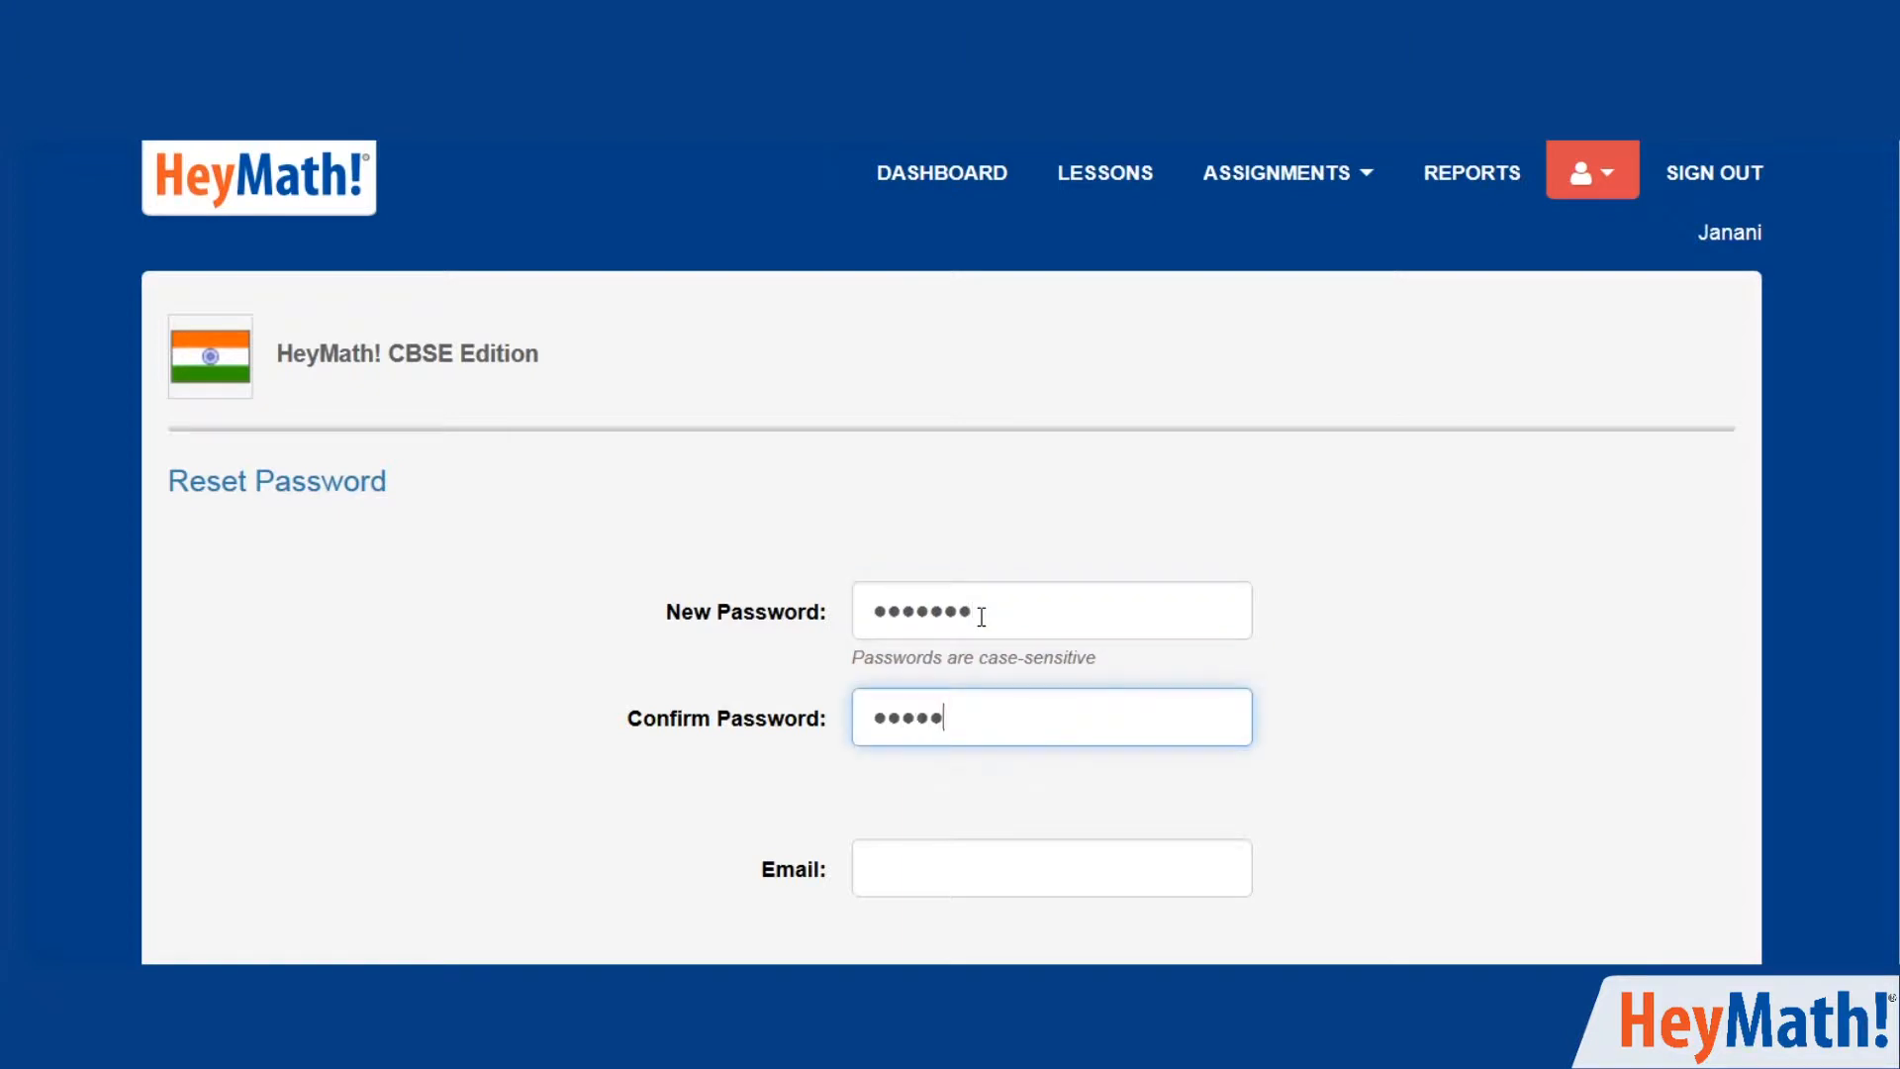
text(••)
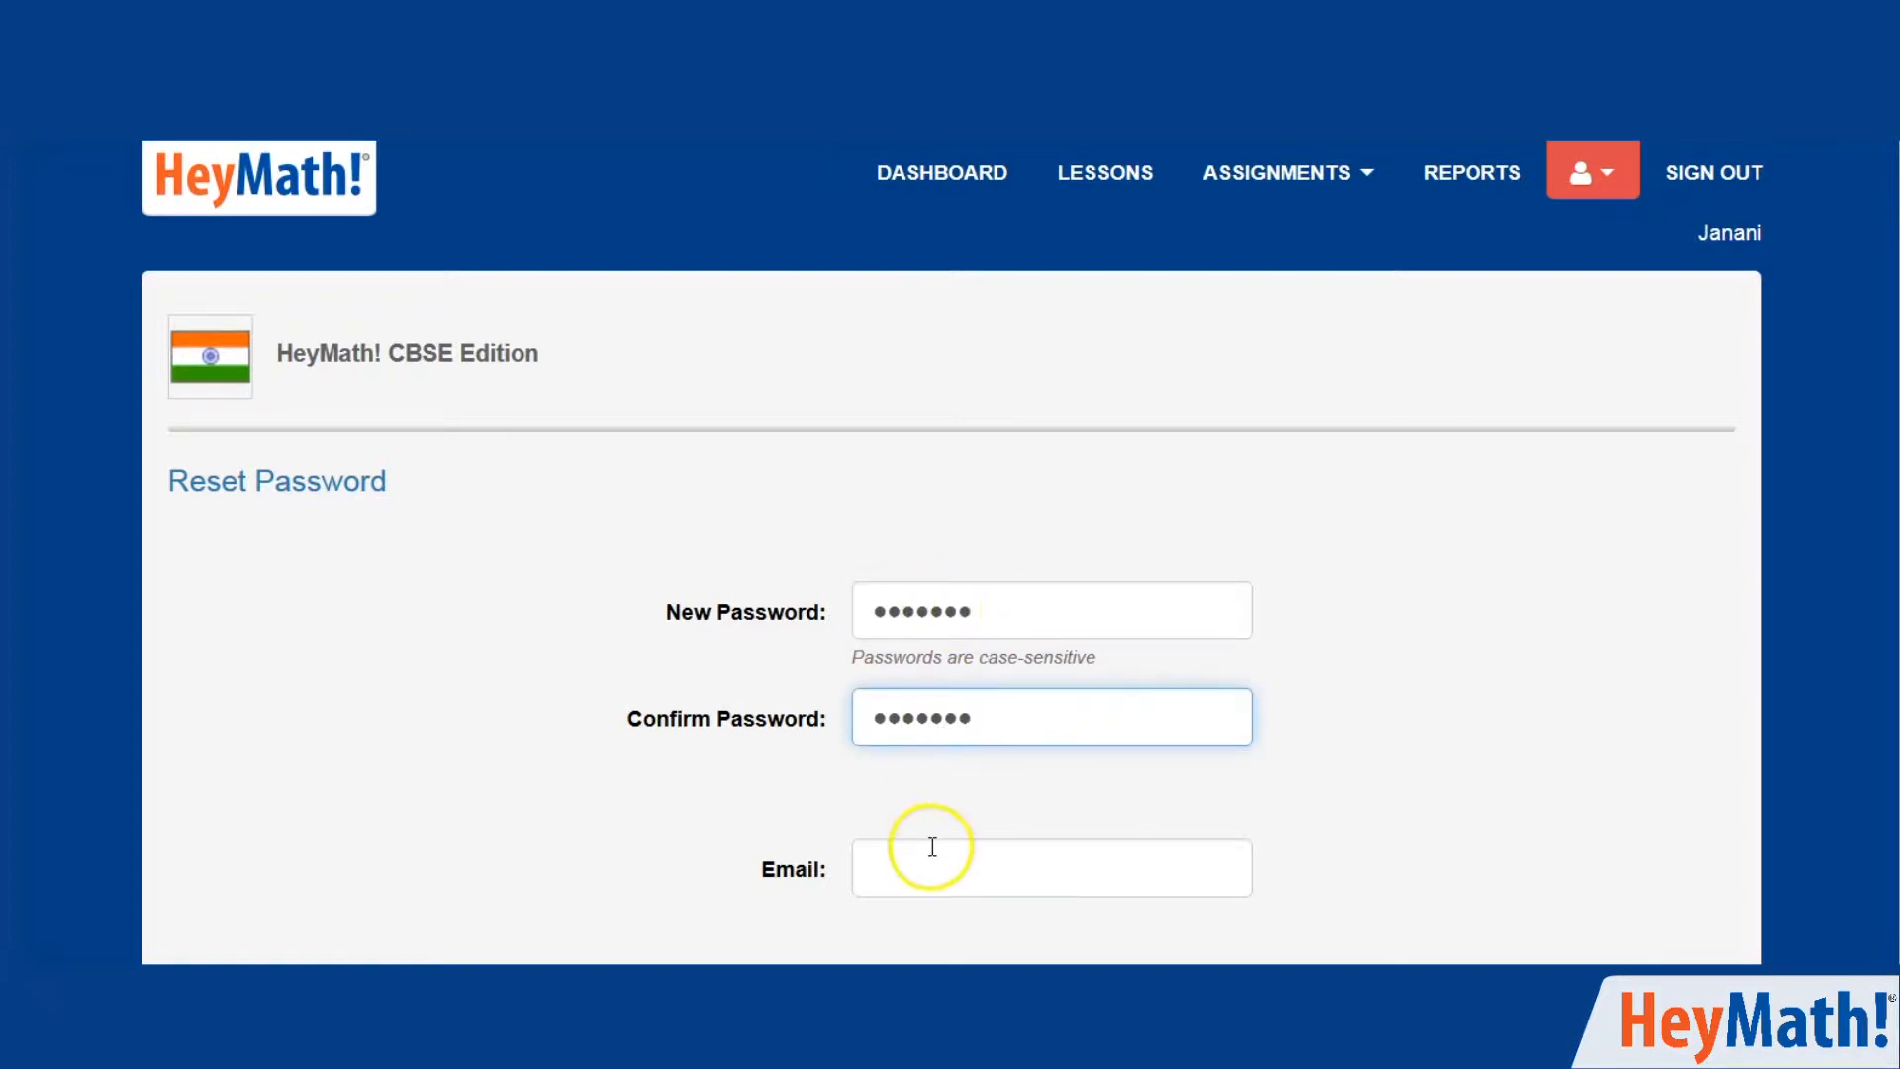
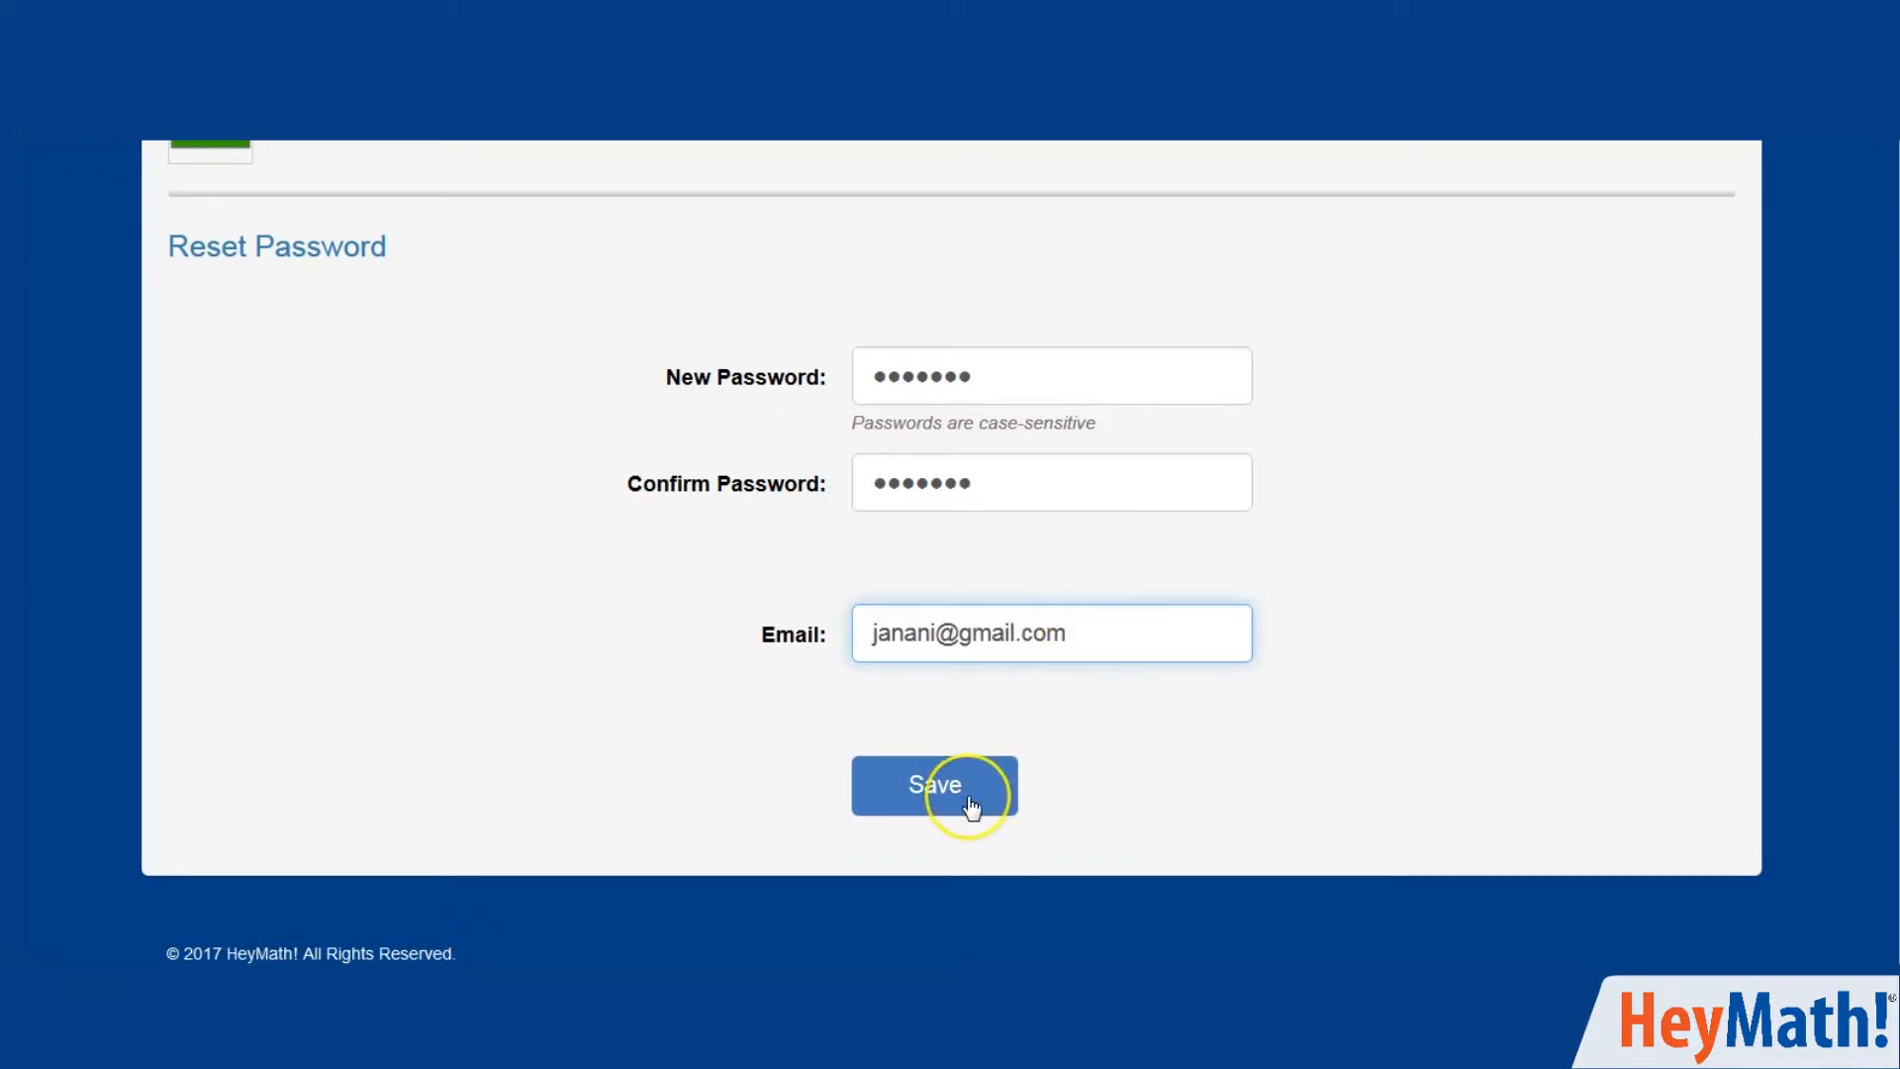
click(935, 785)
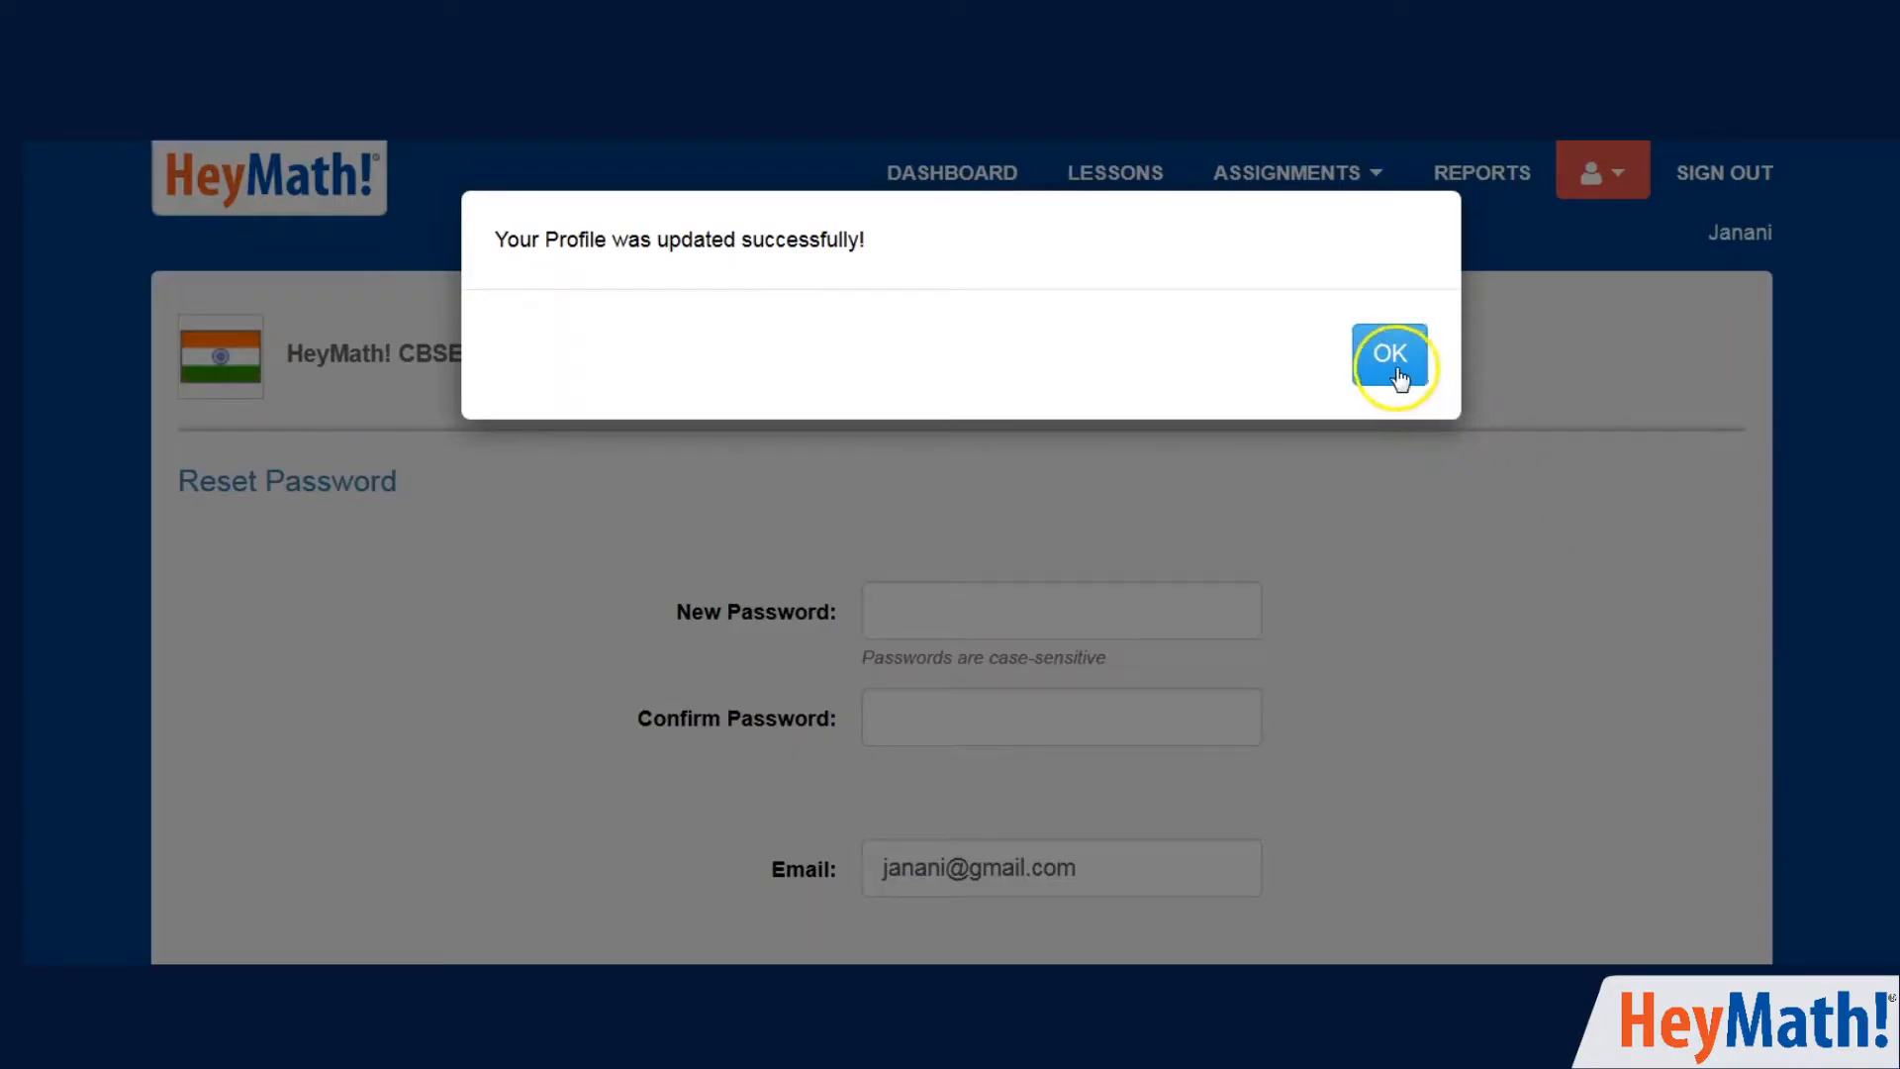
click(1389, 359)
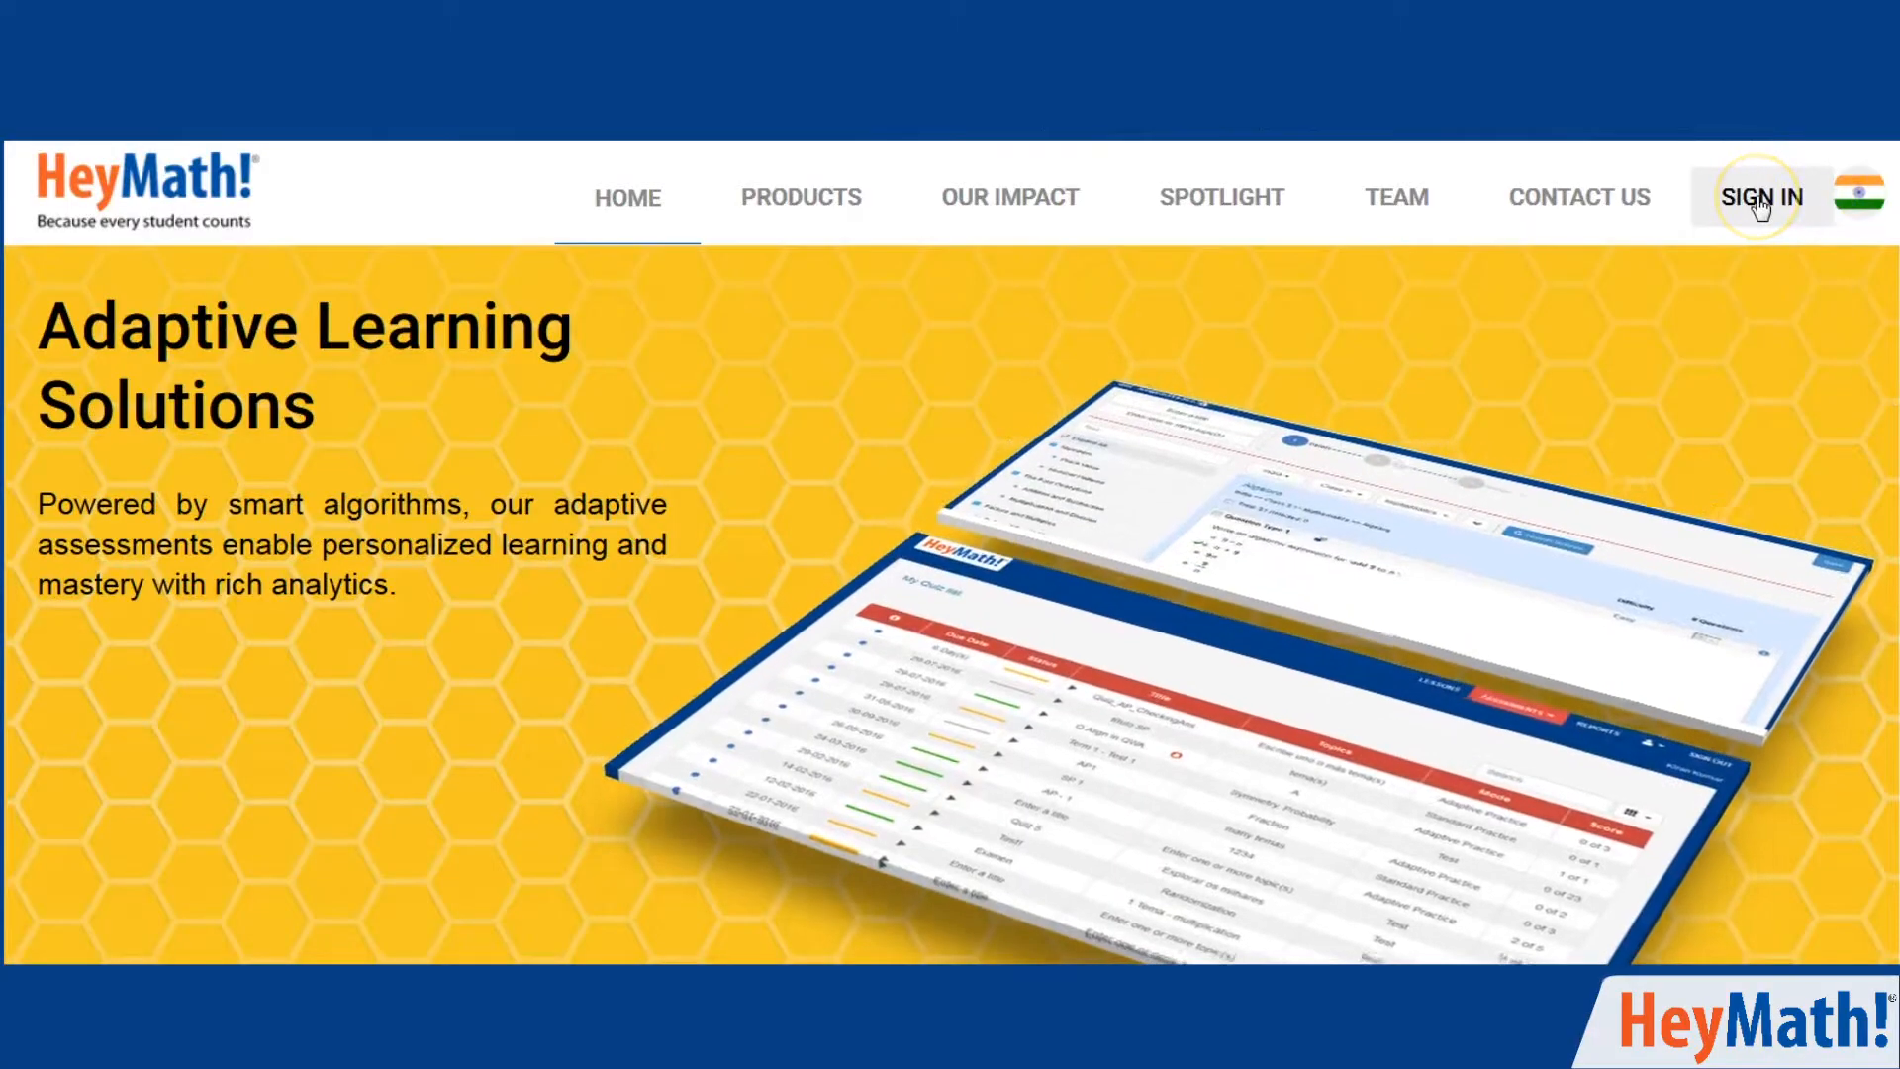
- From Sign In, use Forgot Password with user ID 'hmst...' and email 'janani...' and send the reset request
click(1761, 197)
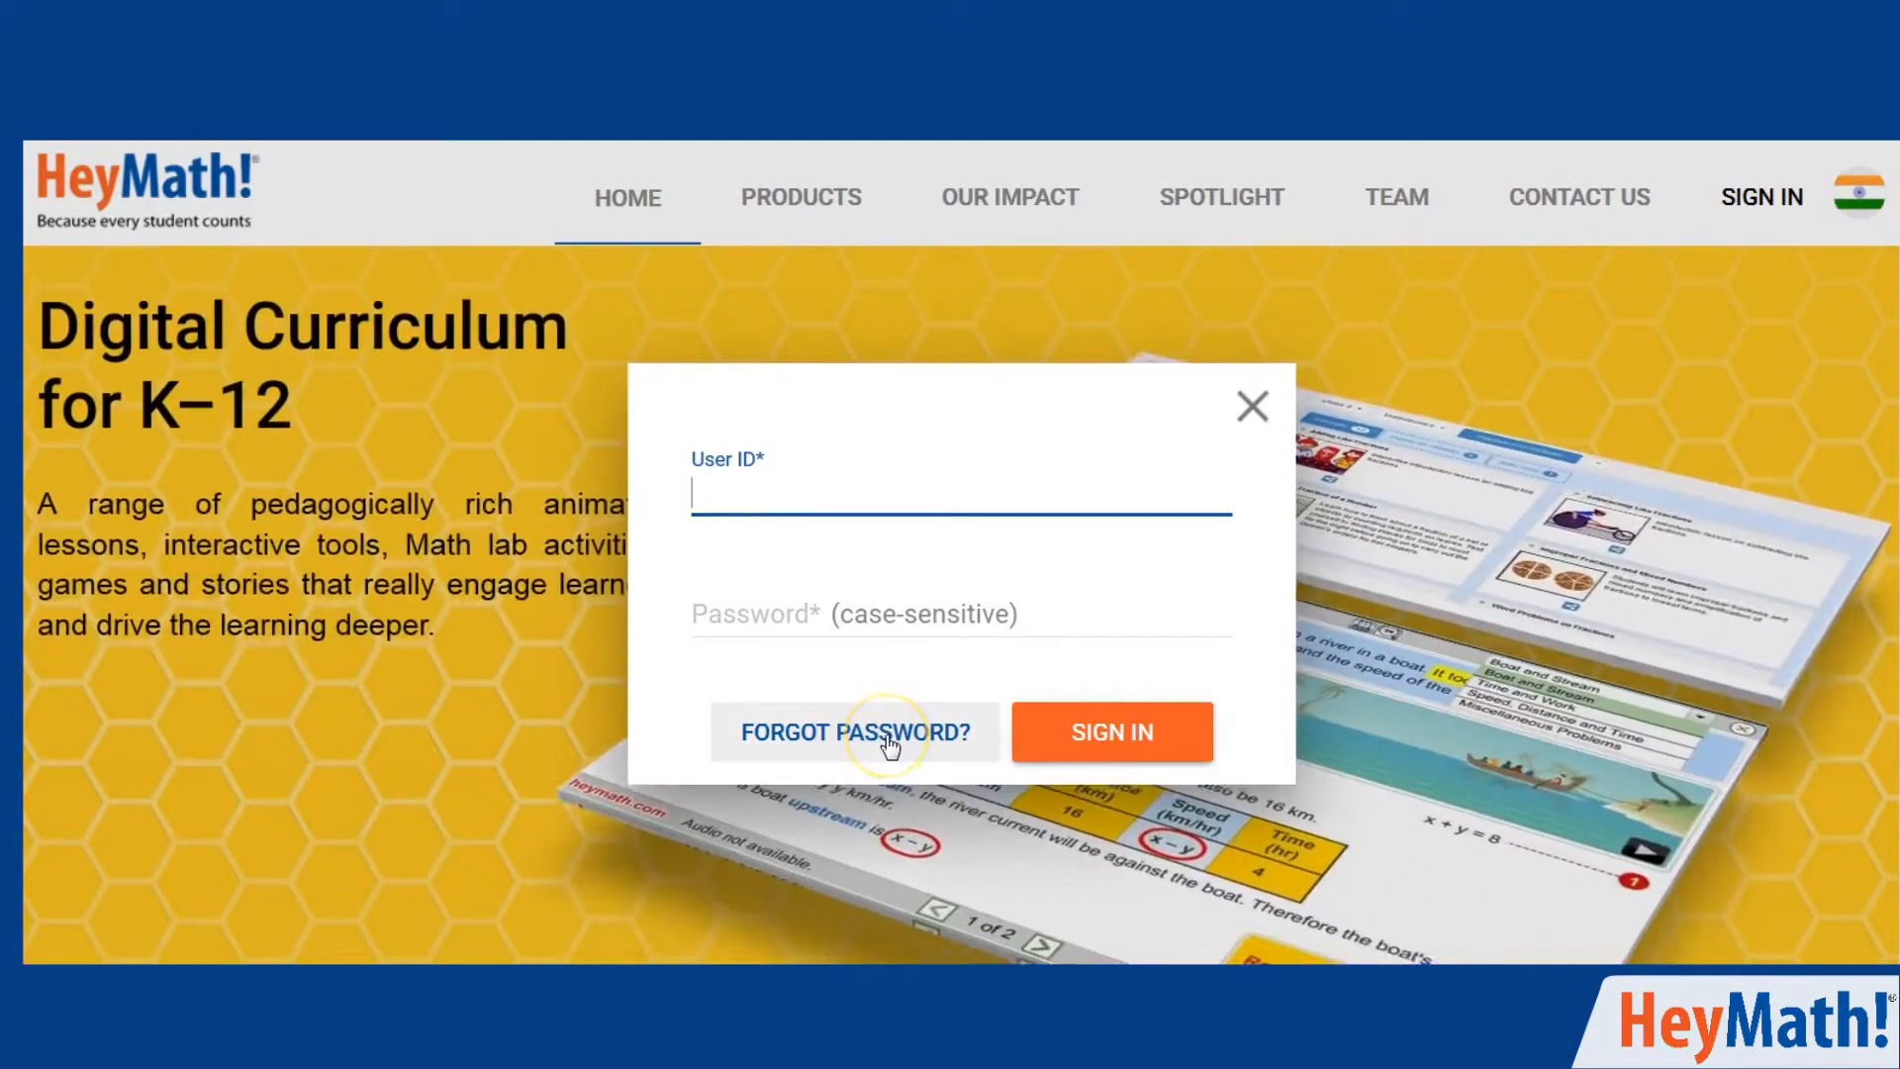
click(855, 731)
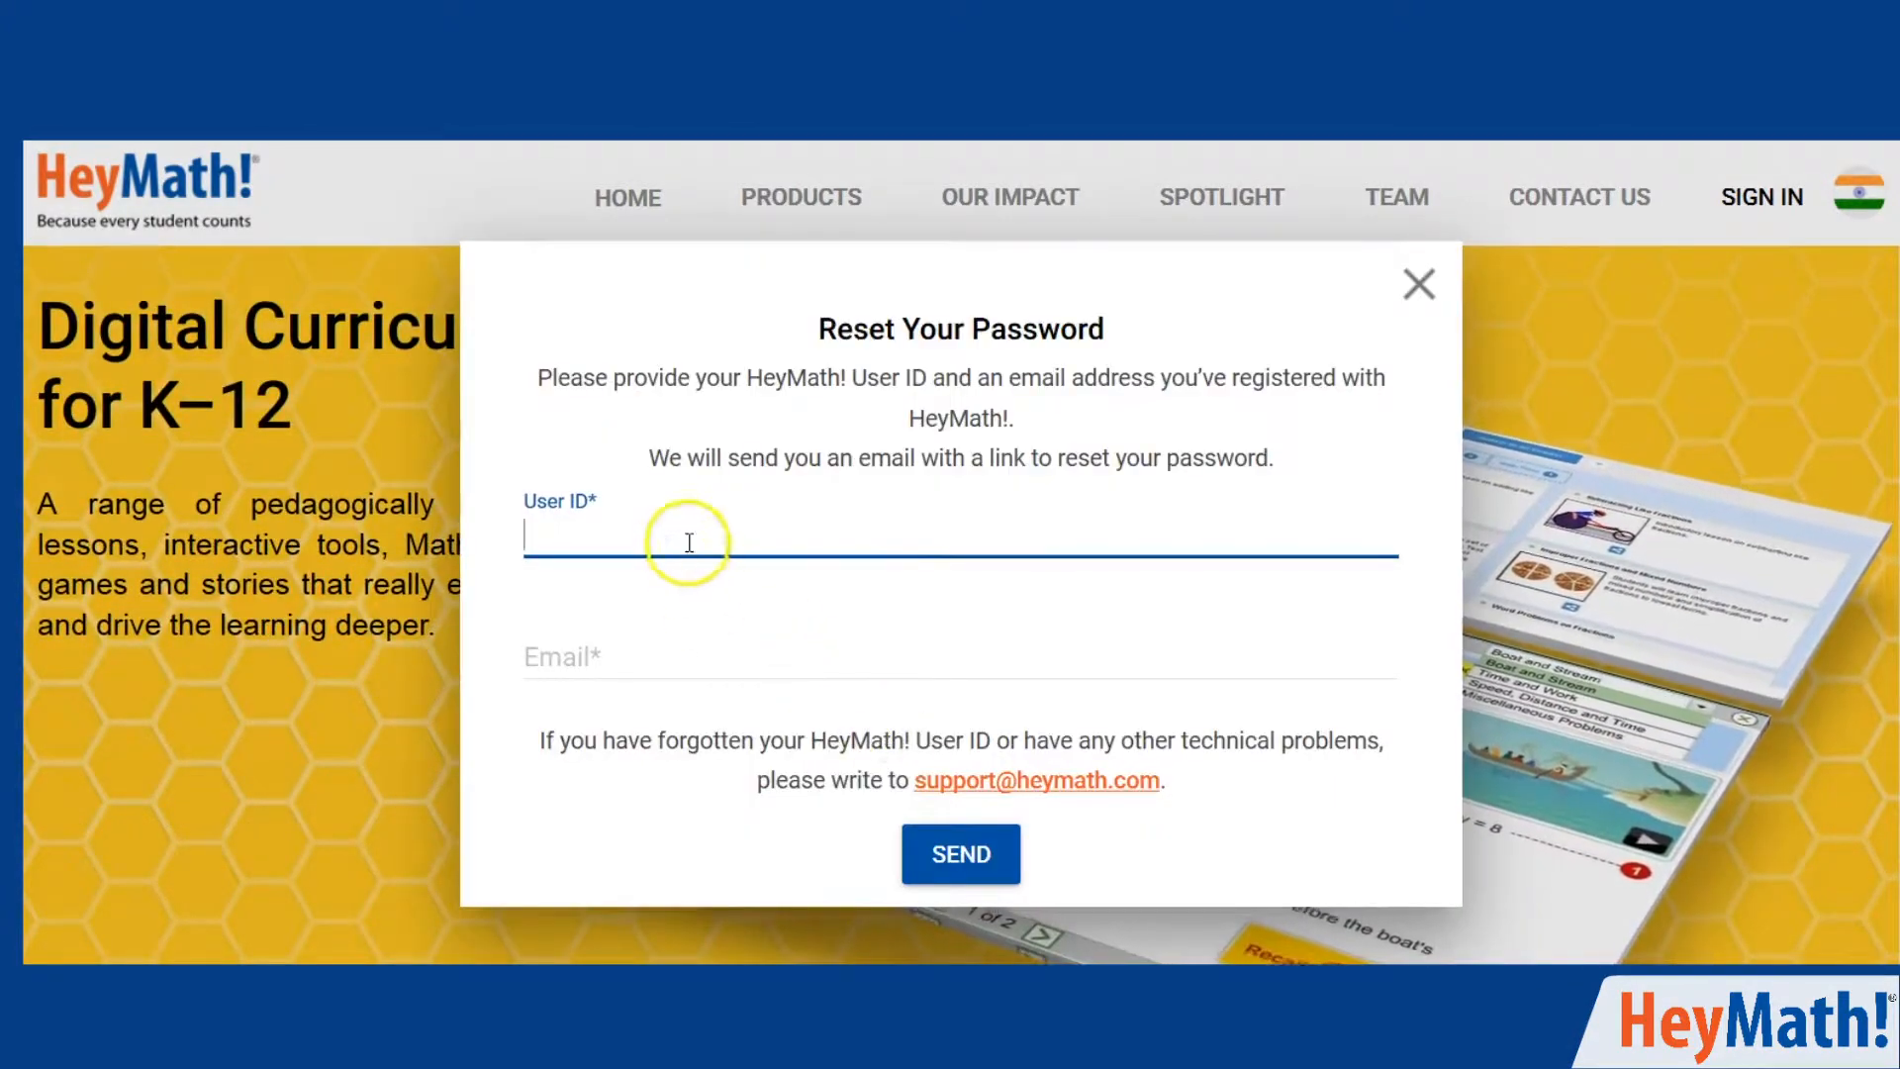
text(hmstu4)
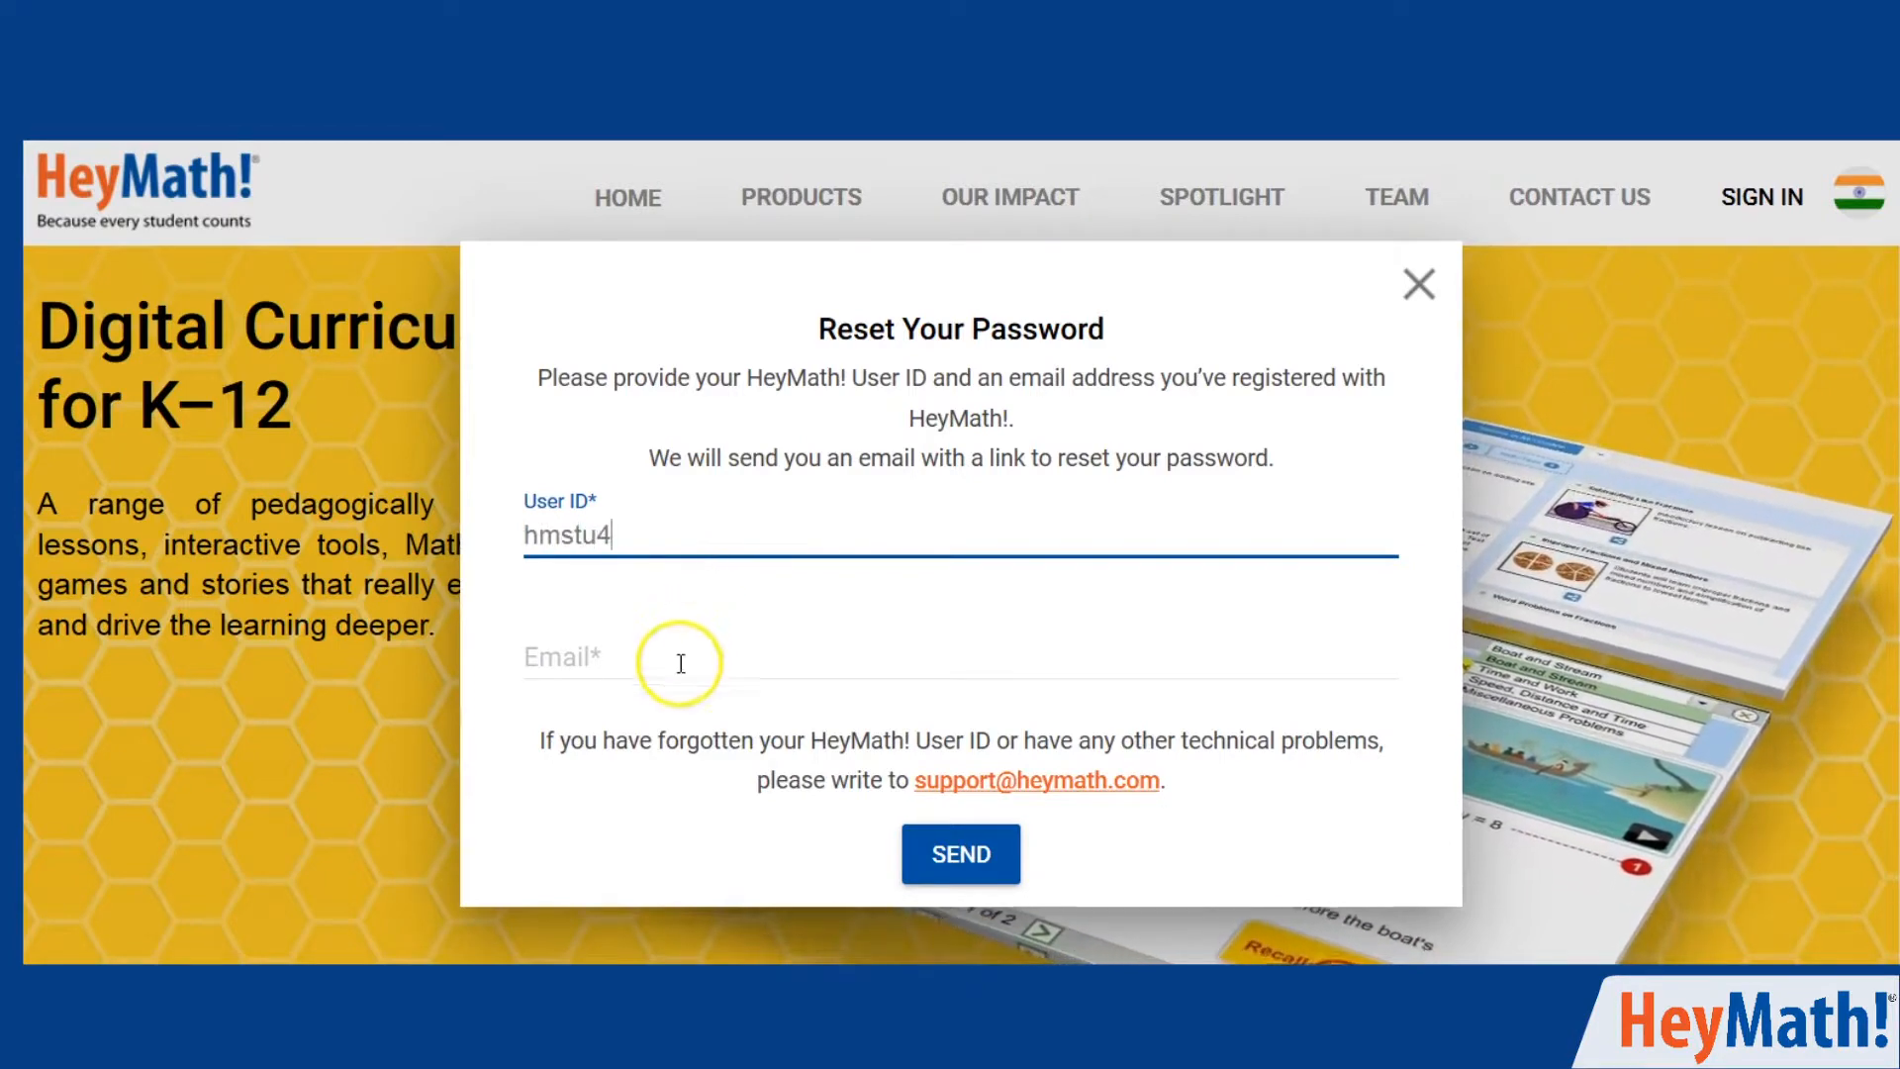
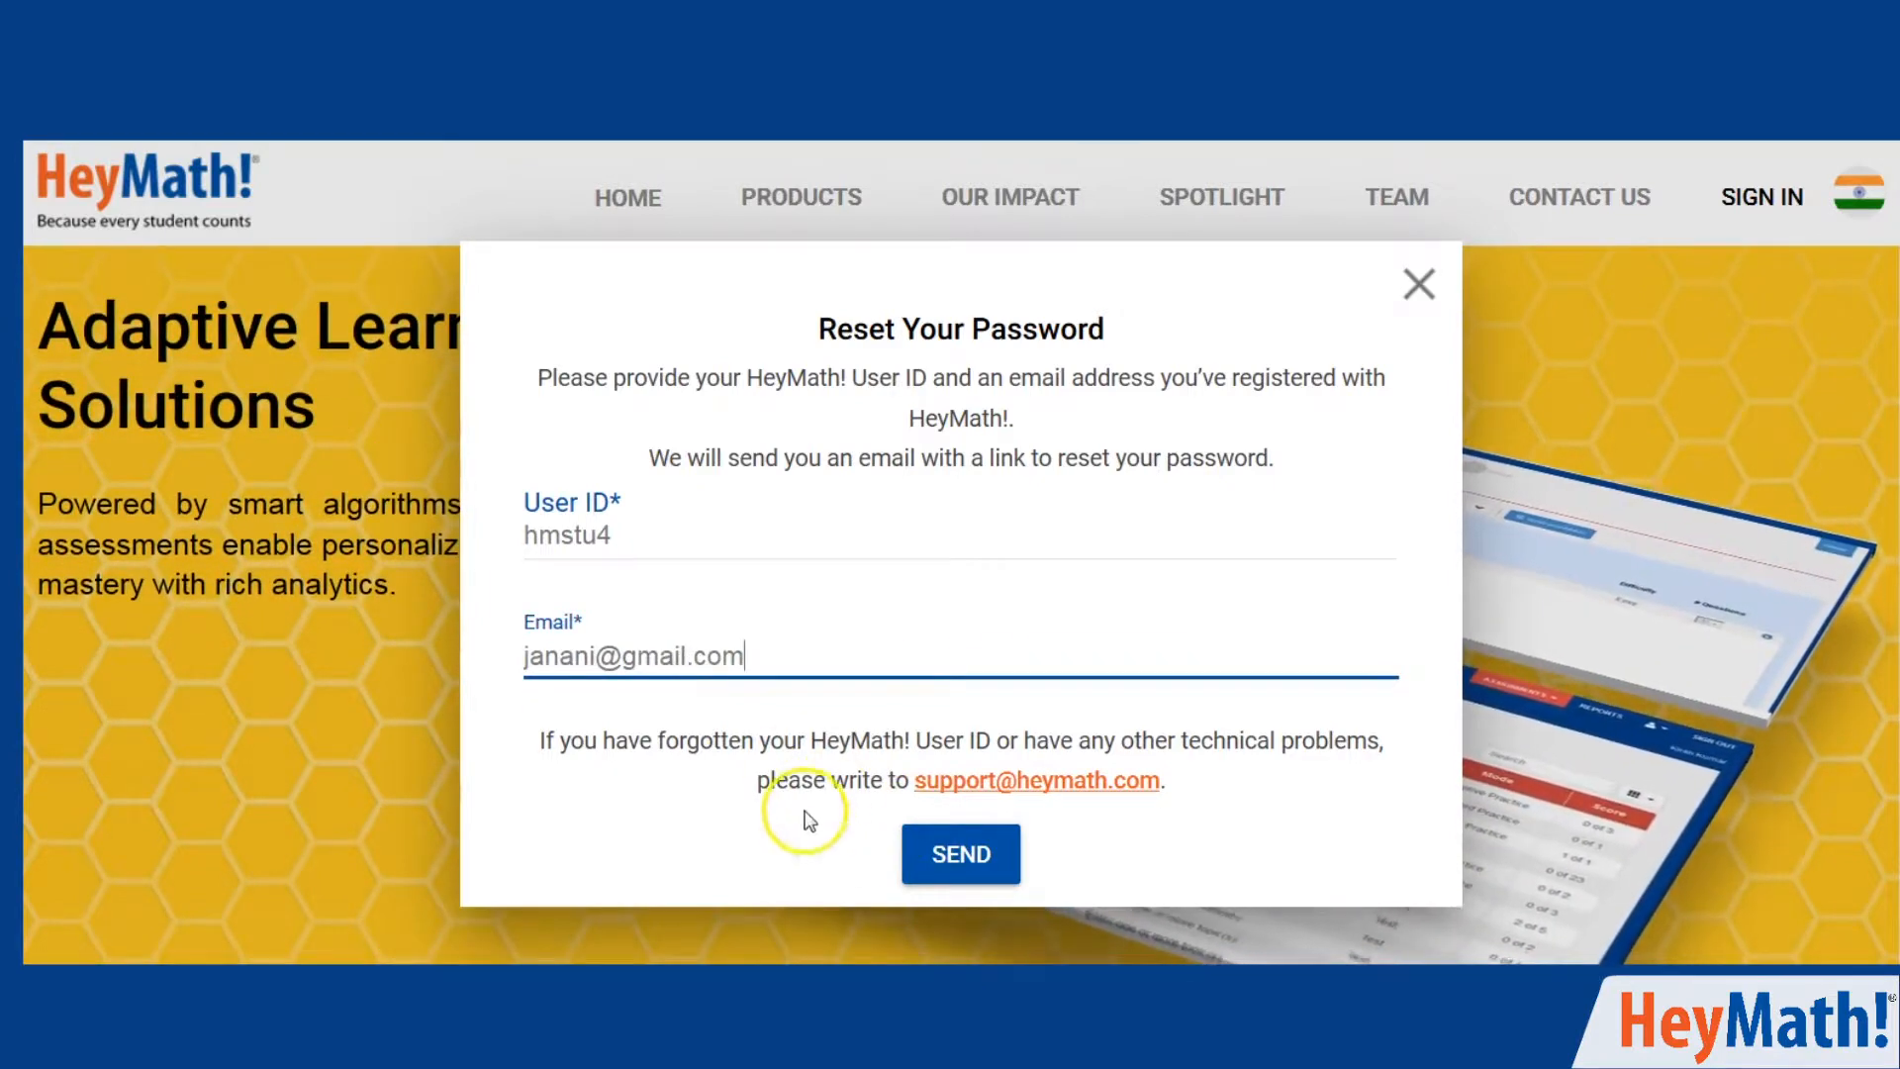
click(961, 853)
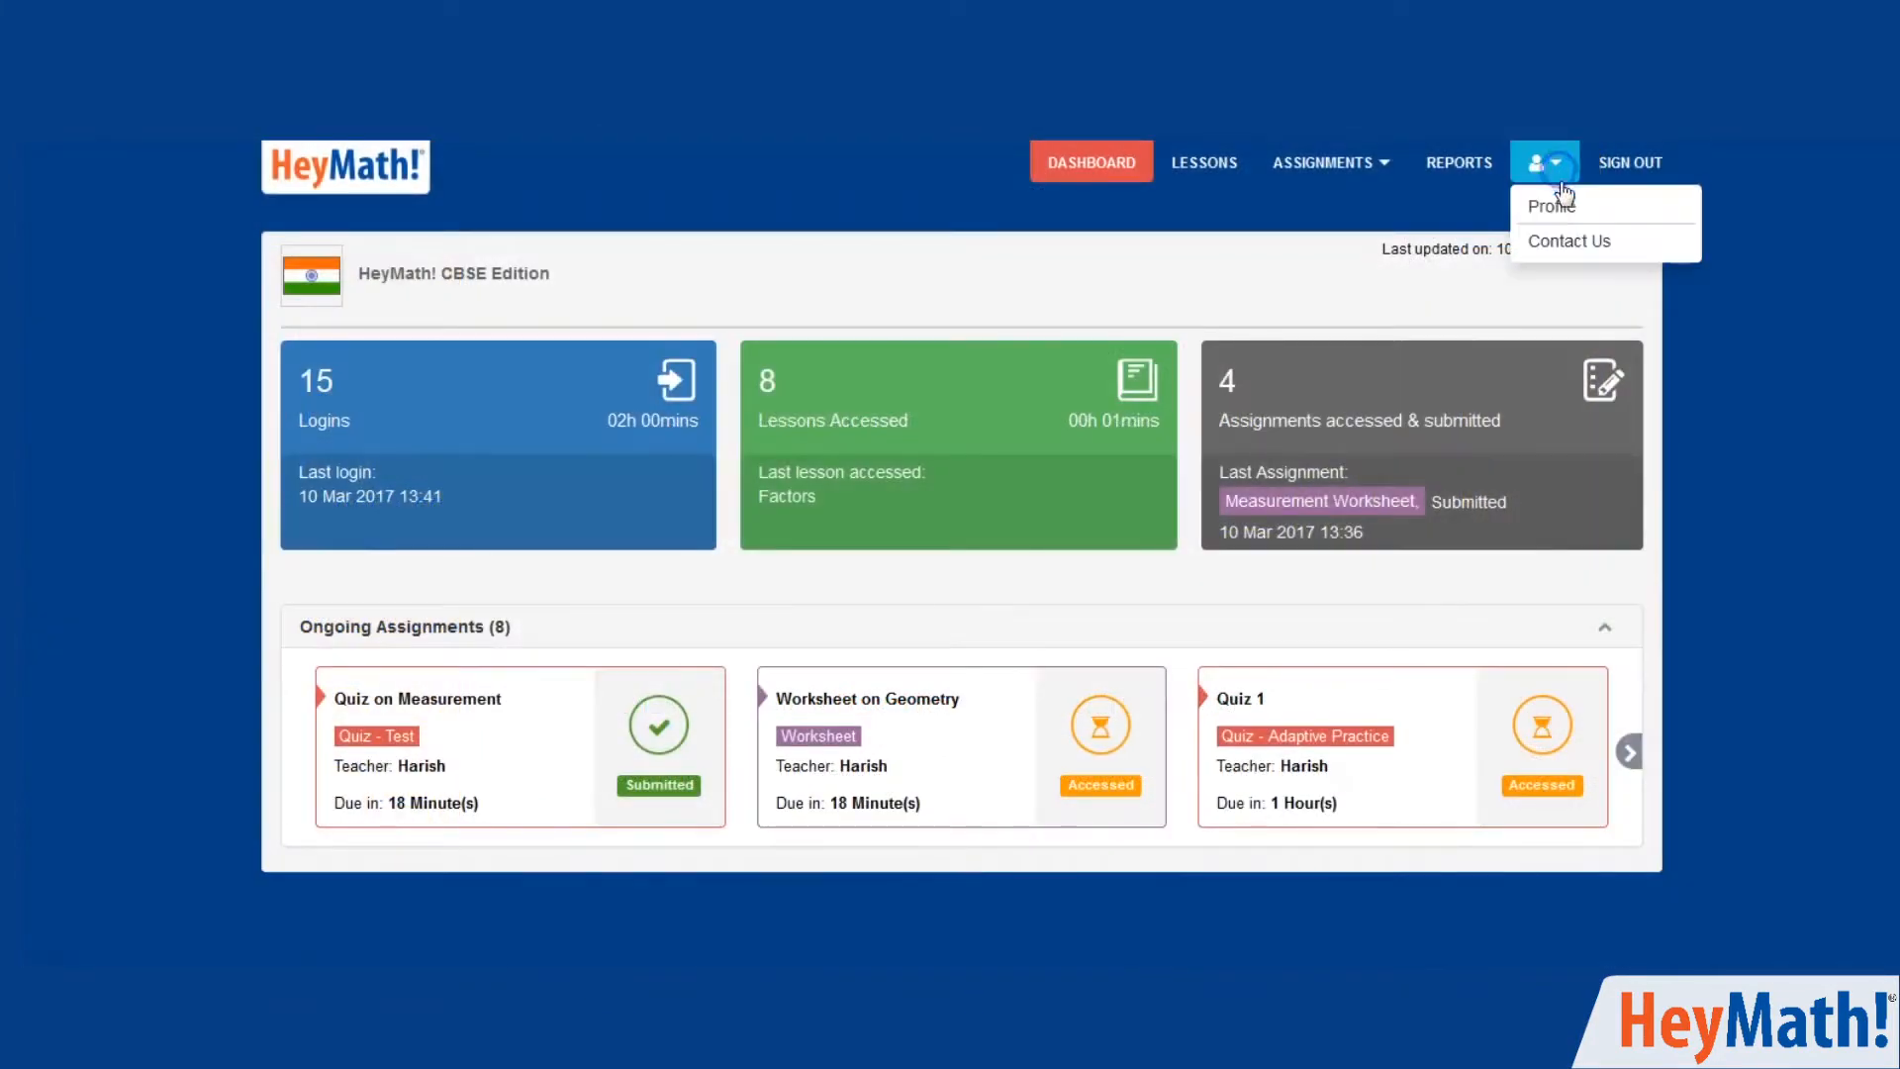
- On Contact Us, choose the Assignments topic and write 'Not able to access my assignments'
click(1570, 241)
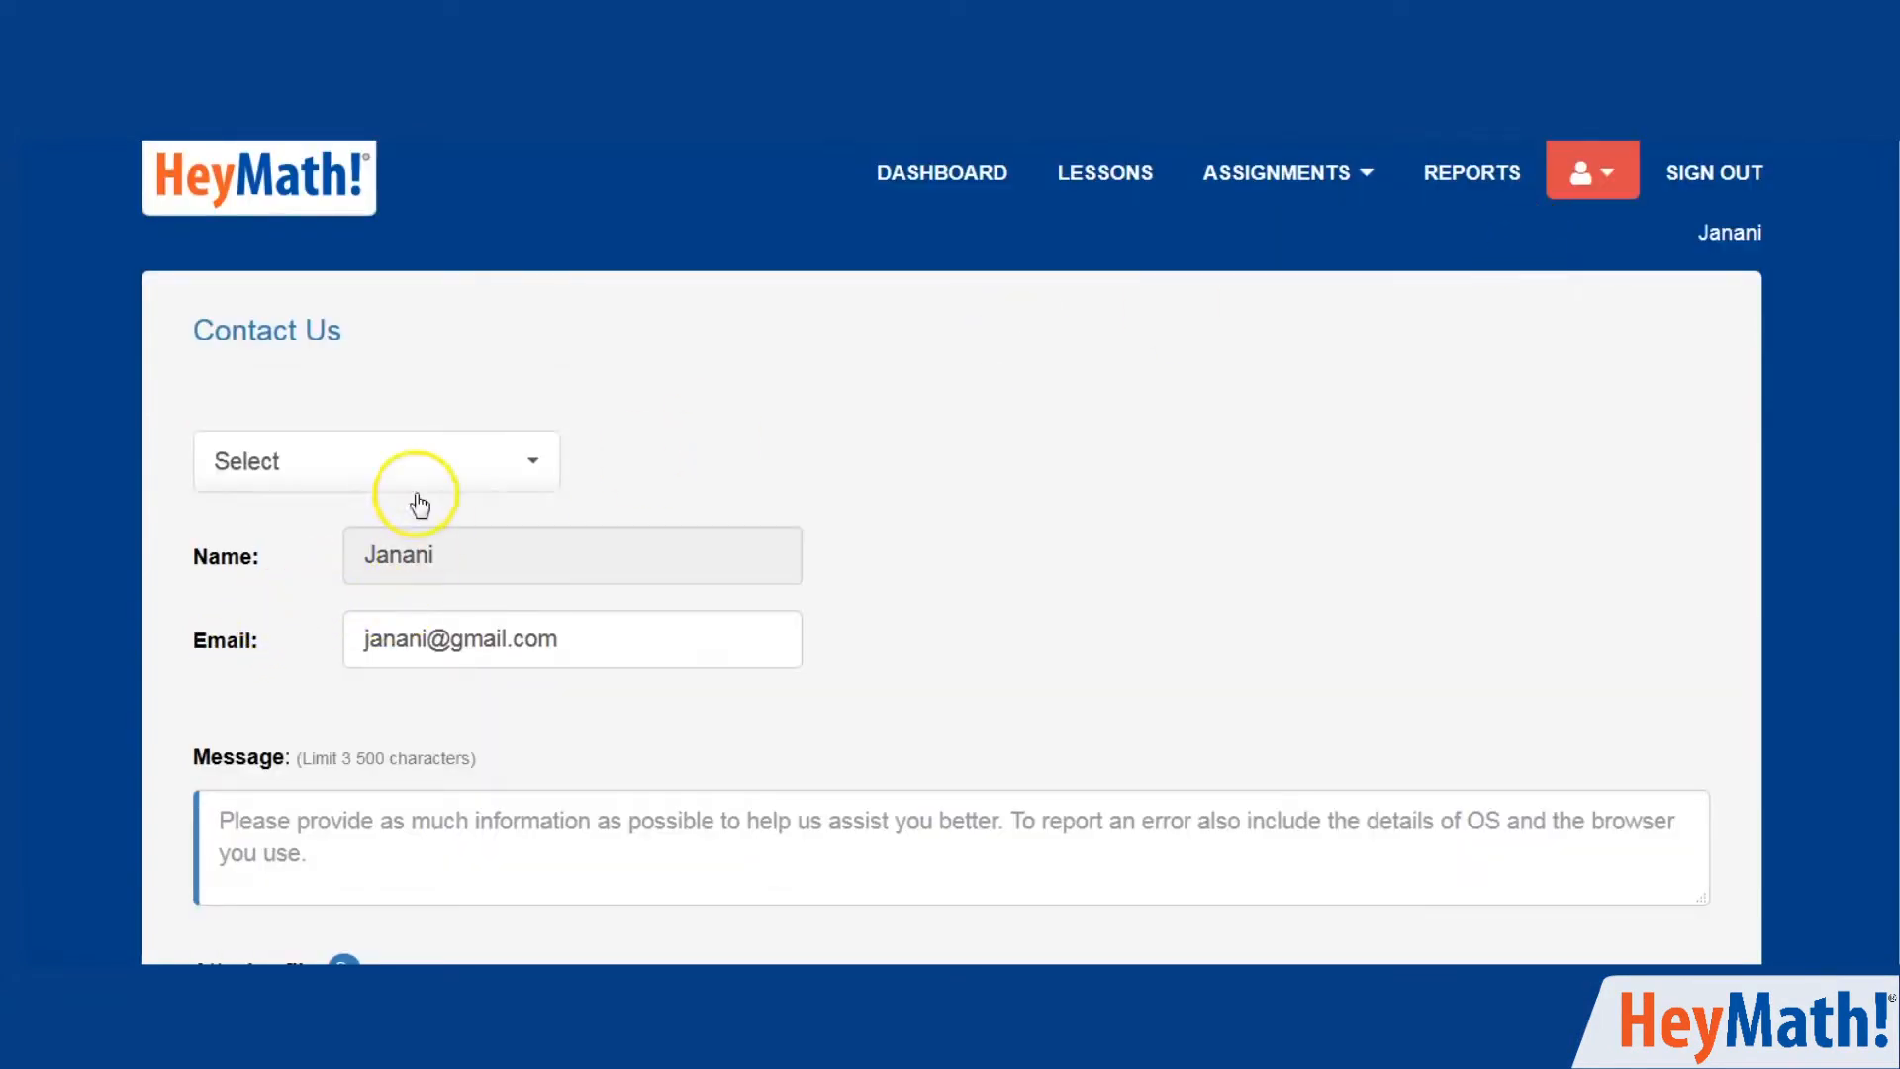
click(375, 461)
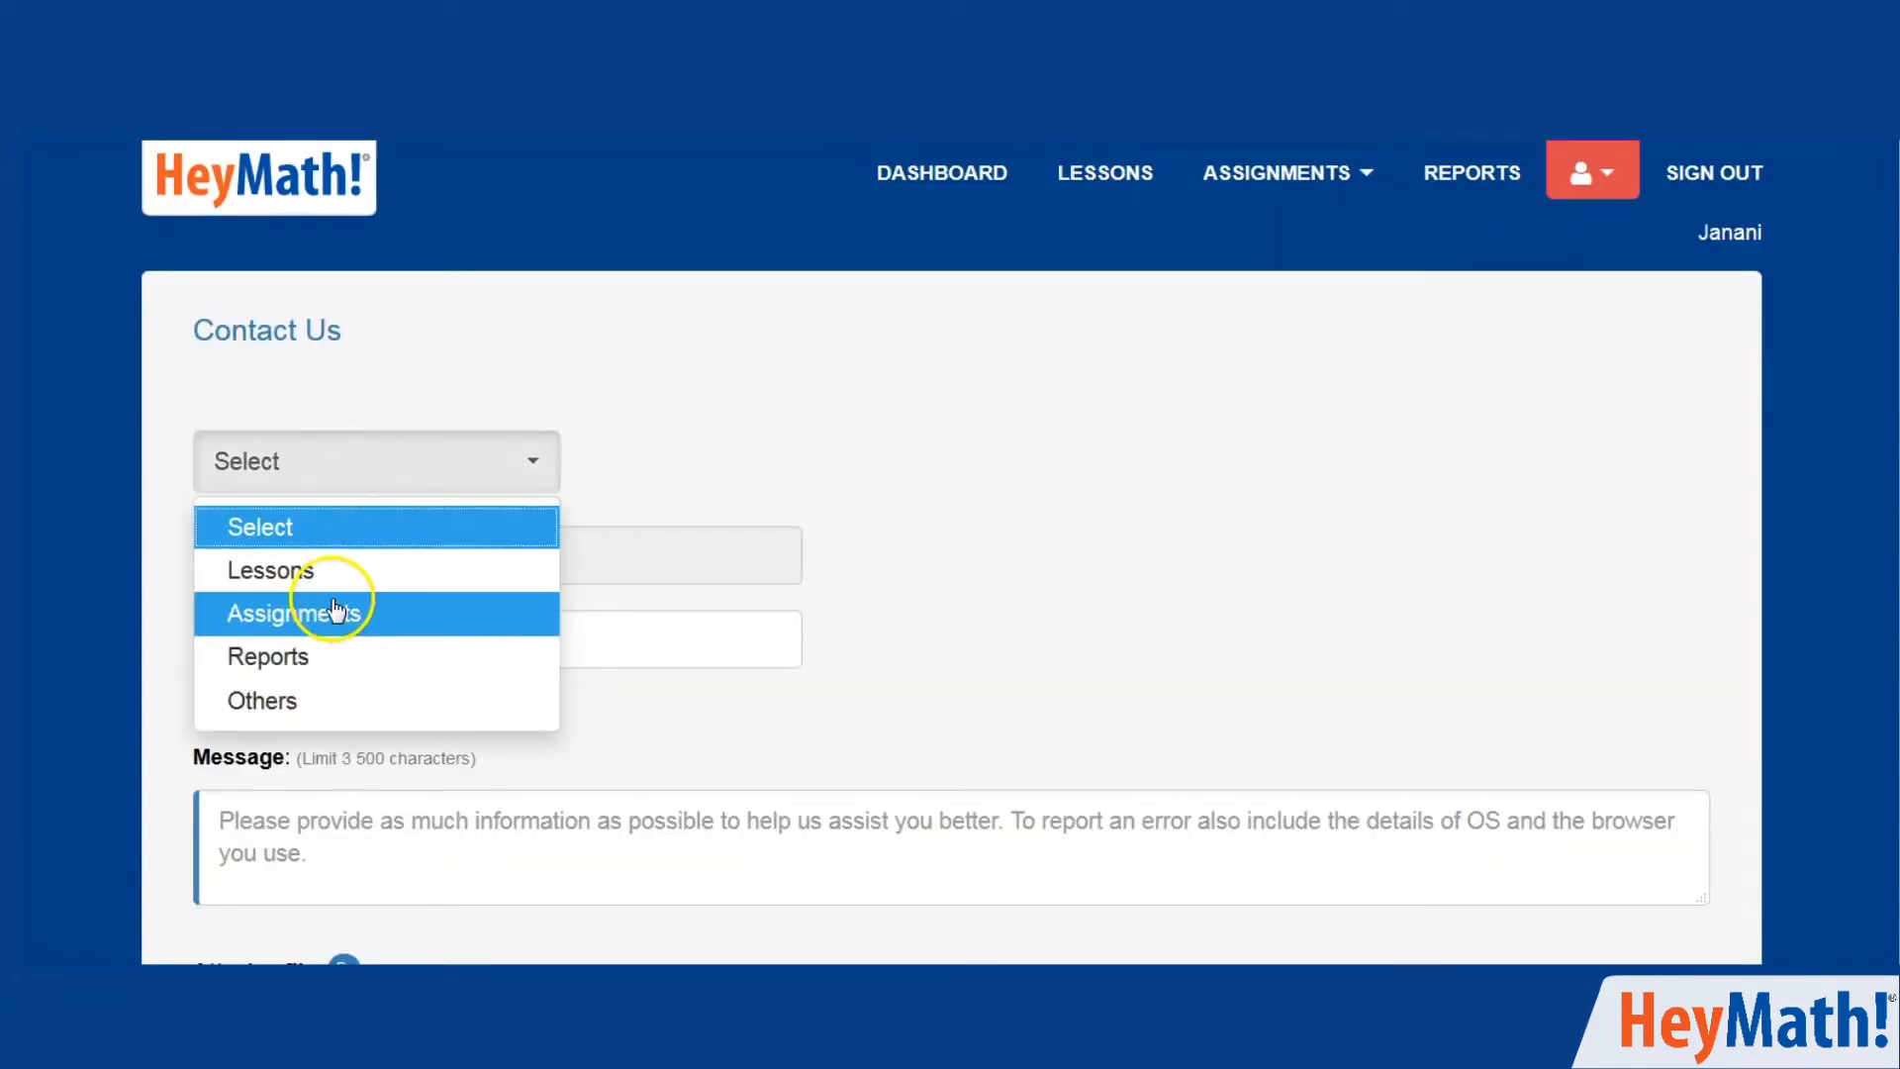
click(291, 614)
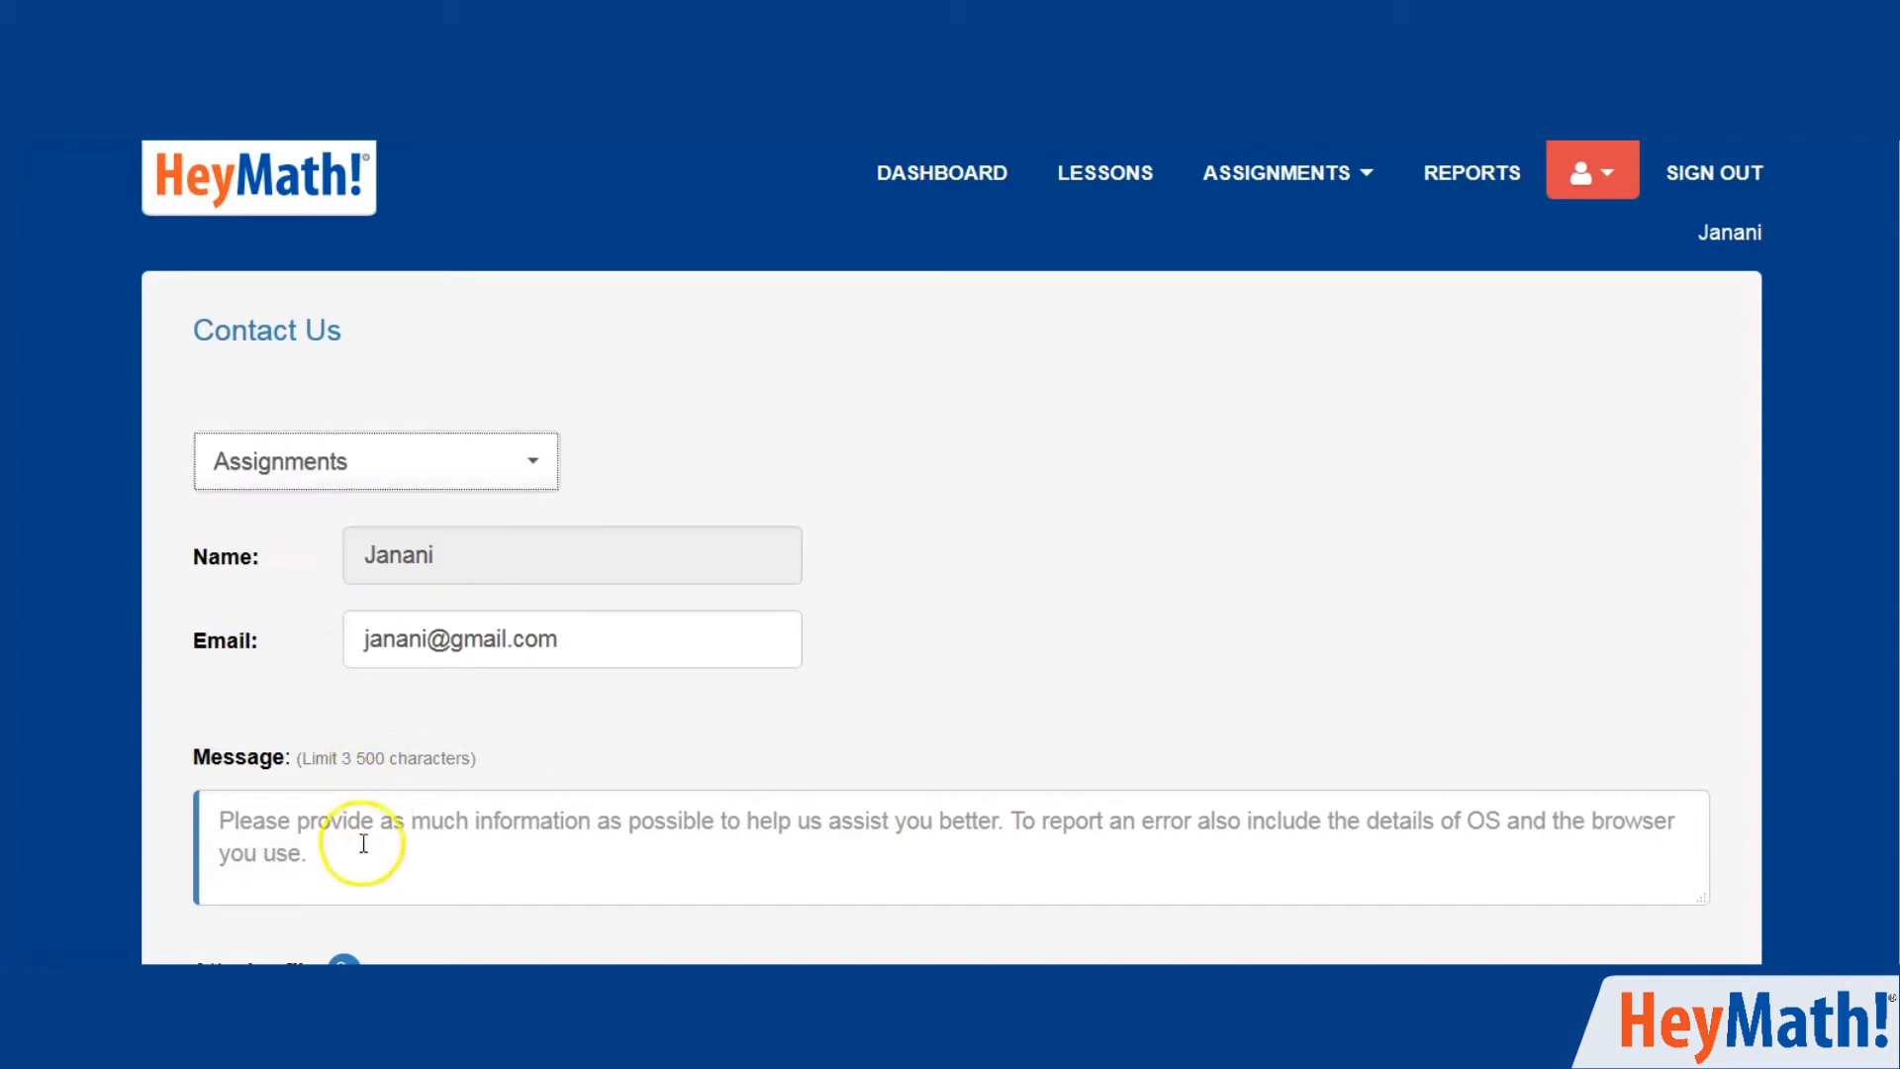
click(364, 844)
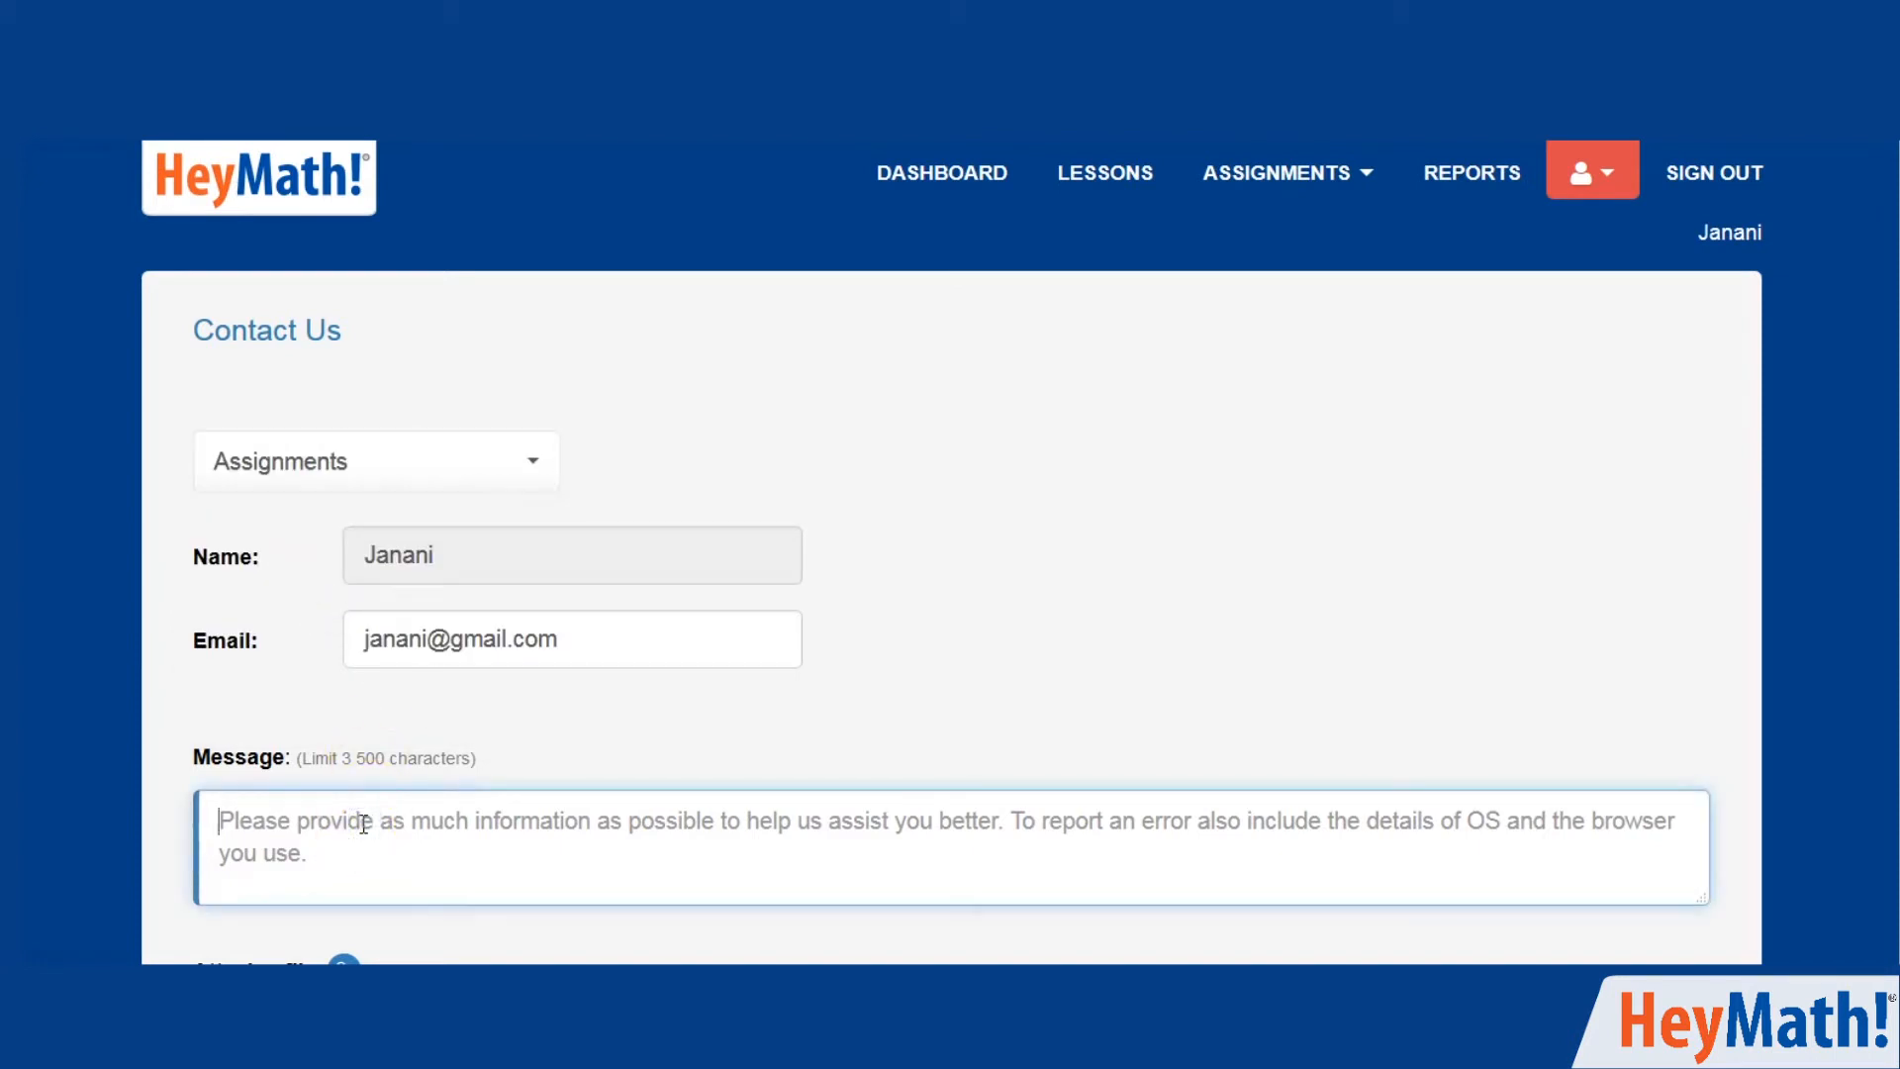
text(Not able to)
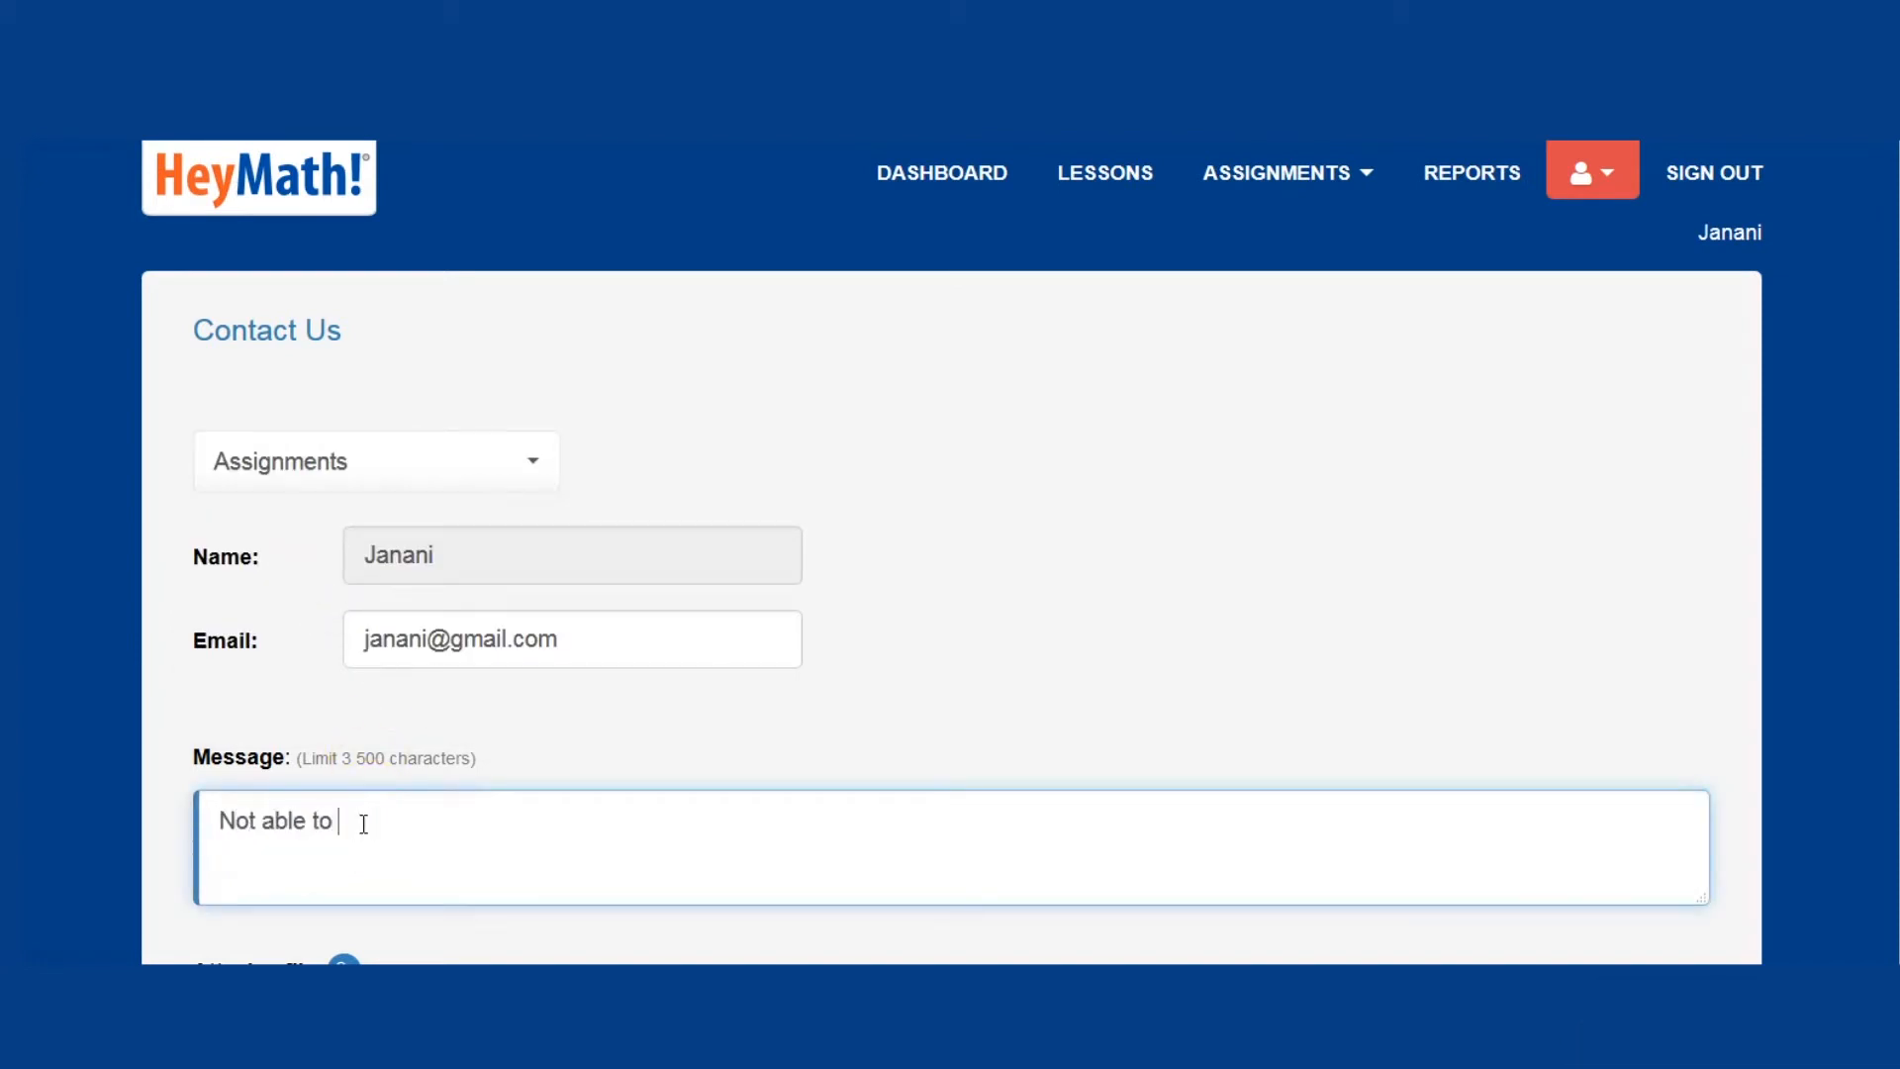
text(access my a)
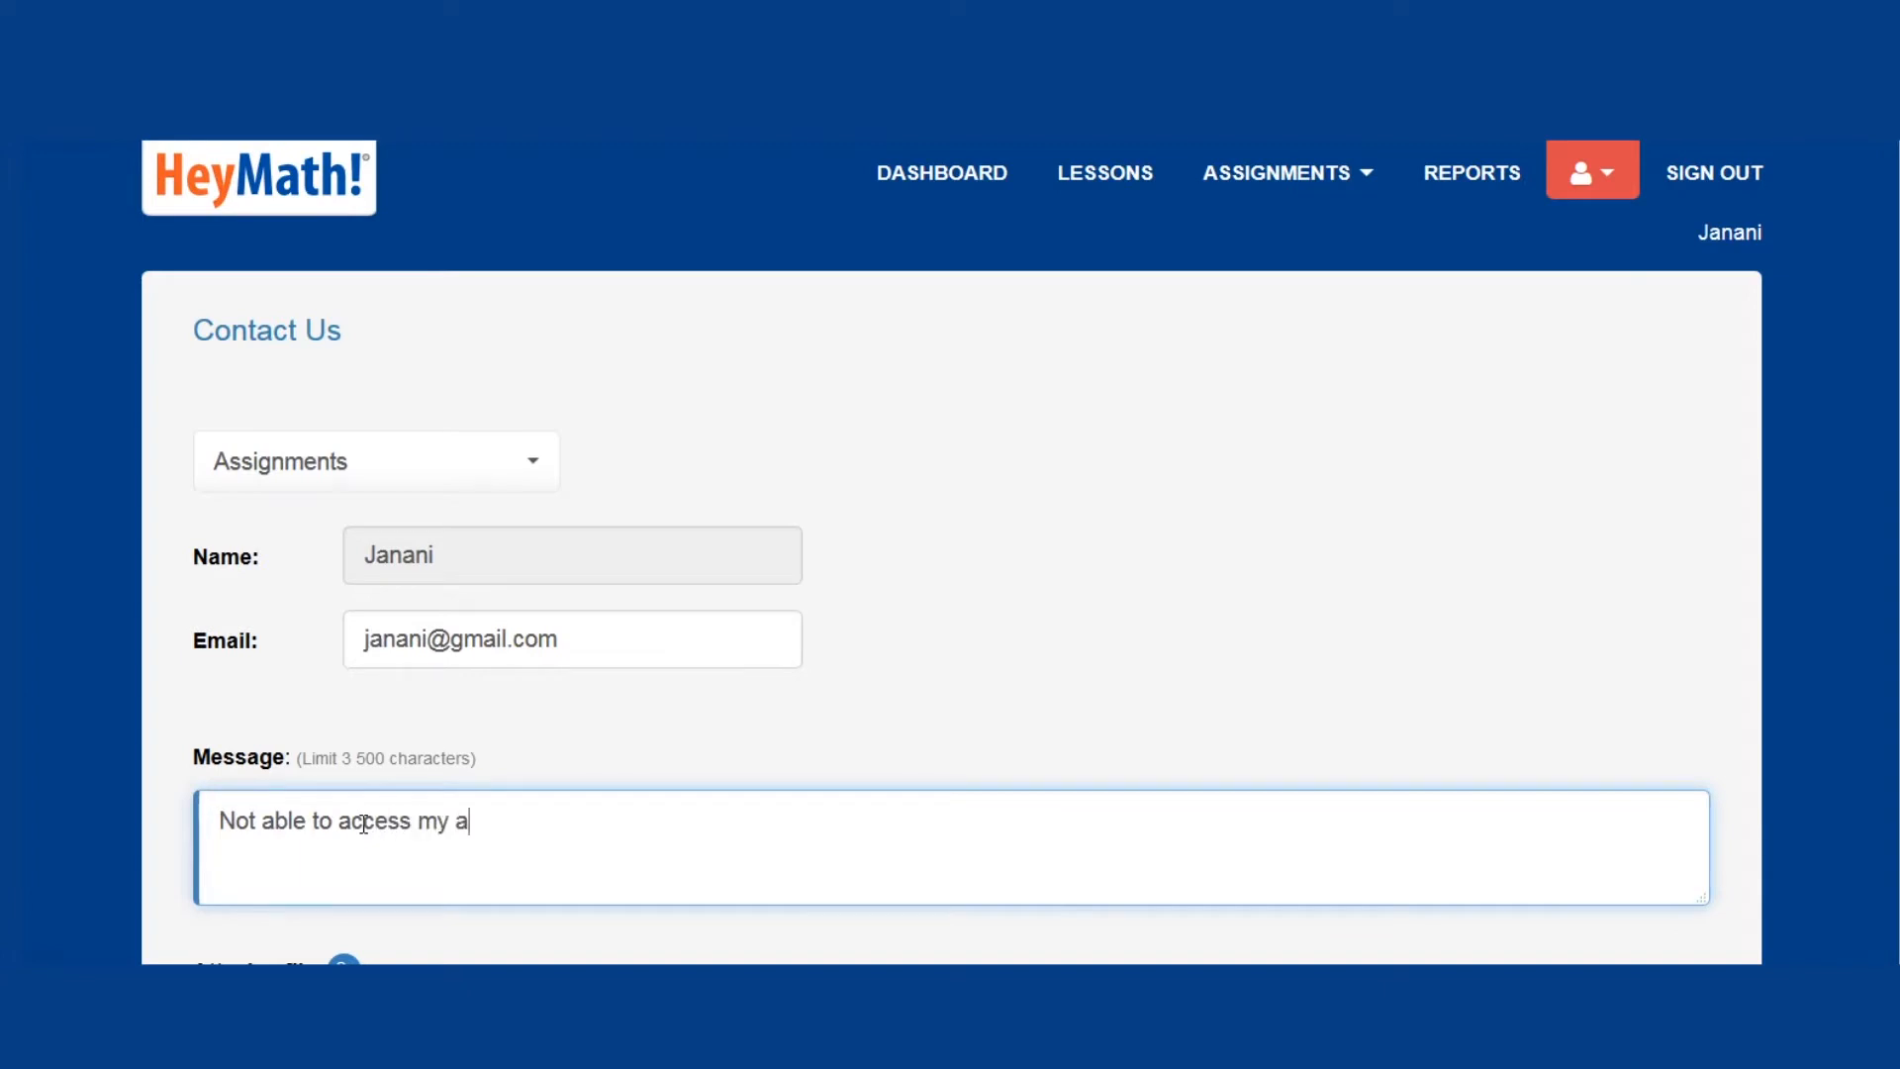
text(ssignments)
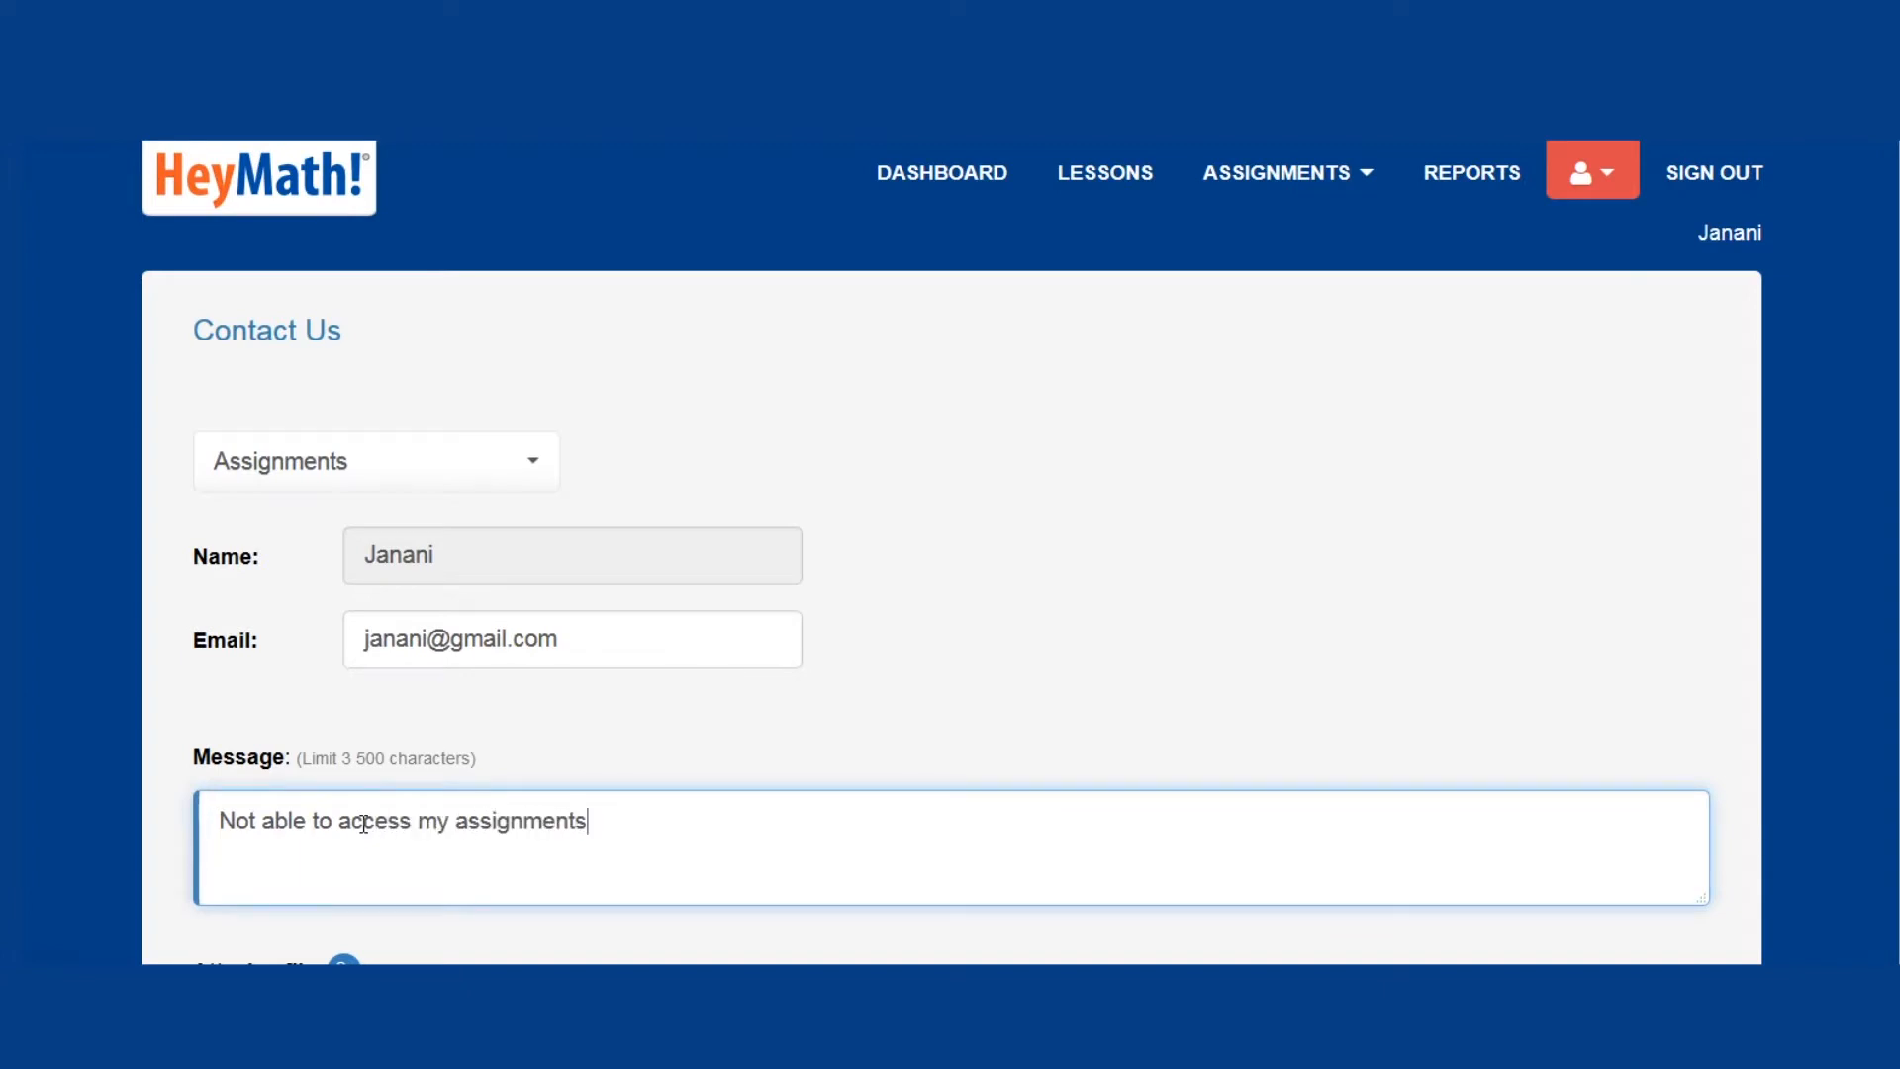
scroll(down, 3)
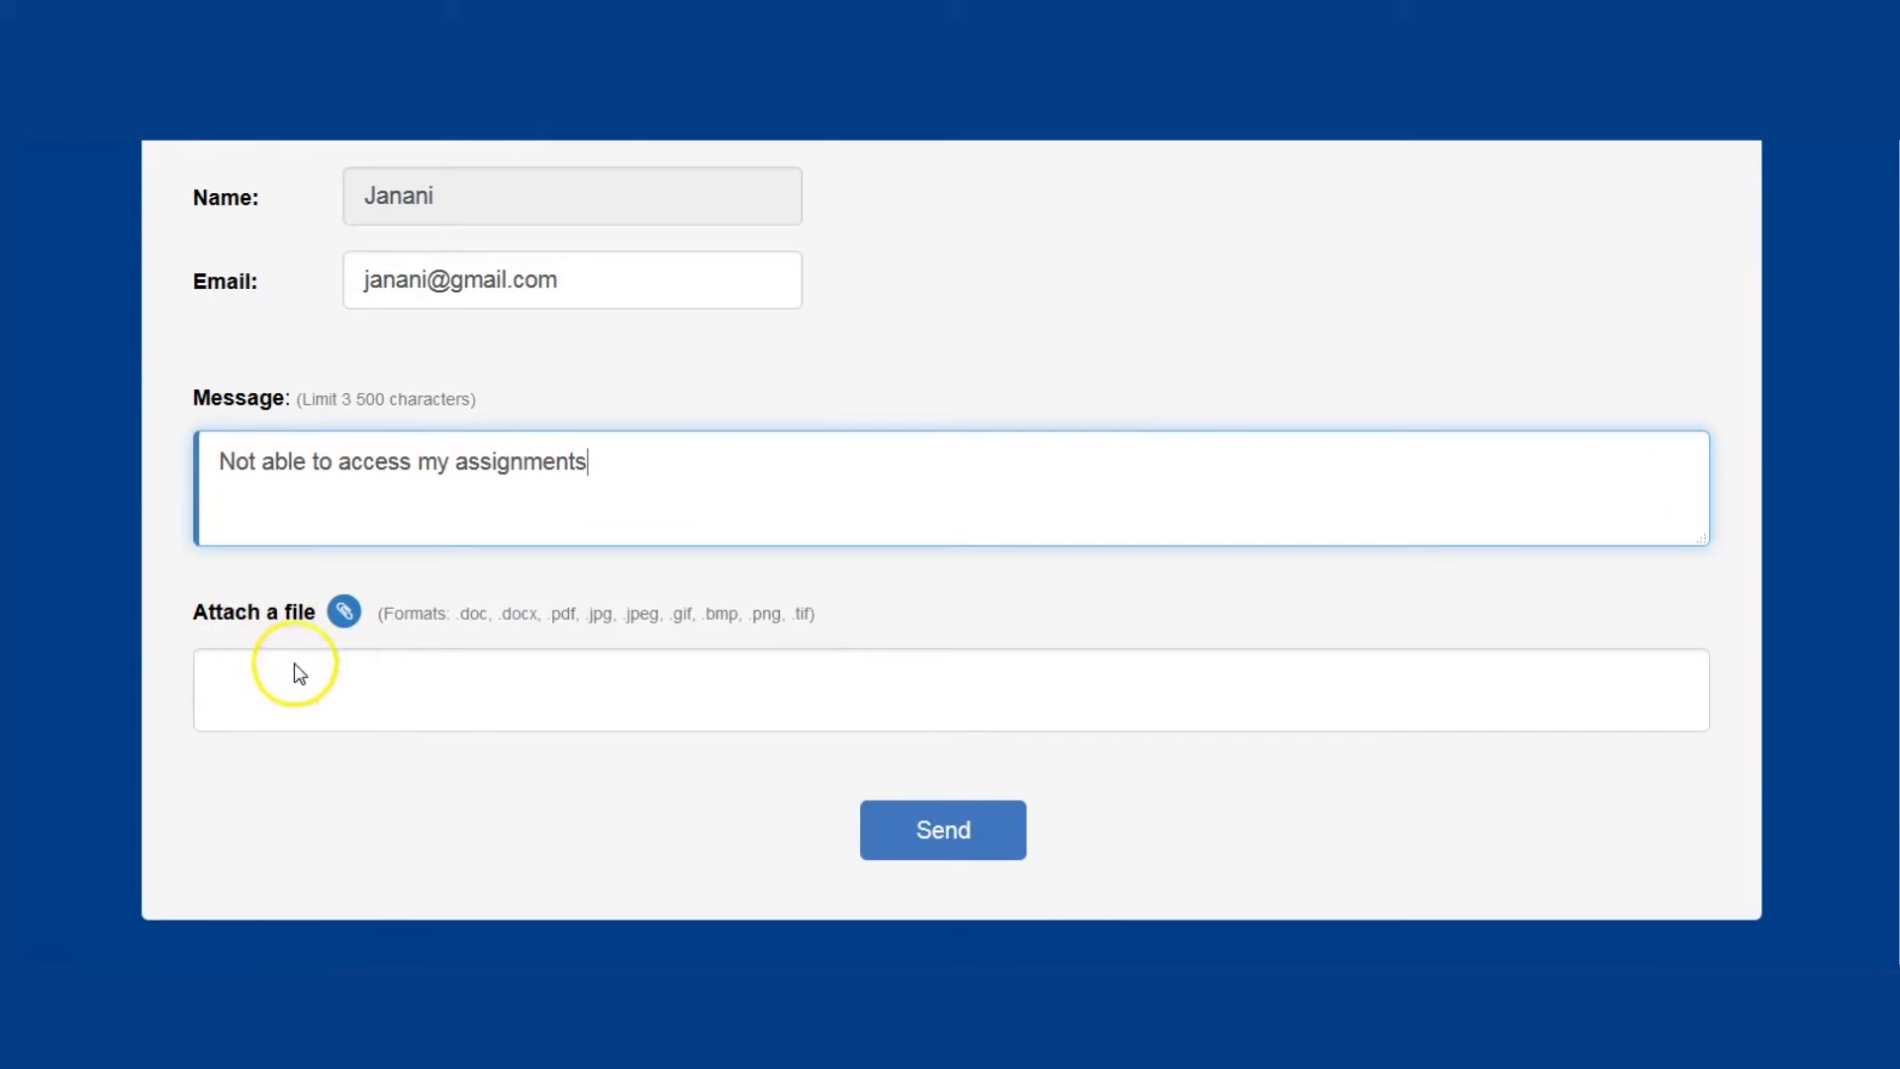